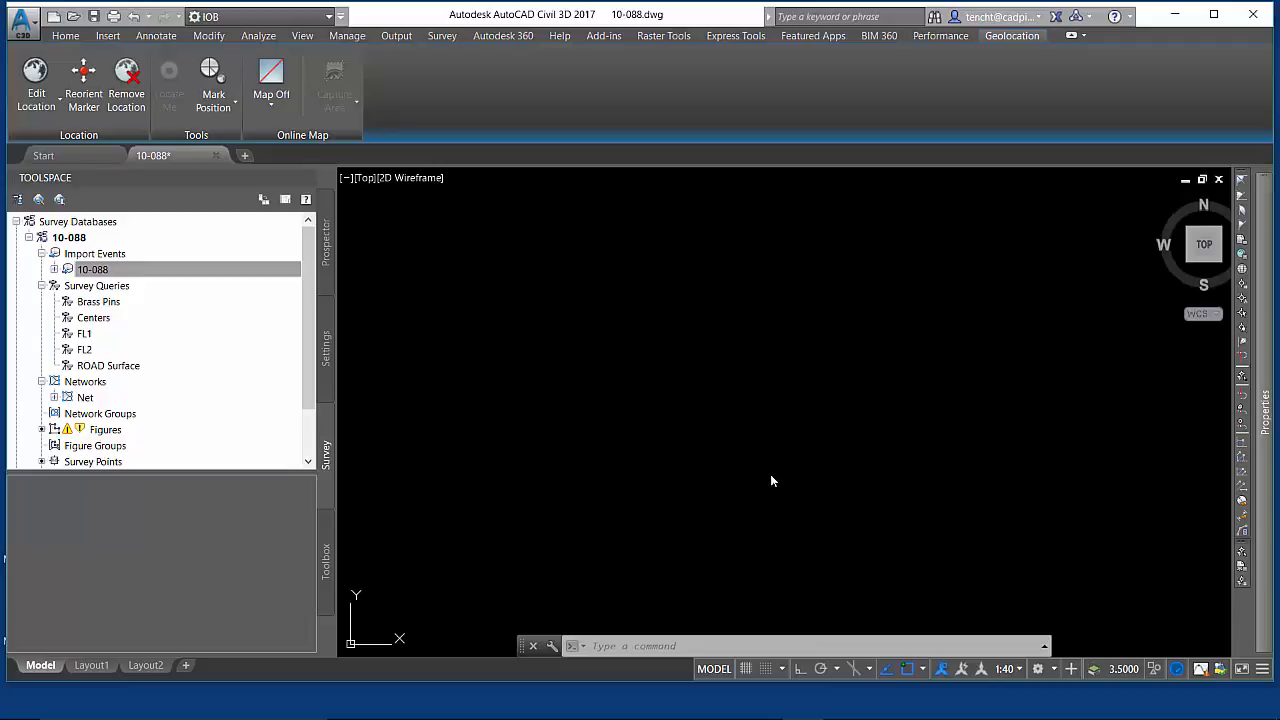
mouse_move(80, 244)
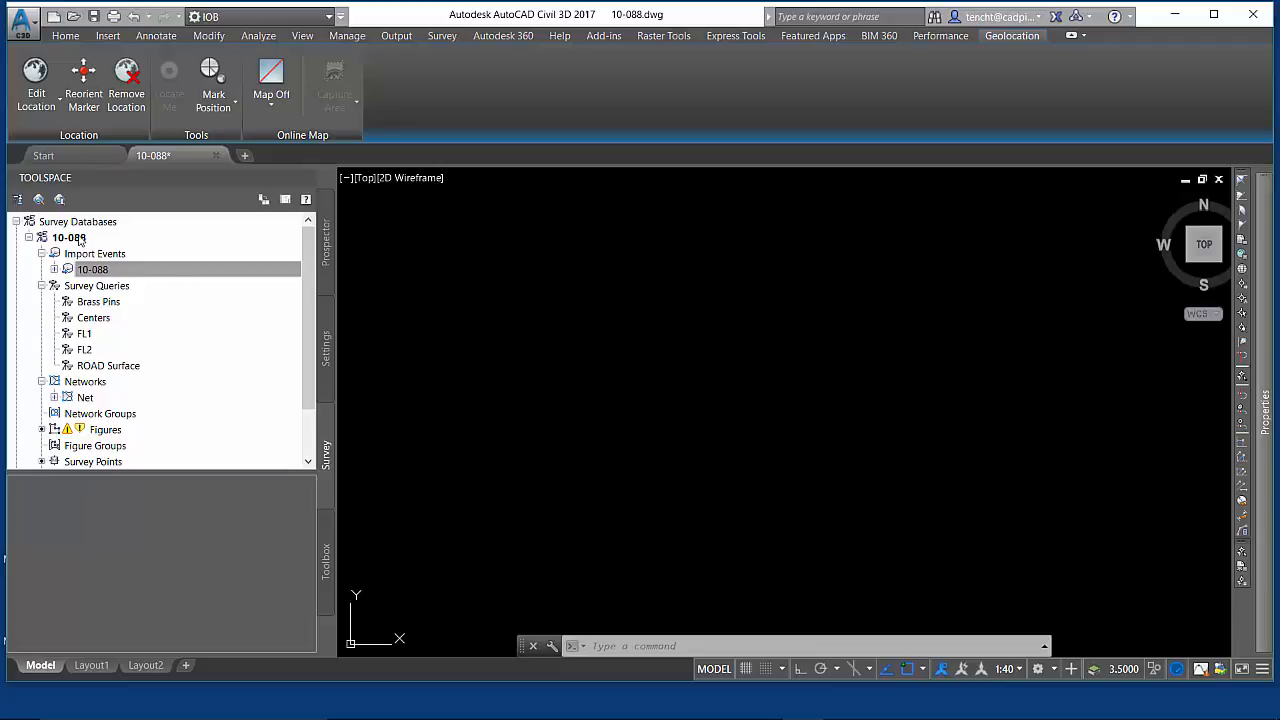
Start a new survey query from the Survey Queries collection in Prospector
click(92, 268)
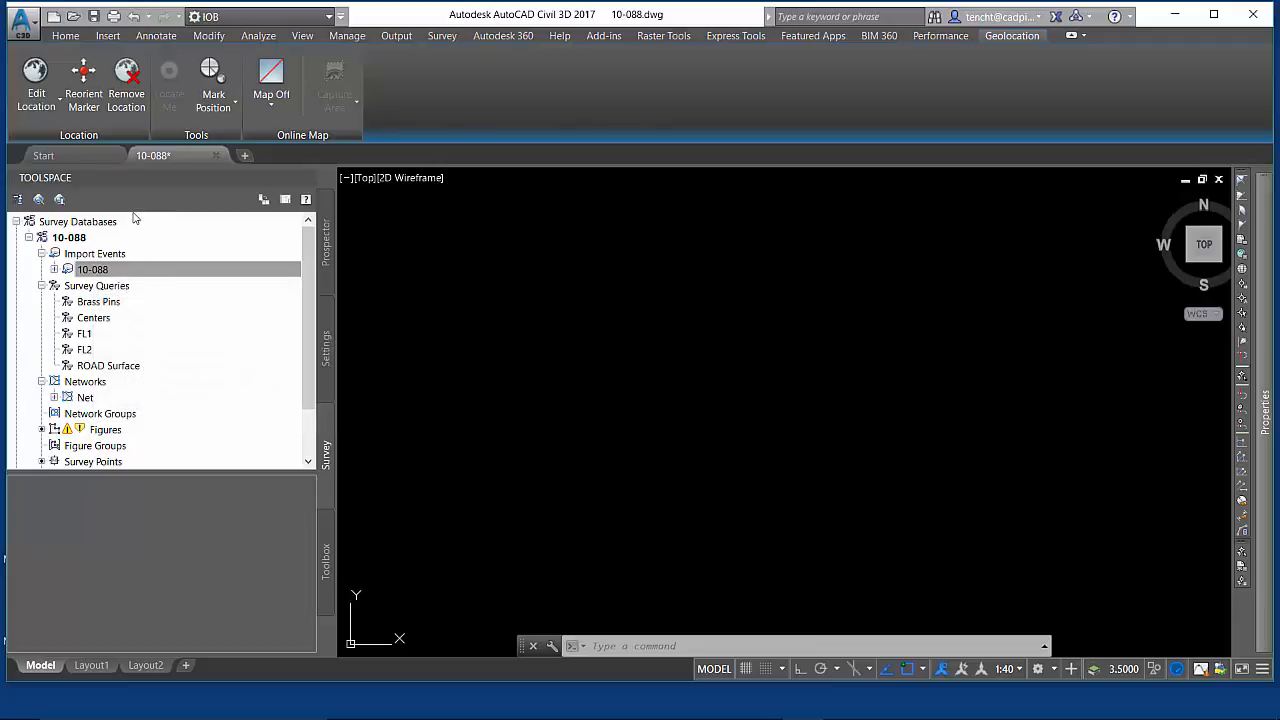
mouse_move(120, 238)
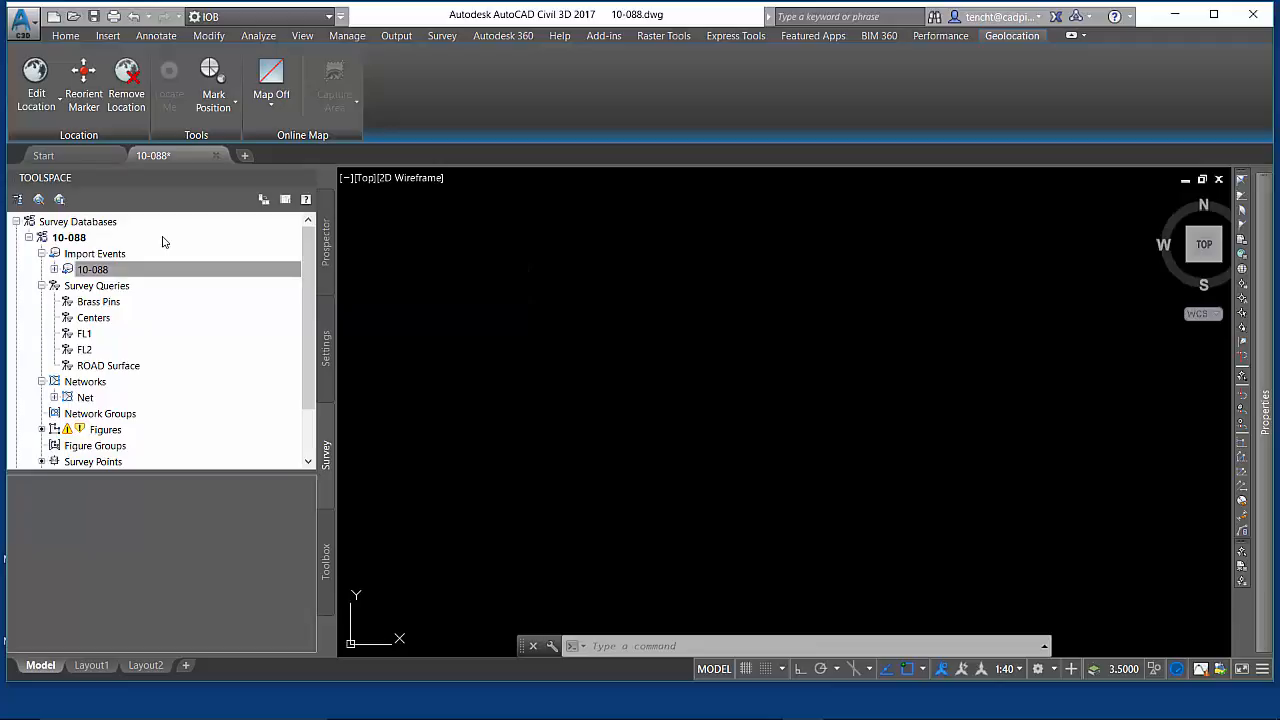
mouse_move(92, 268)
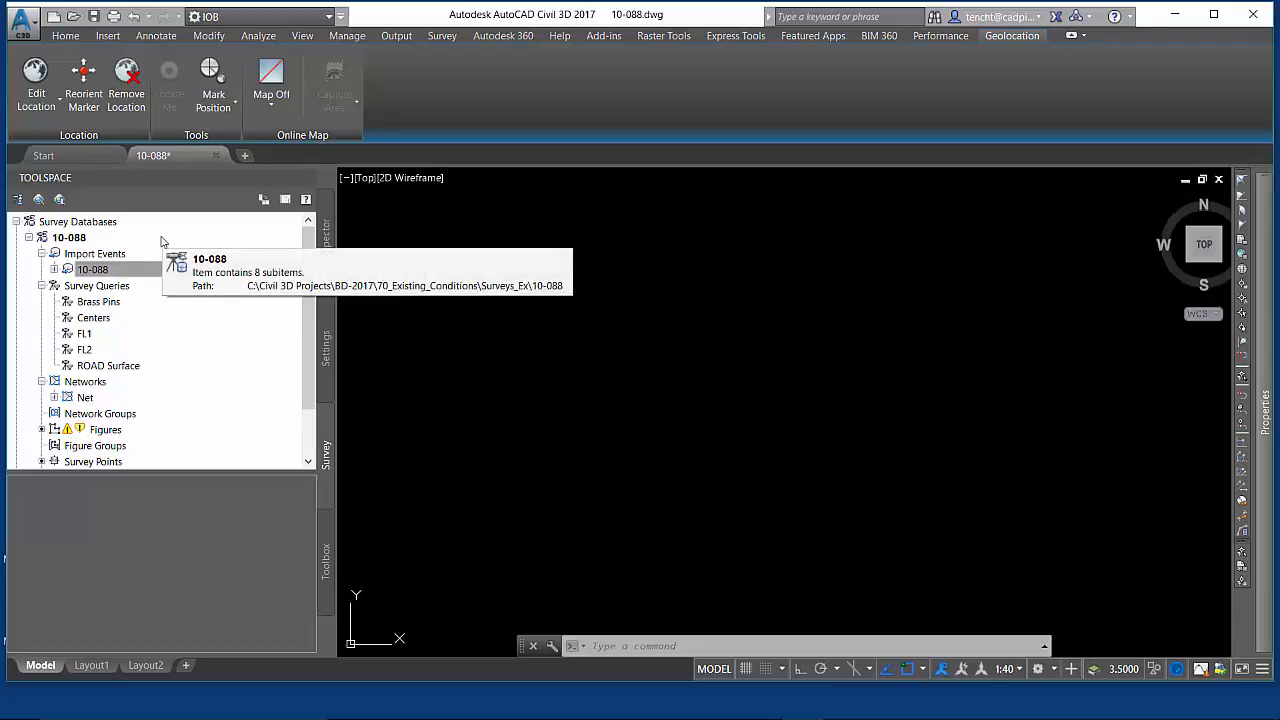
right_click(92, 268)
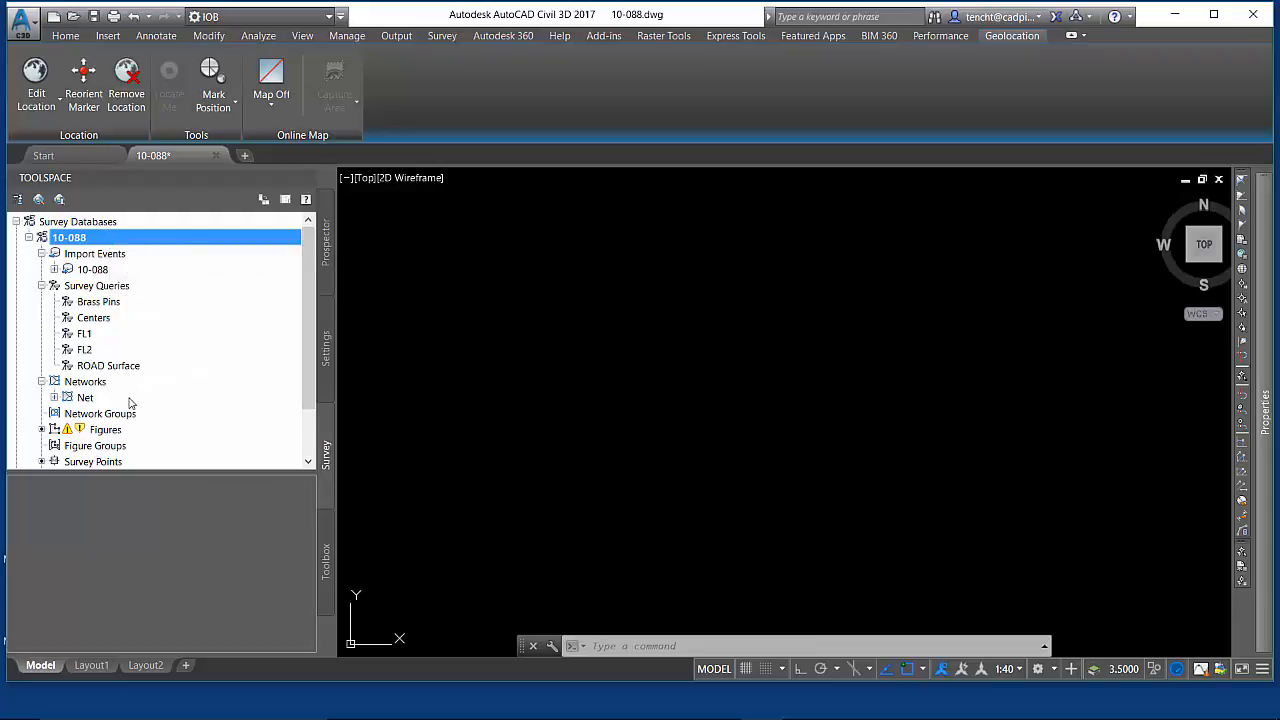
mouse_move(84, 396)
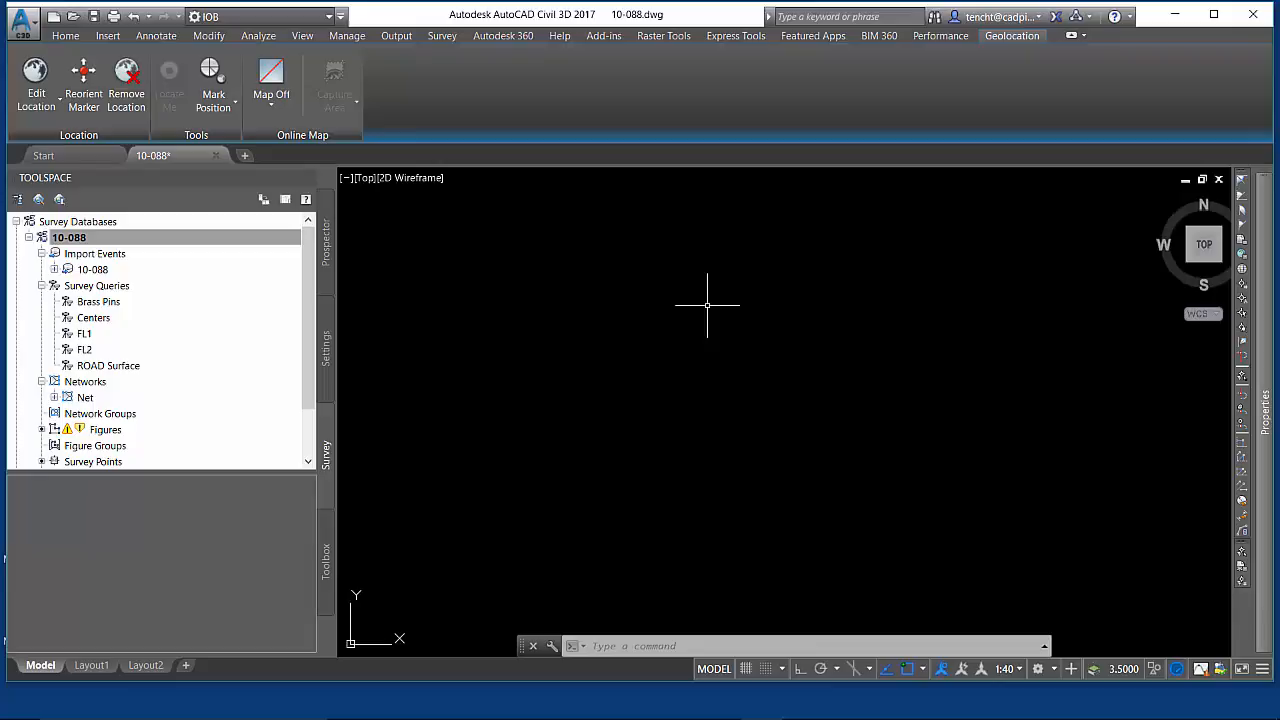
click(68, 236)
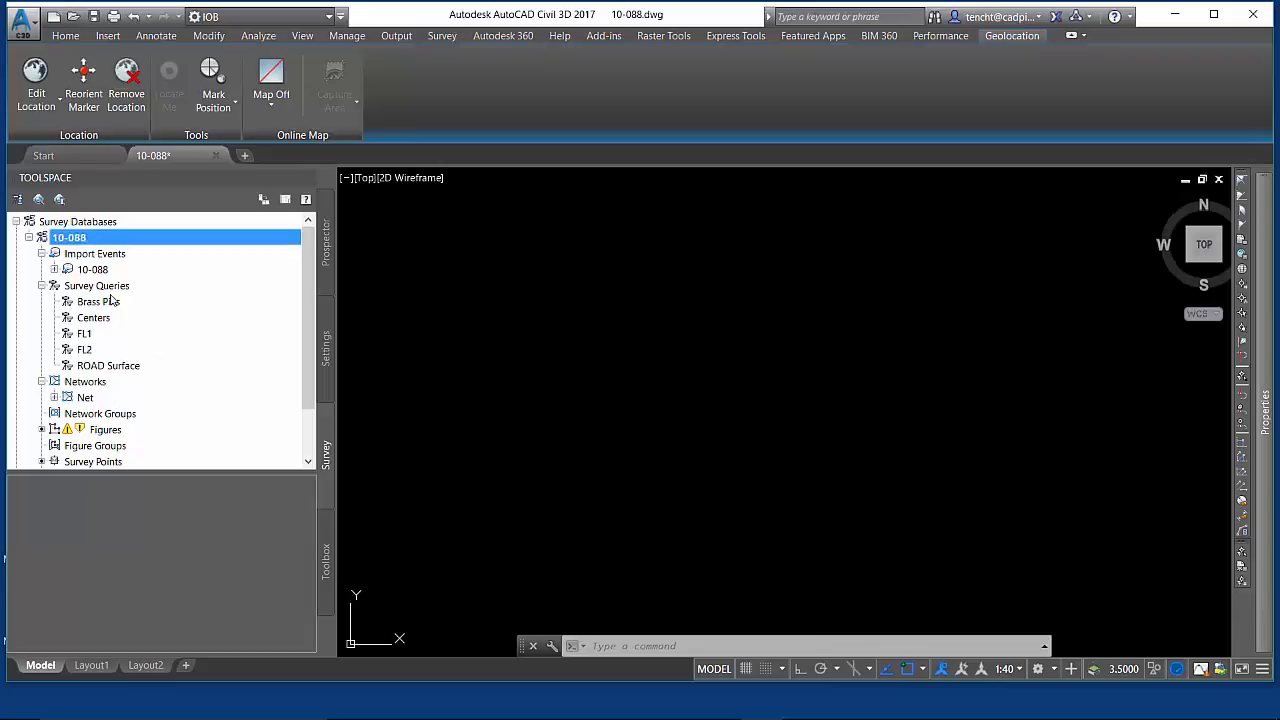
right_click(96, 284)
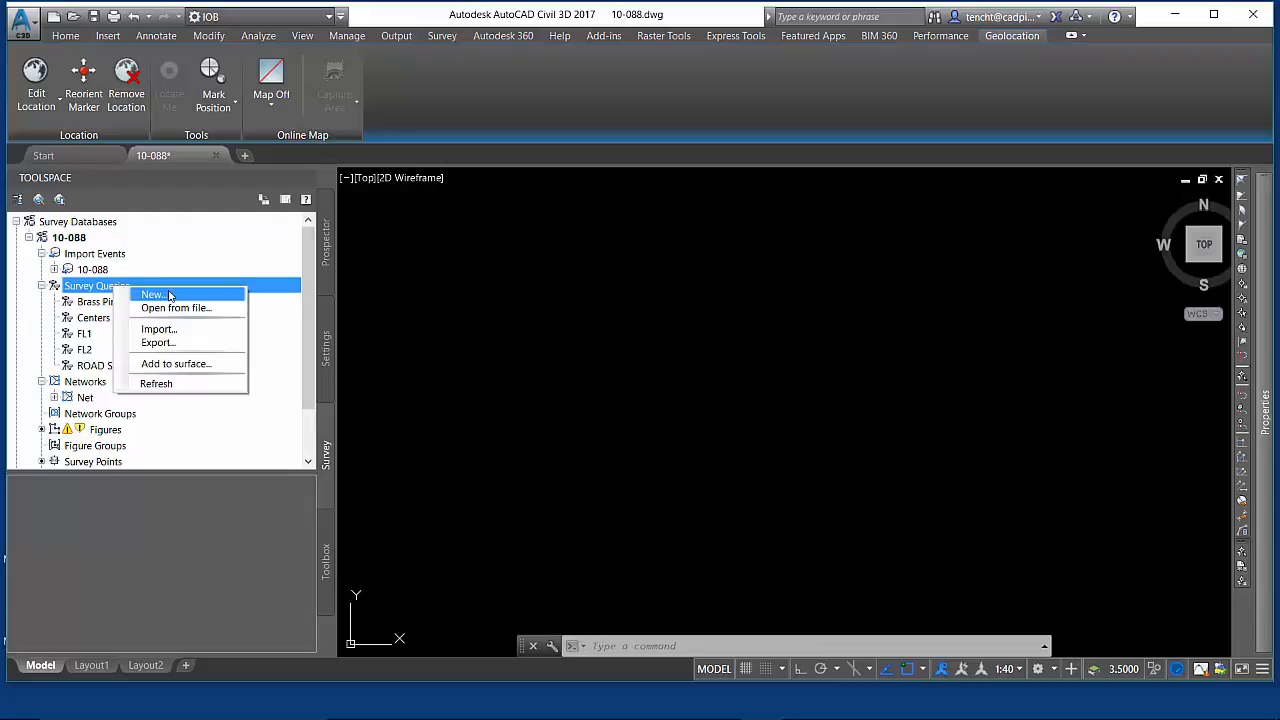
click(152, 294)
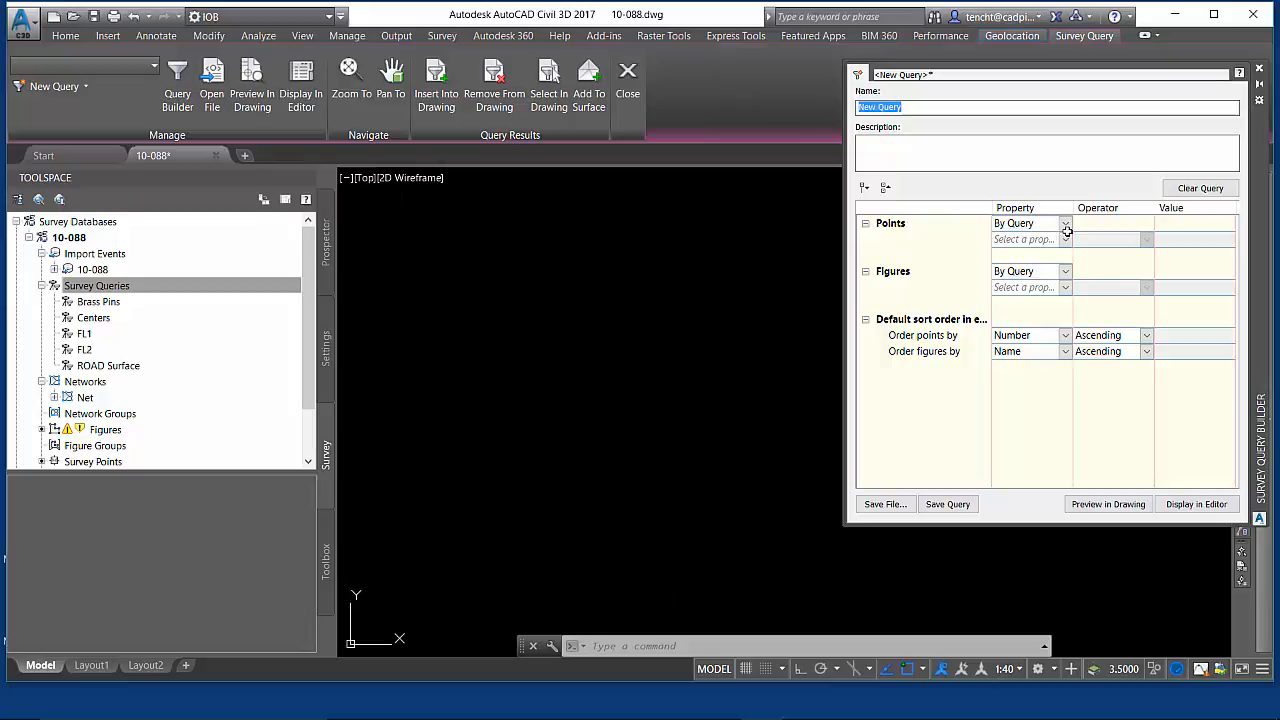
Include all points and figures, ordering points by Elevation and figures by Vertices
click(1064, 224)
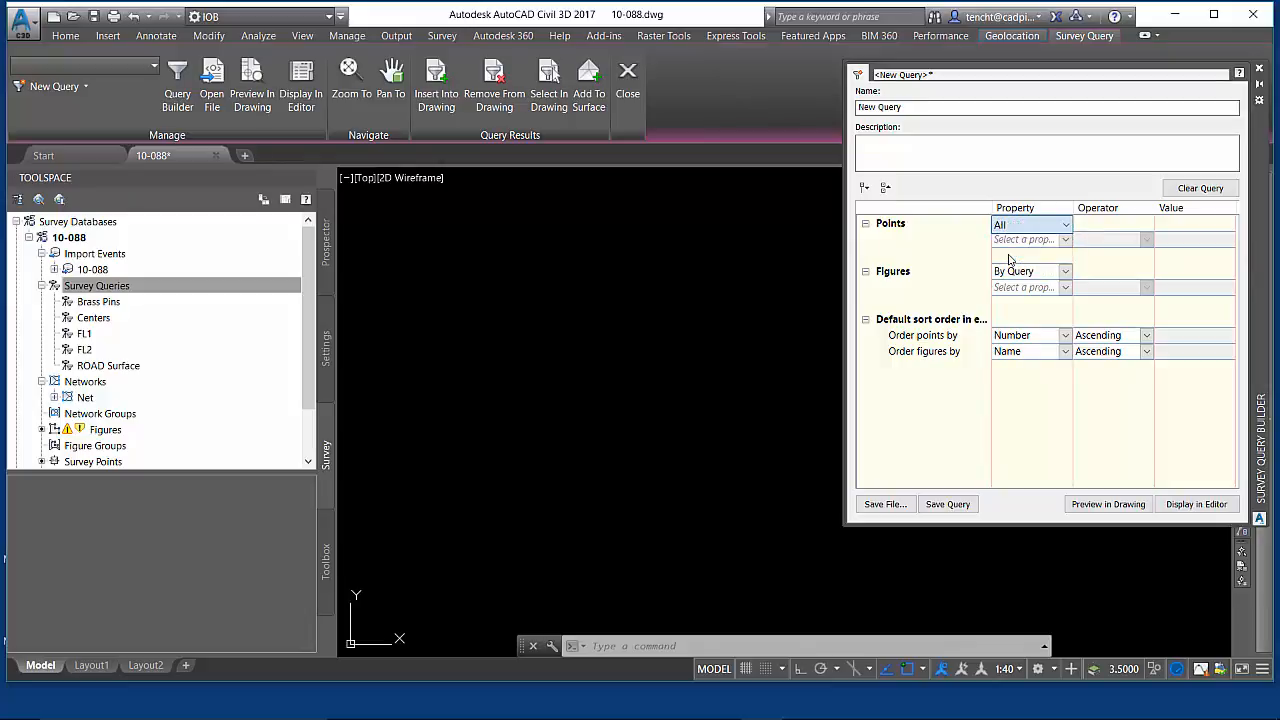
click(1064, 272)
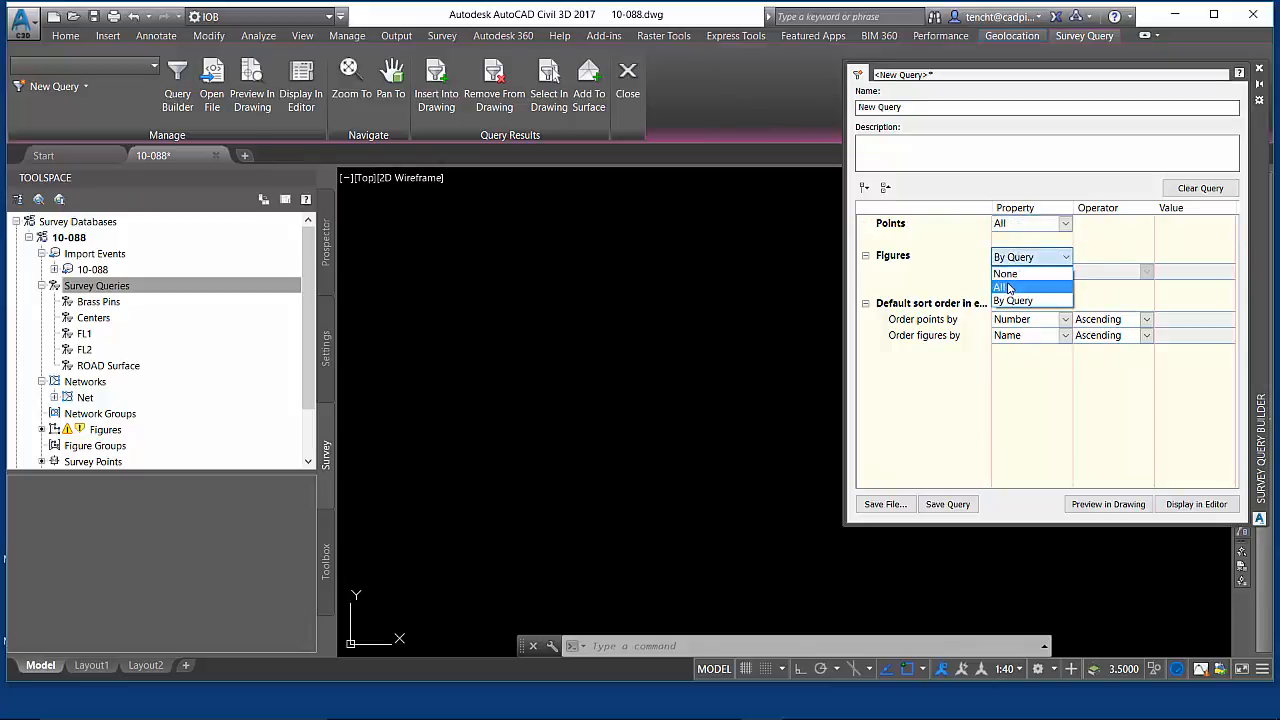
click(1000, 288)
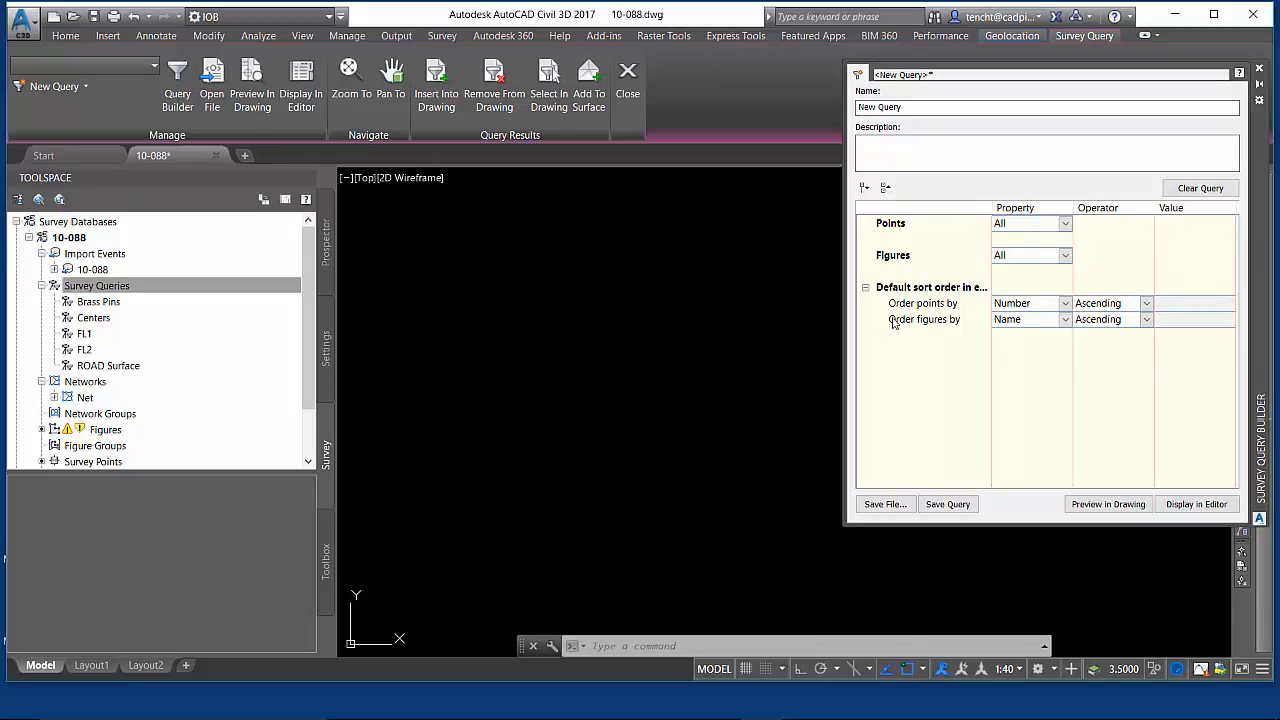
click(1064, 304)
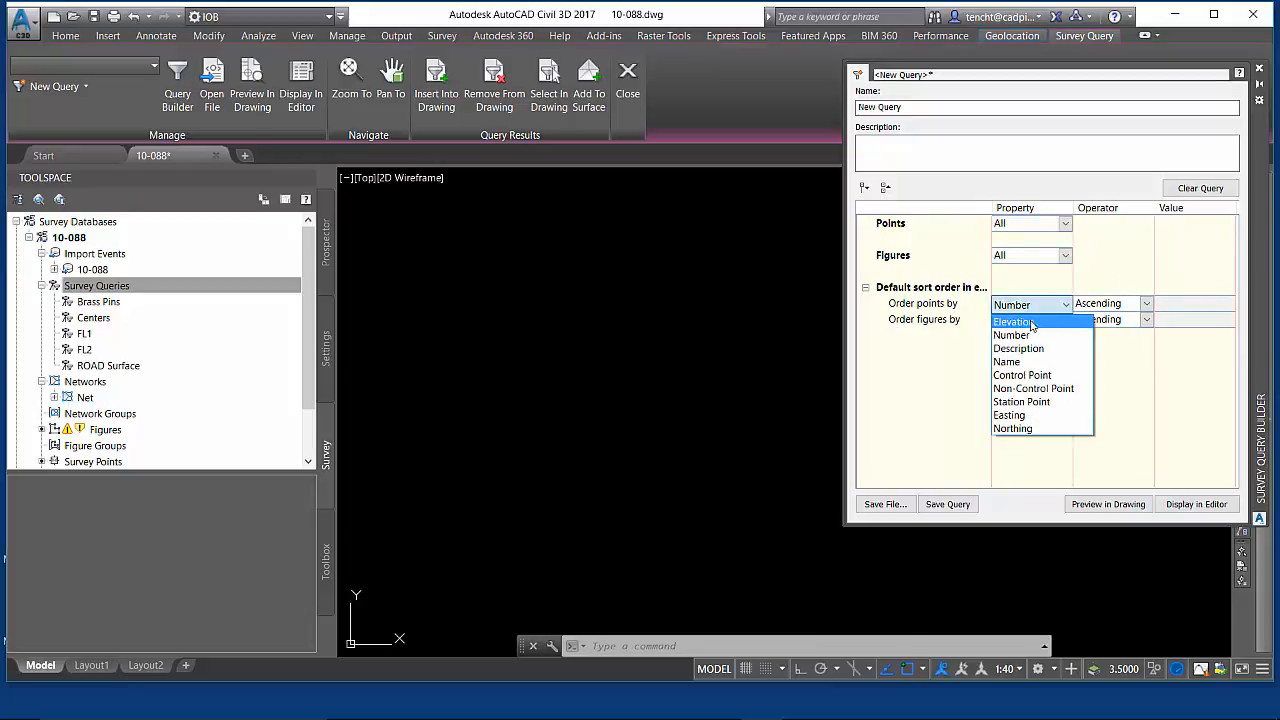
click(1012, 322)
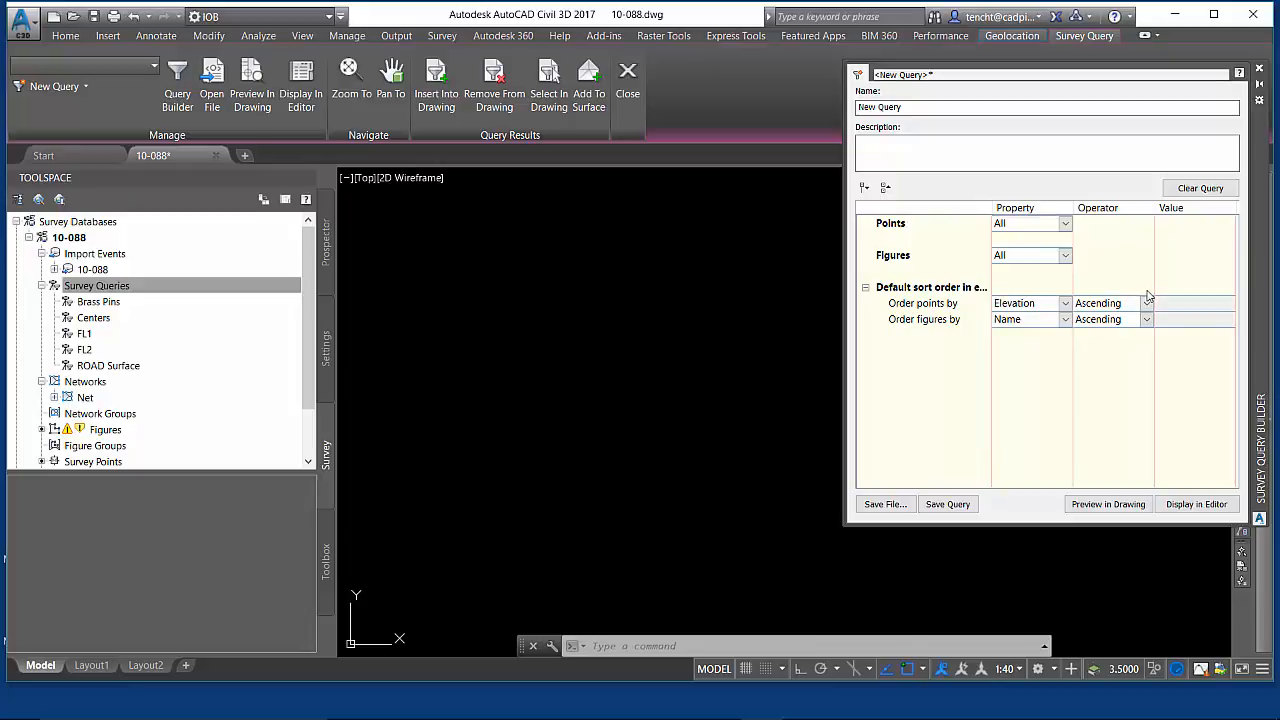
mouse_move(1148, 296)
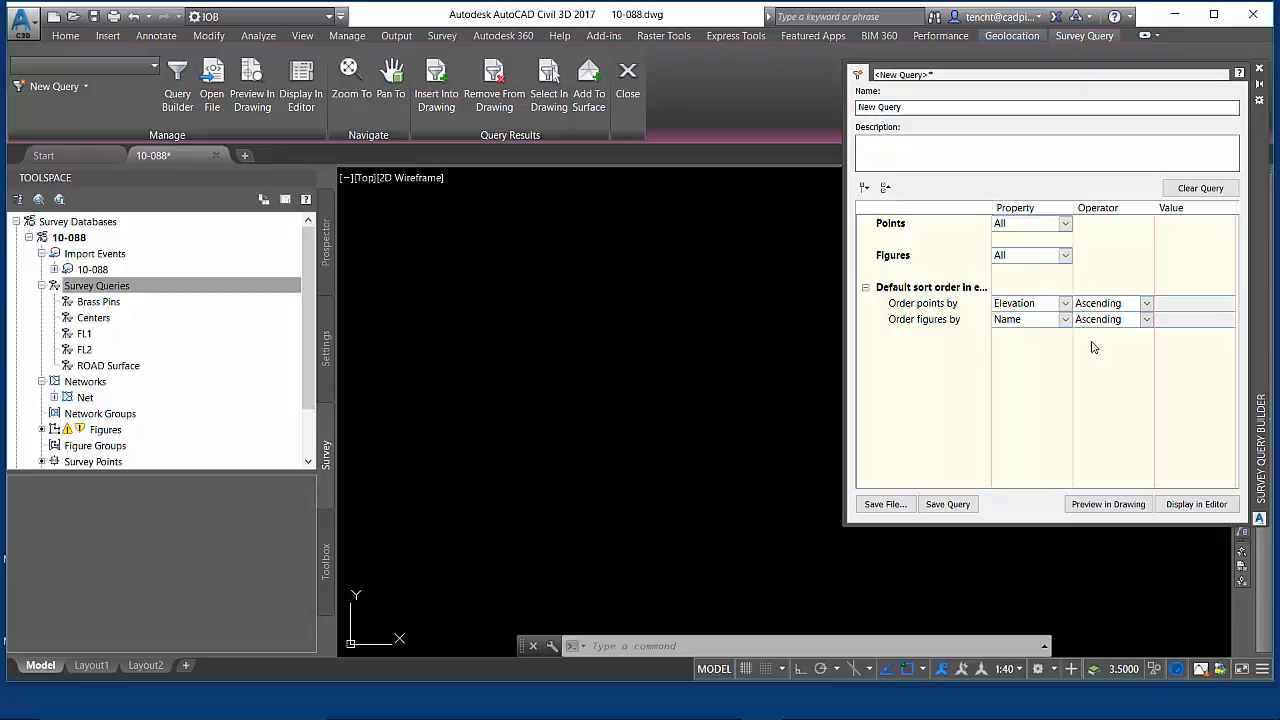
click(1064, 320)
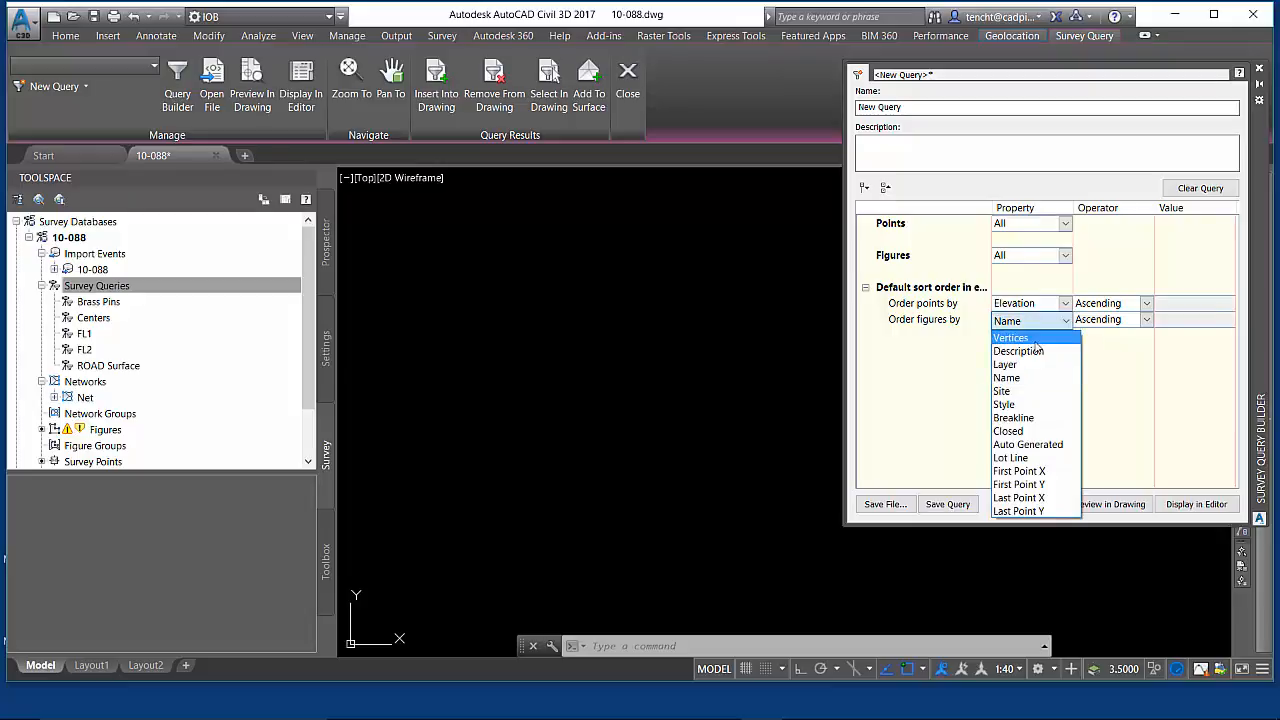
click(1010, 336)
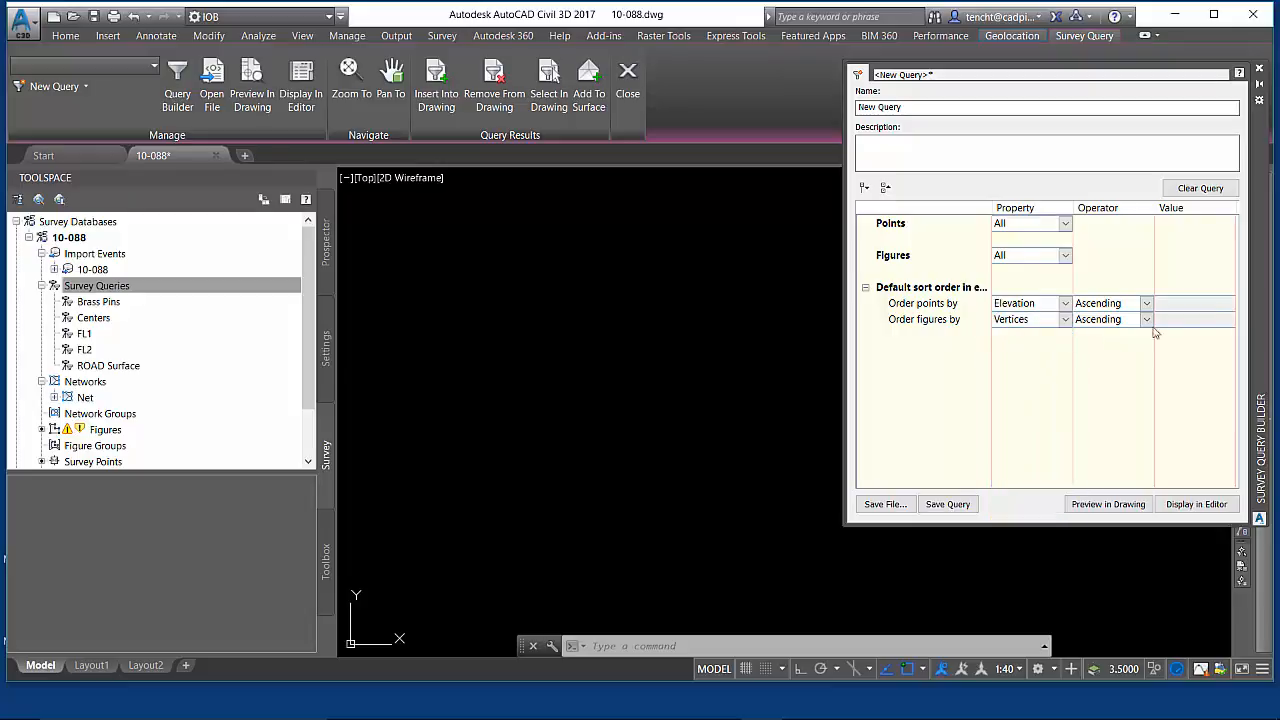
mouse_move(1096, 320)
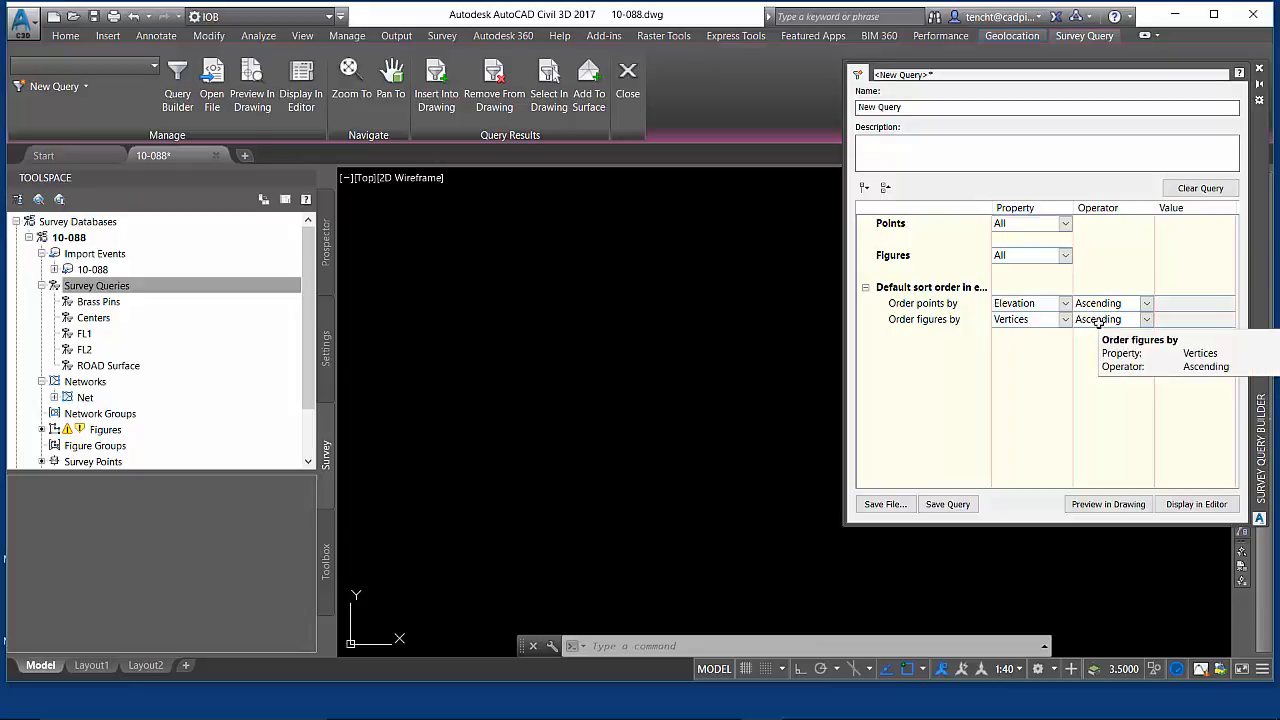
mouse_move(992, 302)
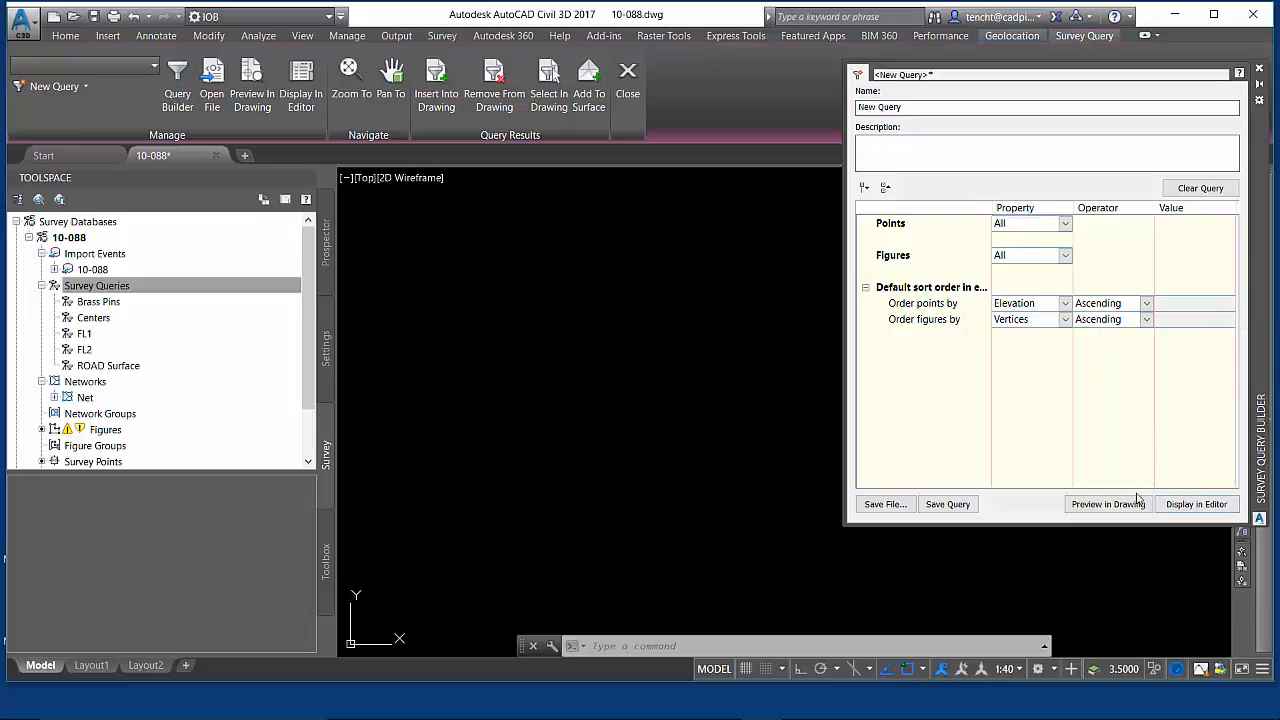
Preview the query in the drawing and switch the Geolocation map to Map Aerial
click(1108, 504)
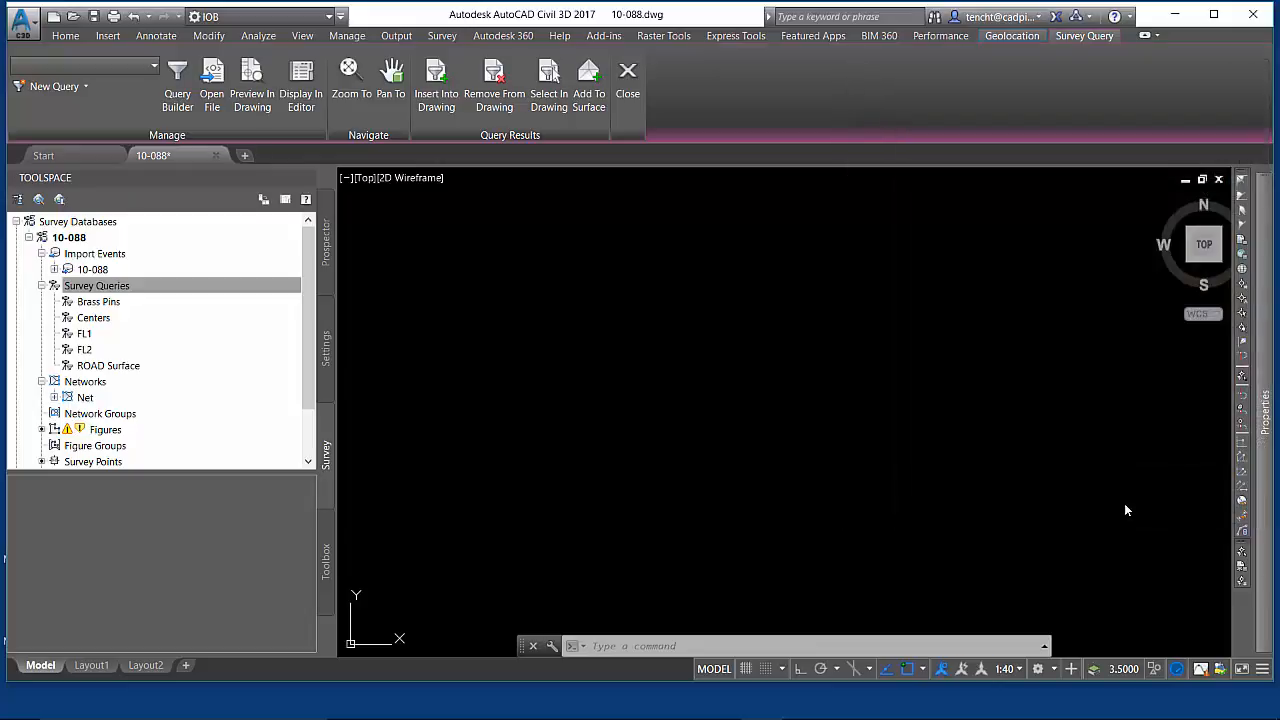
click(176, 86)
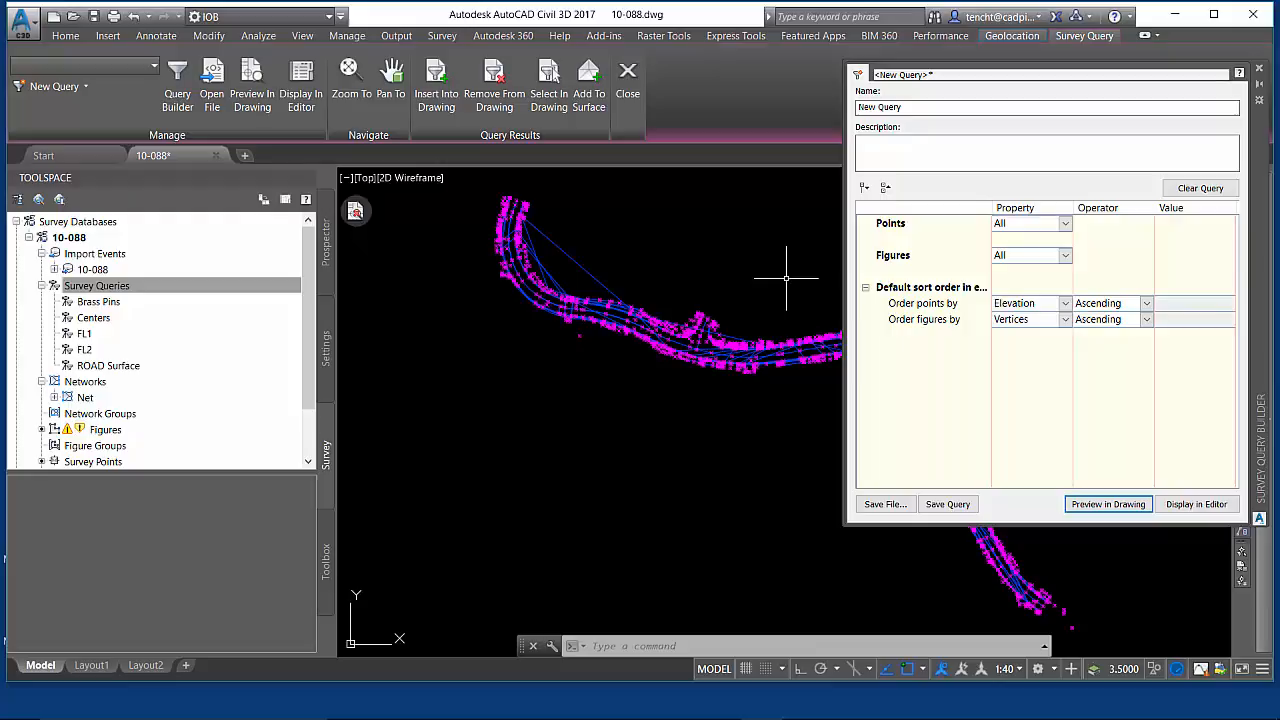
mouse_move(716, 272)
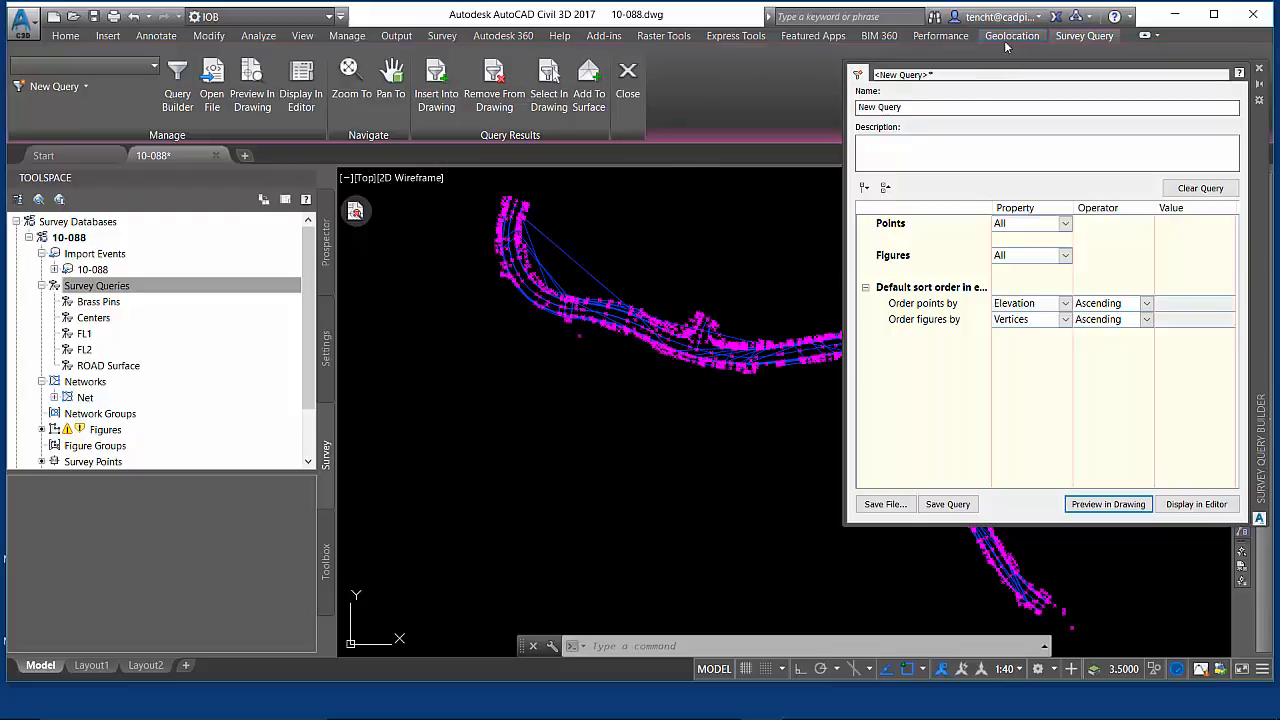
click(1012, 36)
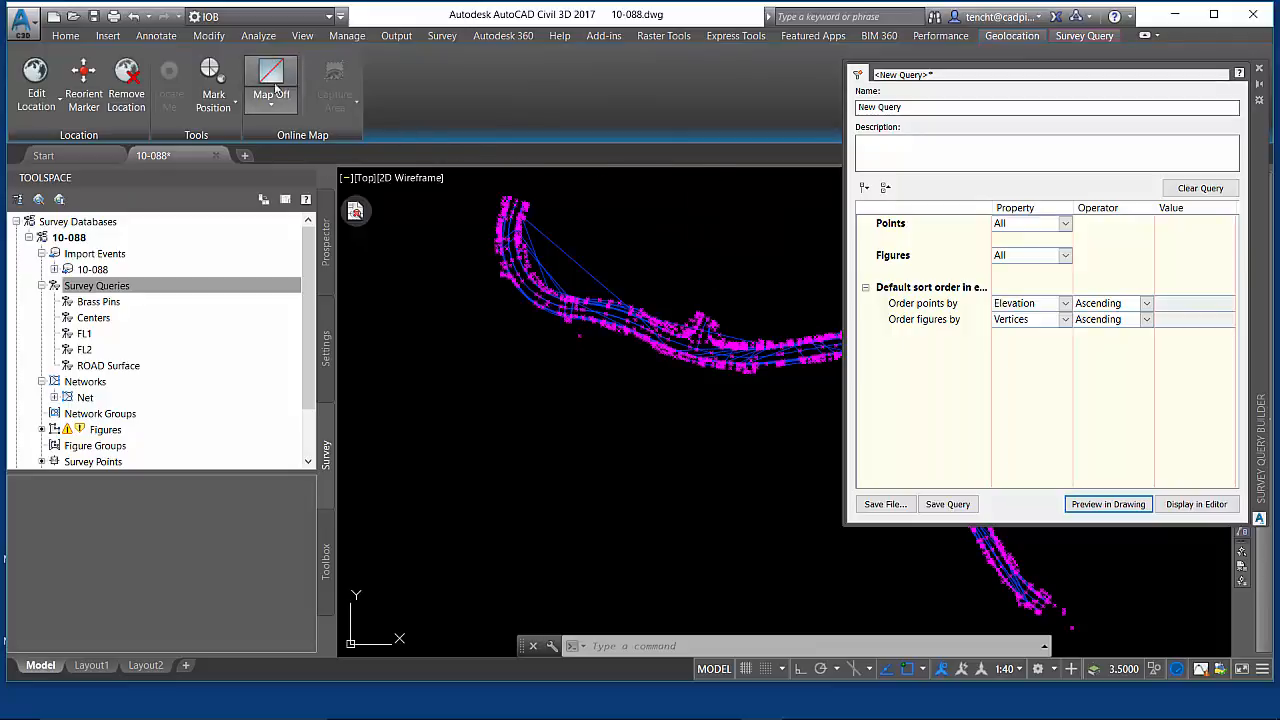
click(276, 84)
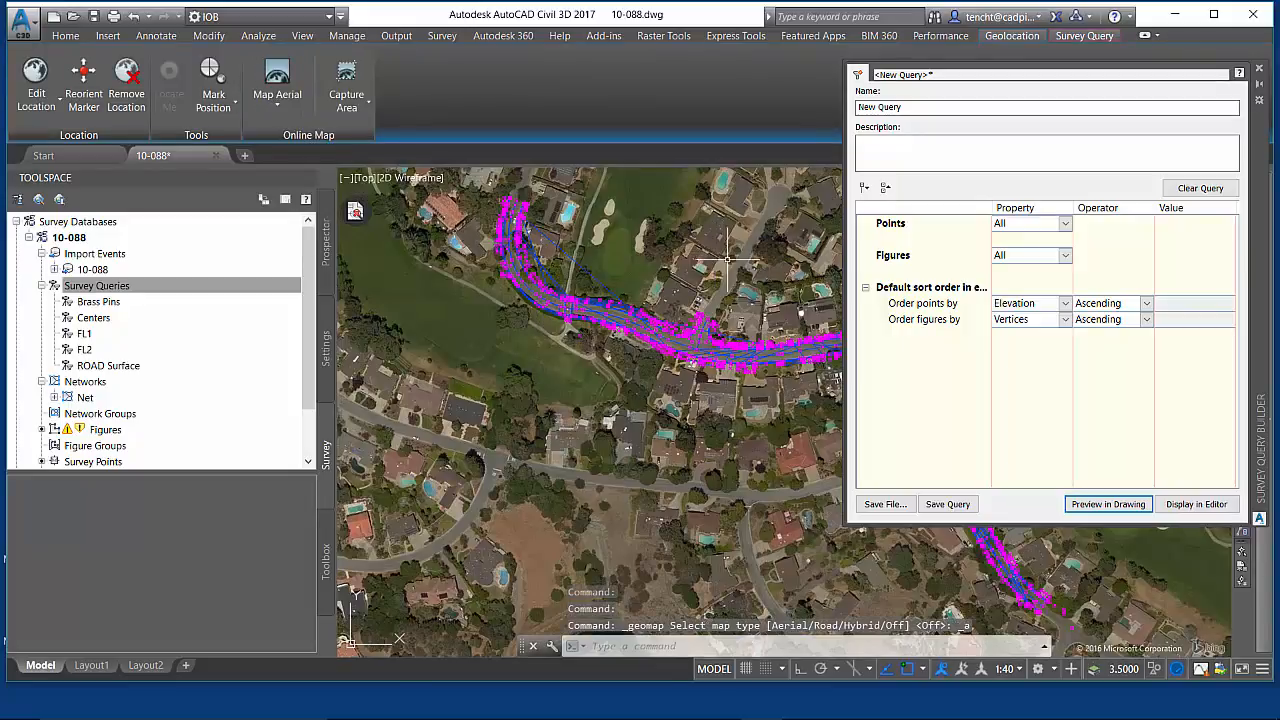
mouse_move(750, 272)
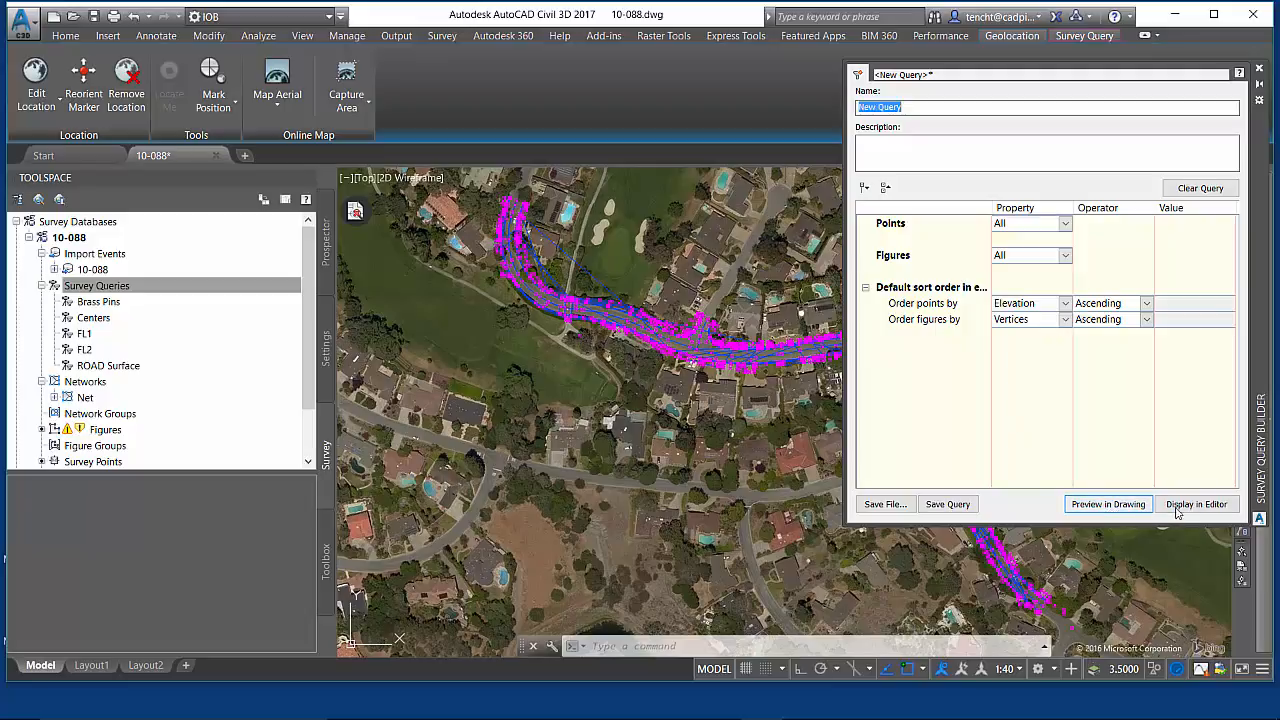
Show the query results in the survey editor, then list the saved survey queries in Prospector
click(1196, 504)
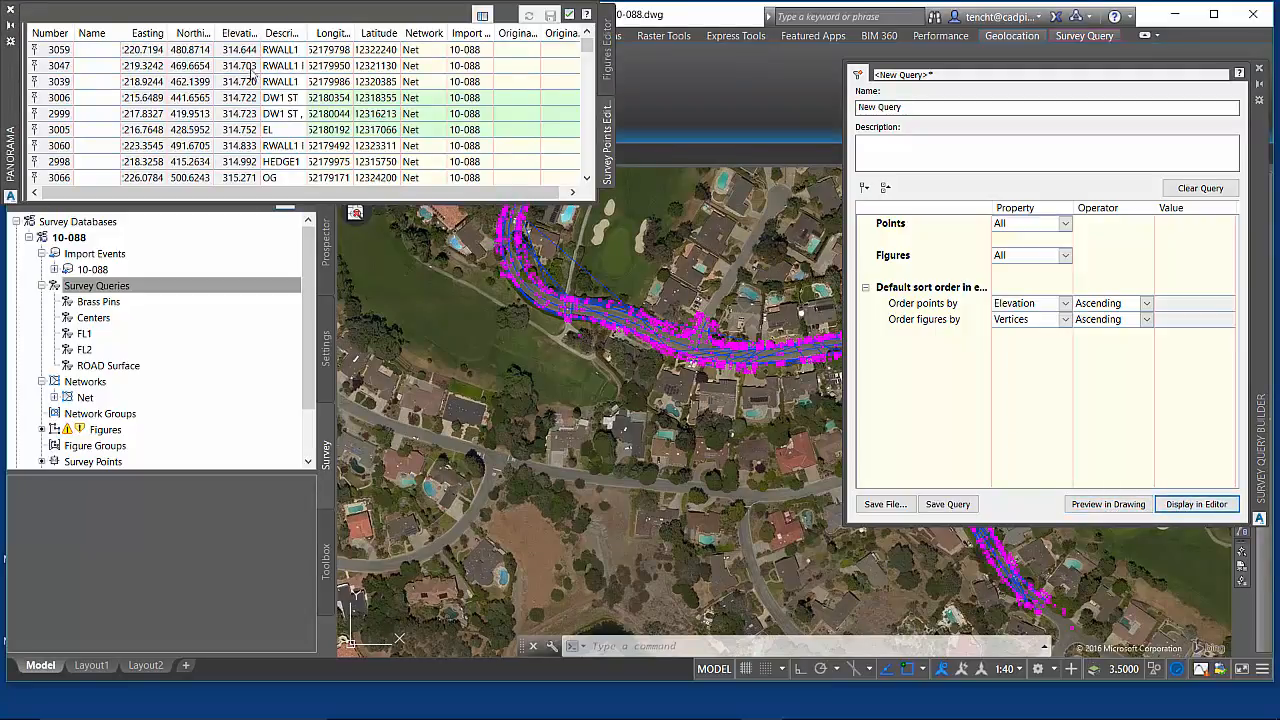
mouse_move(240, 50)
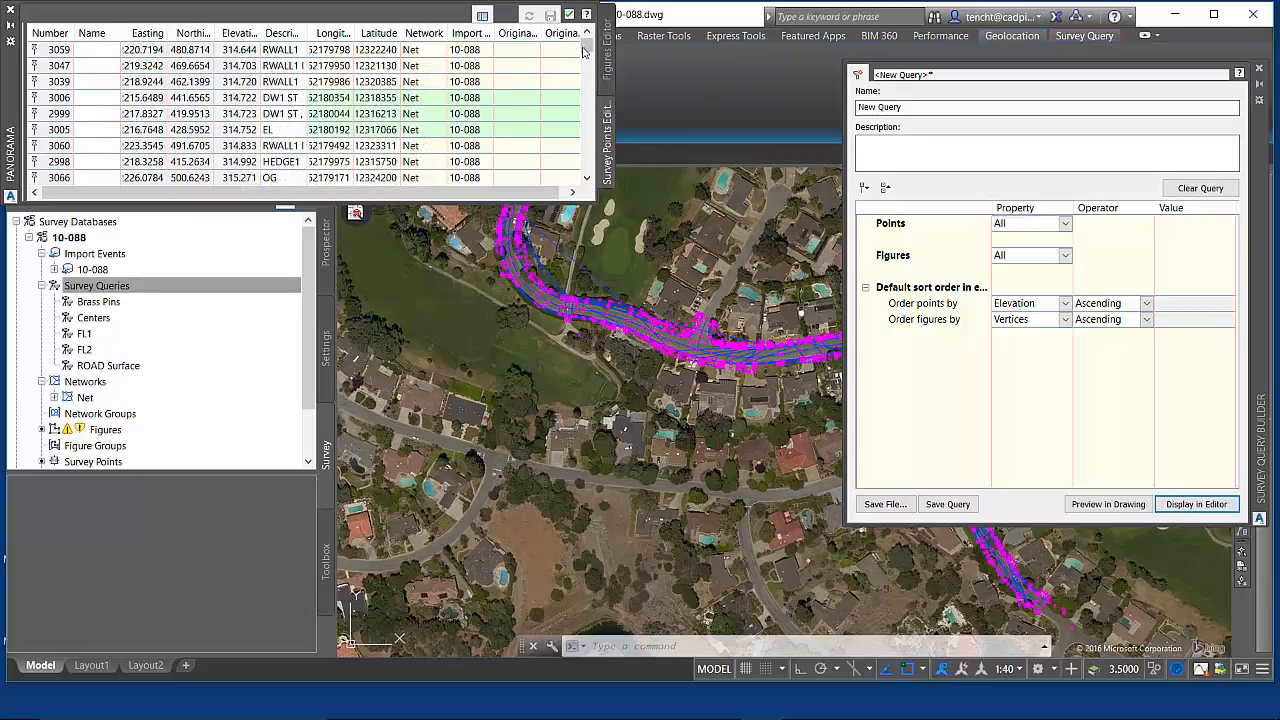
scroll(down, 3)
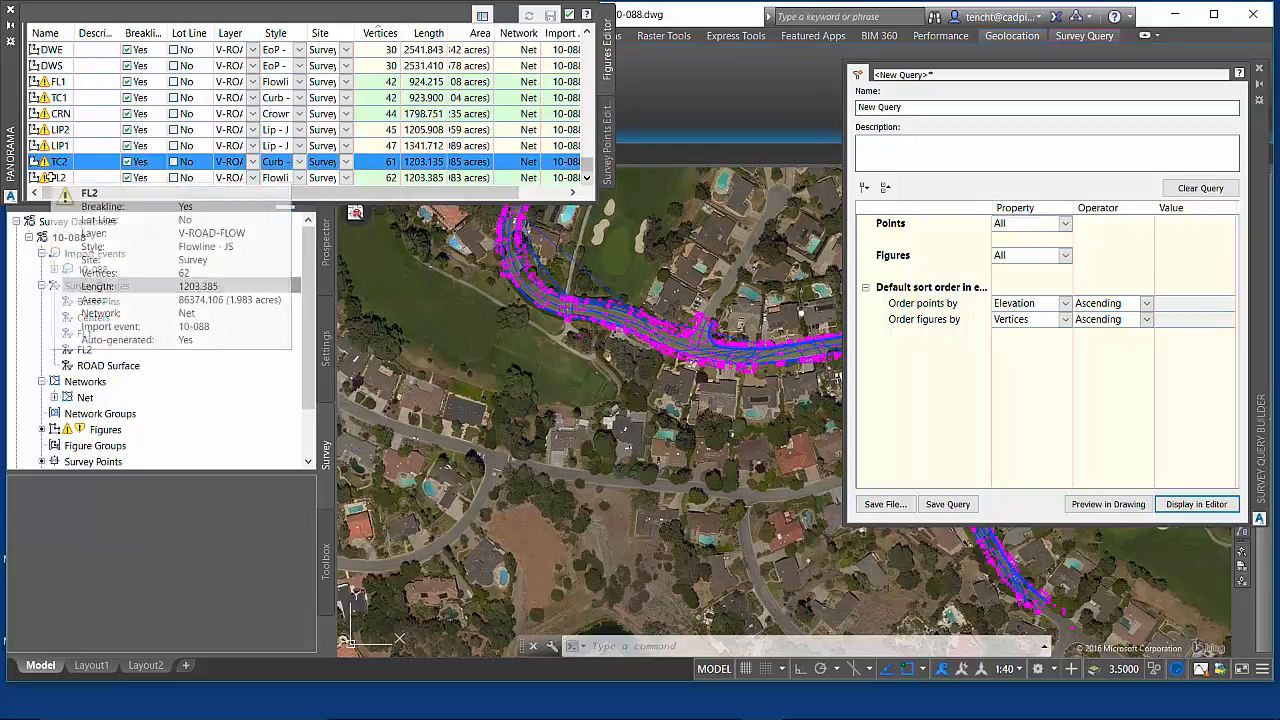
click(60, 144)
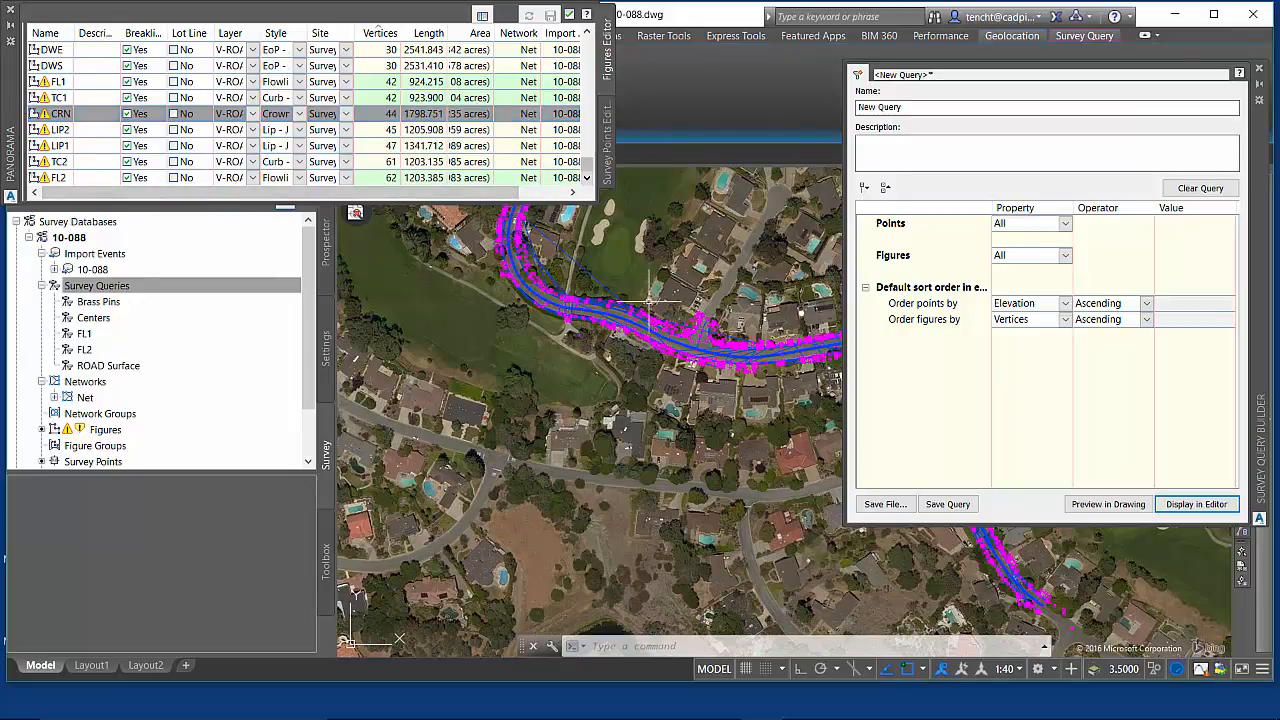
mouse_move(1024, 578)
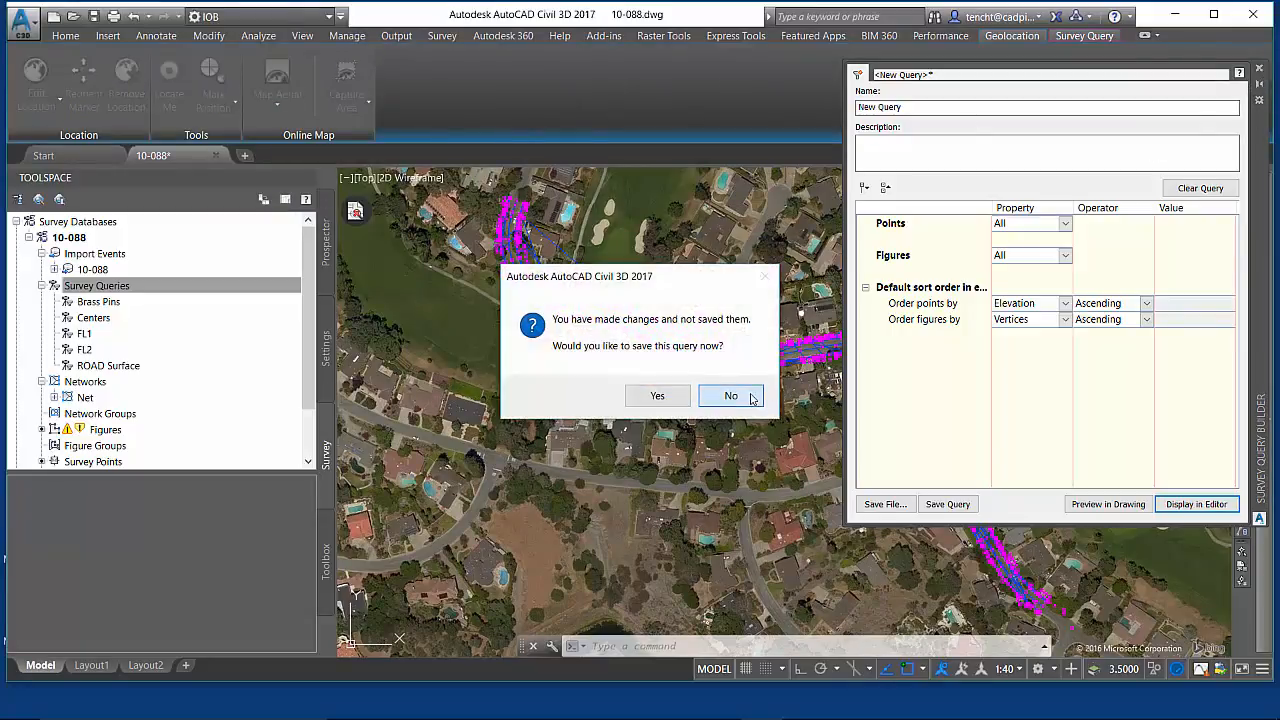
Discard the unsaved new query and open the Centers query for editing
click(732, 396)
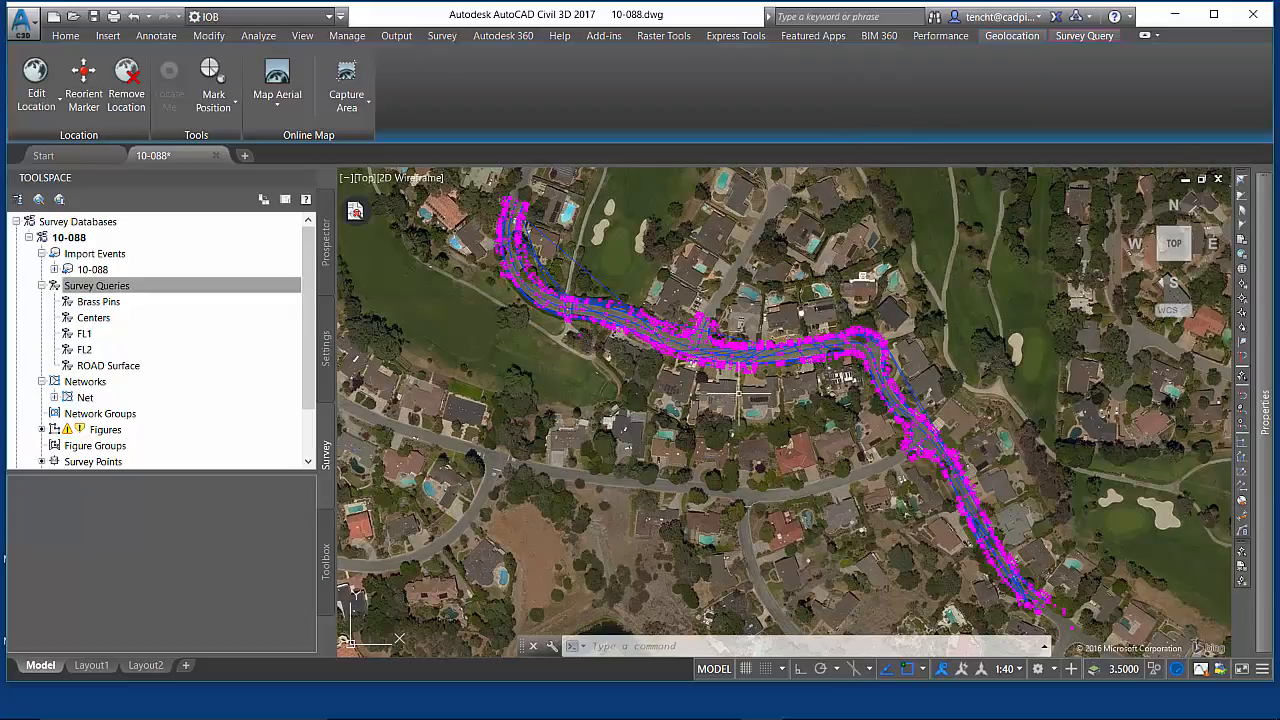
click(96, 284)
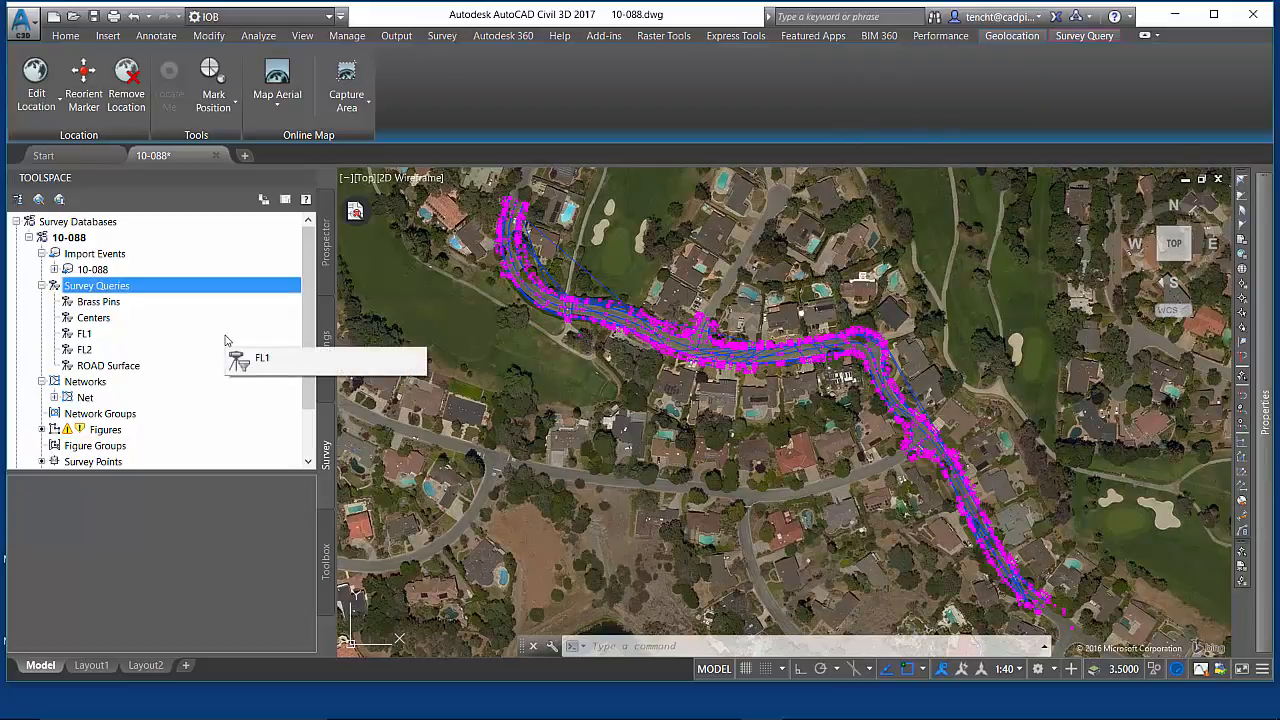
click(92, 316)
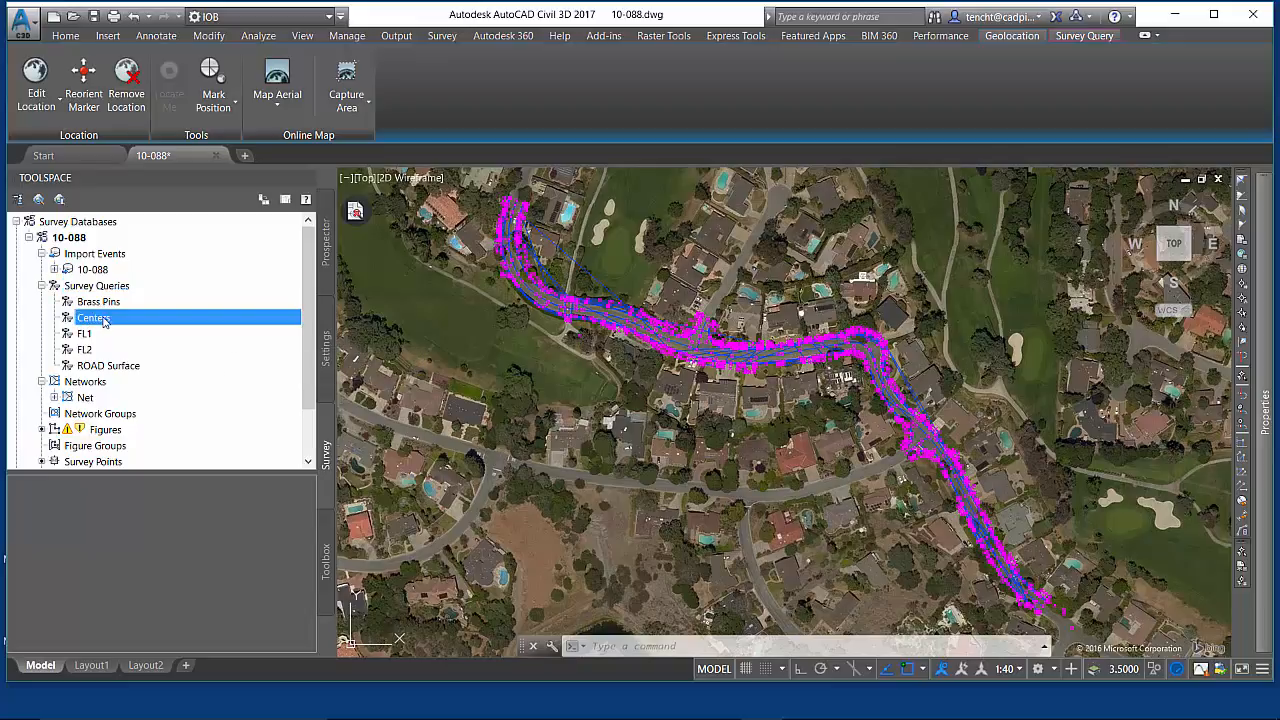
right_click(92, 316)
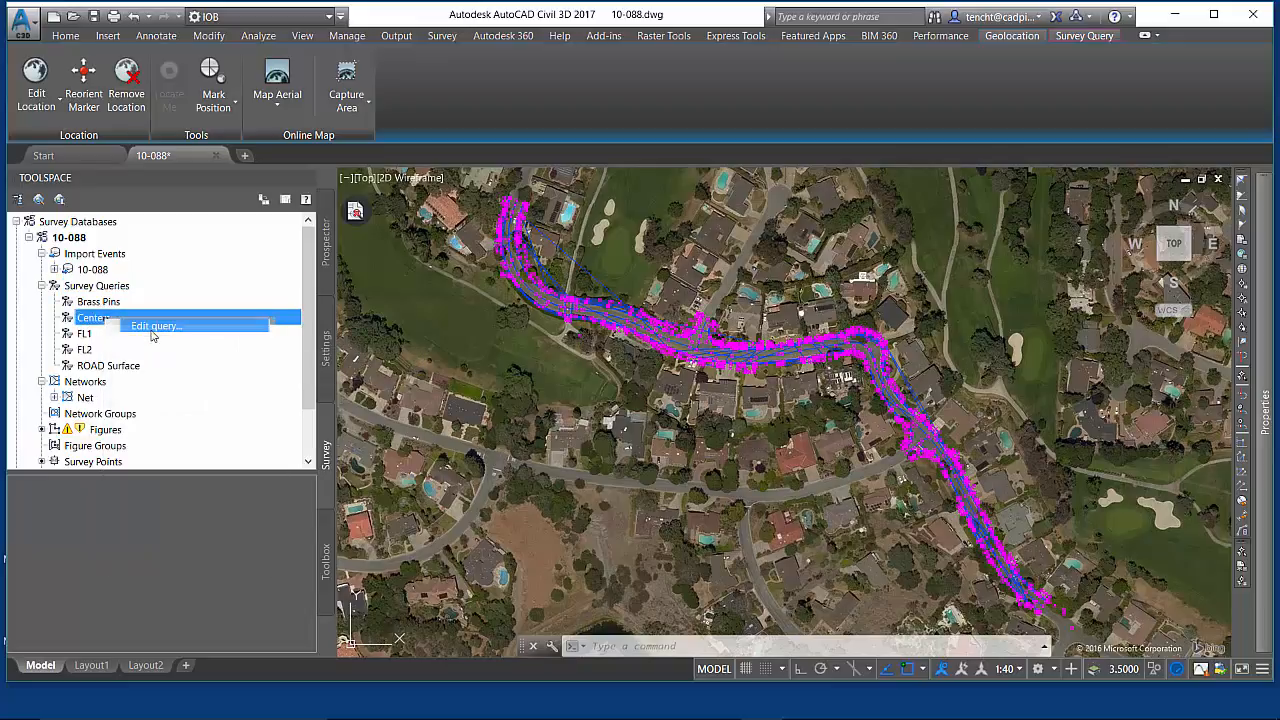
click(156, 324)
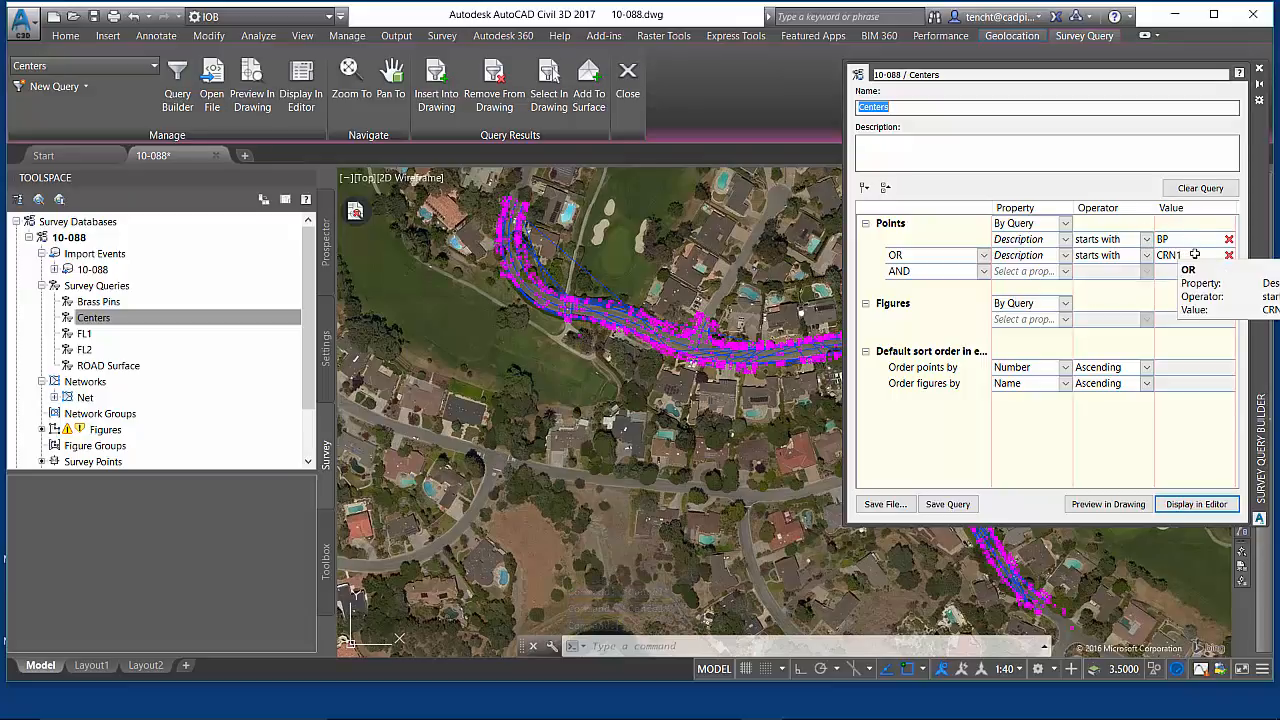
Preview the Centers query results in the editor and in the drawing
click(1196, 504)
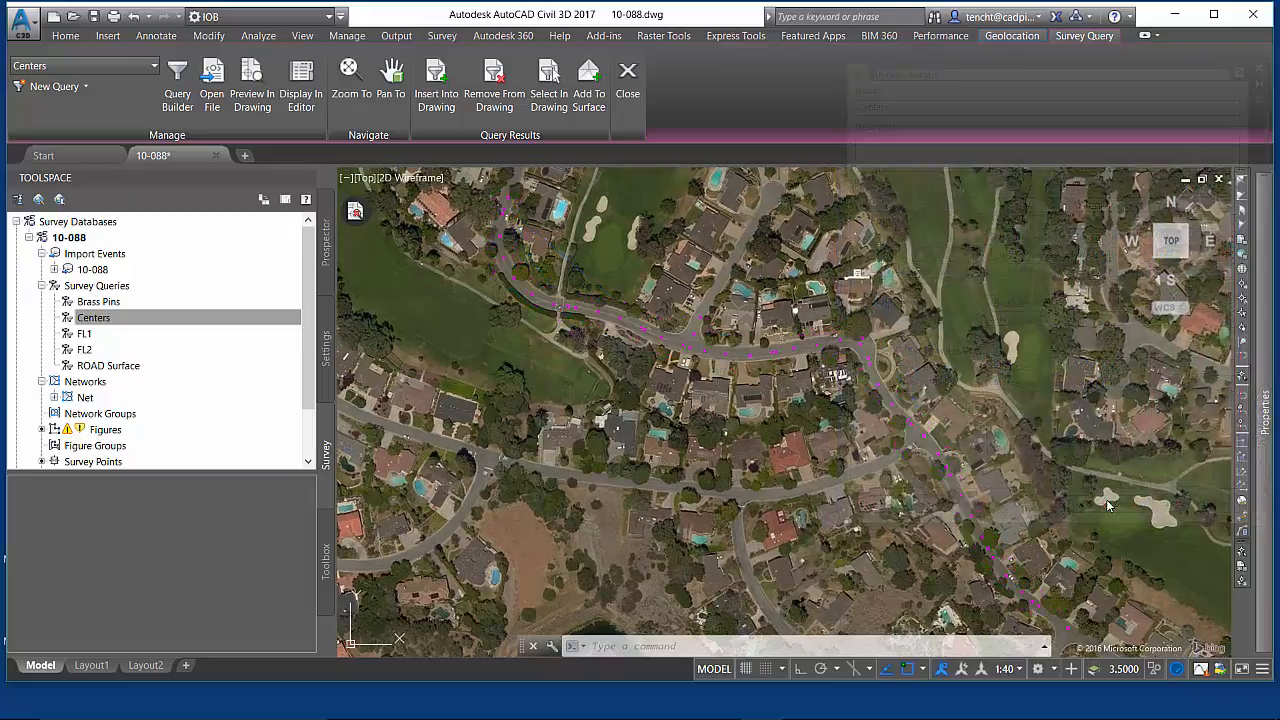
click(176, 80)
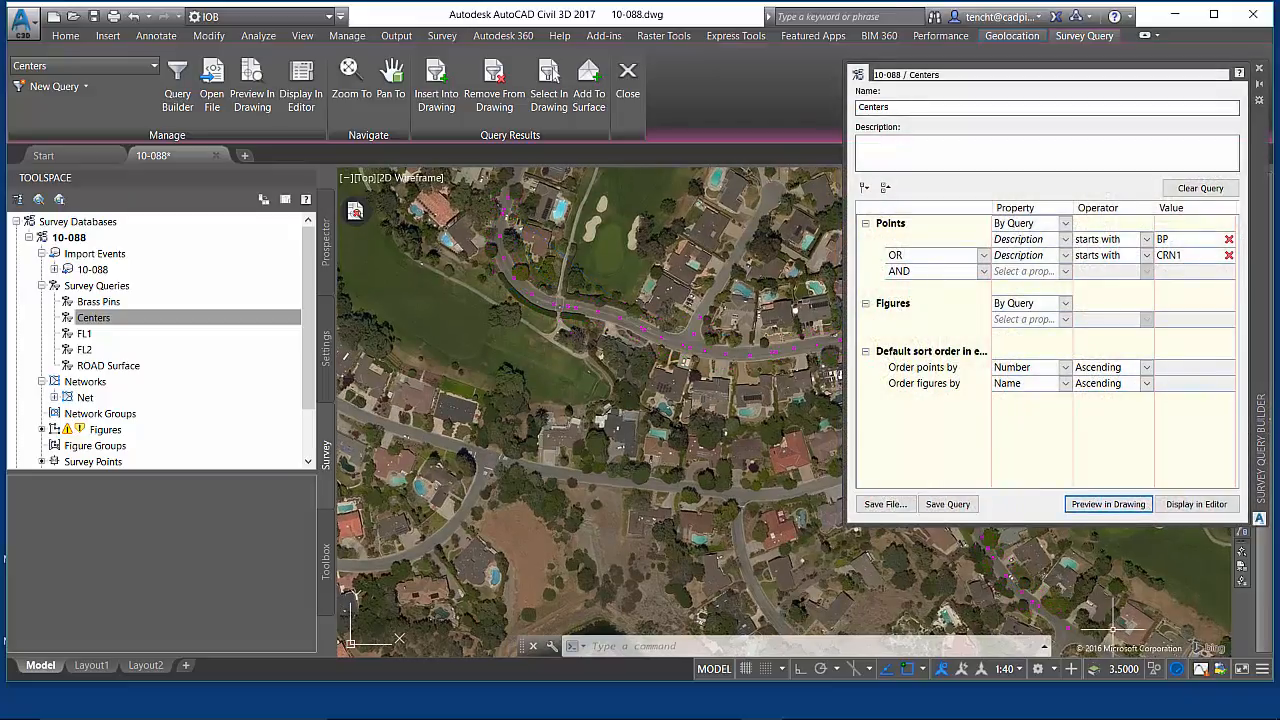
click(1108, 504)
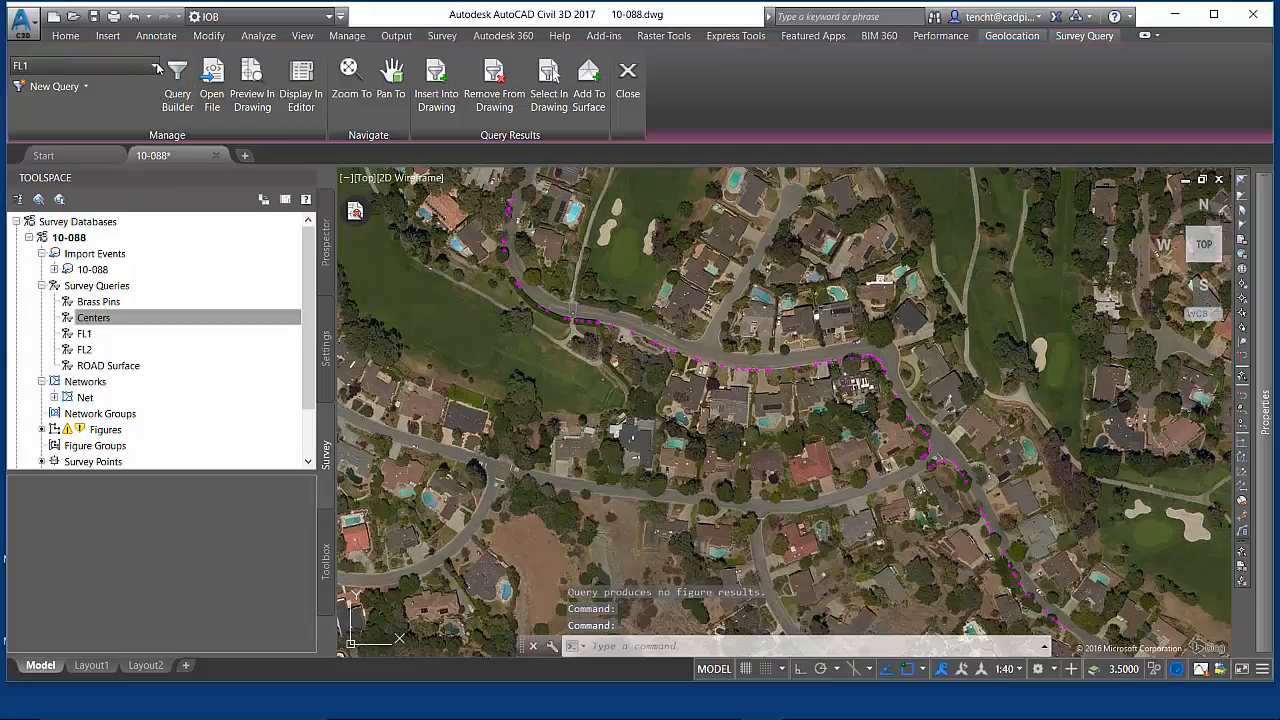
Preview the FL2 query along the road, browse its options, then select the ROAD Surface query
click(84, 64)
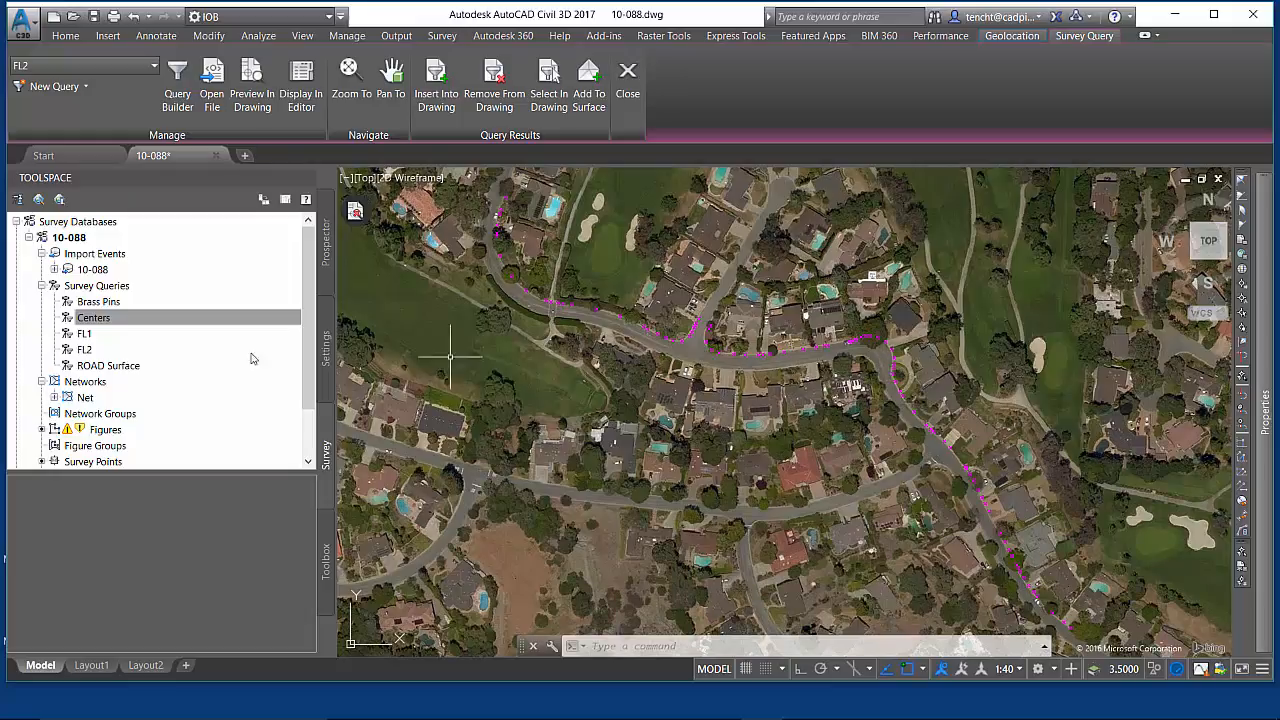
click(92, 316)
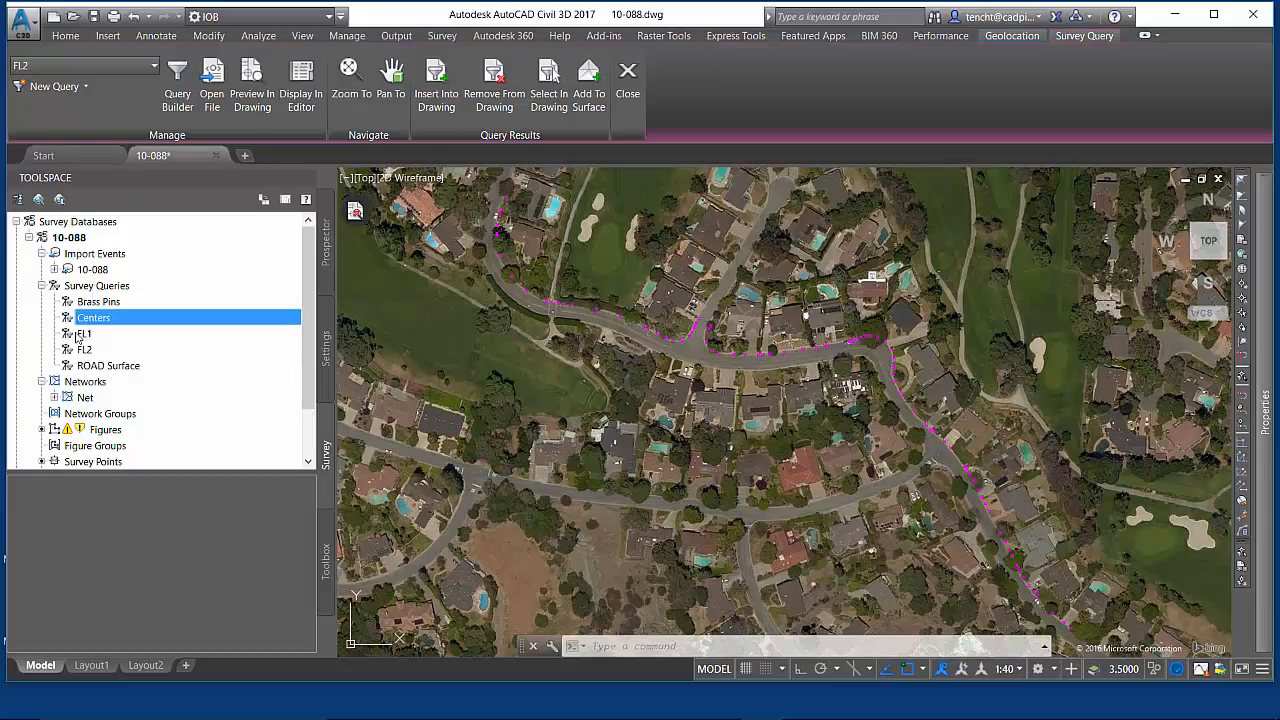
right_click(84, 348)
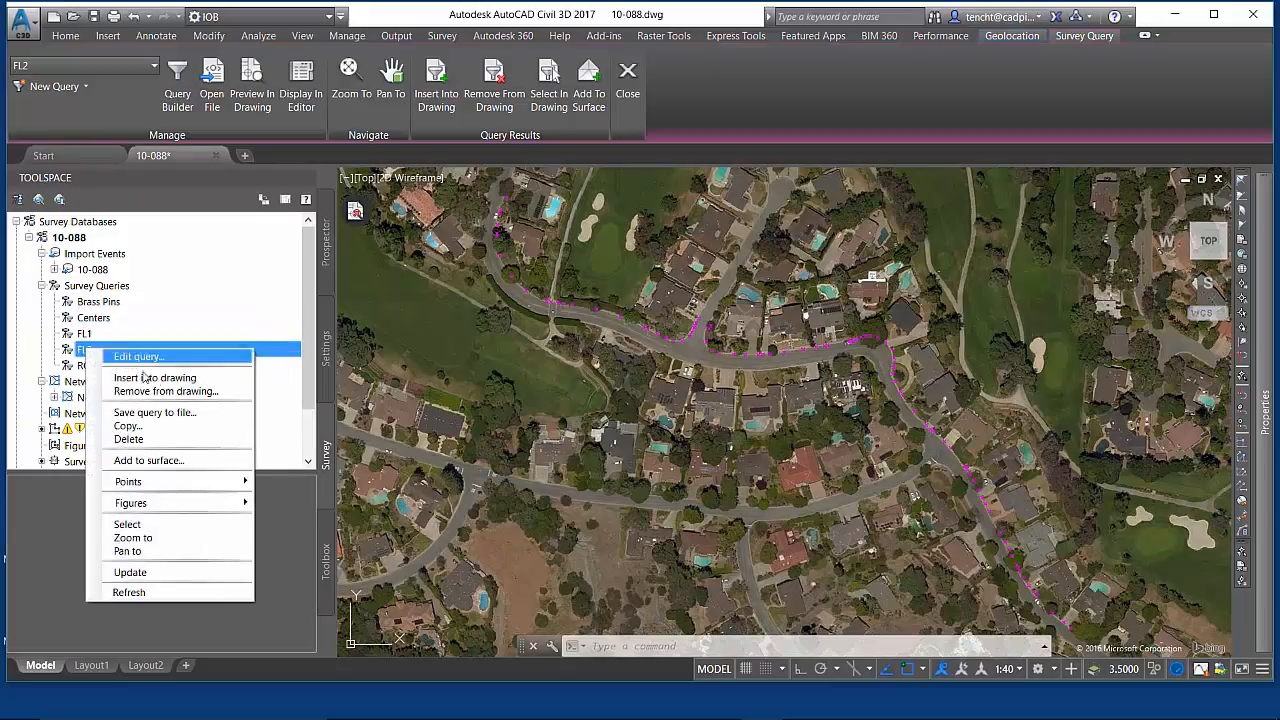
mouse_move(156, 378)
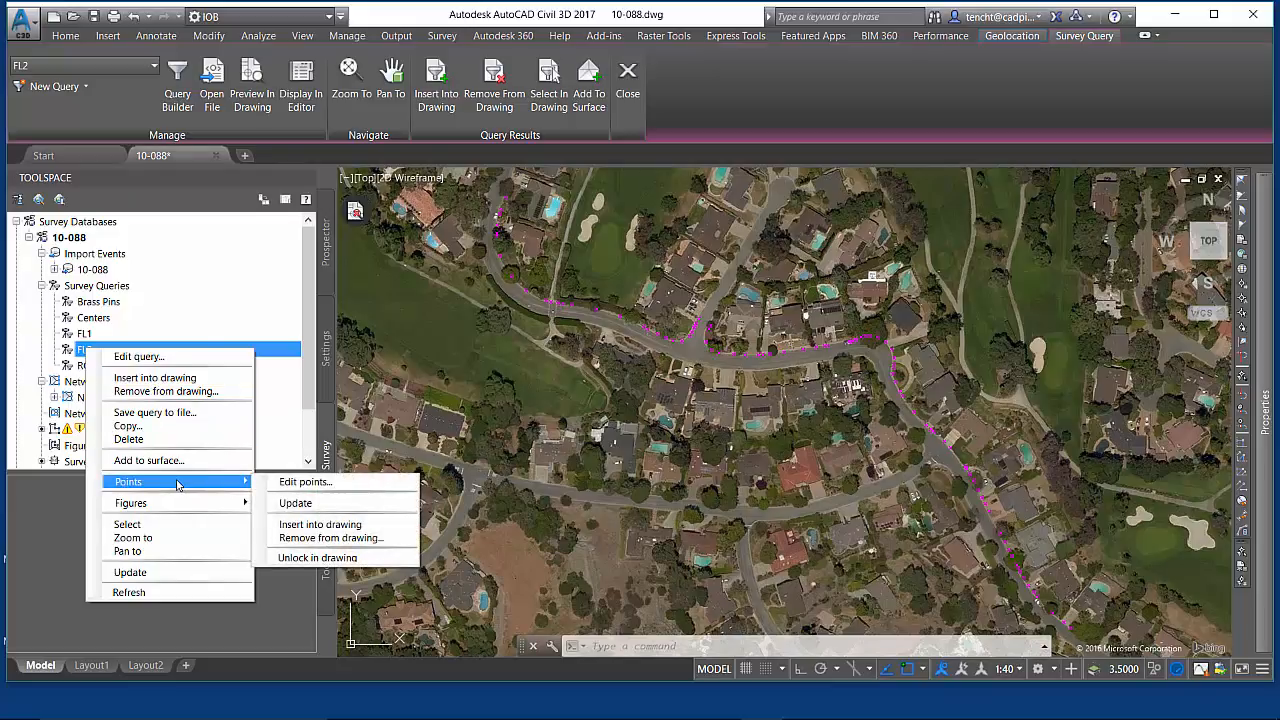
mouse_move(330, 524)
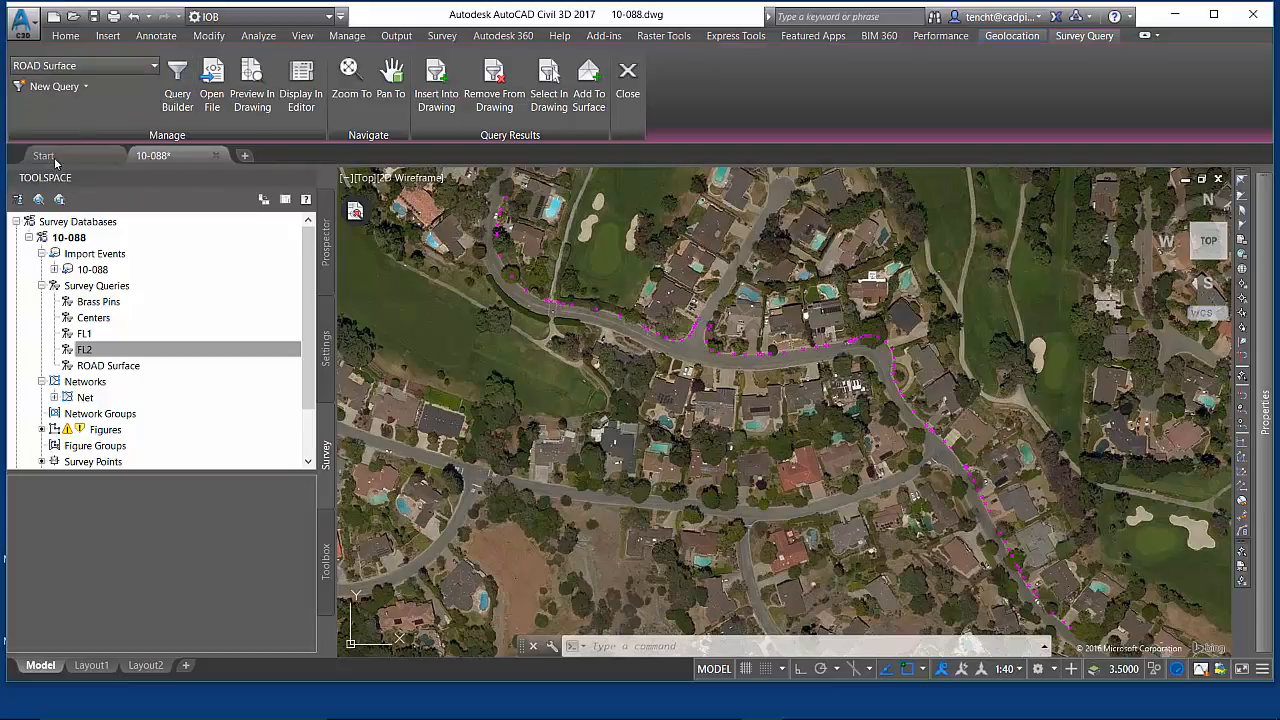
click(108, 364)
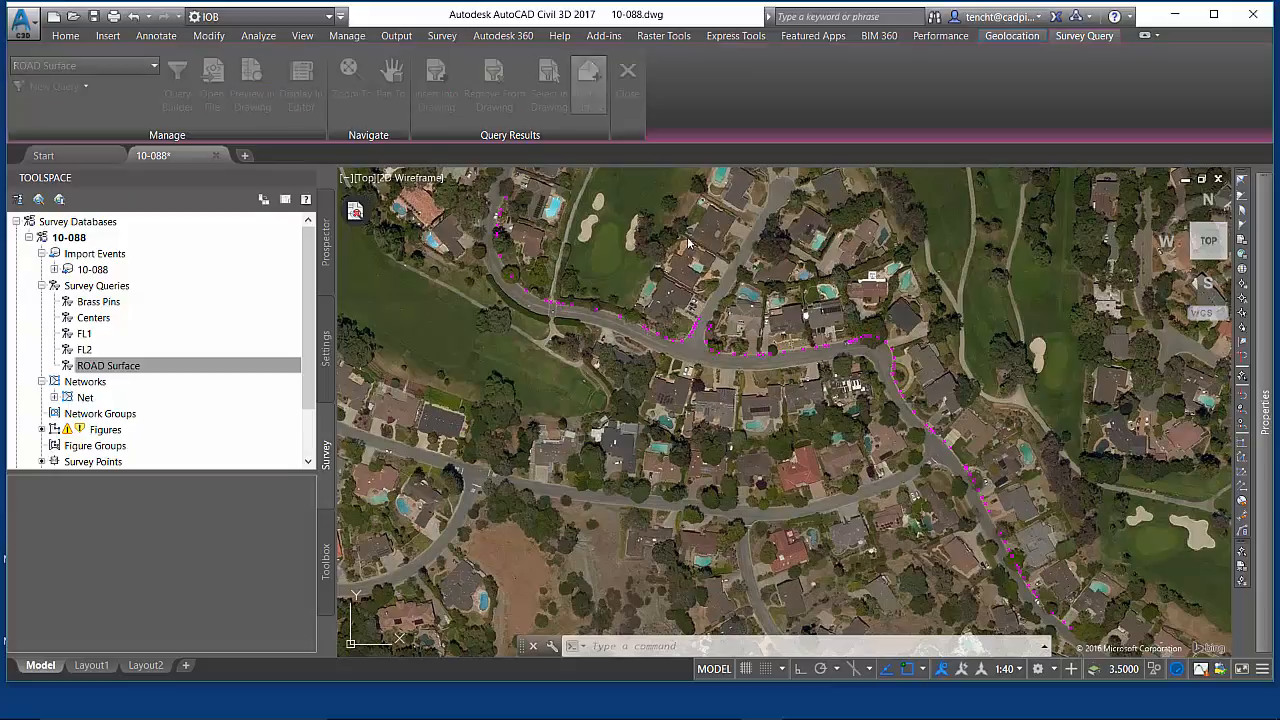
Add ROAD Surface results to a new TIN surface with slope-arrows contour style, referencing the survey database
click(588, 80)
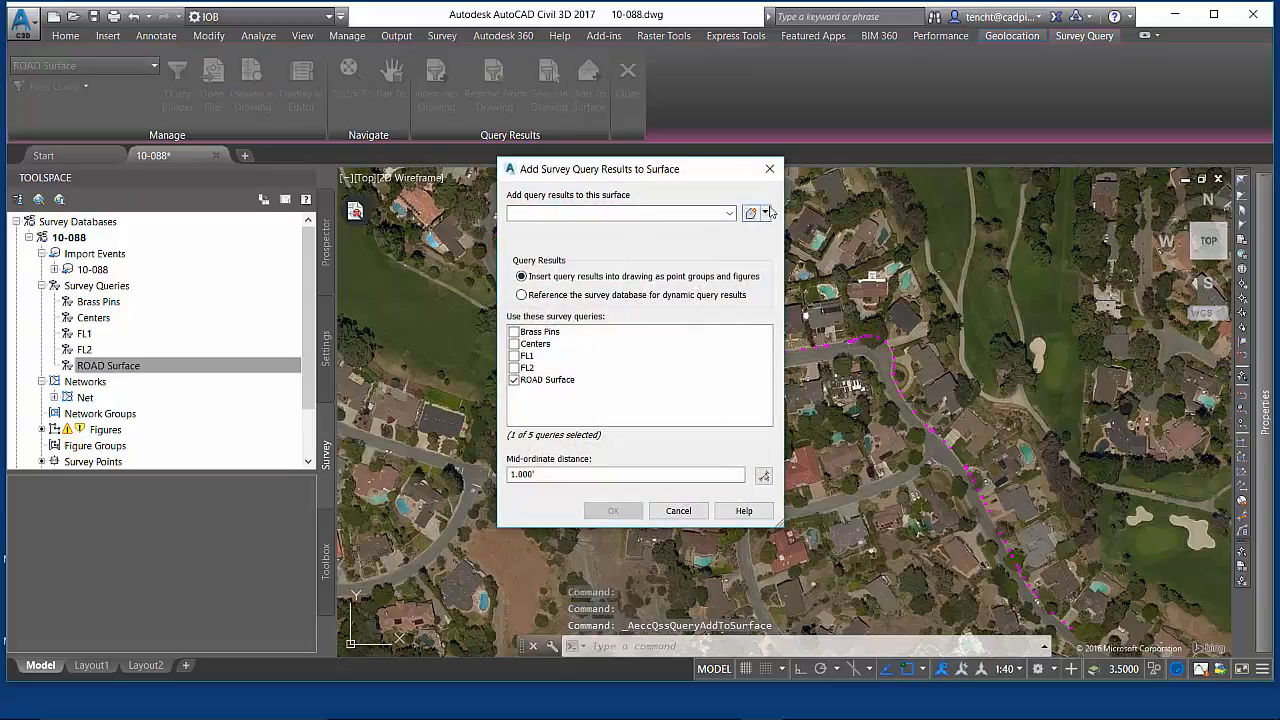
click(752, 212)
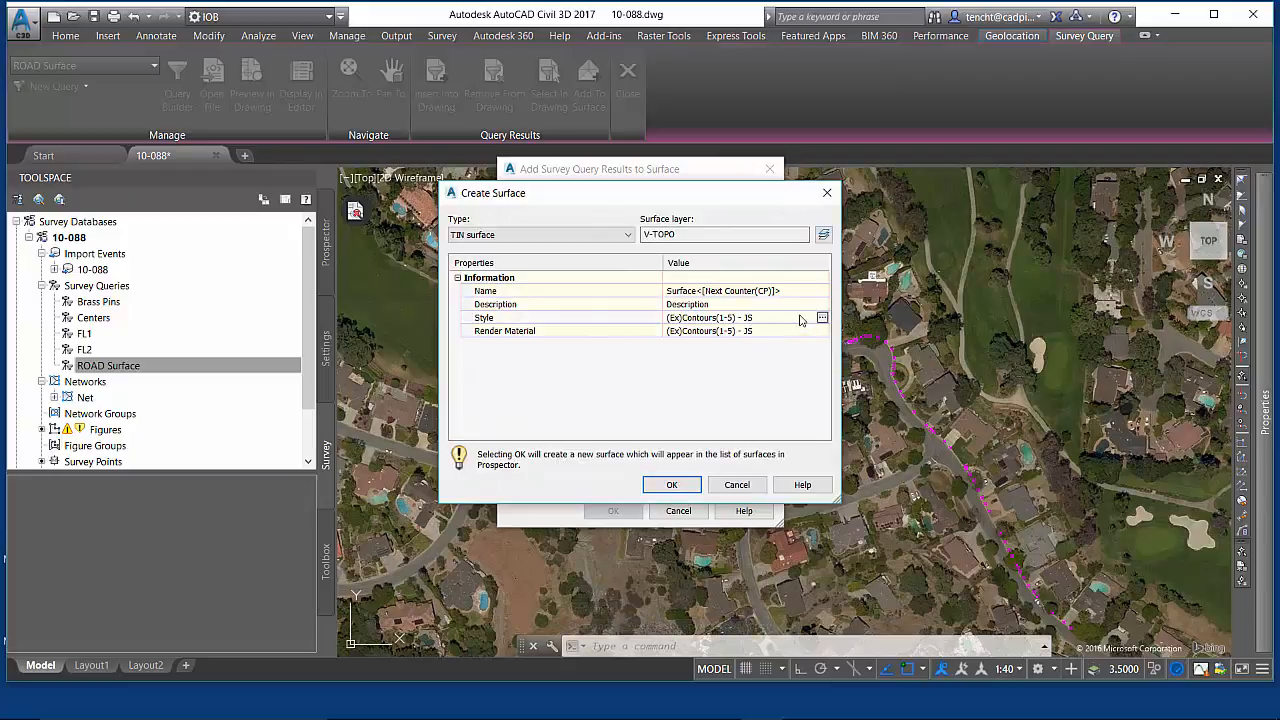
click(822, 316)
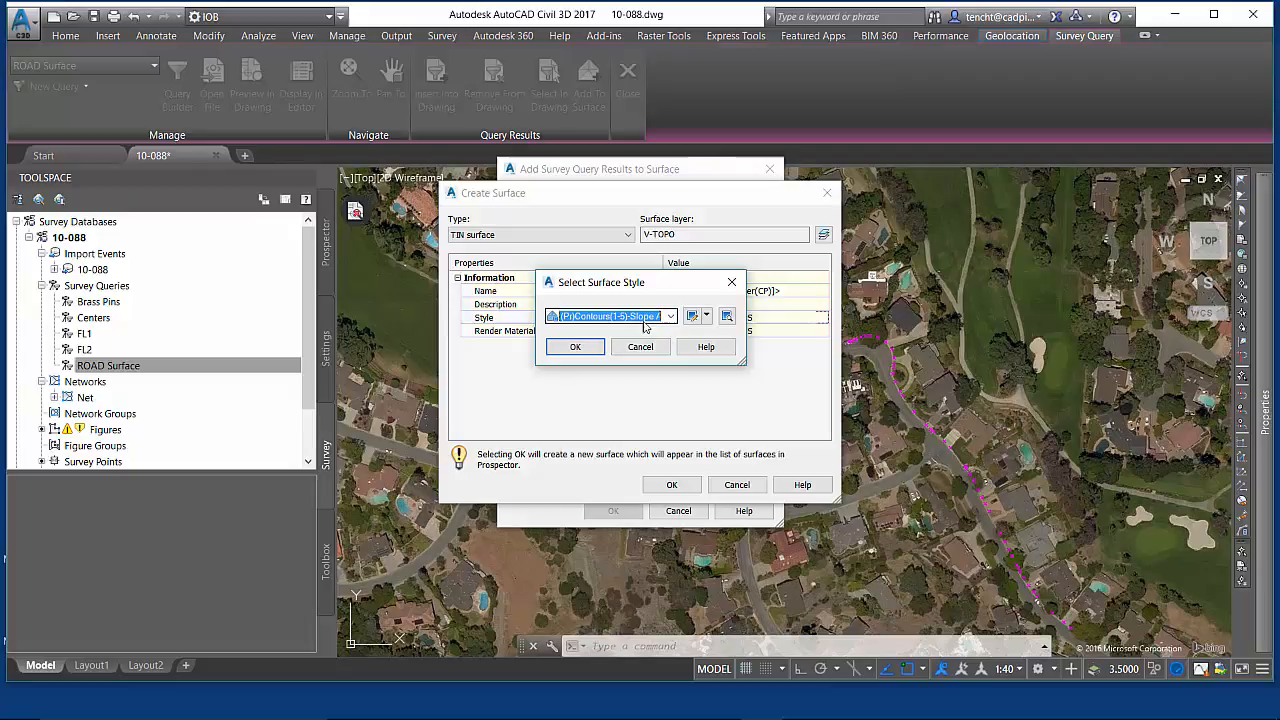
click(574, 346)
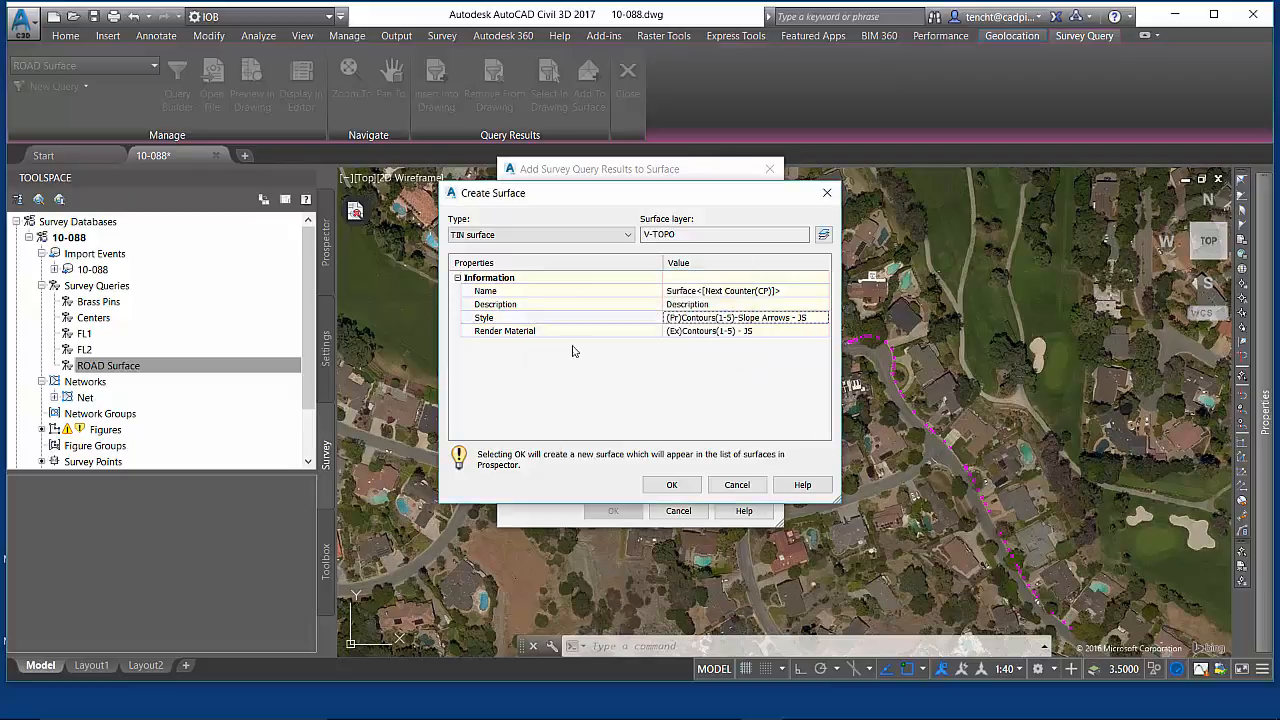
mouse_move(704, 500)
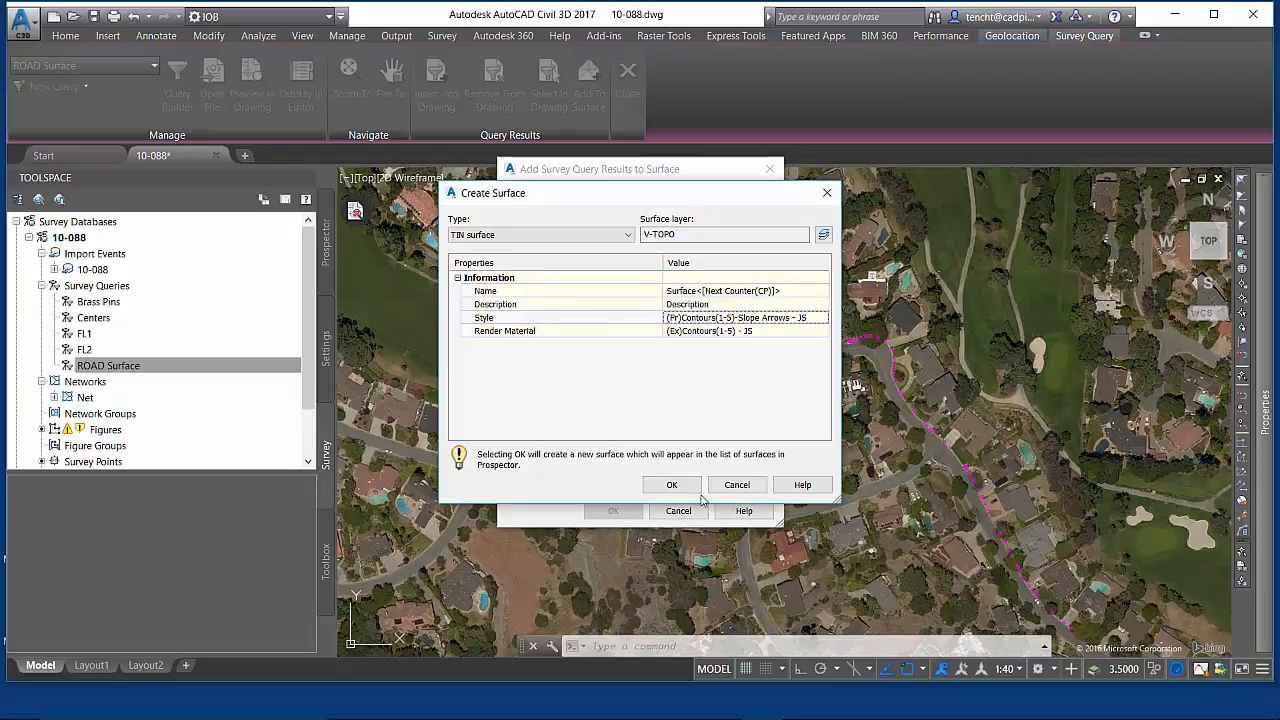
click(672, 484)
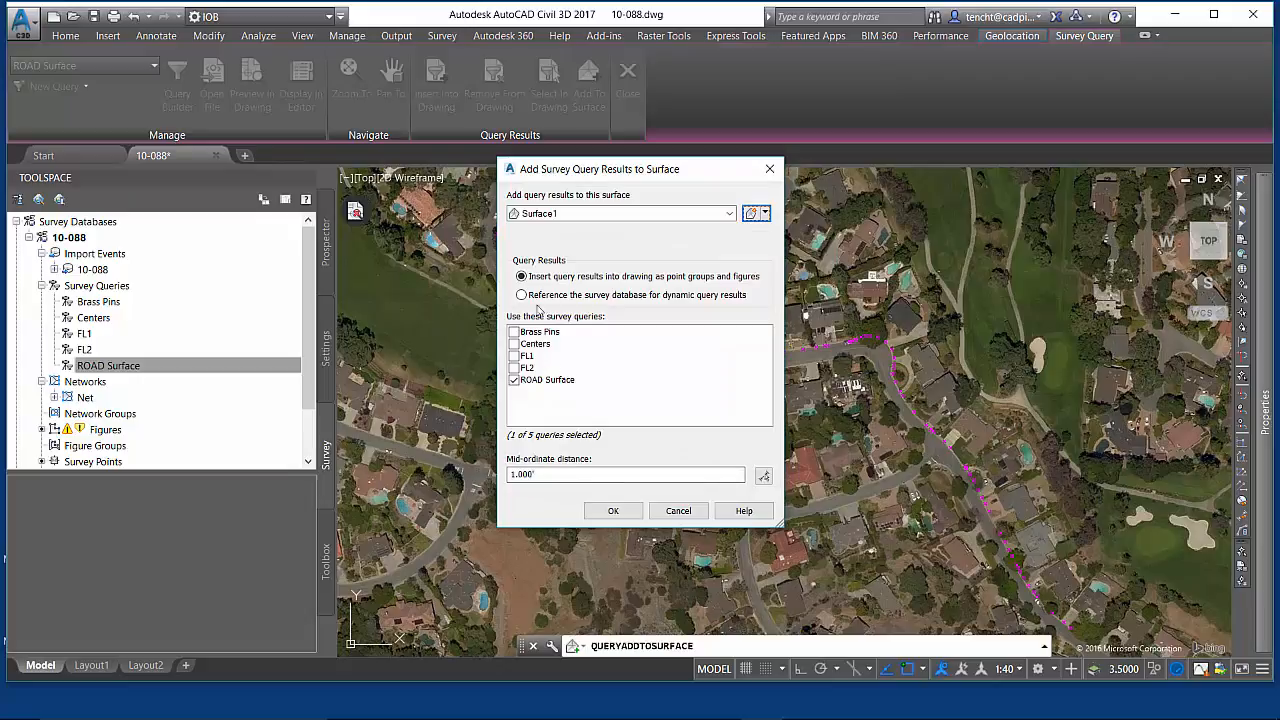
click(520, 294)
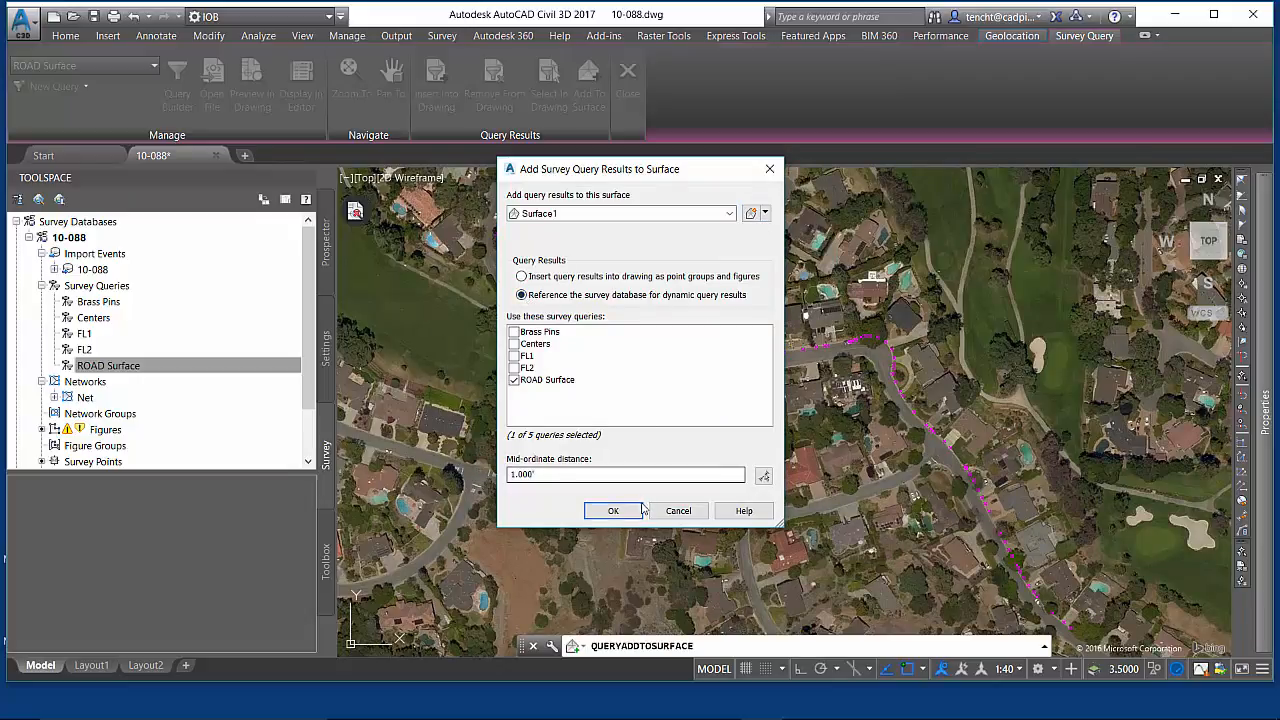
click(612, 510)
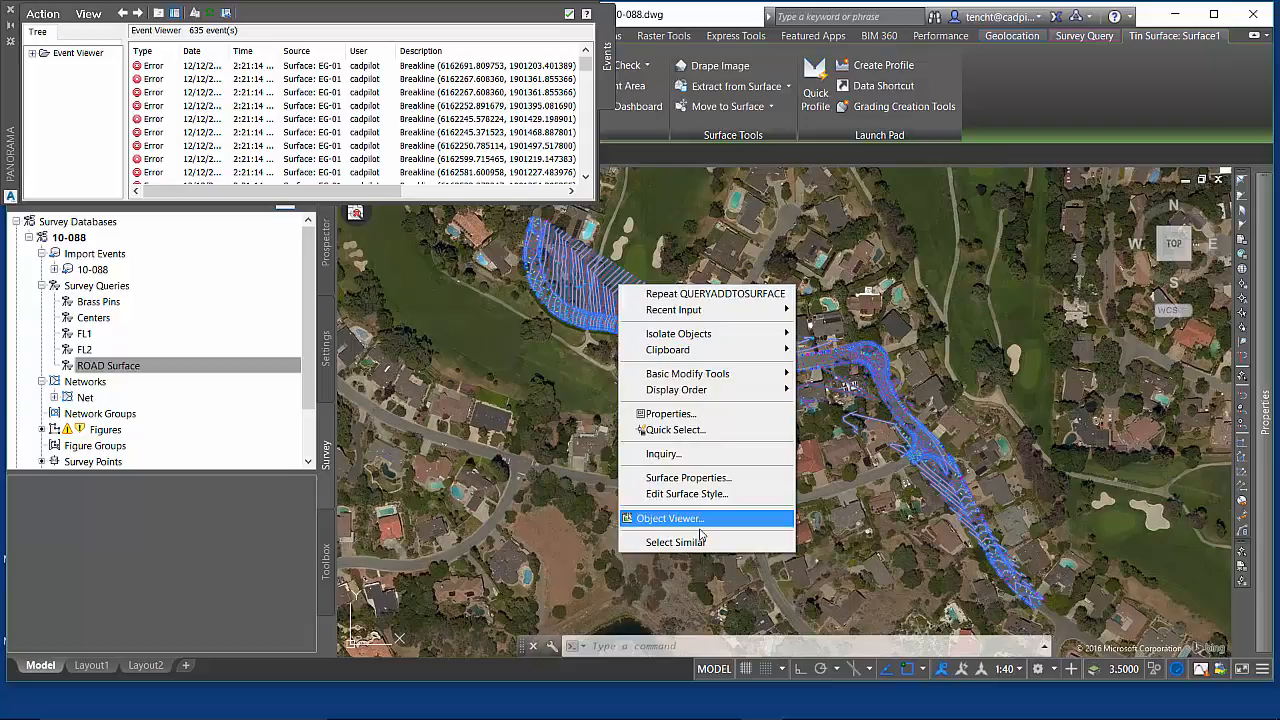
In Surface1's Definition properties set maximum triangle length 75 and rebuild the surface
click(688, 476)
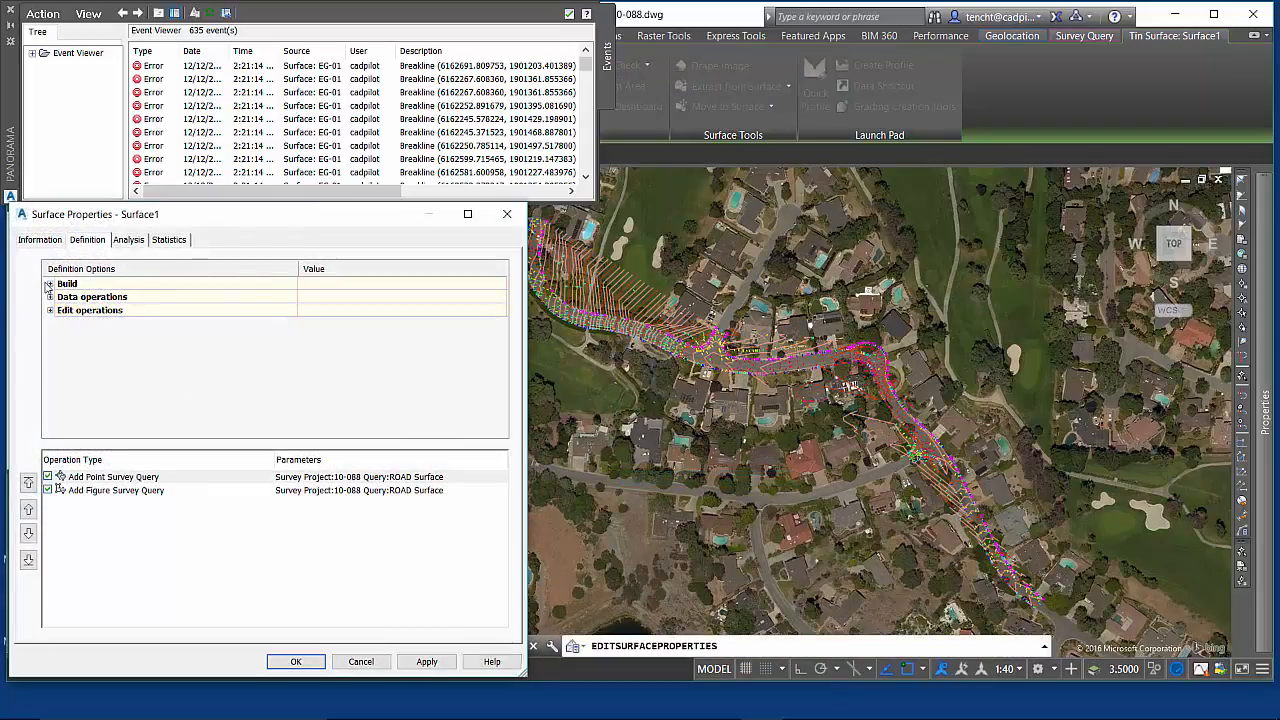
click(48, 284)
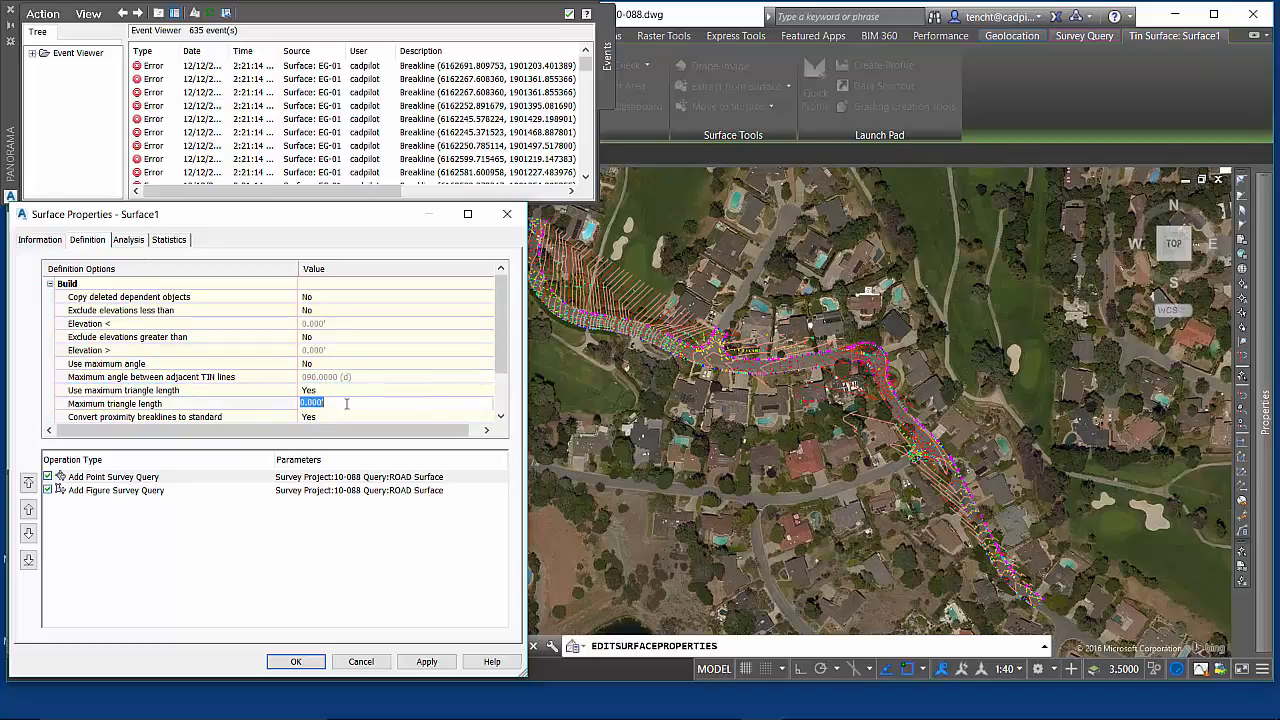
text(75)
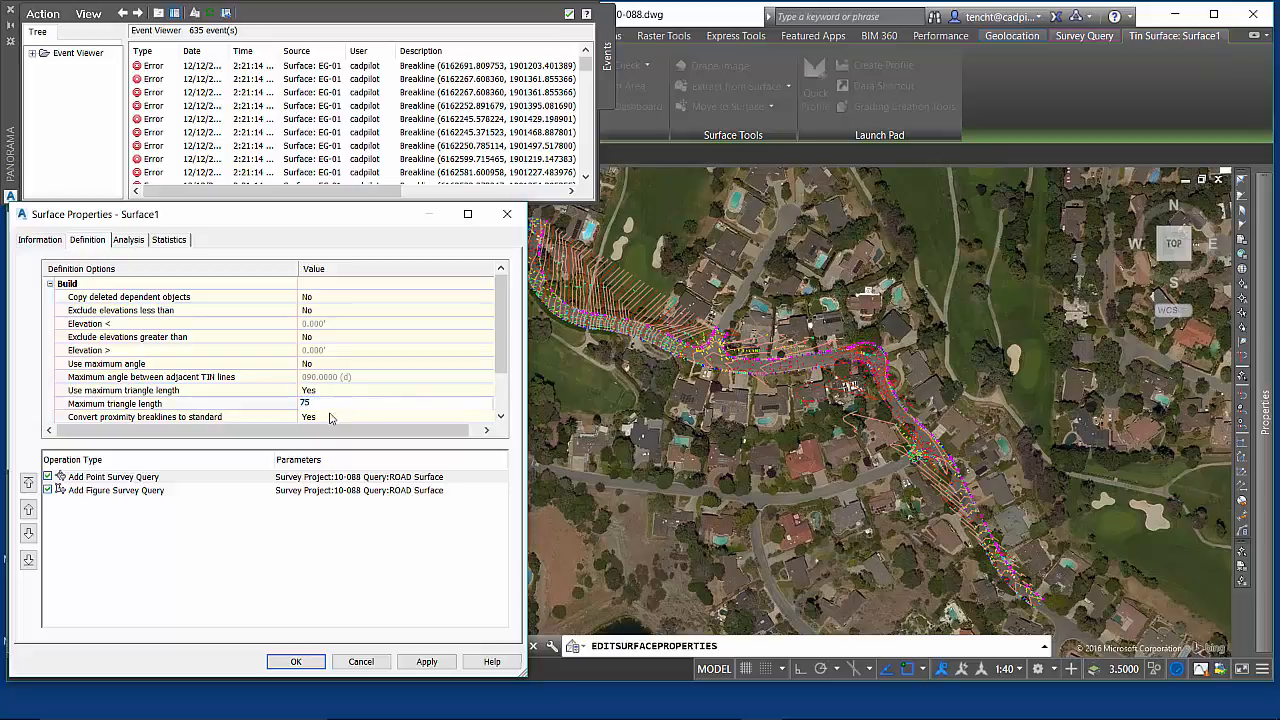
click(426, 660)
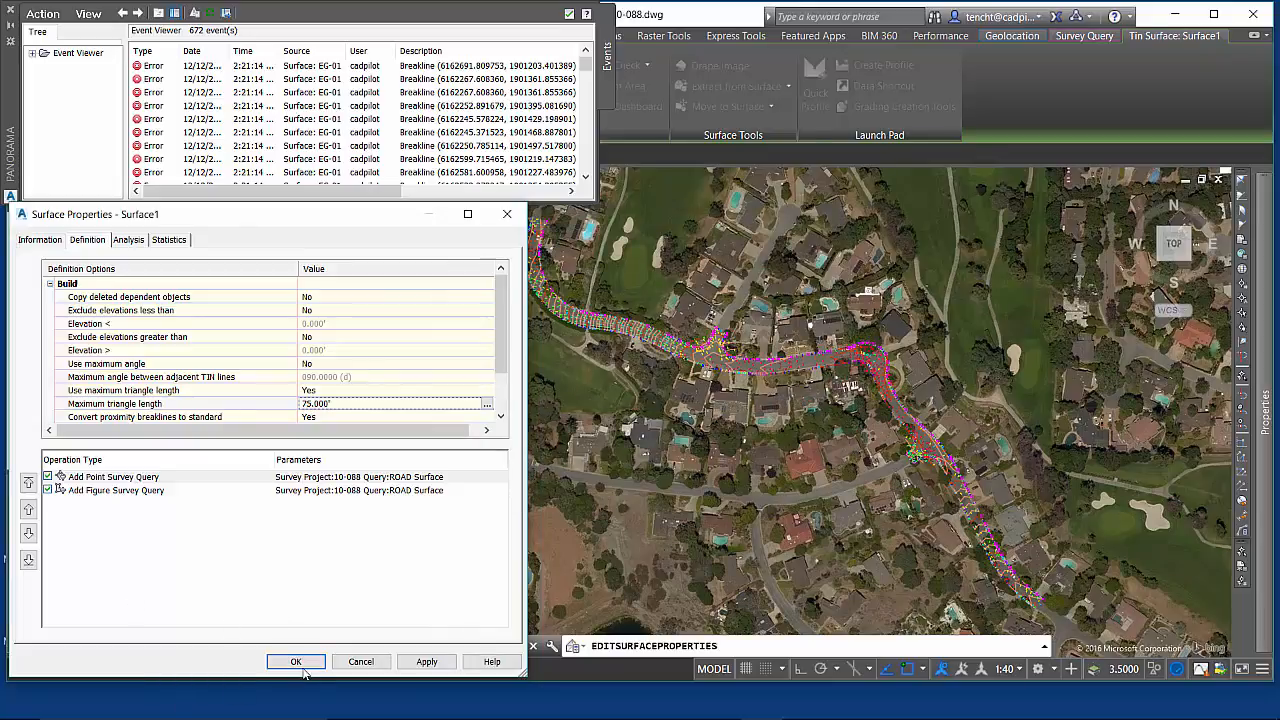
click(296, 660)
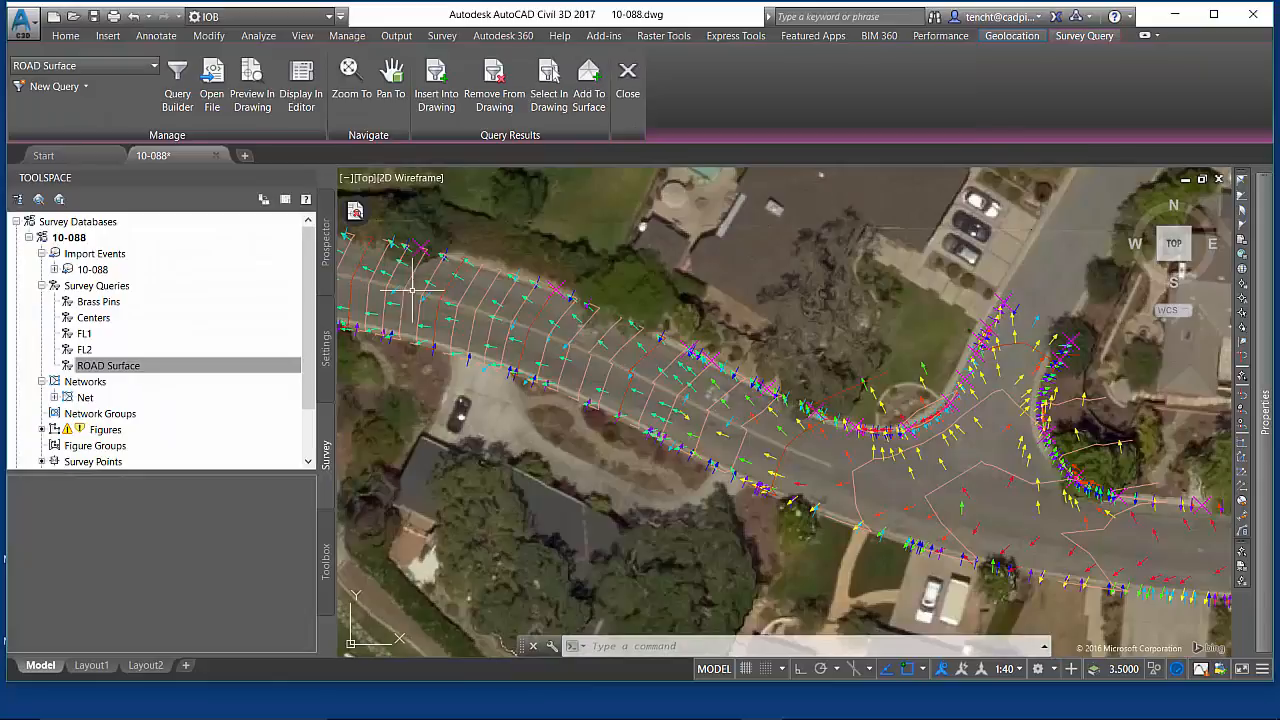
Open the ROAD Surface query for editing and preview its figures in the drawing
right_click(108, 364)
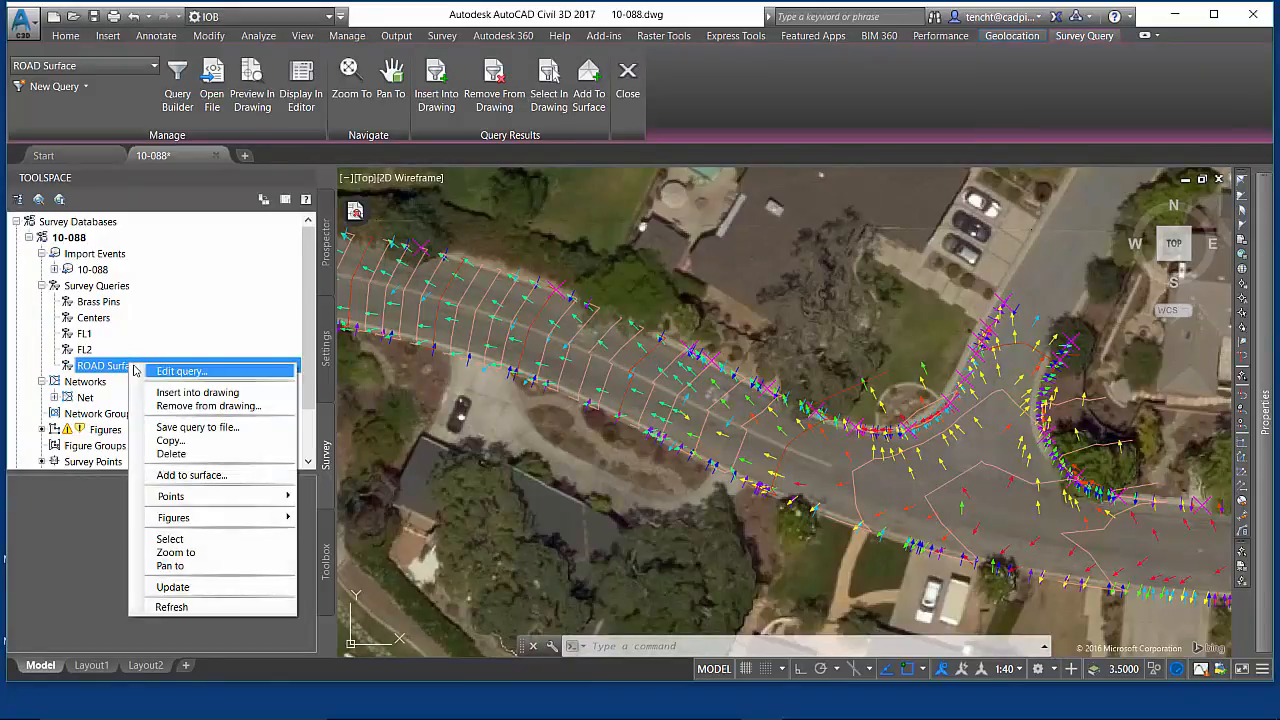
click(180, 370)
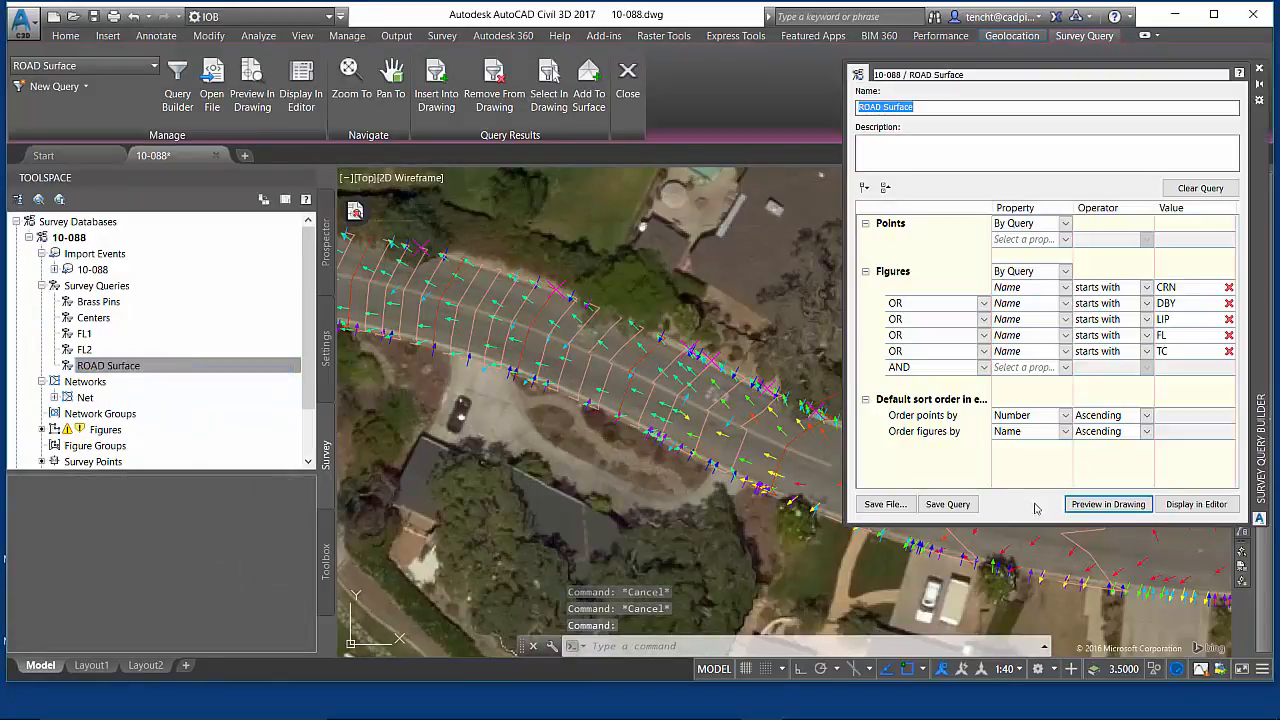
click(1108, 504)
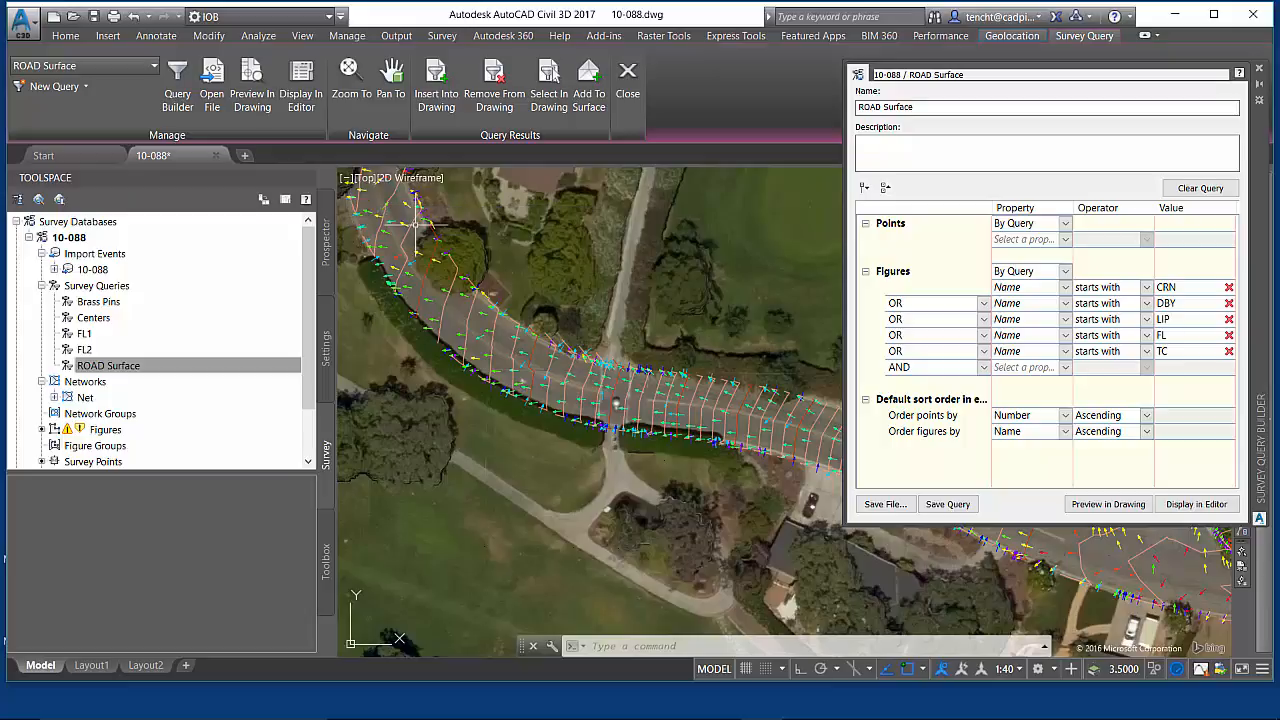
mouse_move(540, 332)
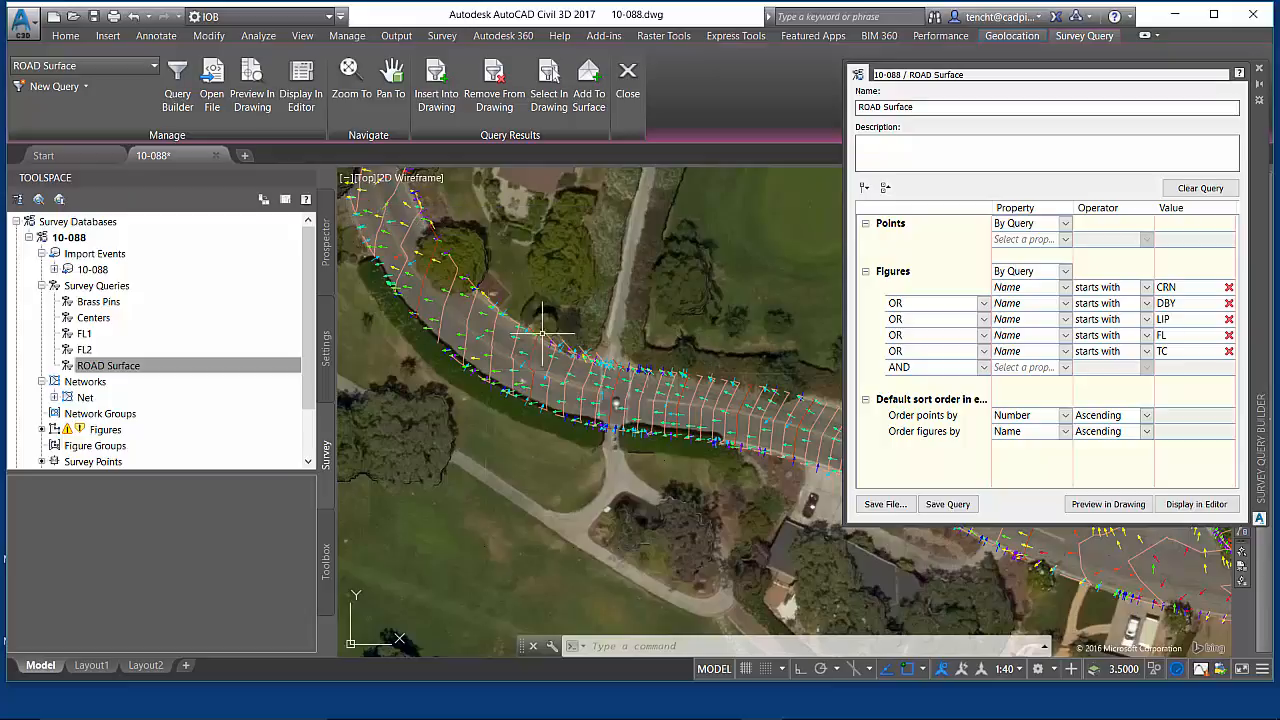
mouse_move(488, 438)
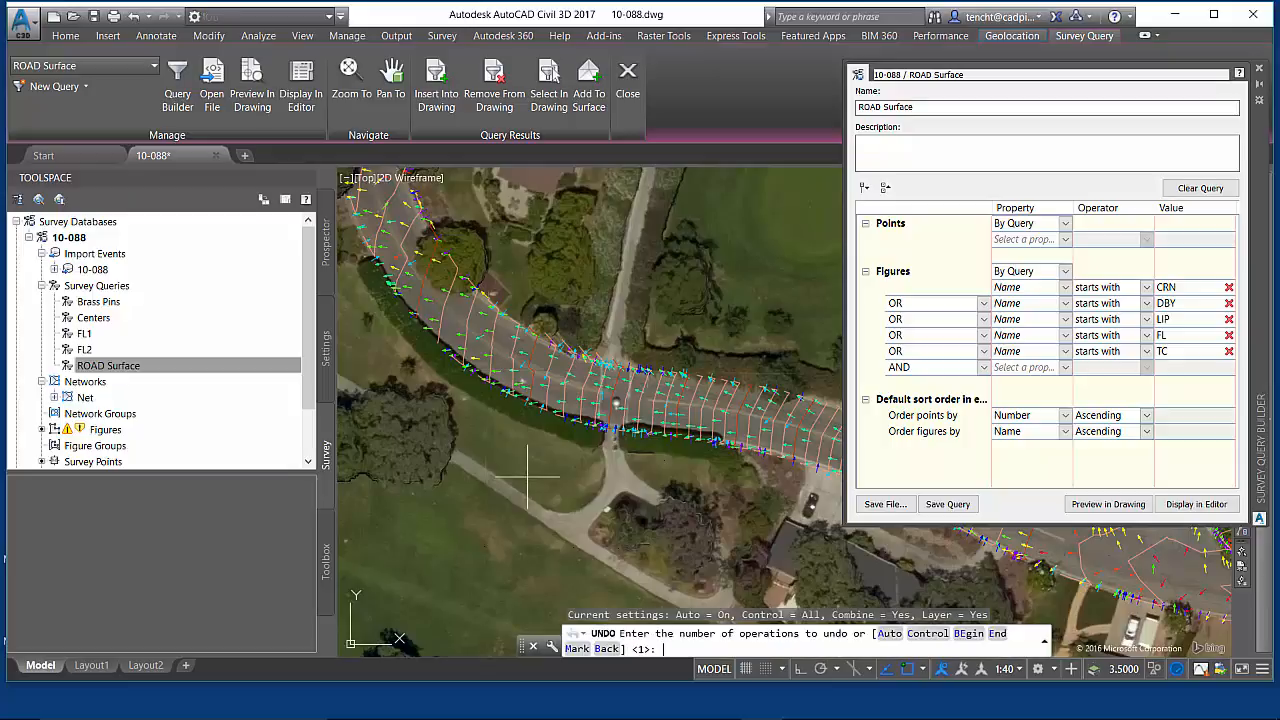
Undo everything back to an empty drawing and close the Survey Query Builder
text(b)
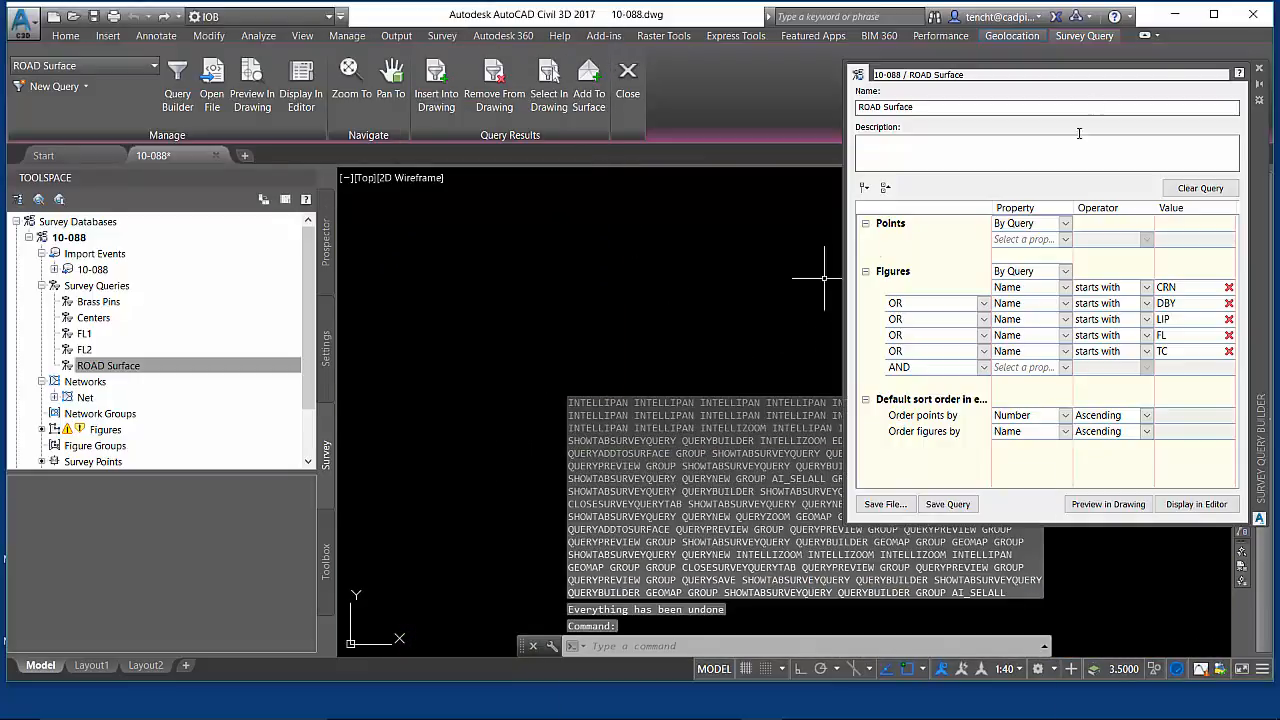
click(628, 80)
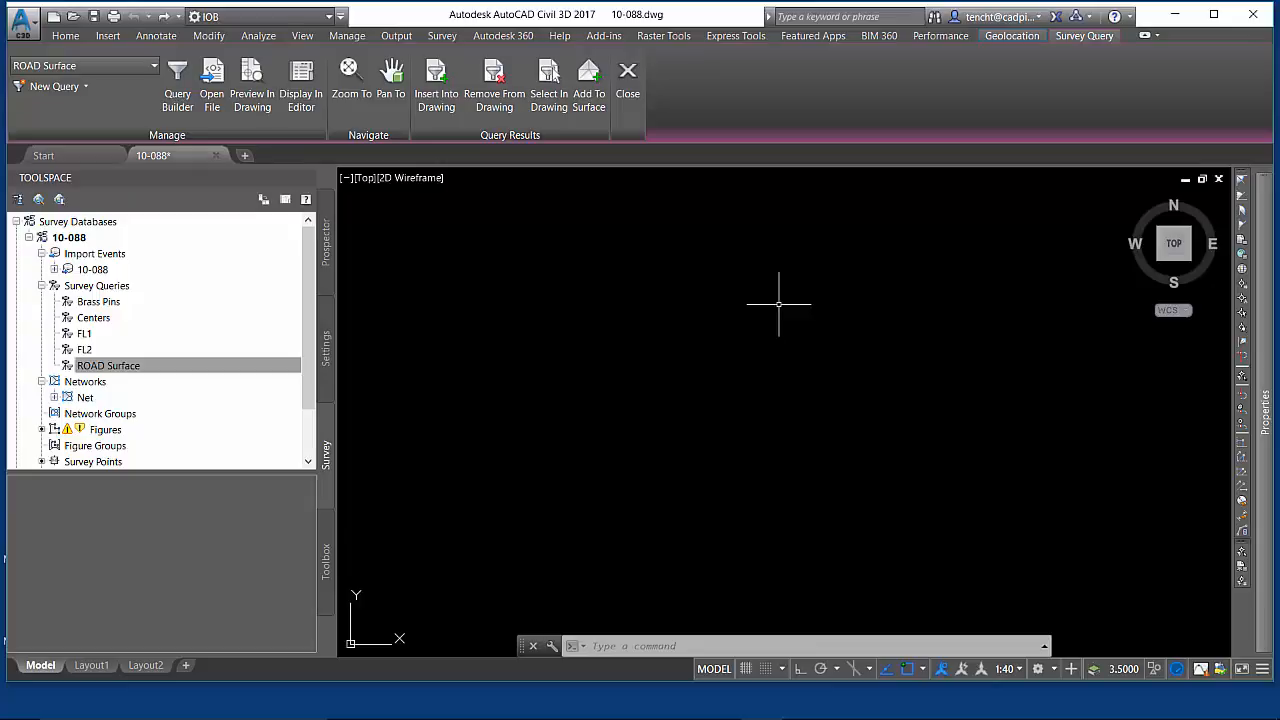
mouse_move(712, 410)
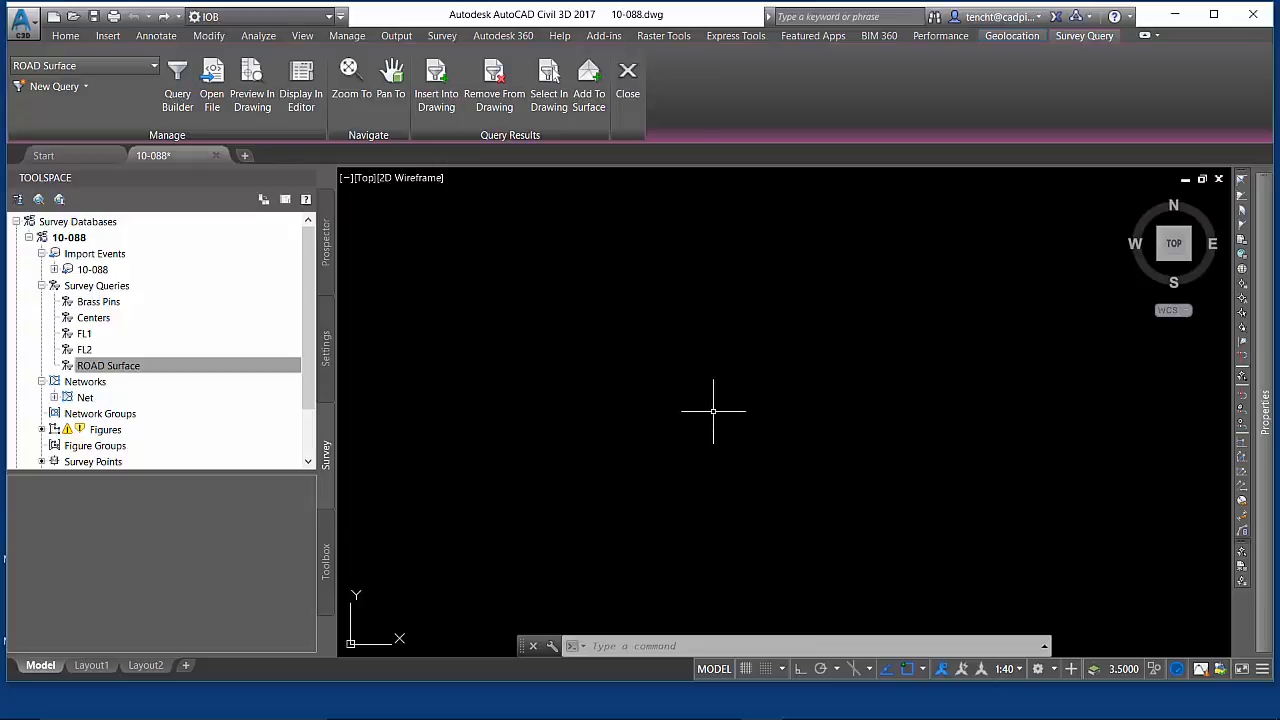
Start a new survey query and keep points selected by query
right_click(96, 286)
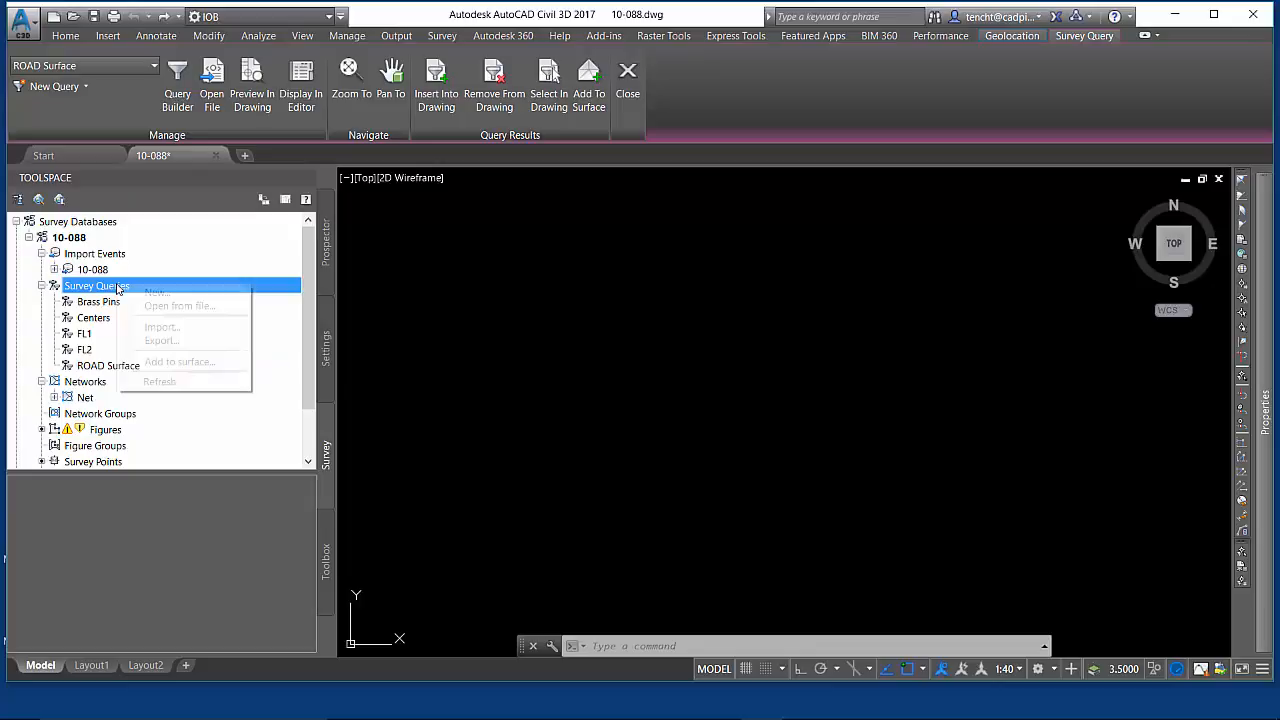
click(156, 292)
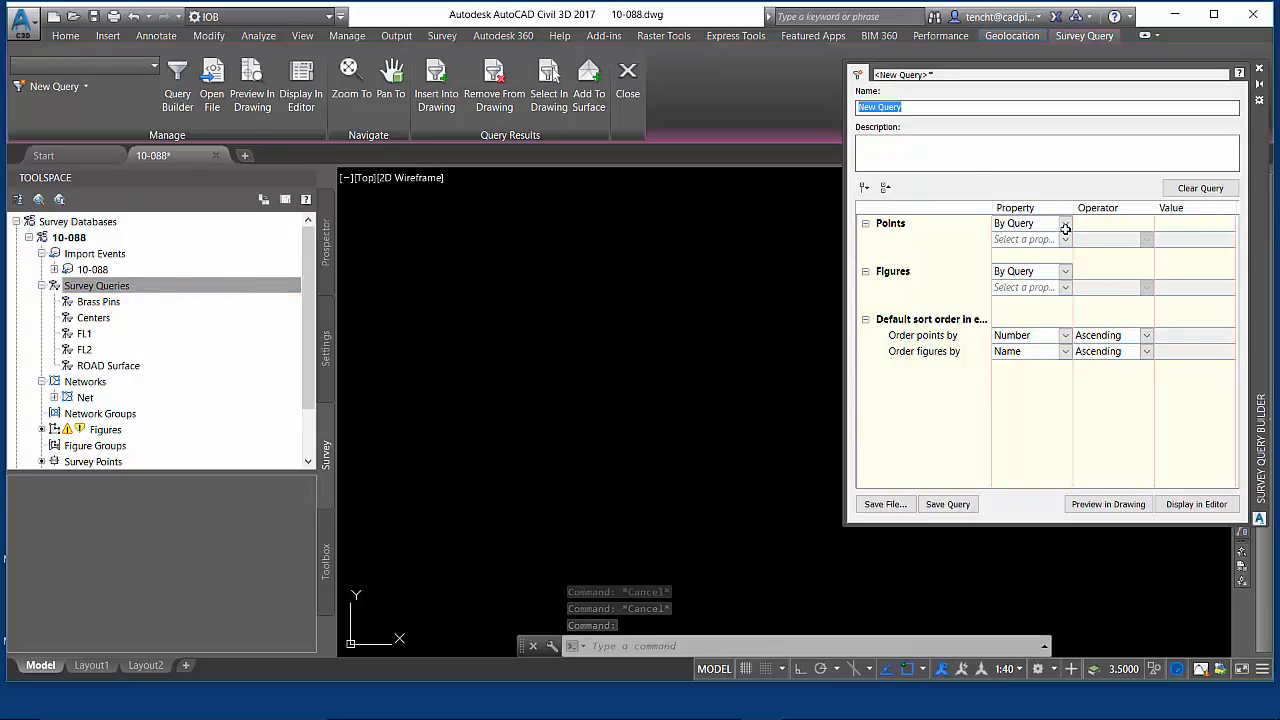
click(1064, 224)
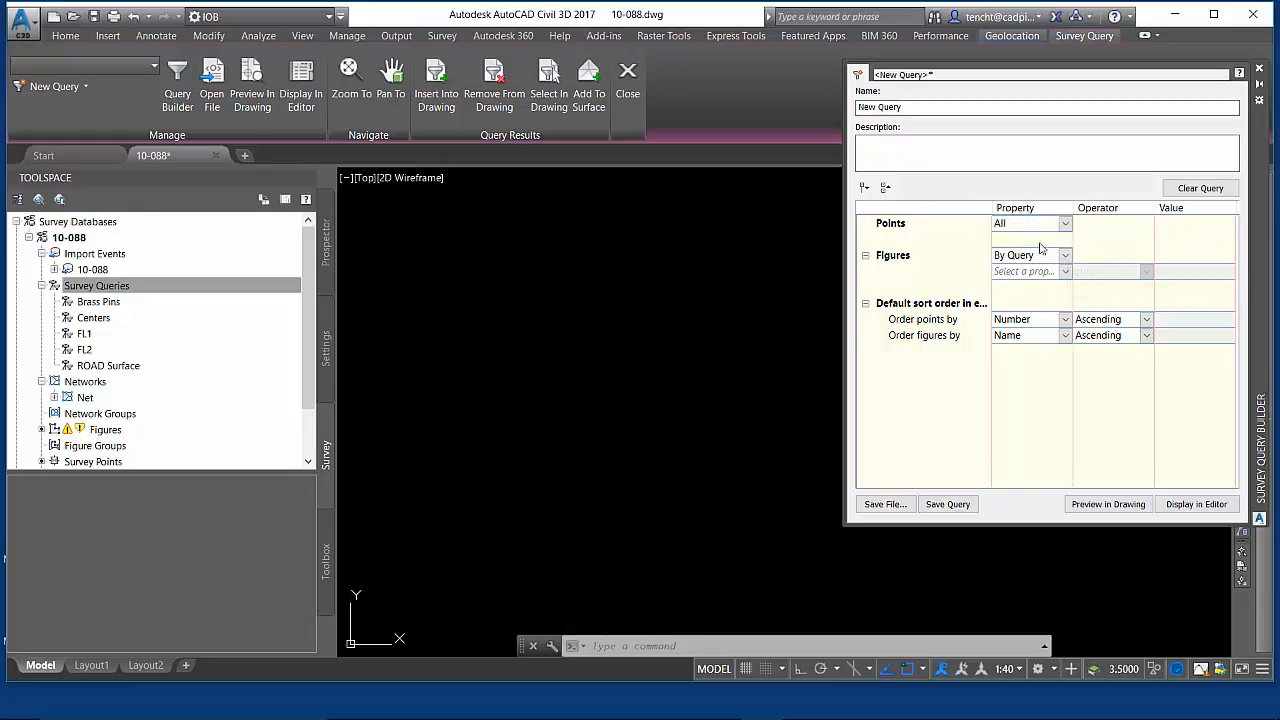
click(1064, 224)
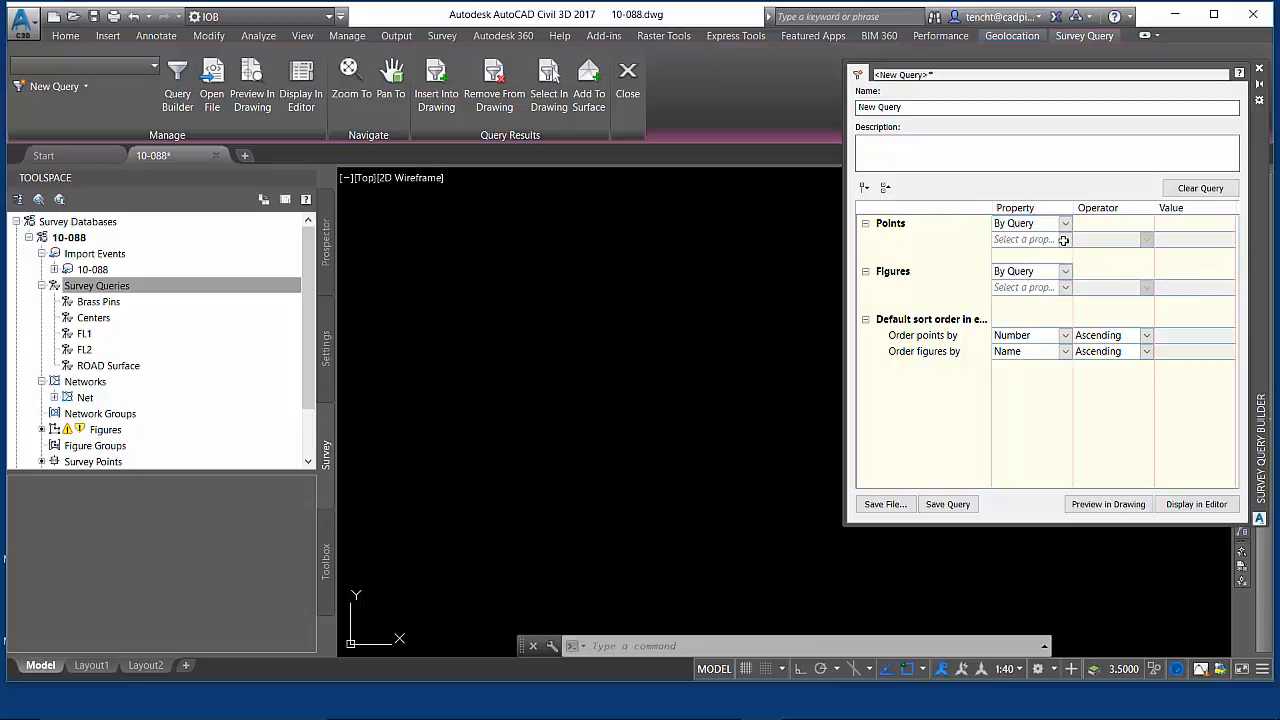
Browse the point properties and pick Elevation for the point condition
click(1064, 240)
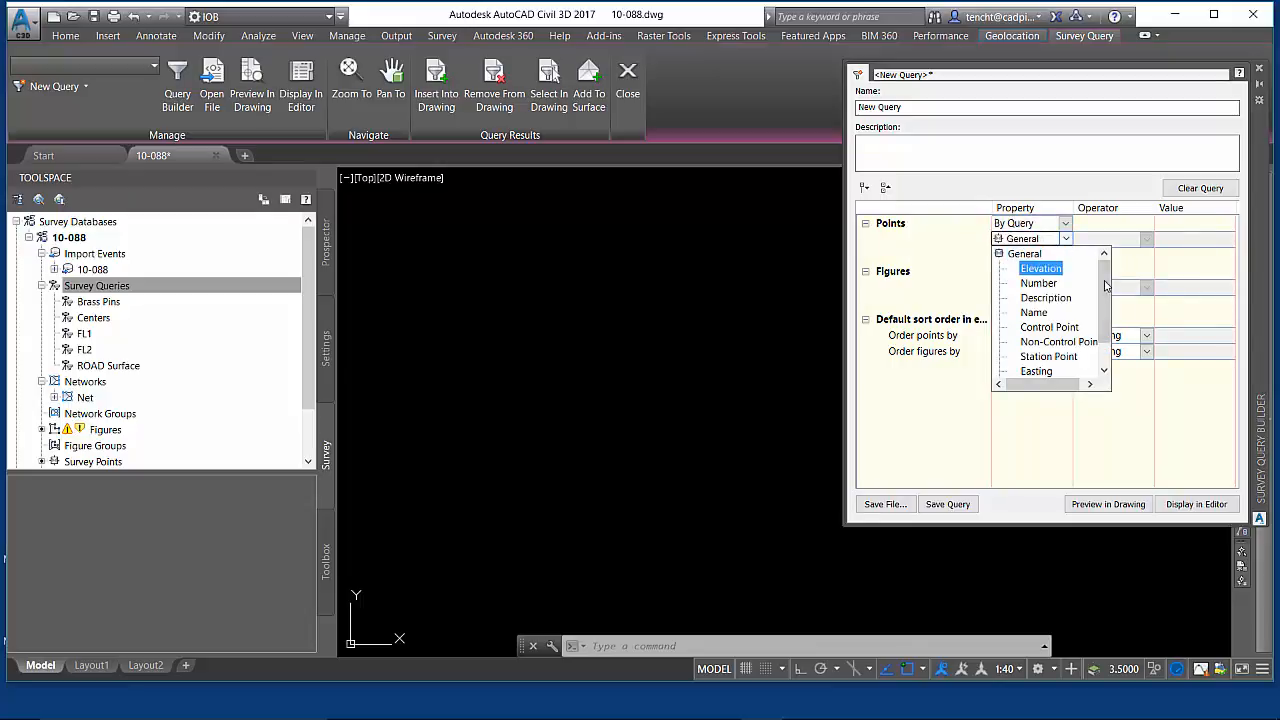
click(1040, 268)
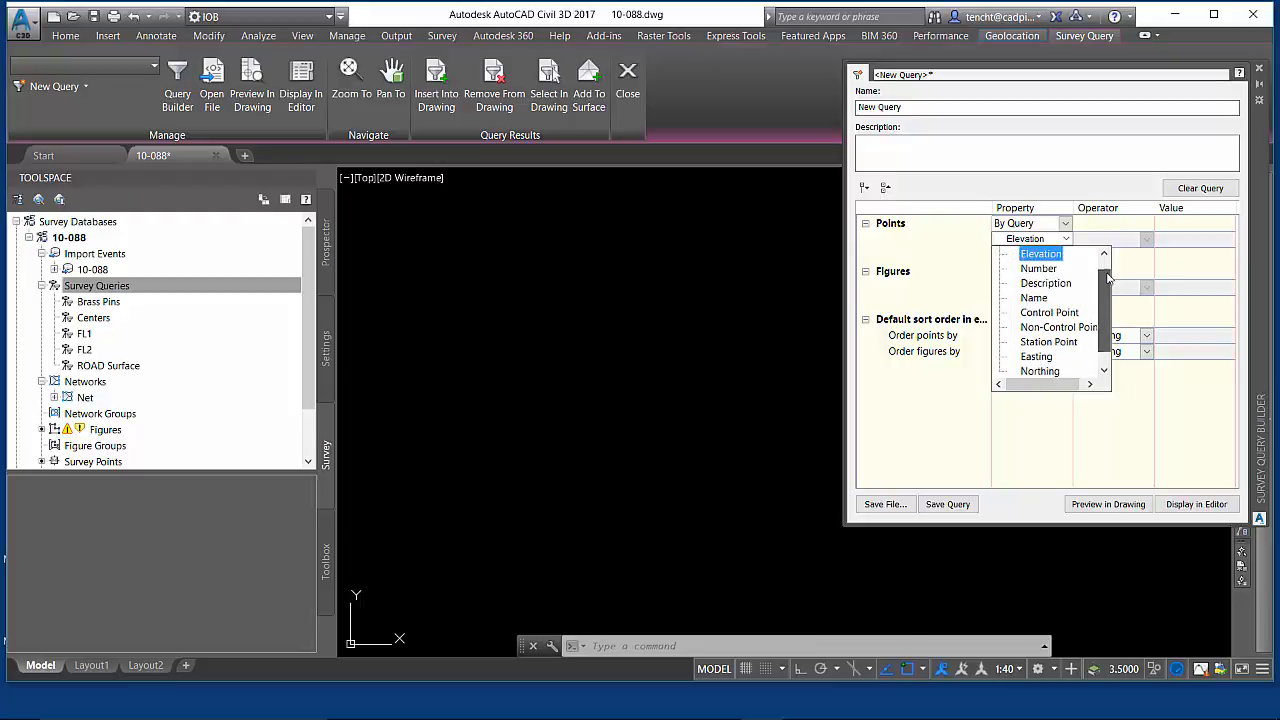
click(1048, 312)
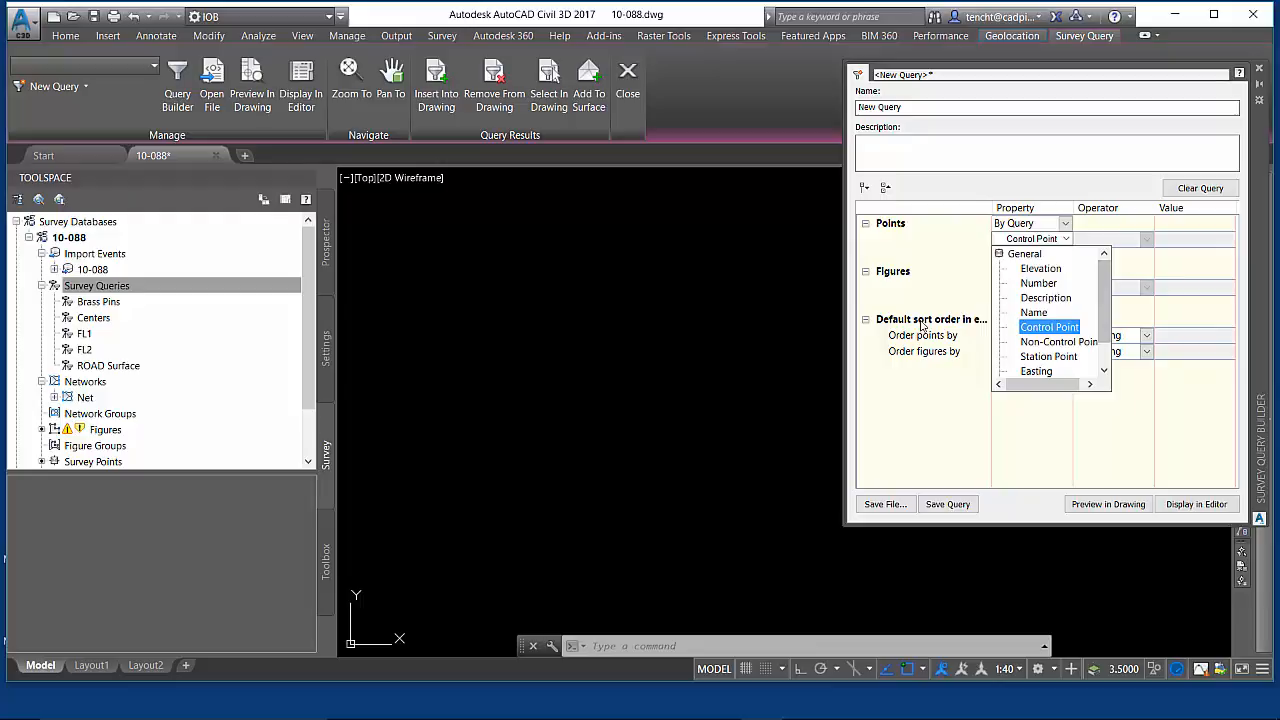
mouse_move(910, 328)
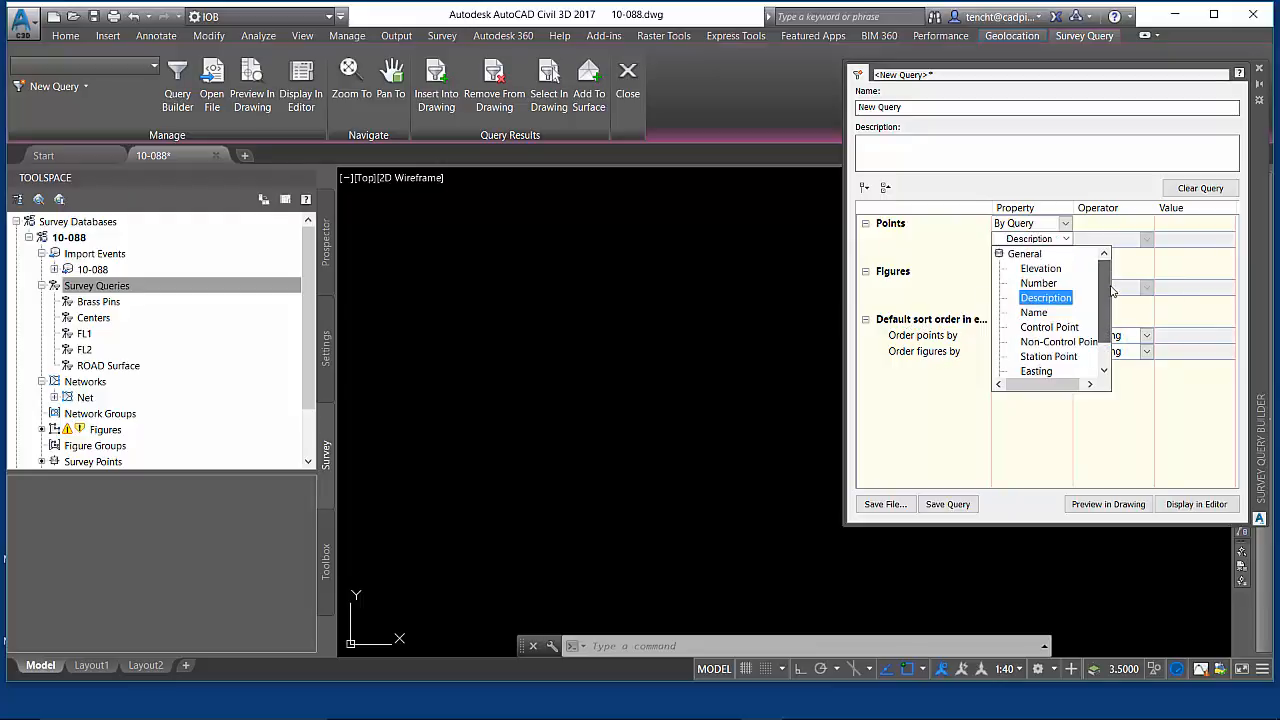
click(1038, 284)
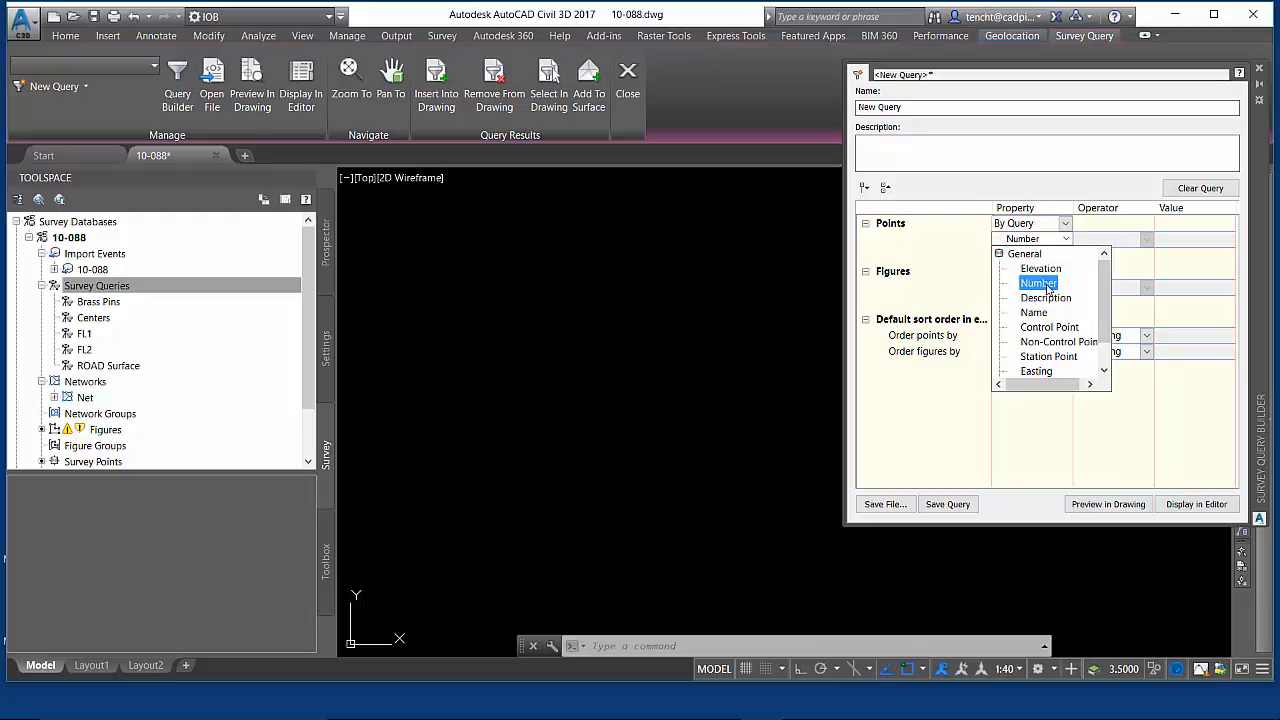
click(1044, 296)
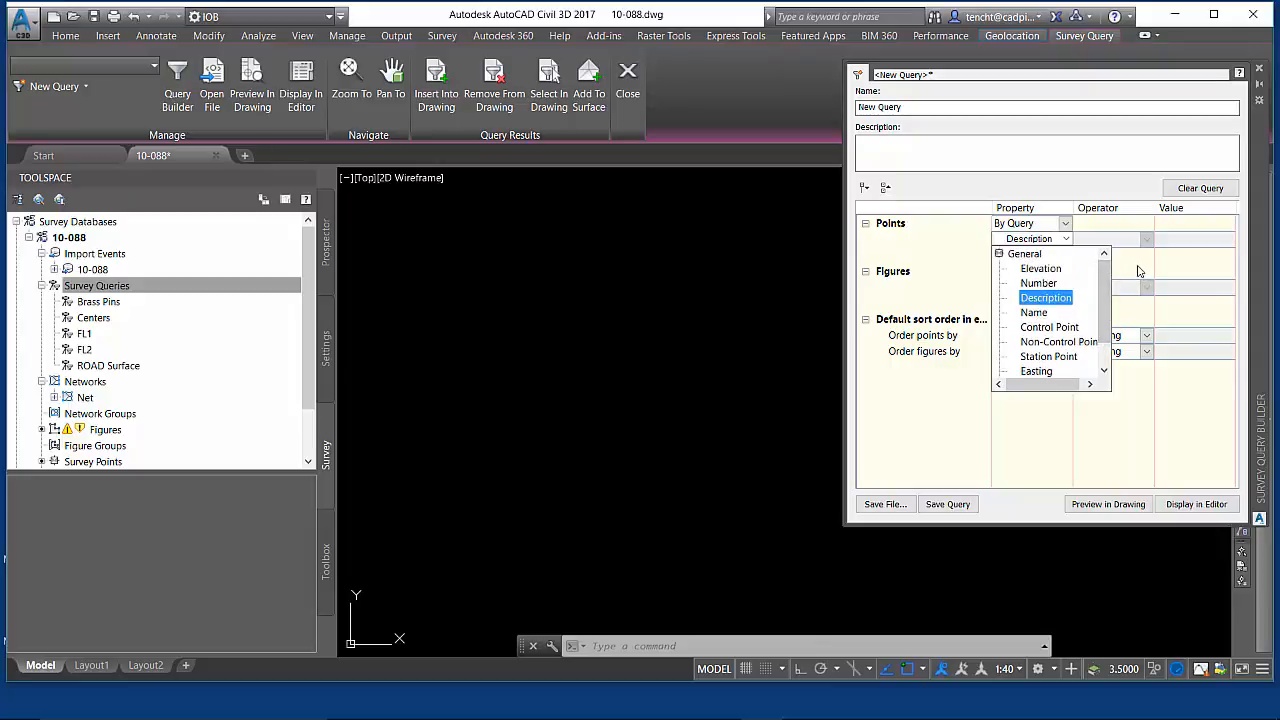
click(1040, 268)
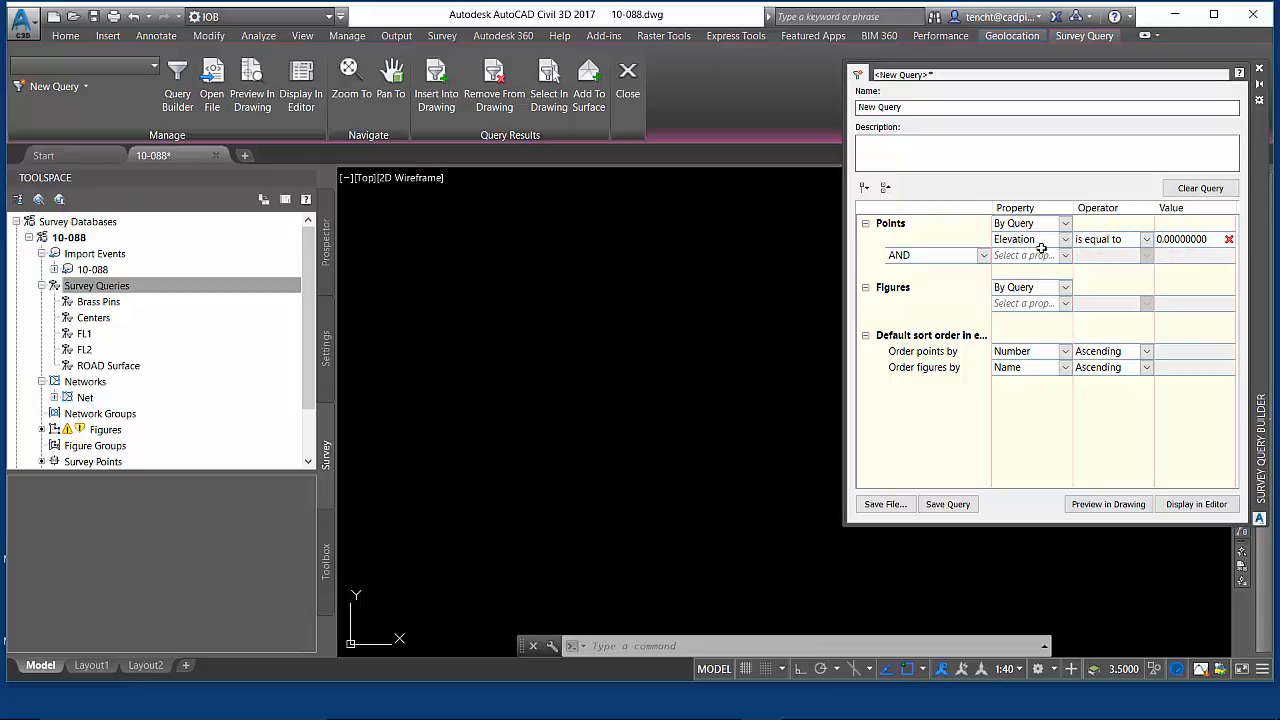
Set the point condition to Description contains LI
click(1064, 240)
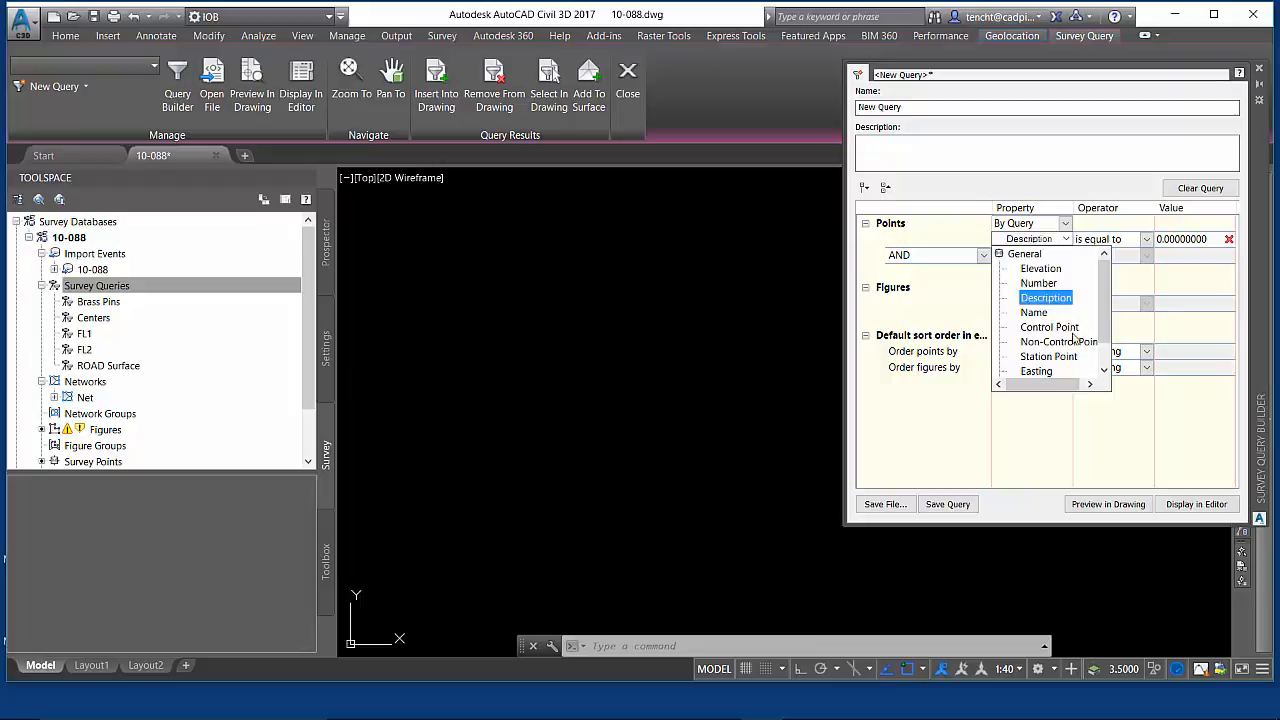
click(1046, 296)
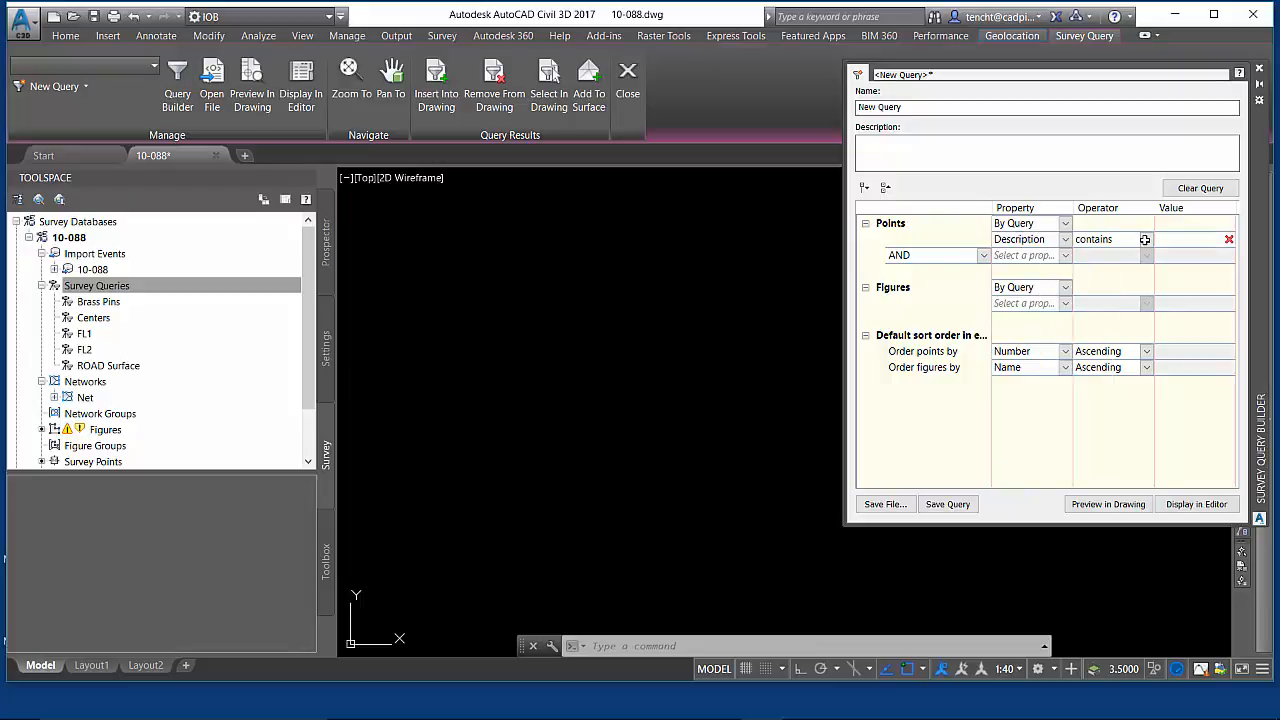
click(1146, 240)
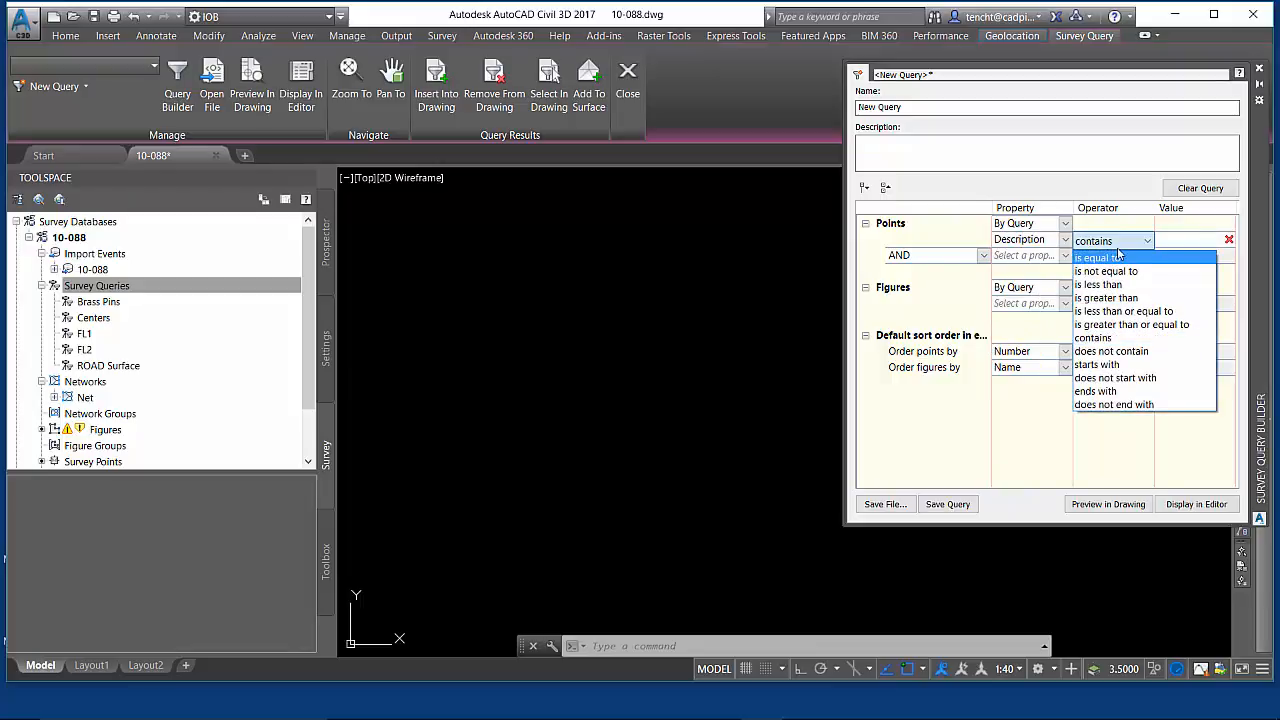
mouse_move(1132, 324)
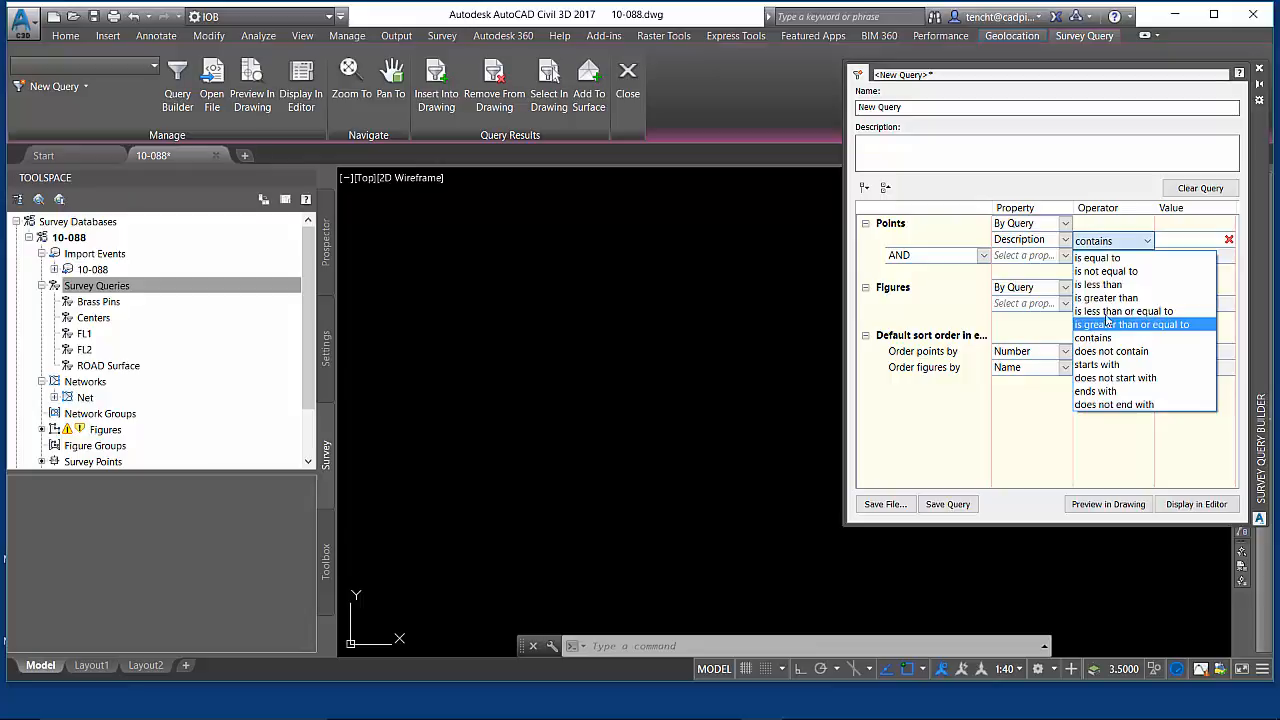
mouse_move(1092, 336)
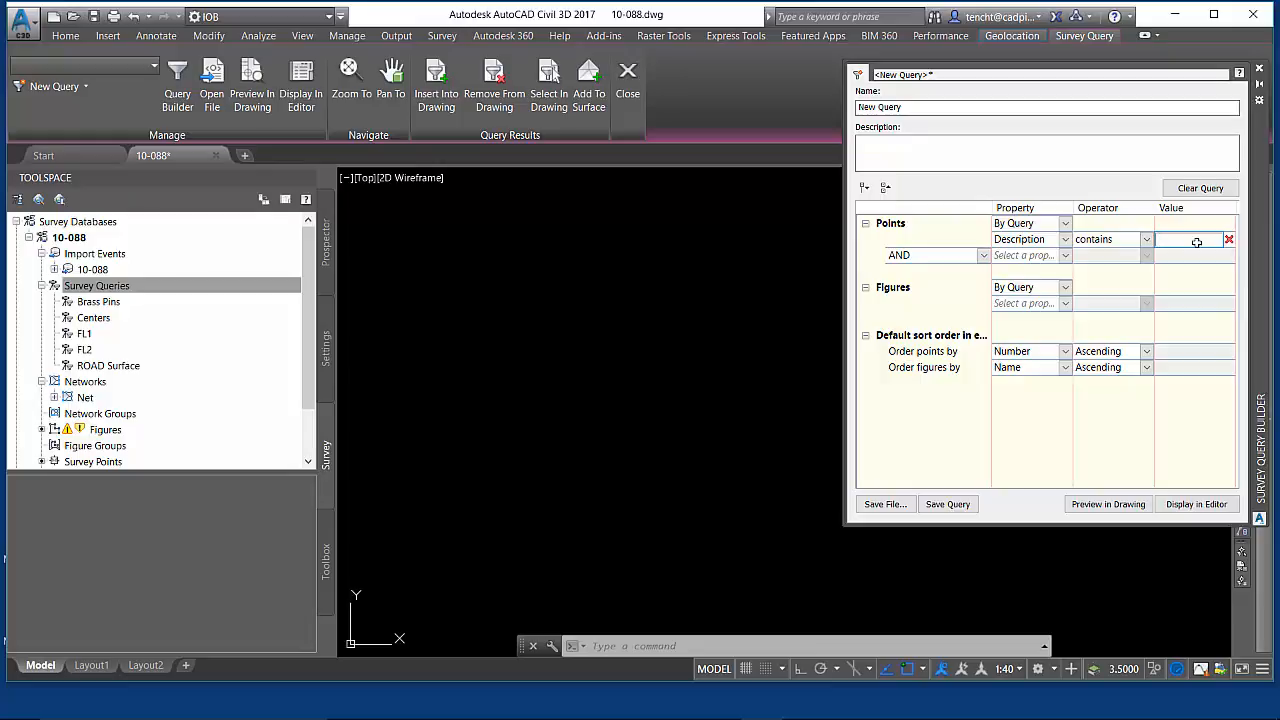
text(L)
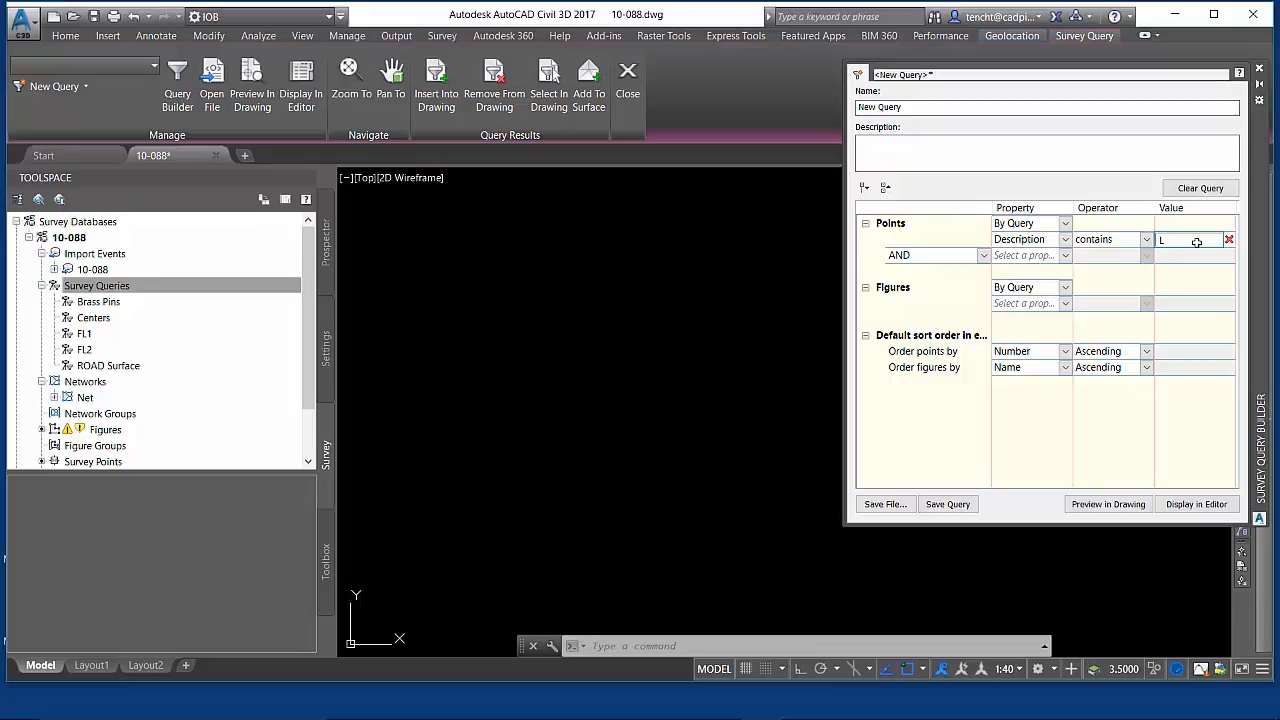
text(I_)
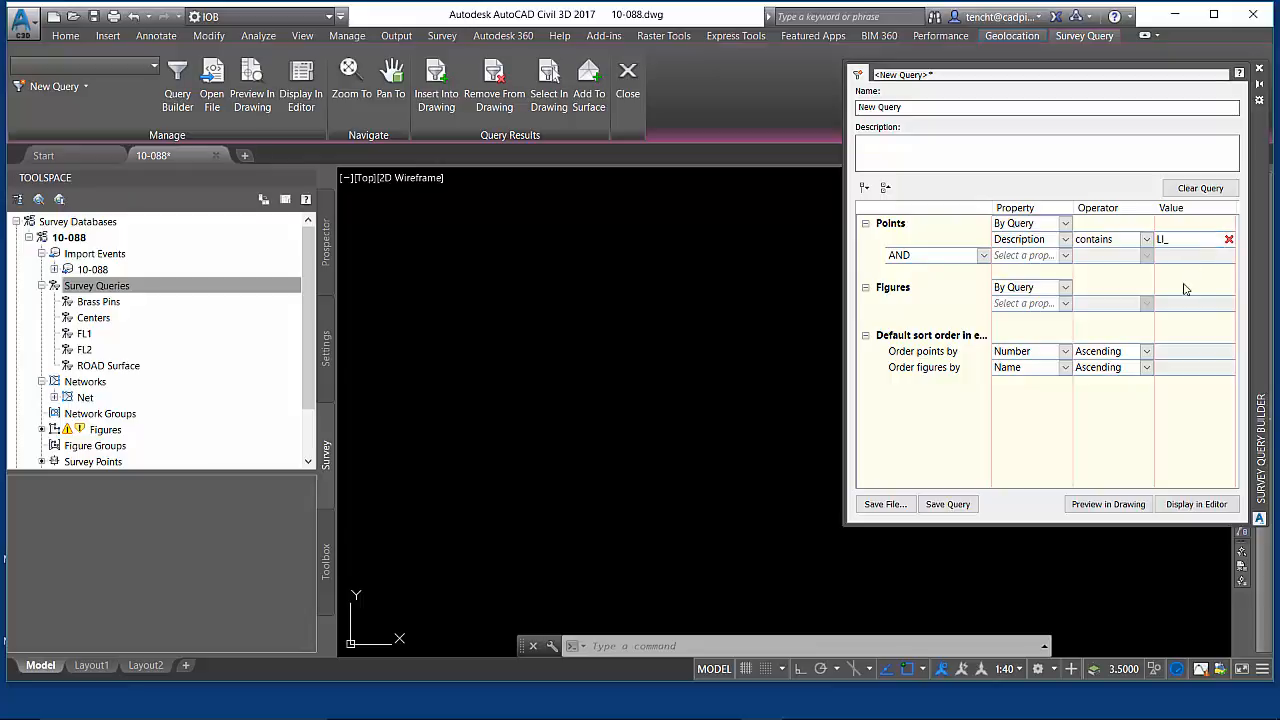
Preview the LI-matching points in the drawing and list them in the editor
click(1108, 504)
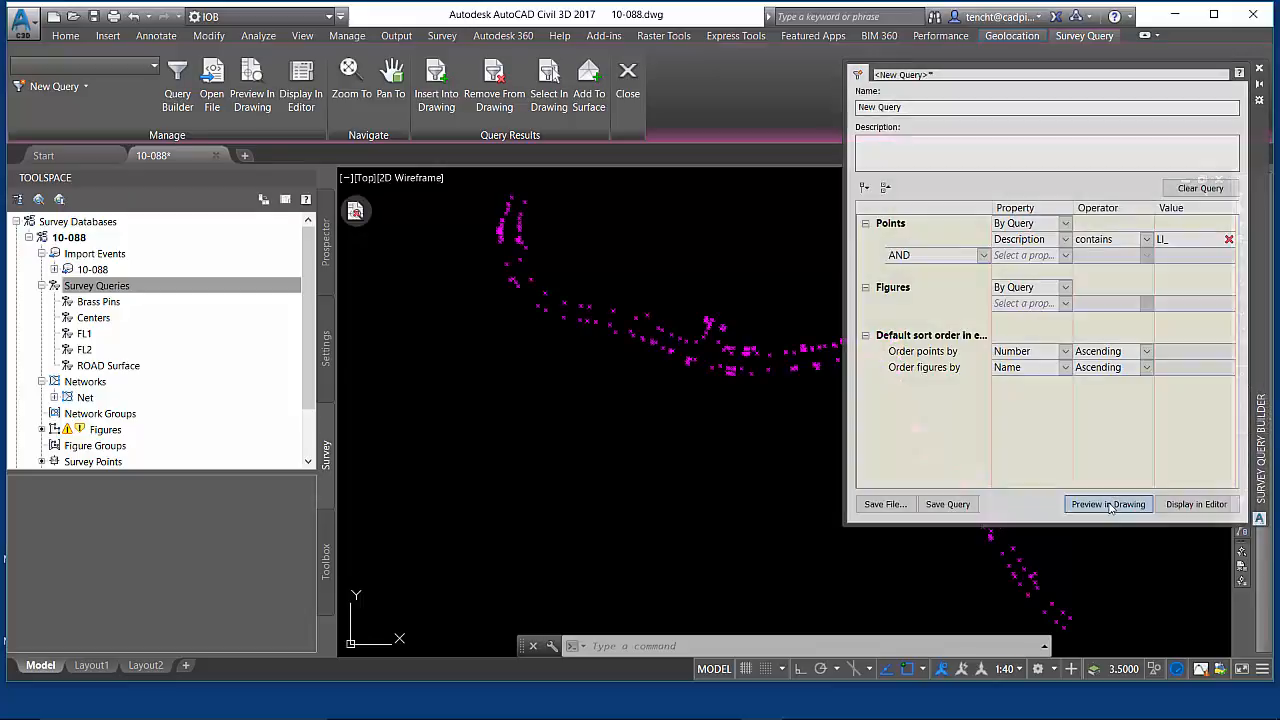
click(1108, 504)
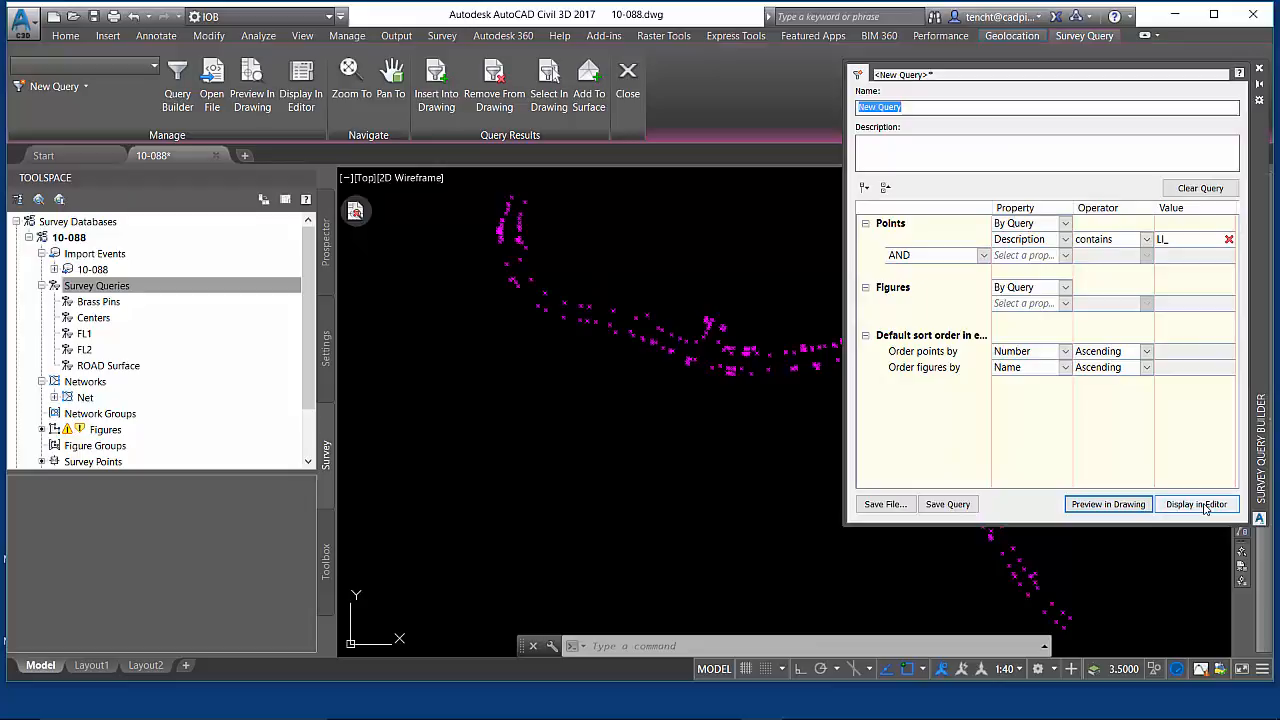
click(1196, 504)
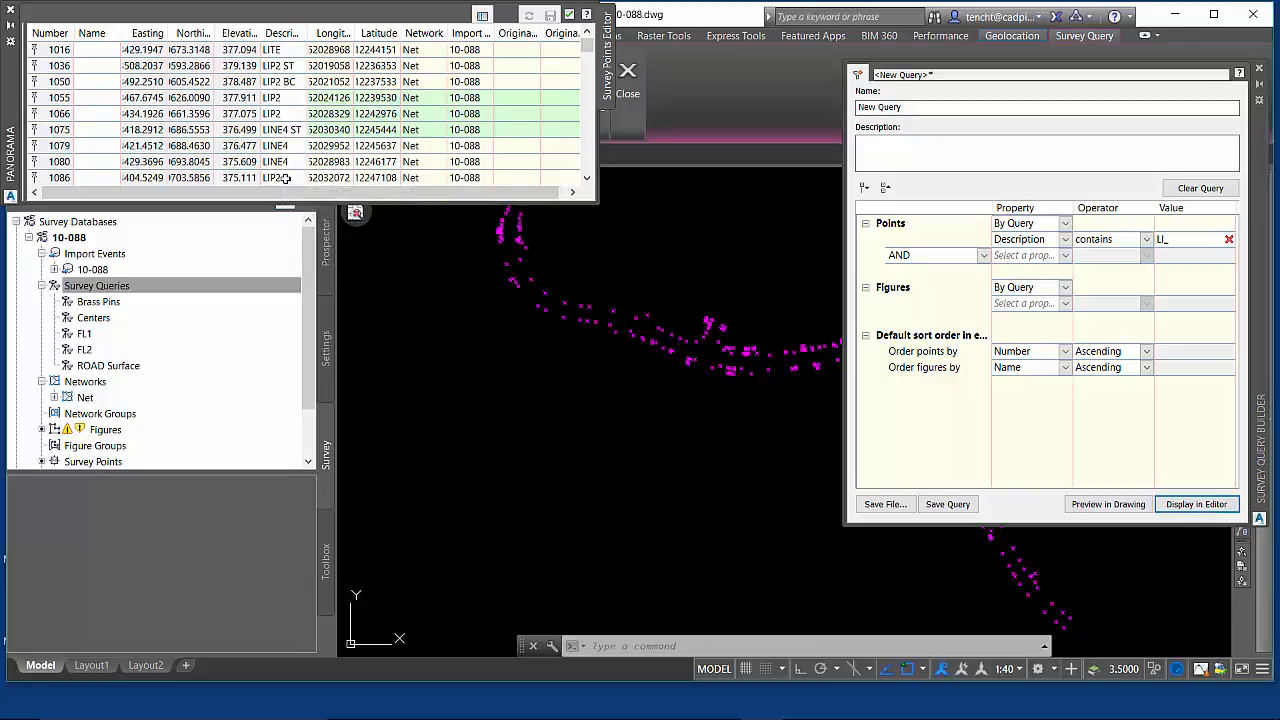
mouse_move(284, 176)
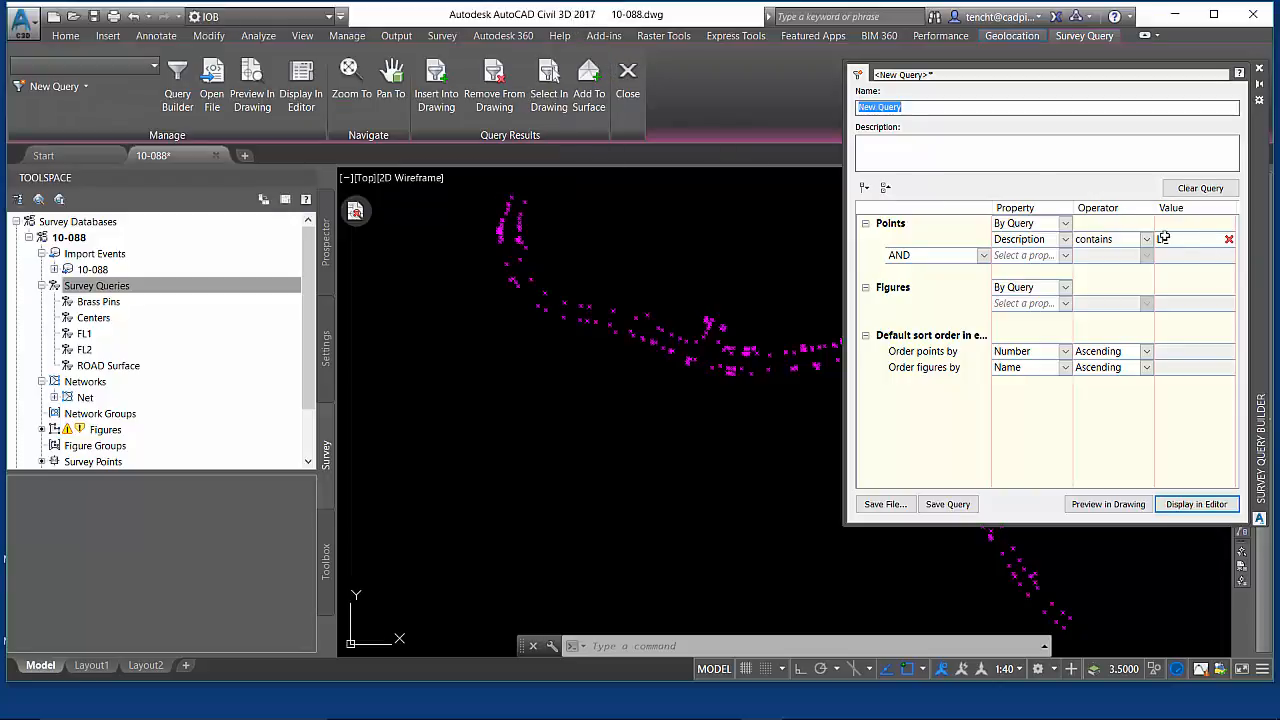
text(LI)
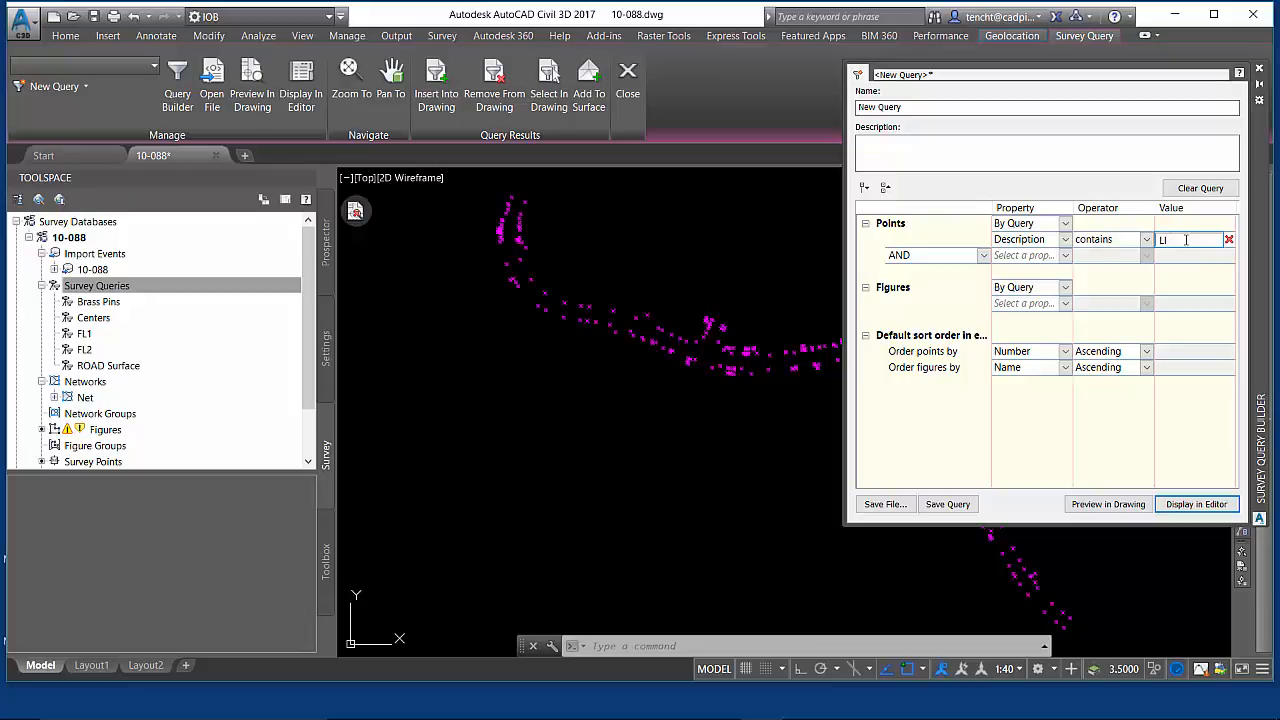
Change the value to LIP%, dismissing the no-results alert, then preview and list the matches
text(P %)
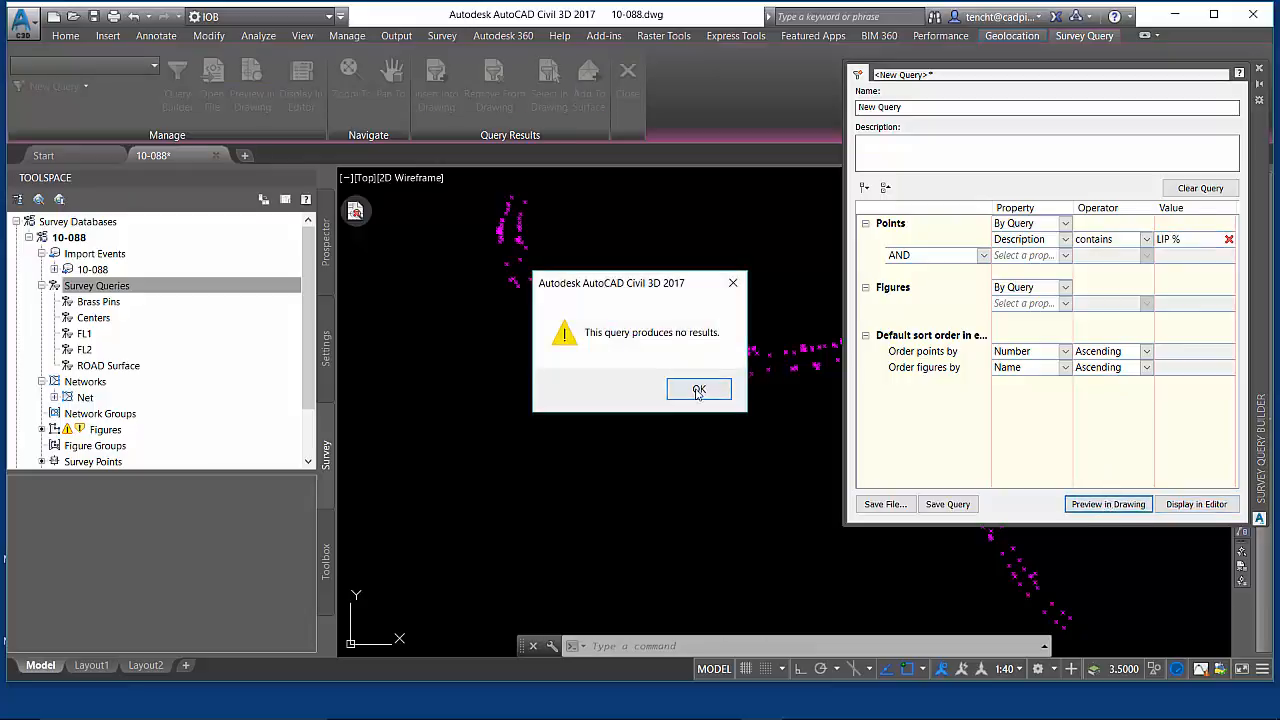
click(700, 388)
text(_)
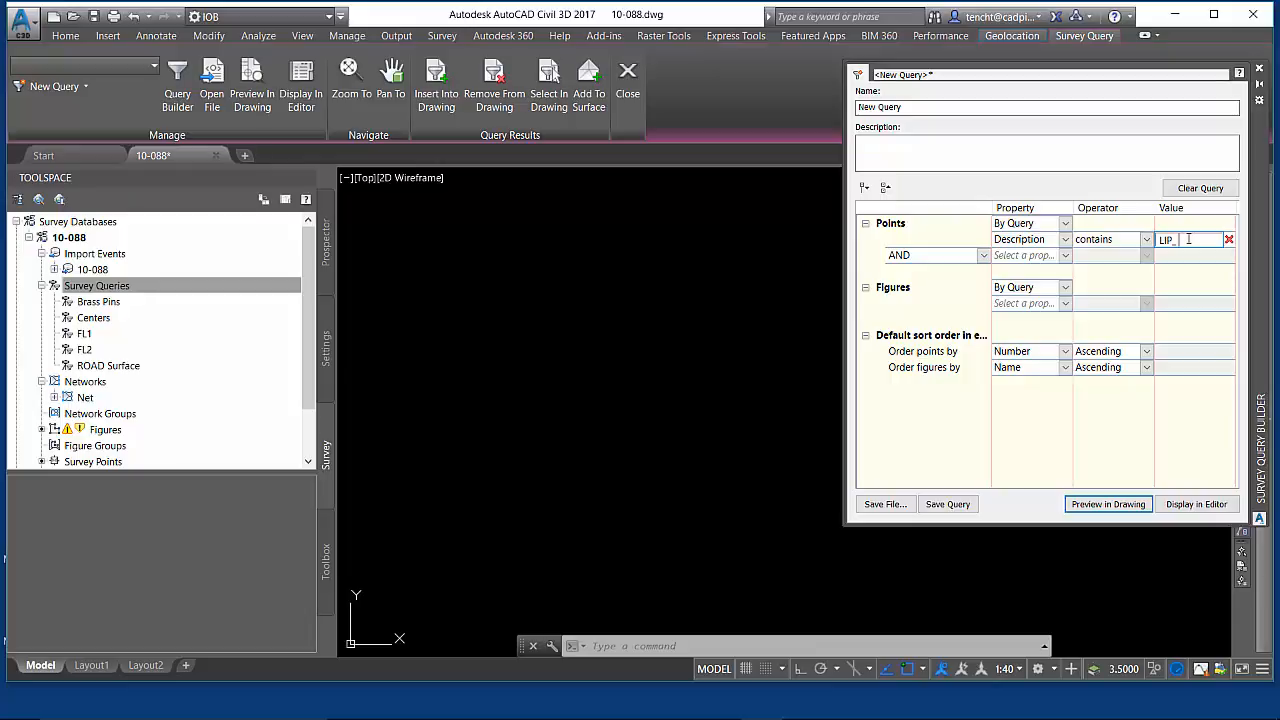
text(%)
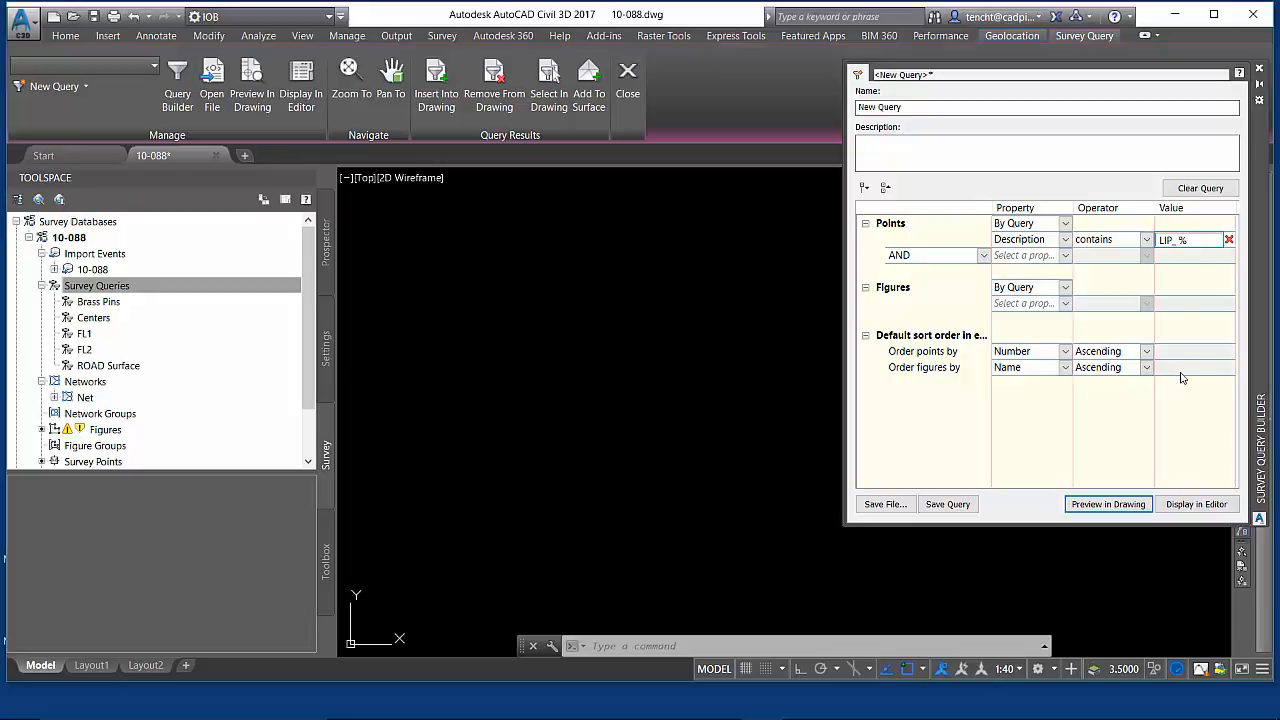
click(1108, 504)
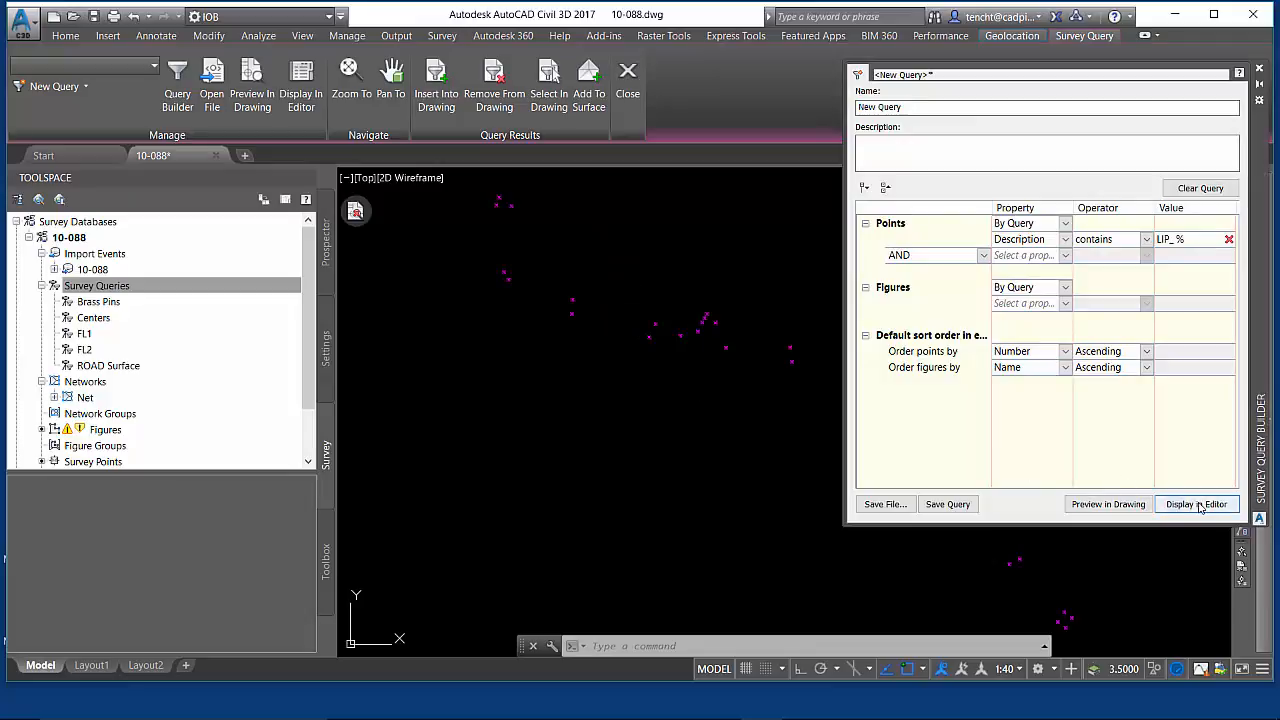
click(1196, 504)
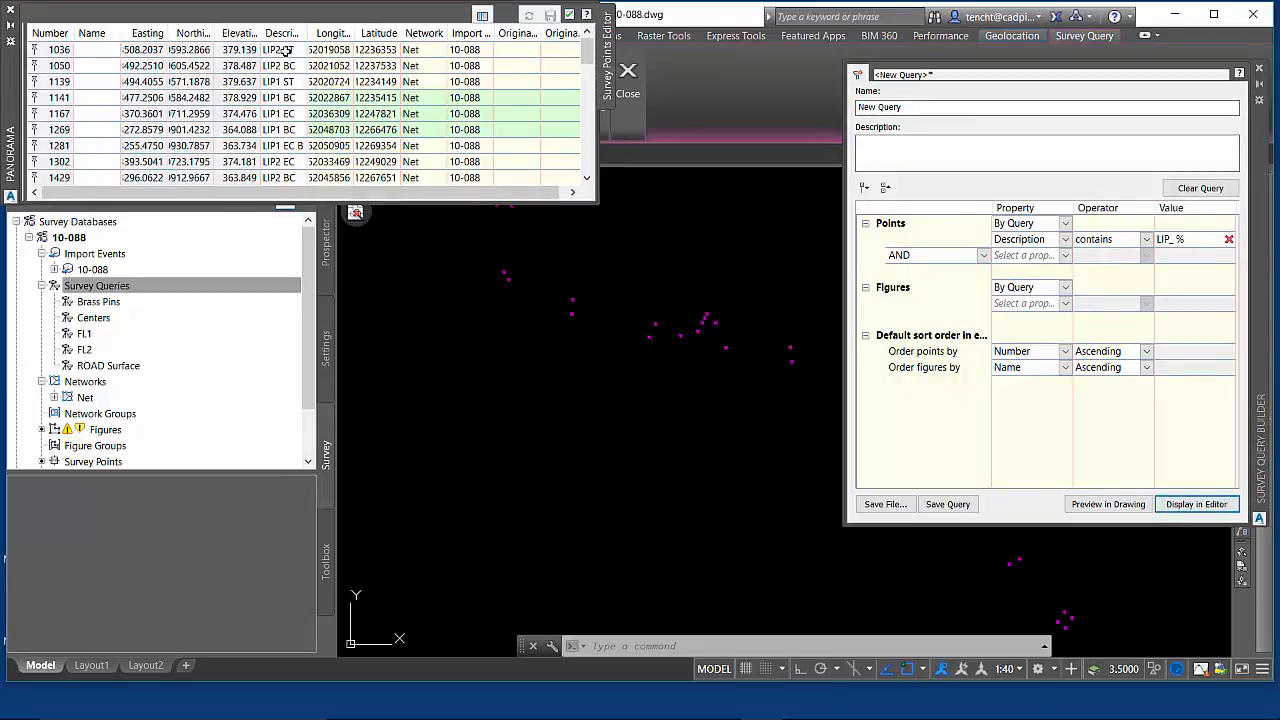
scroll(down, 3)
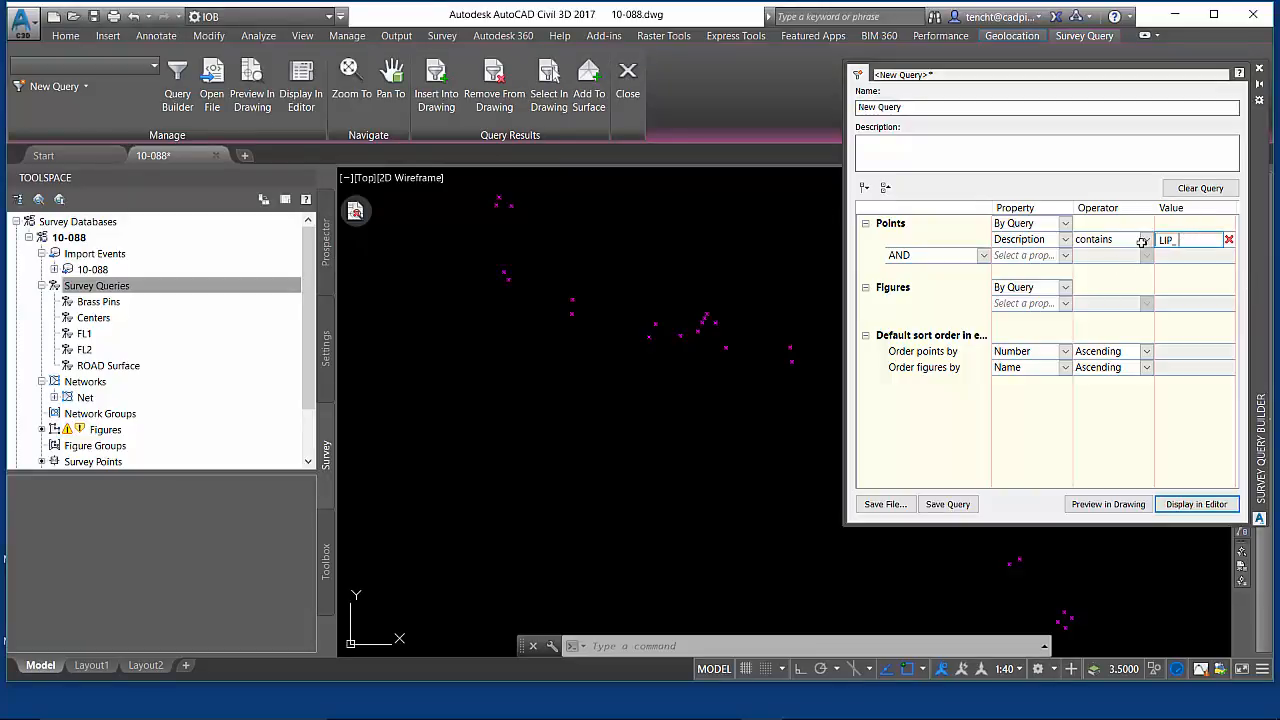
Change the condition to Description starts with LIP
click(1144, 240)
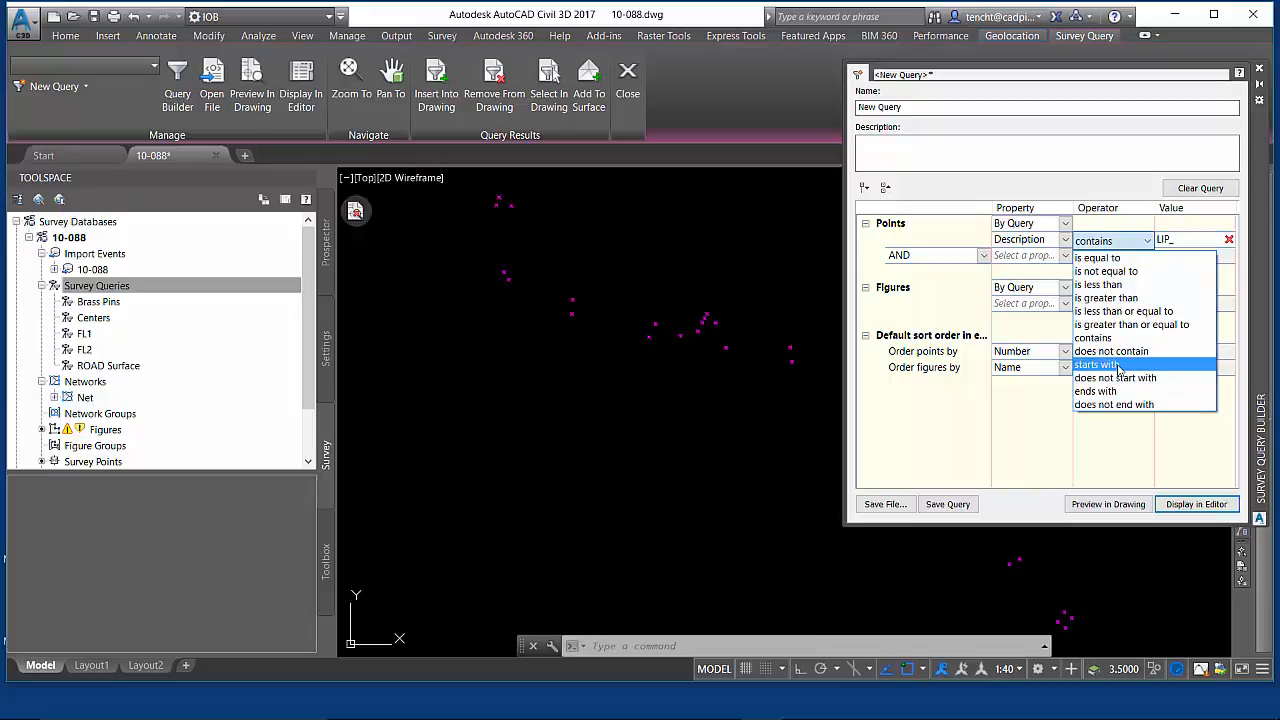
click(1096, 364)
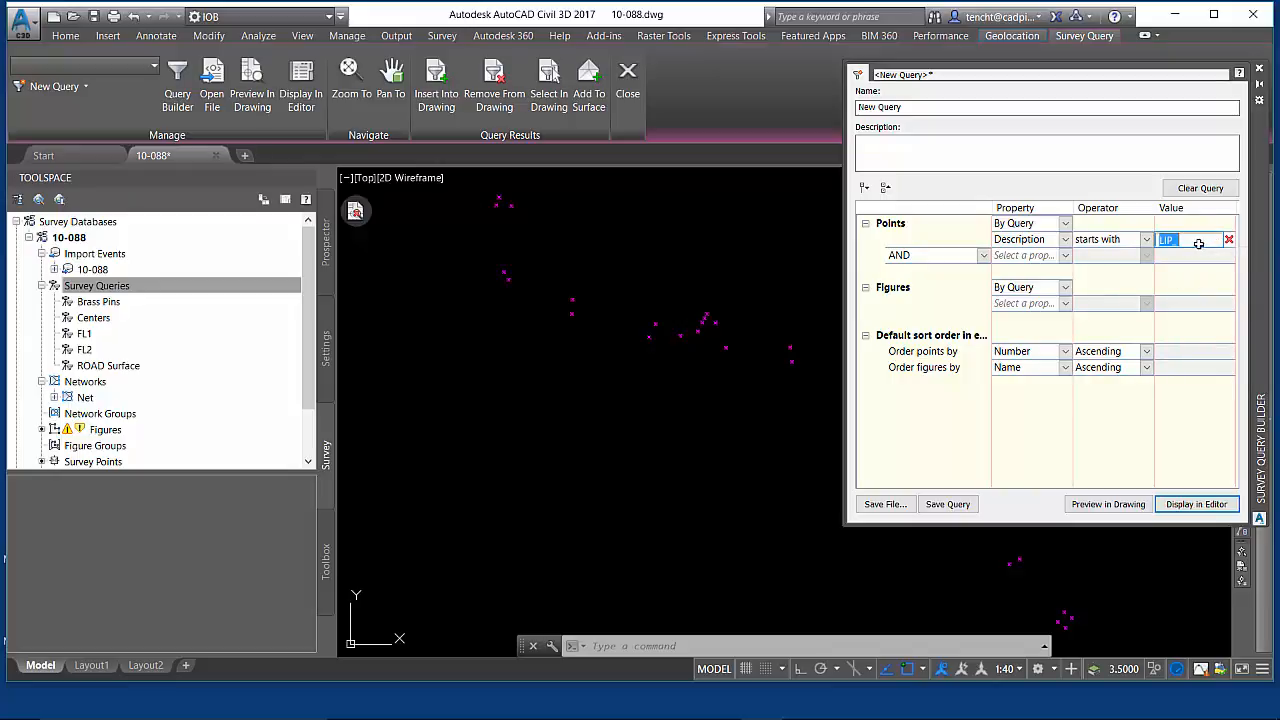
text(_)
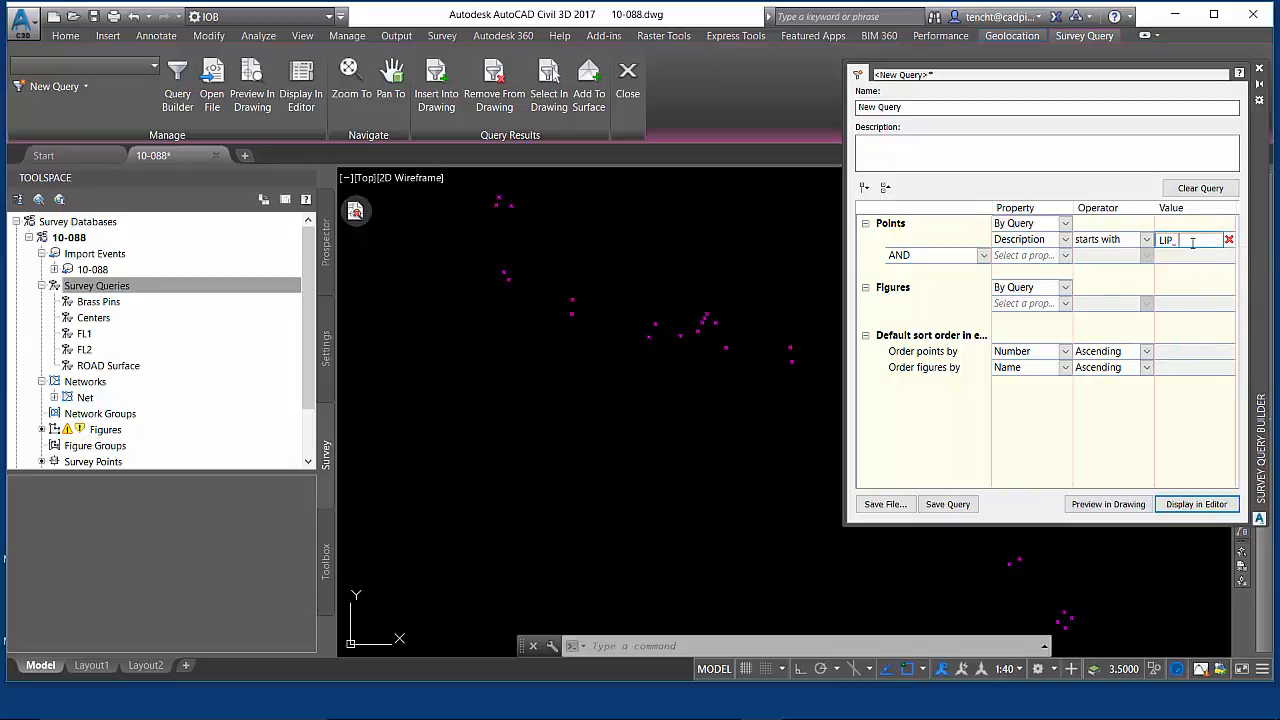
click(1108, 504)
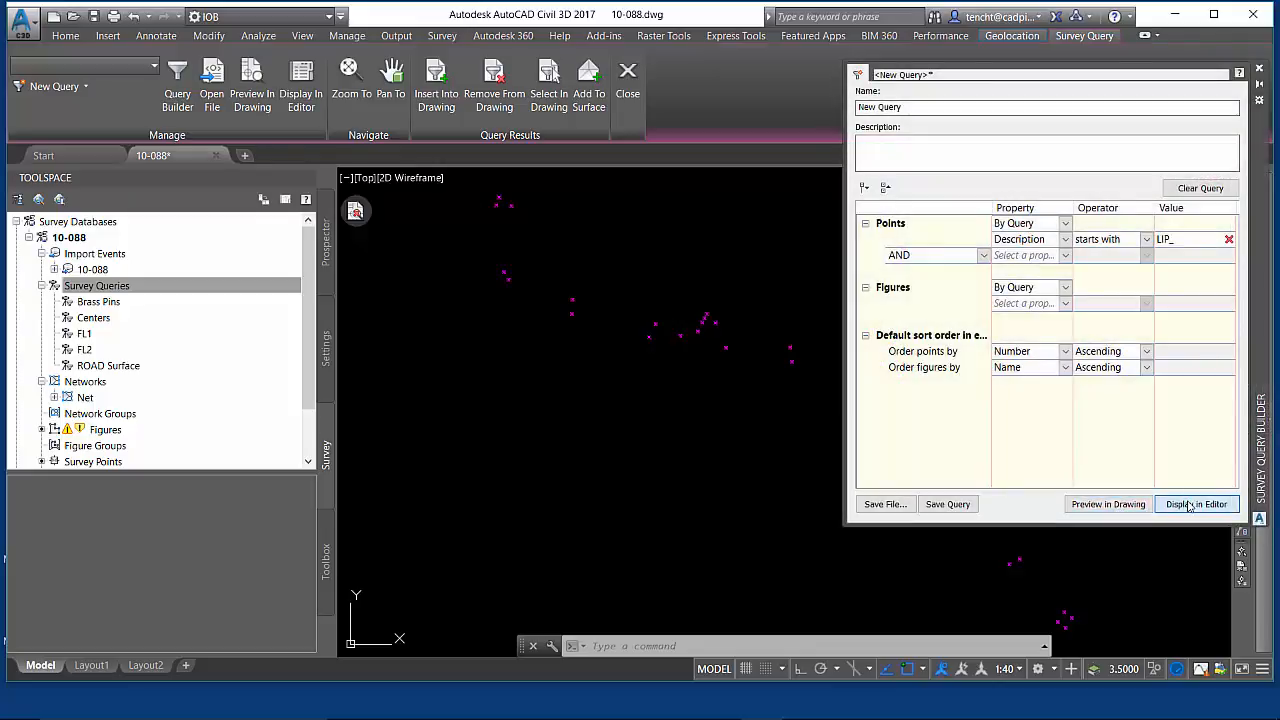
List the starts-with matches in the editor and preview them in the drawing
click(1196, 504)
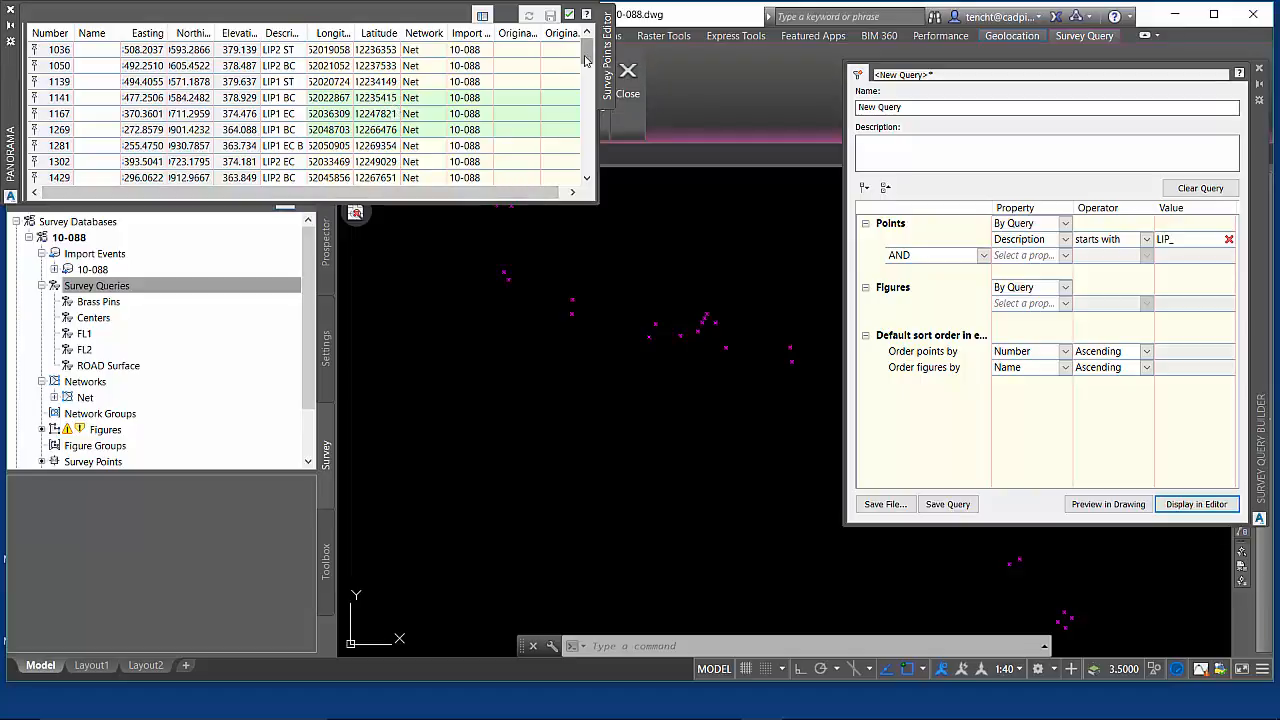
scroll(down, 3)
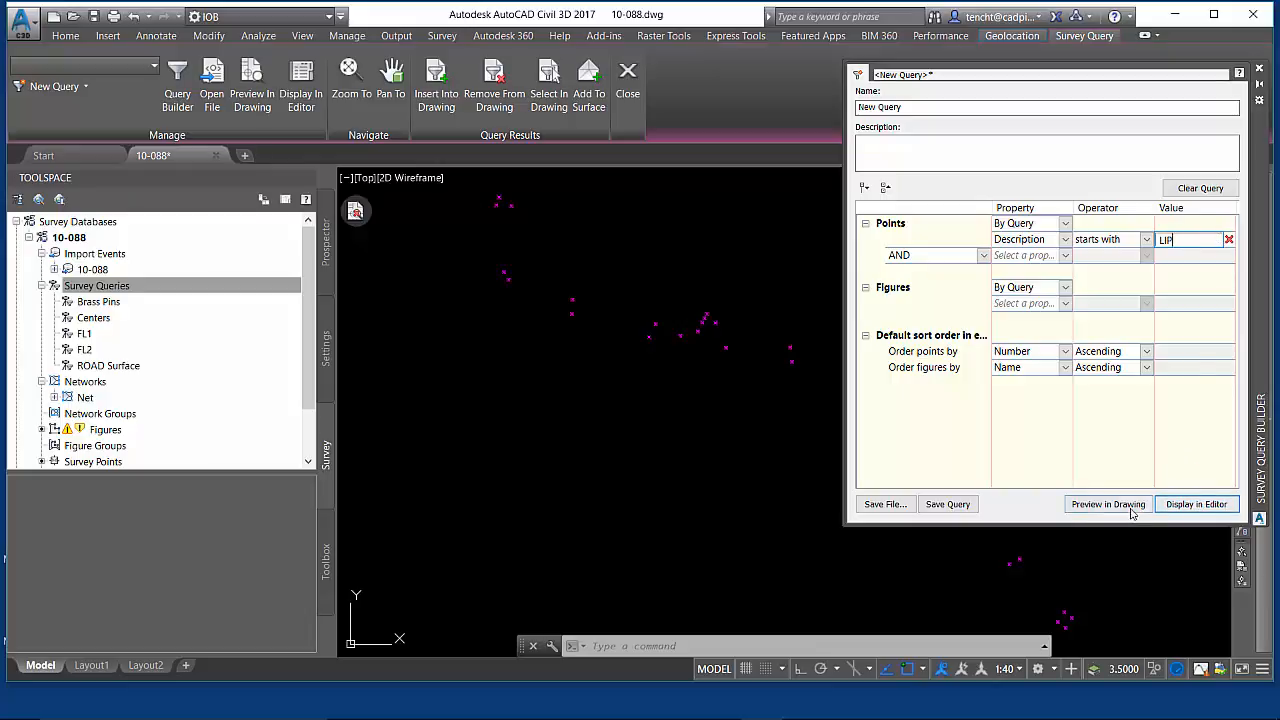
click(1108, 504)
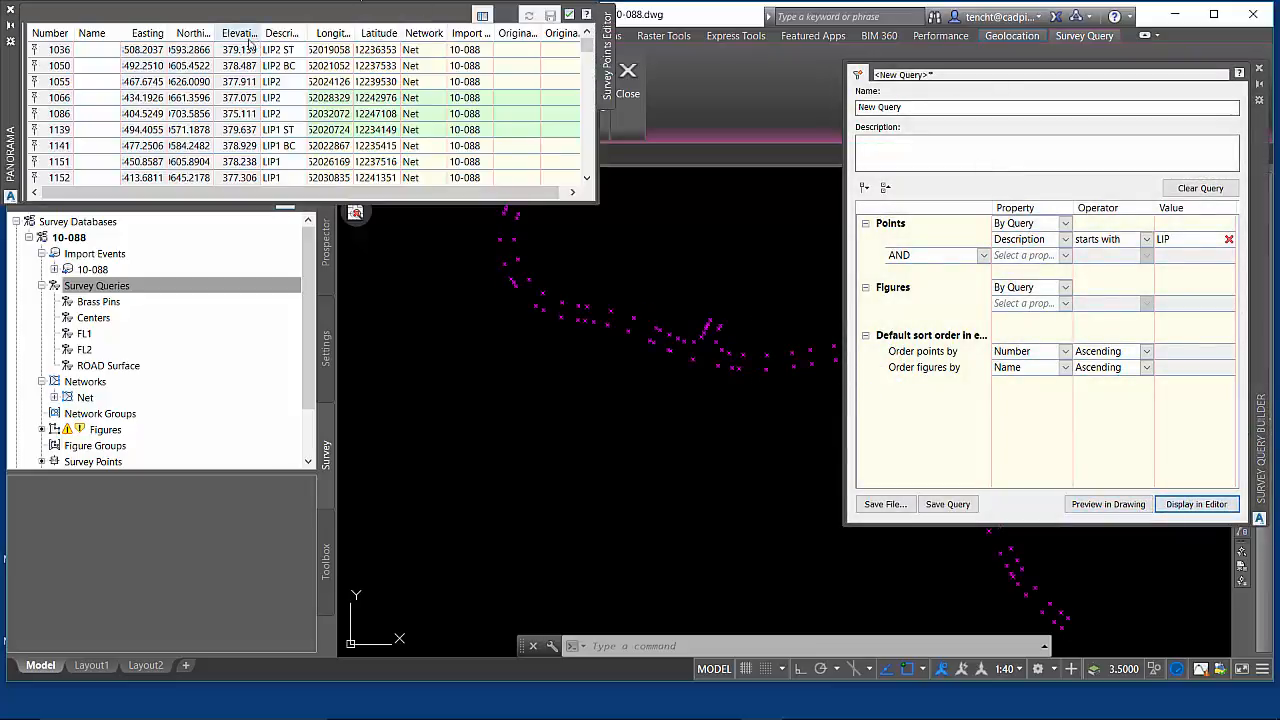
scroll(down, 3)
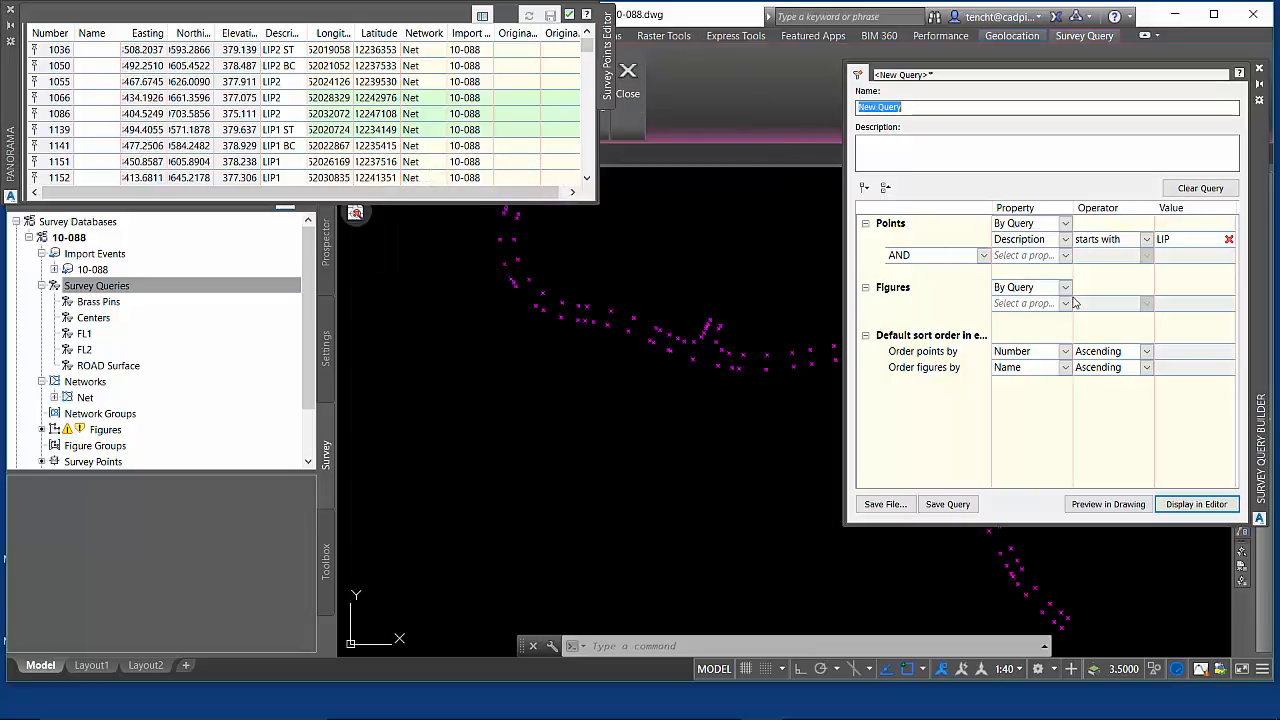
mouse_move(1060, 256)
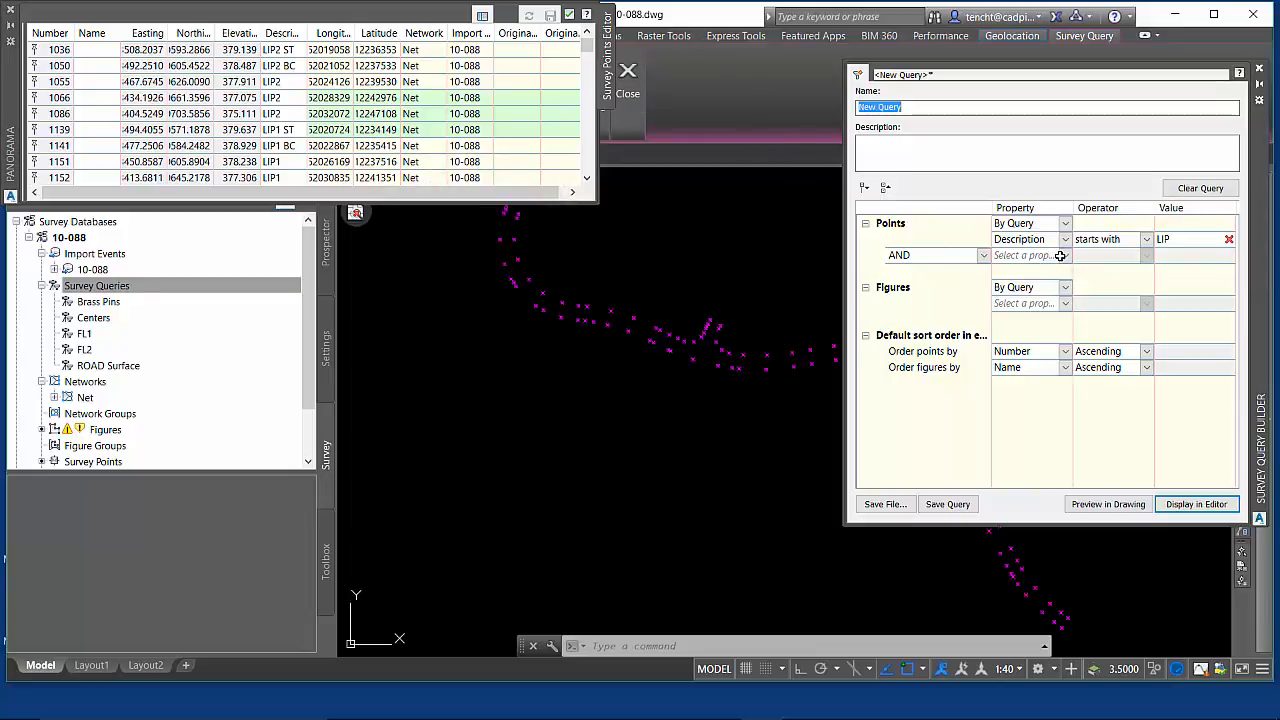
Add a second condition Description contains 1 and preview the narrowed points
click(1064, 254)
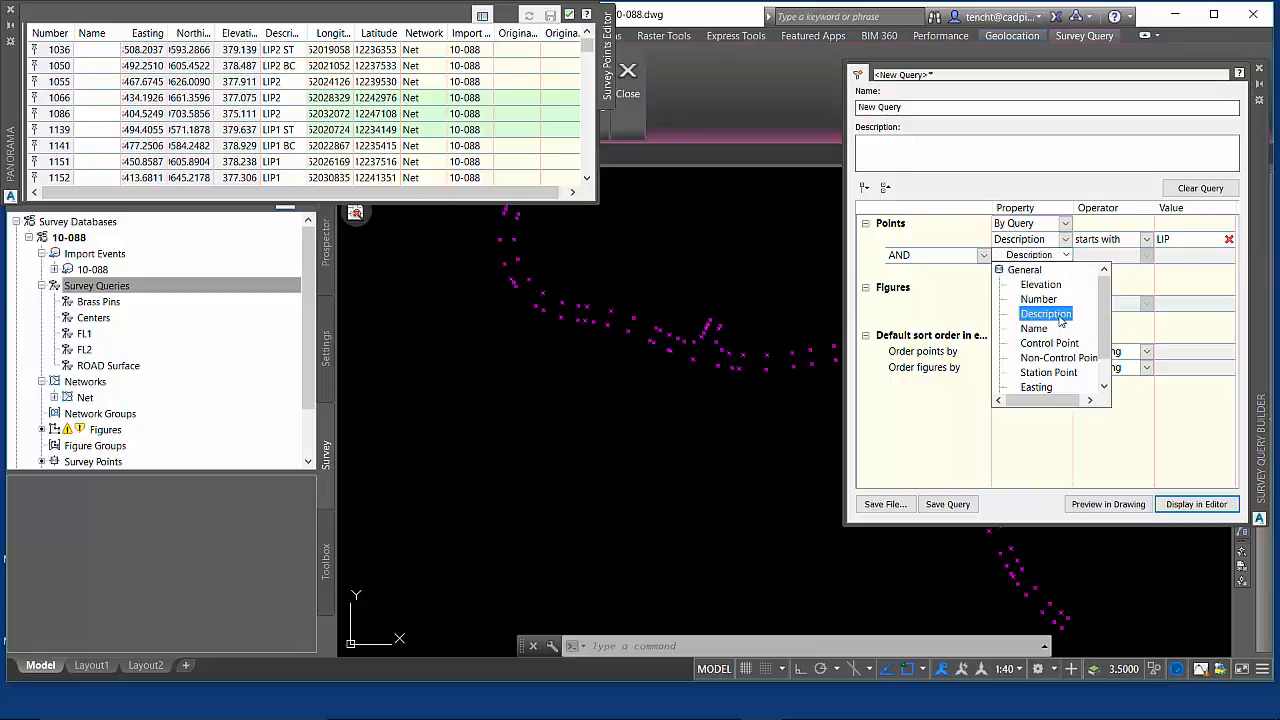
click(1046, 312)
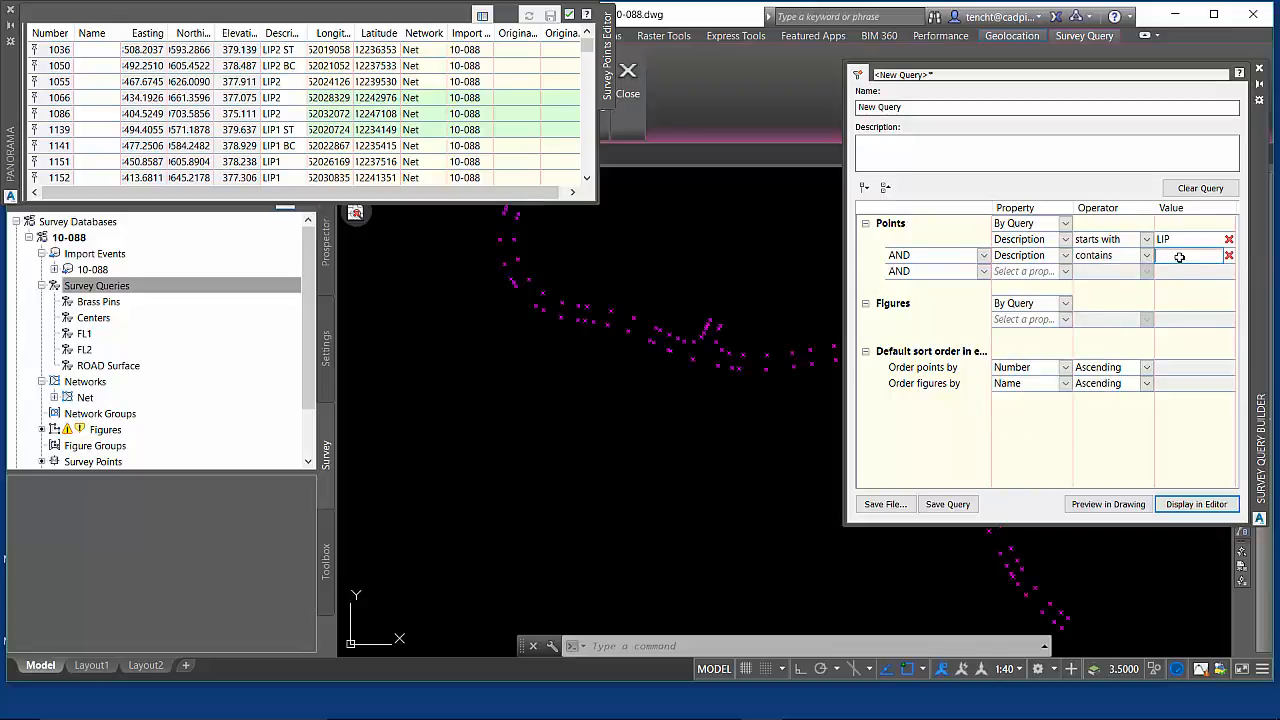
text(1)
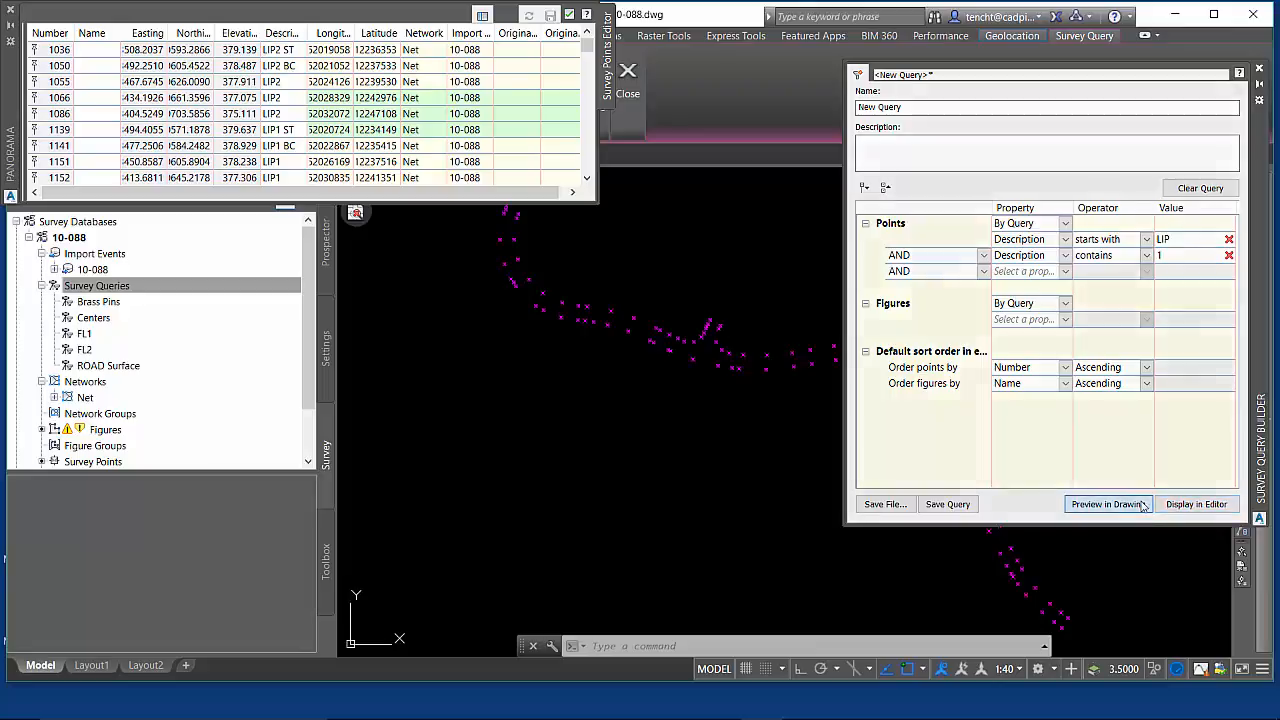
click(1108, 504)
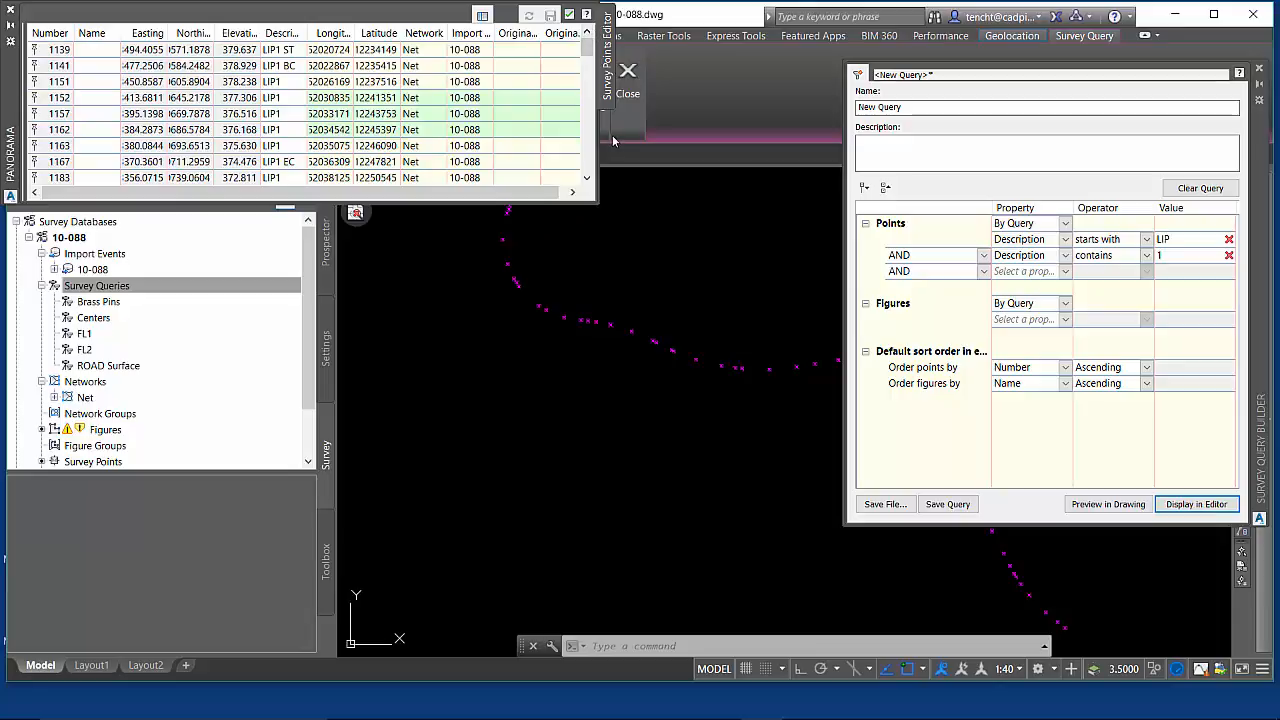
mouse_move(976, 238)
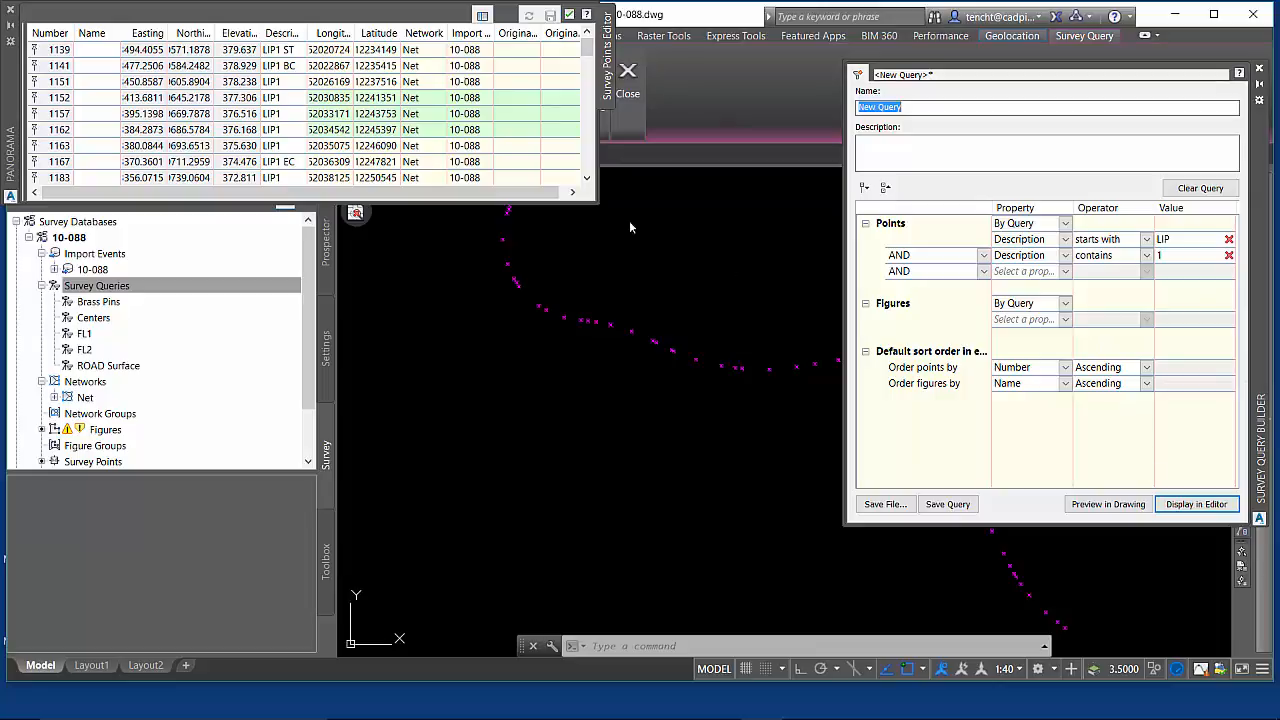
click(628, 80)
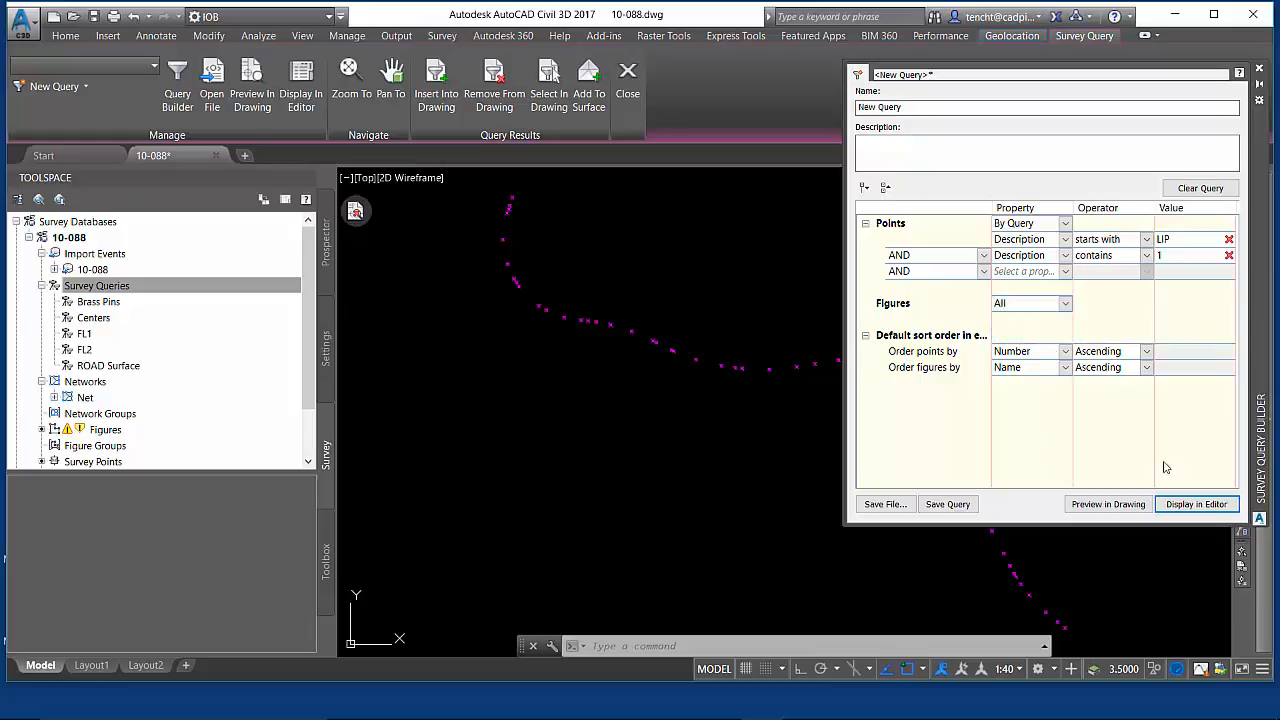
Preview the FL-and-1 points with figures in the drawing
click(1108, 504)
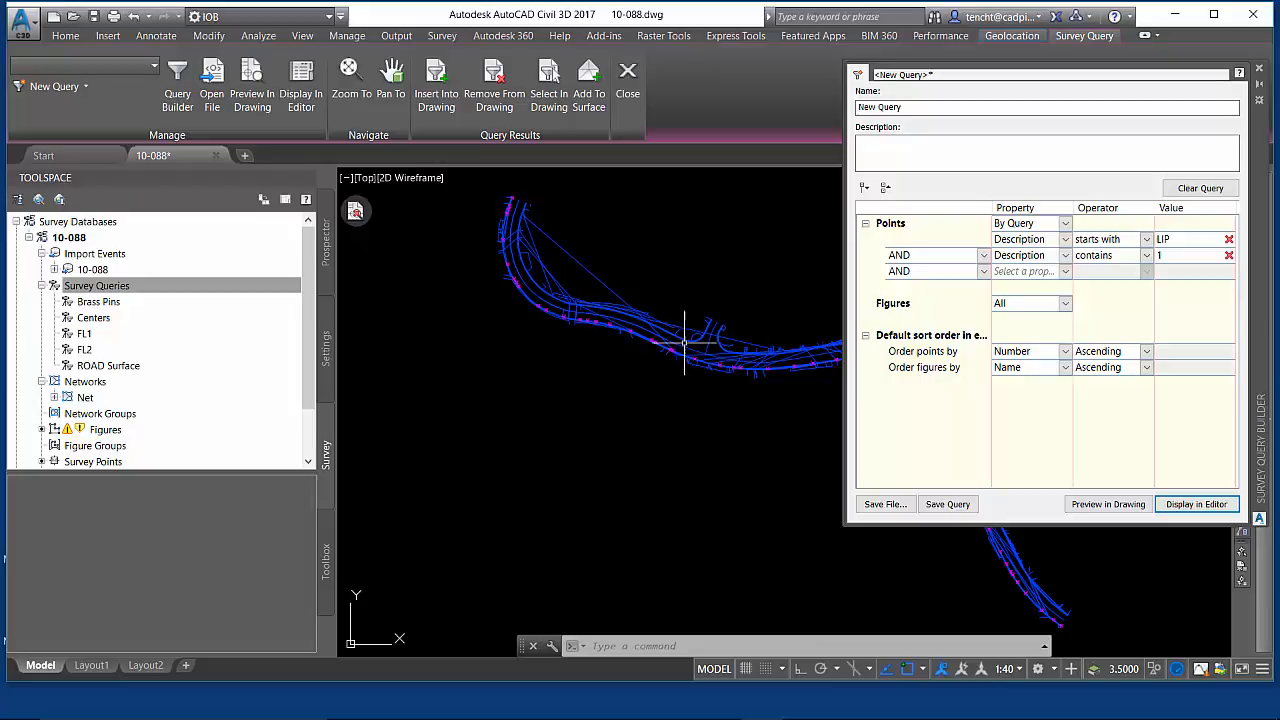
mouse_move(756, 316)
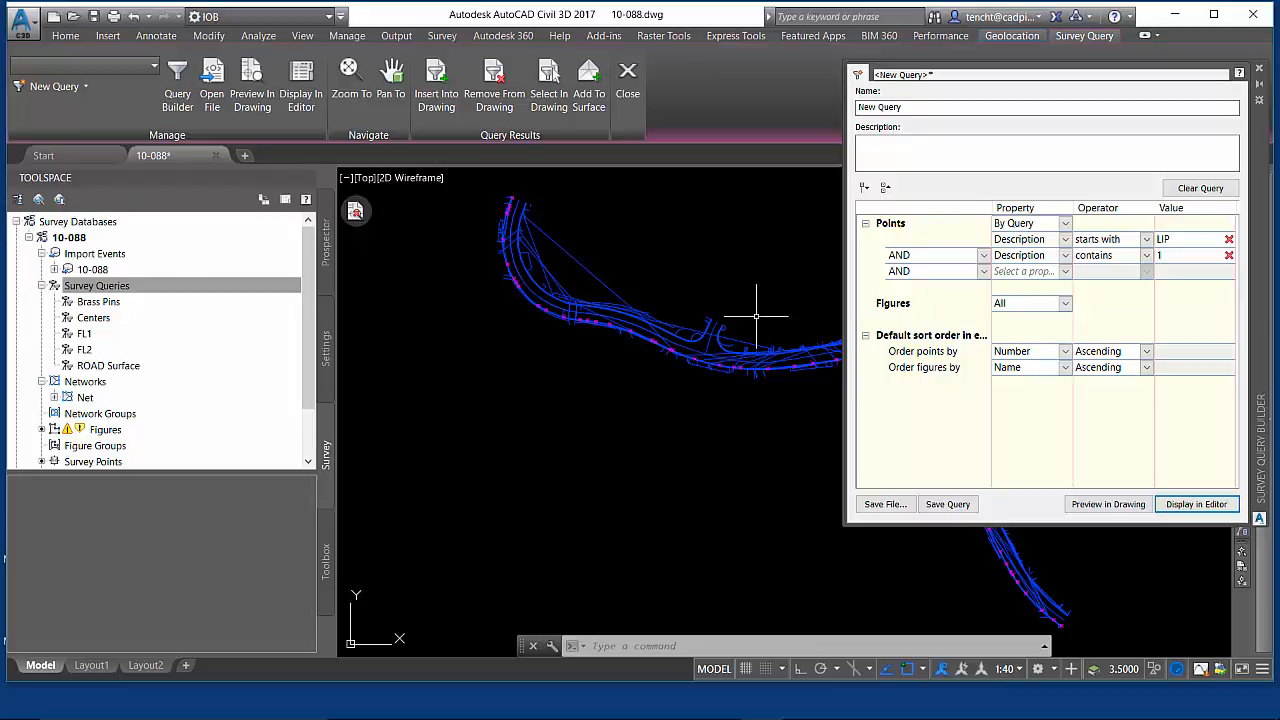
mouse_move(788, 318)
text(FL)
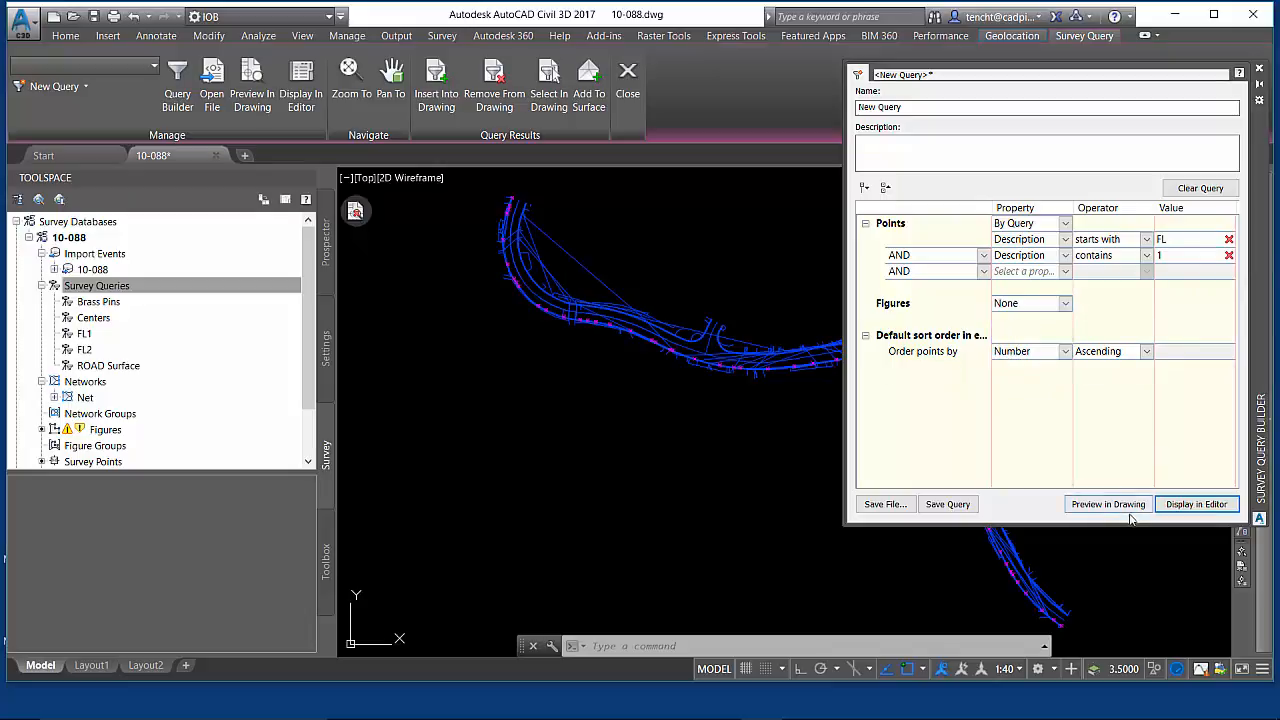
Preview the points, then try a Figures By Query condition using starts with
click(1108, 504)
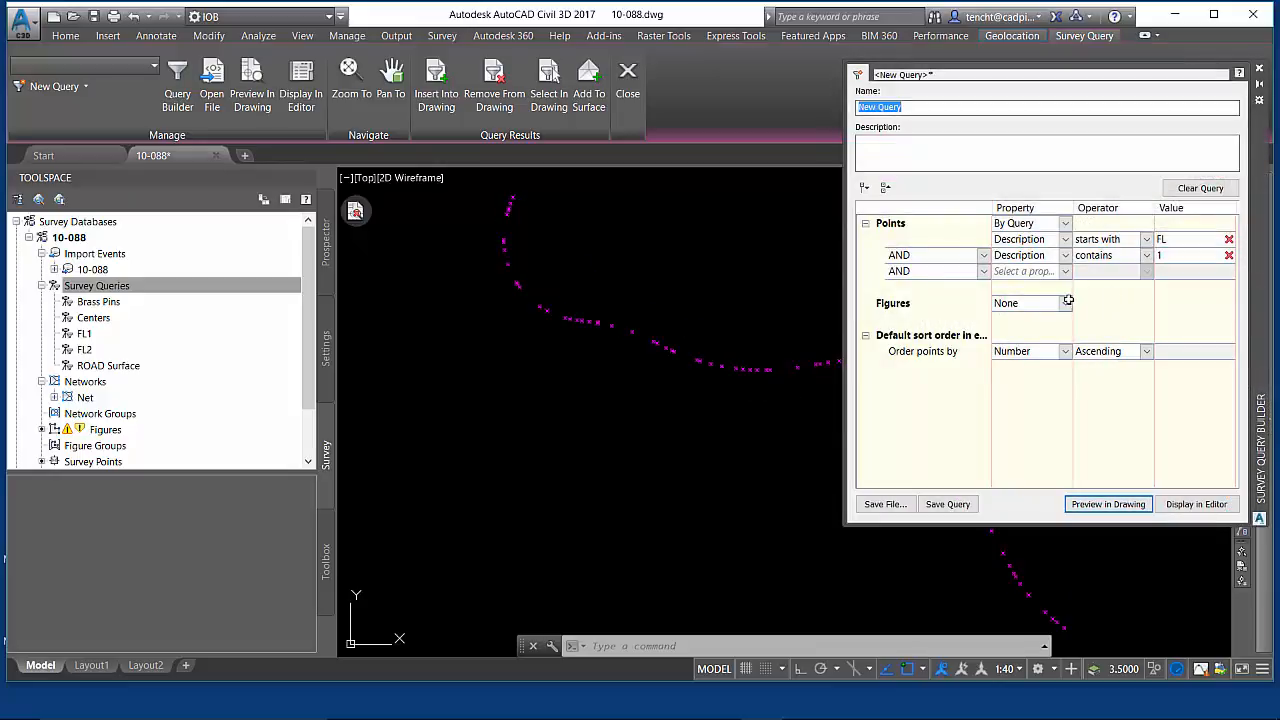
click(1064, 304)
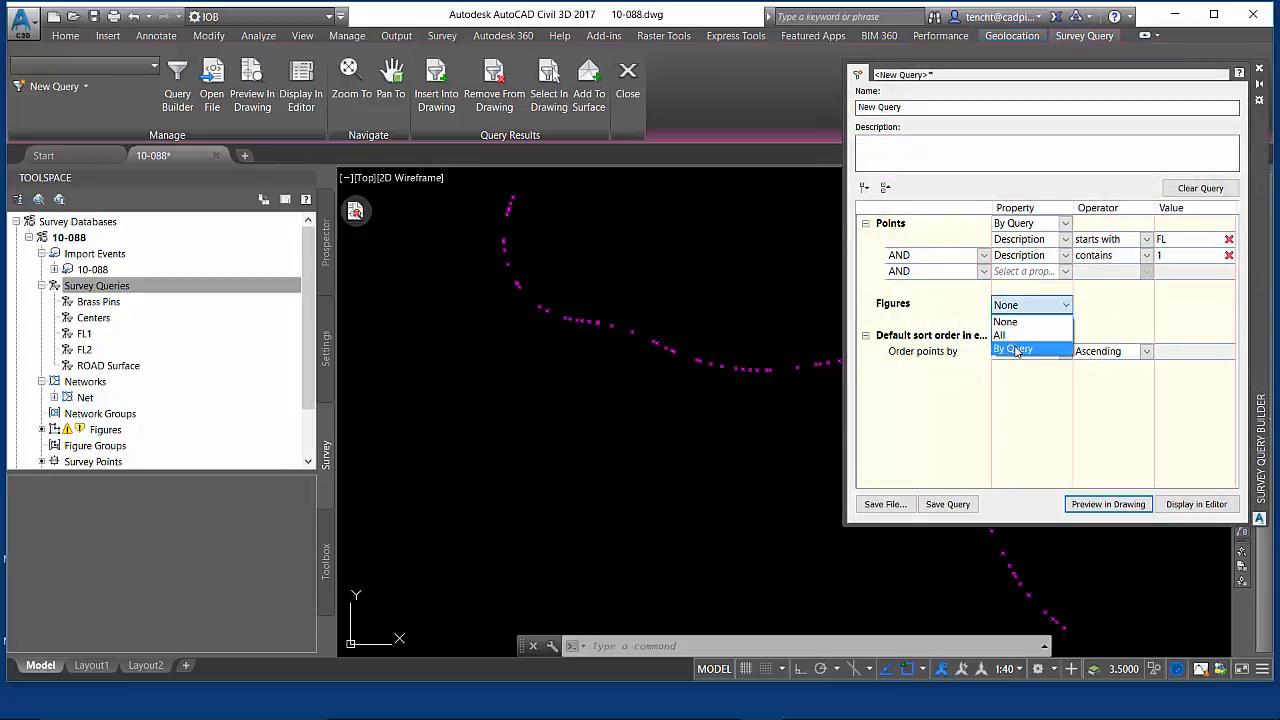
click(1012, 348)
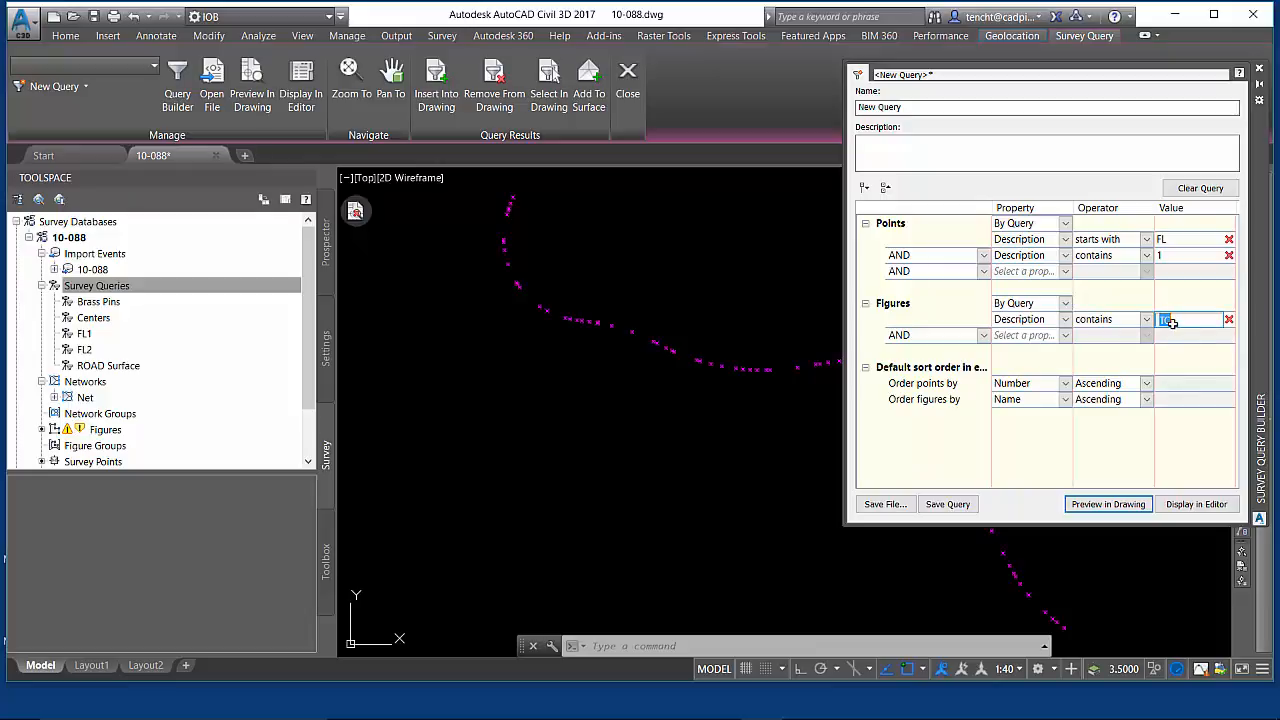
click(1146, 320)
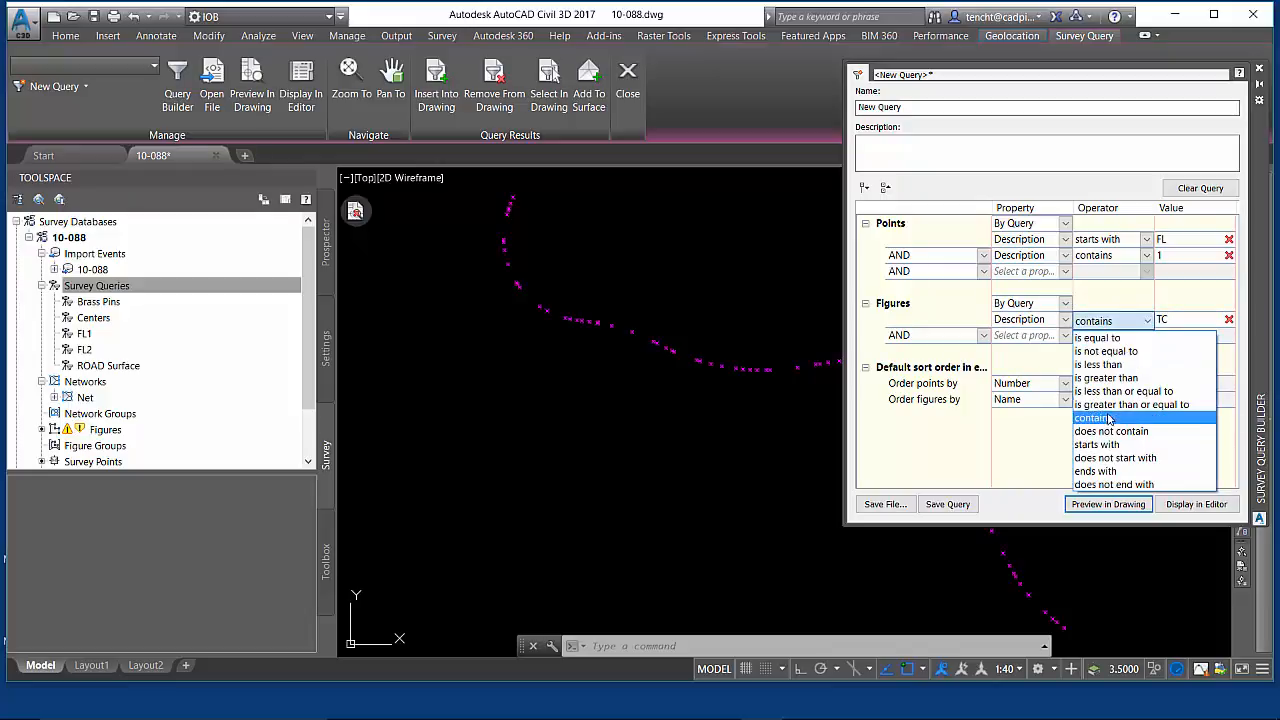
click(1096, 444)
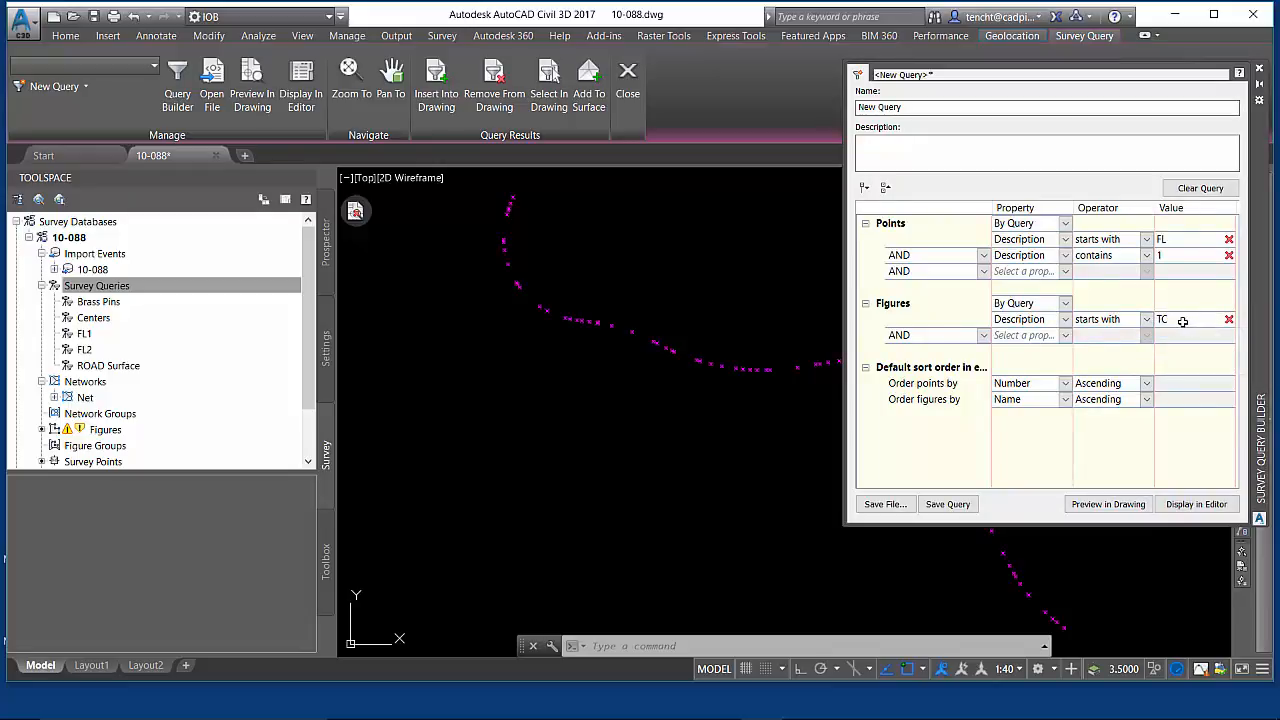
Set Figures back from None to All
click(1064, 304)
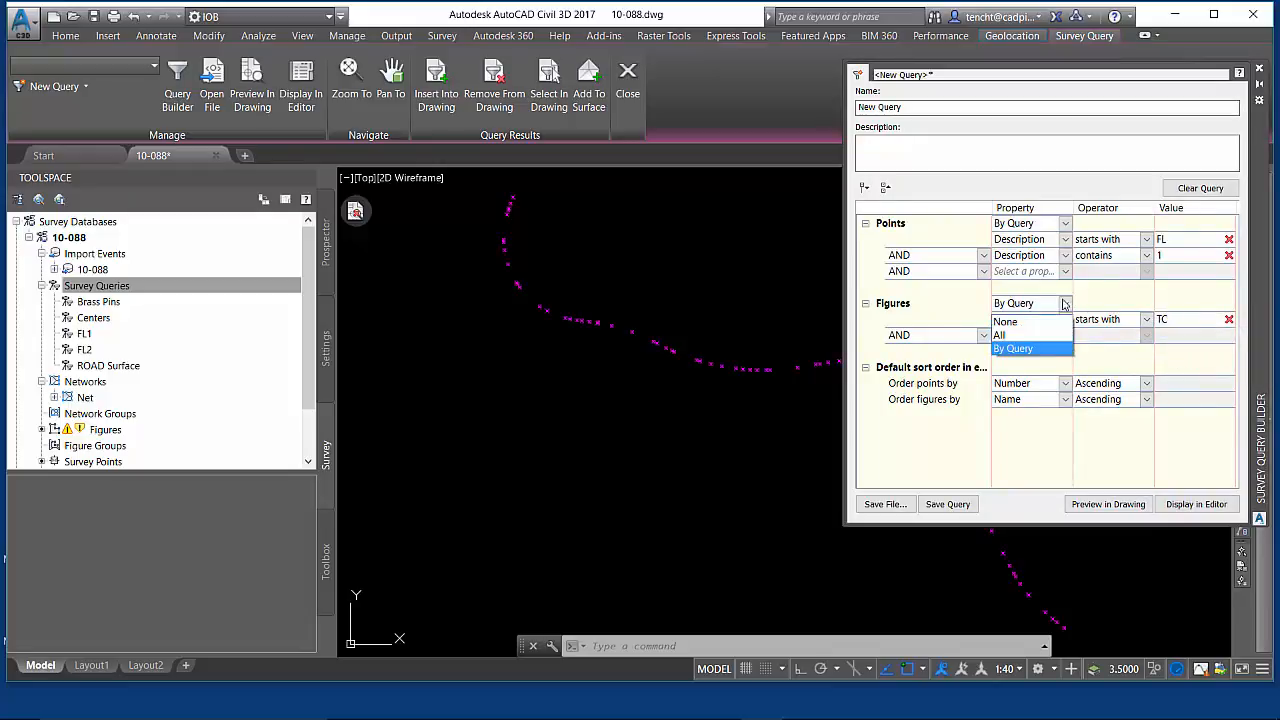
click(1004, 320)
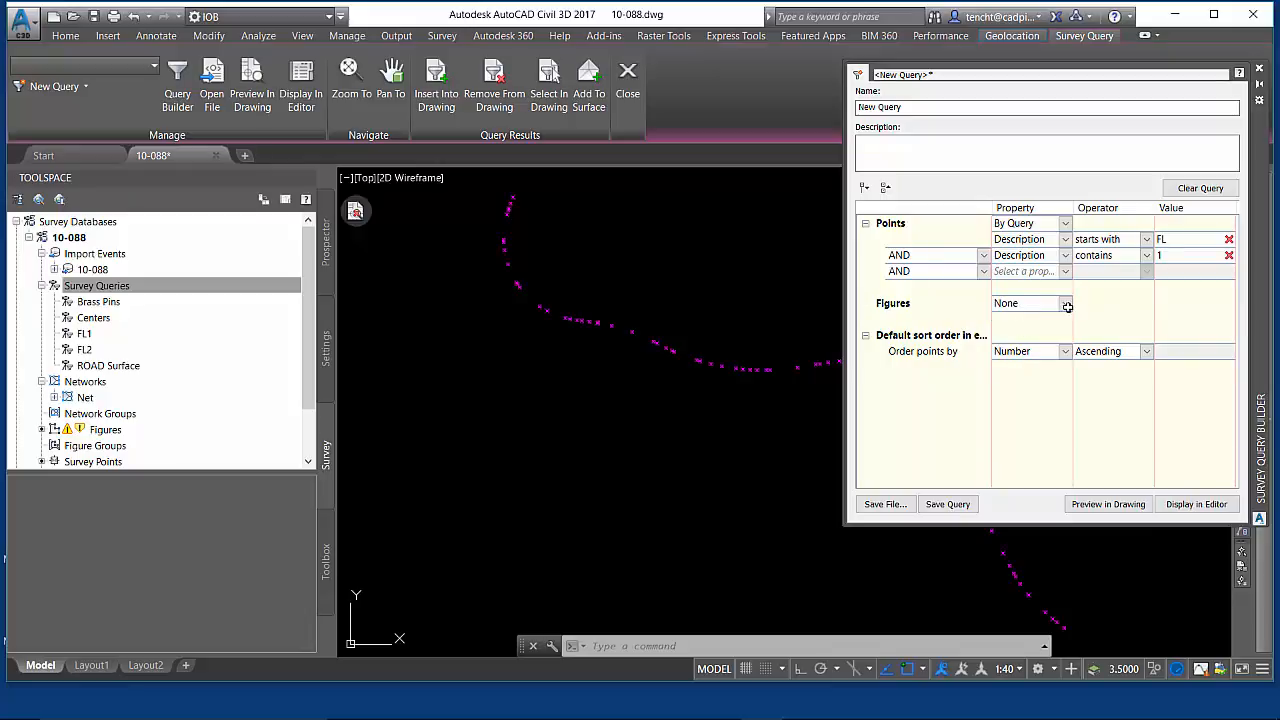
click(1064, 304)
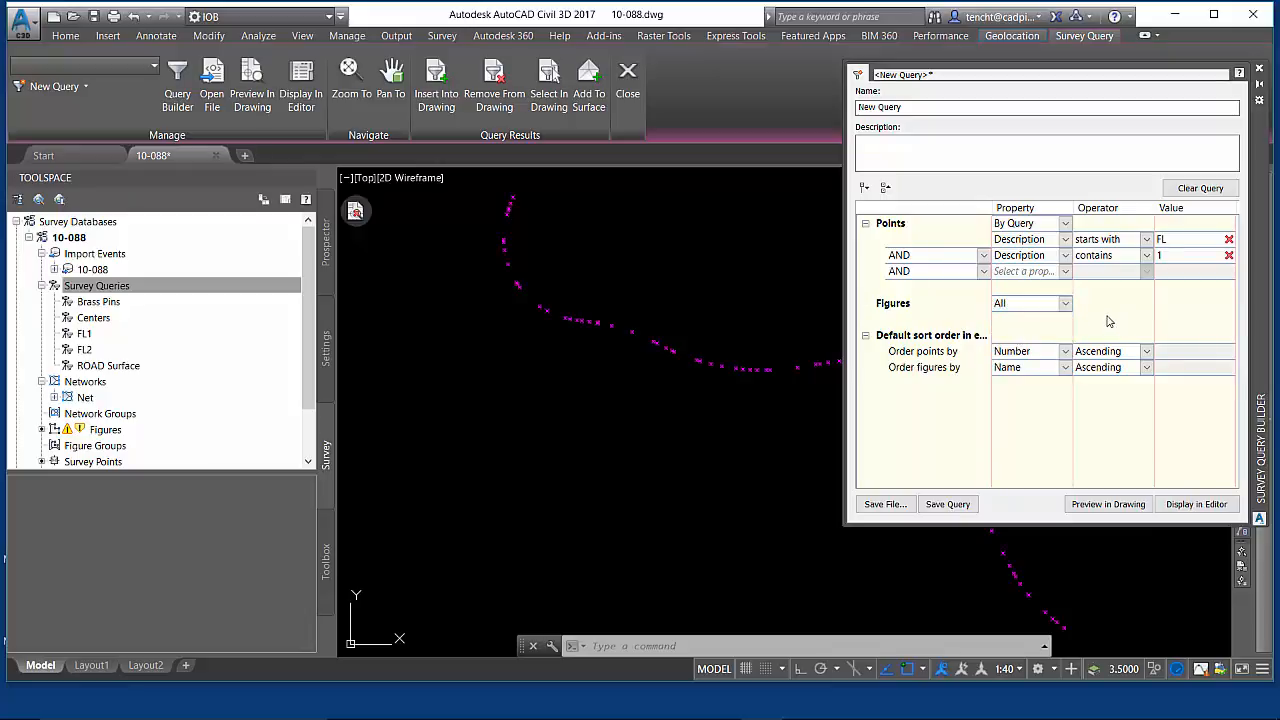
List results, then set Figures to By Query on Name with starts with
click(1196, 504)
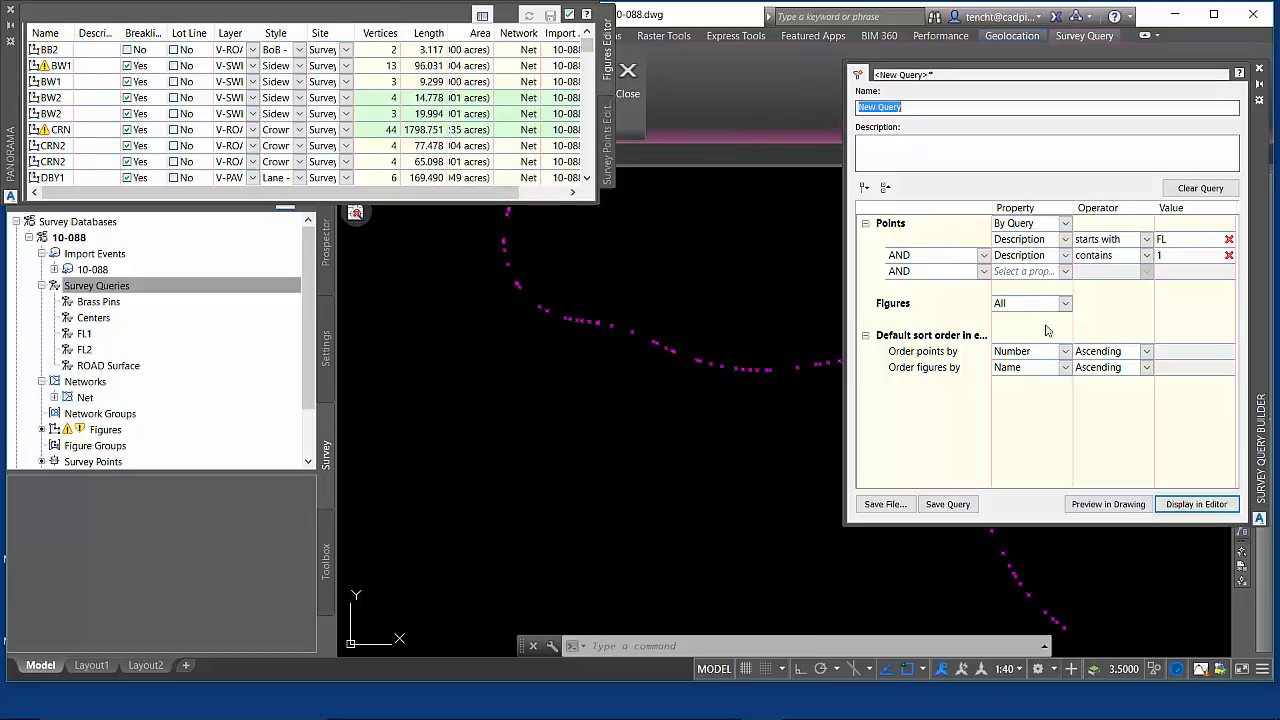
mouse_move(1068, 328)
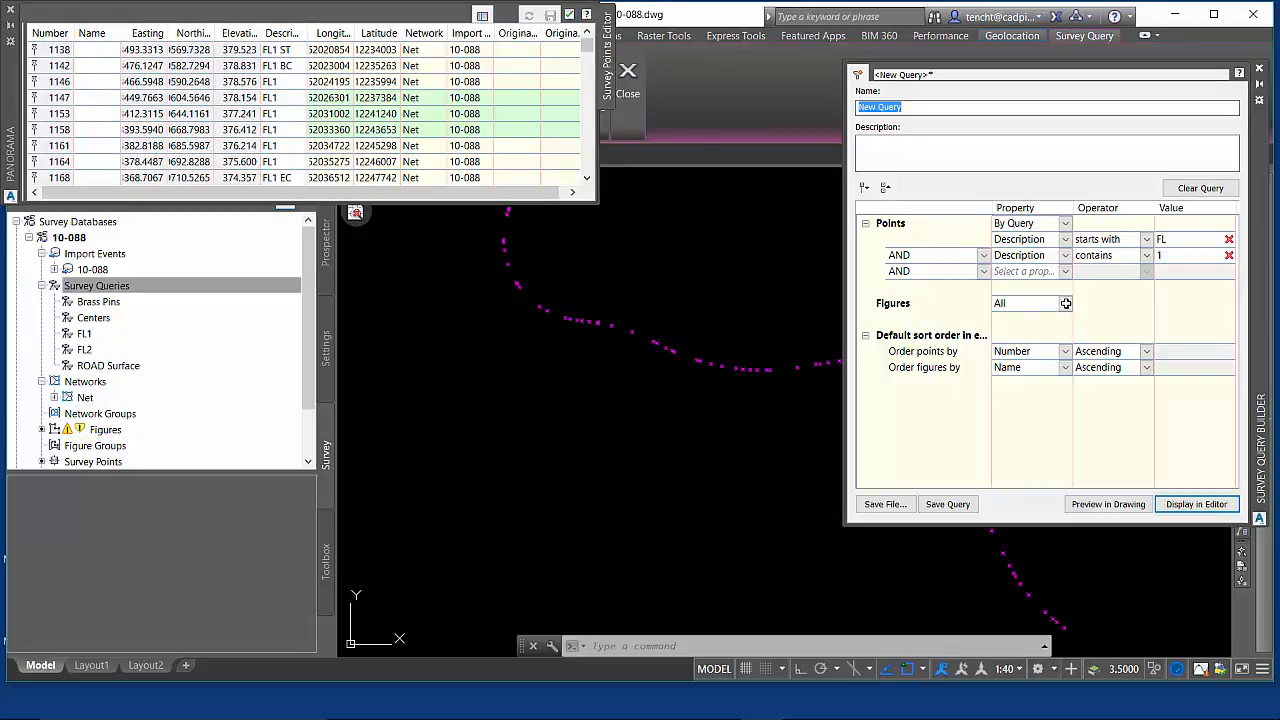
click(1064, 304)
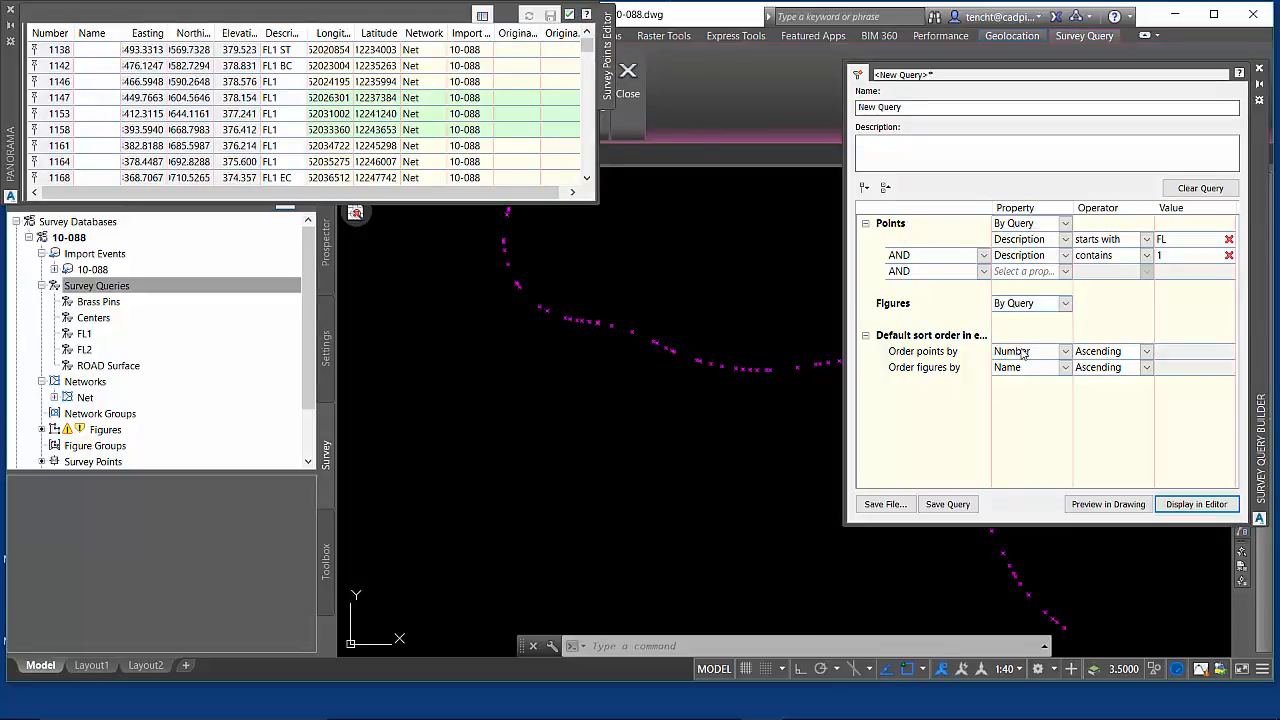
click(1030, 304)
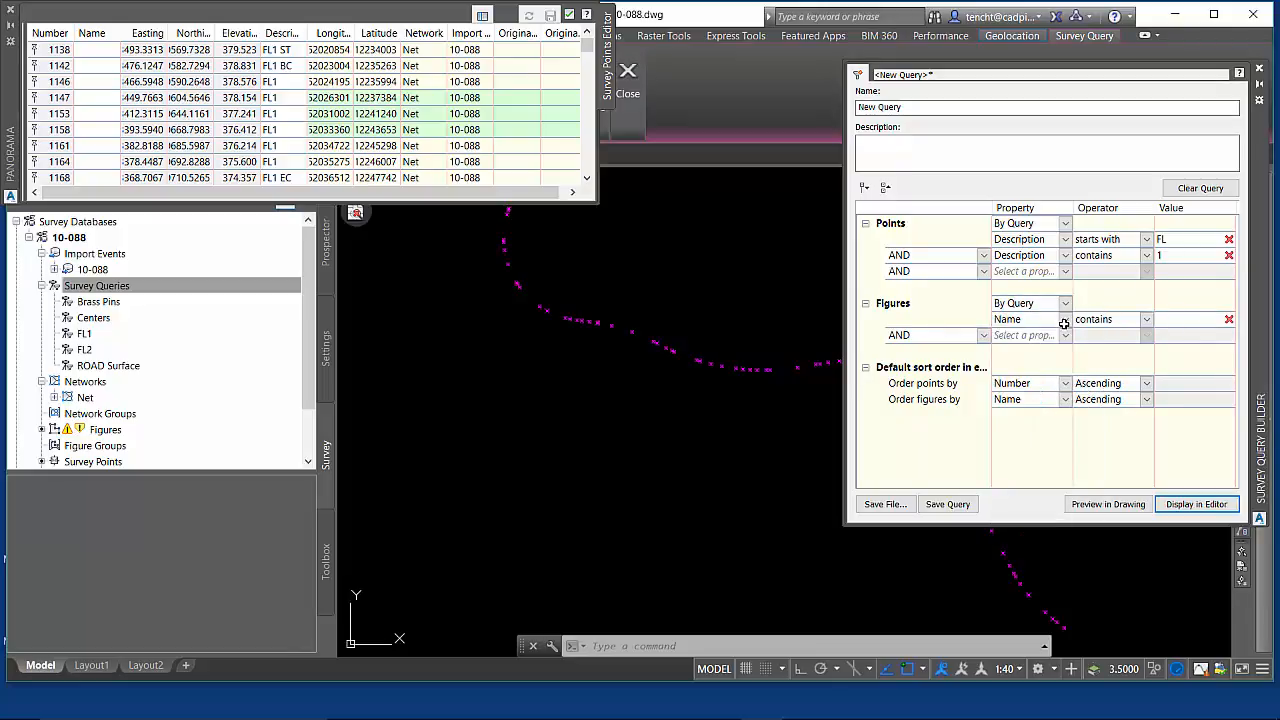
click(1146, 320)
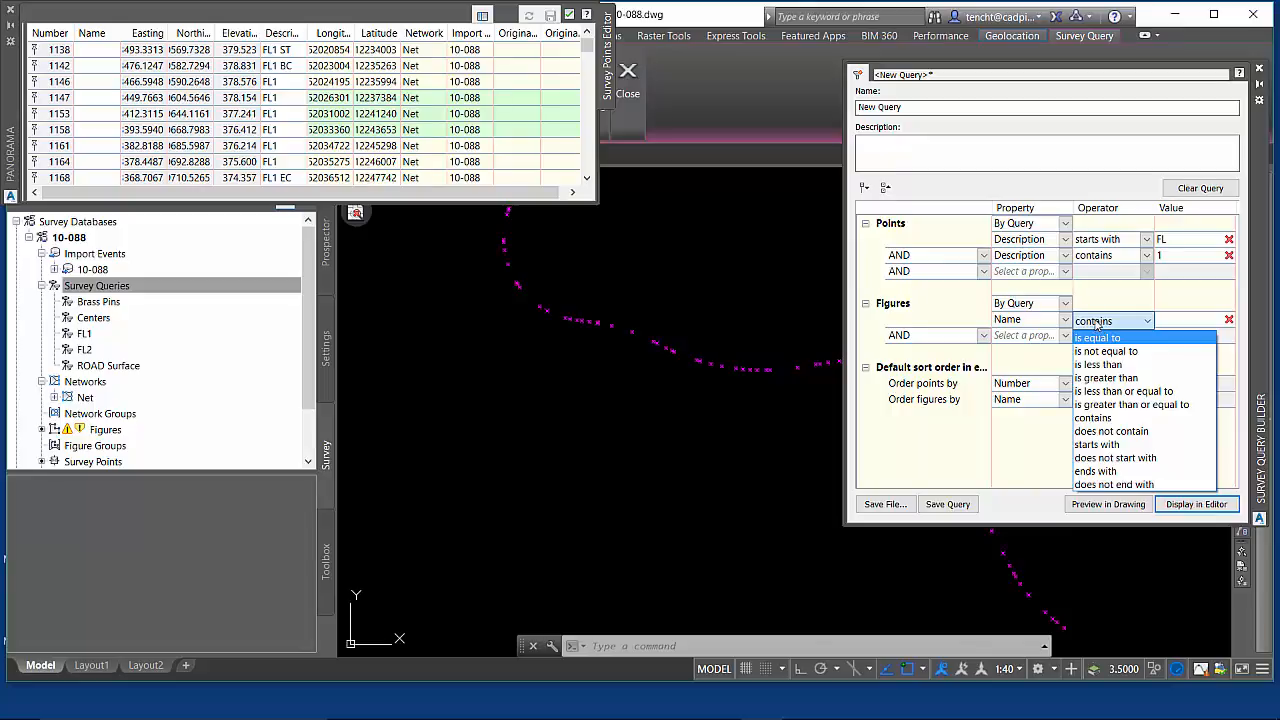
mouse_move(1100, 344)
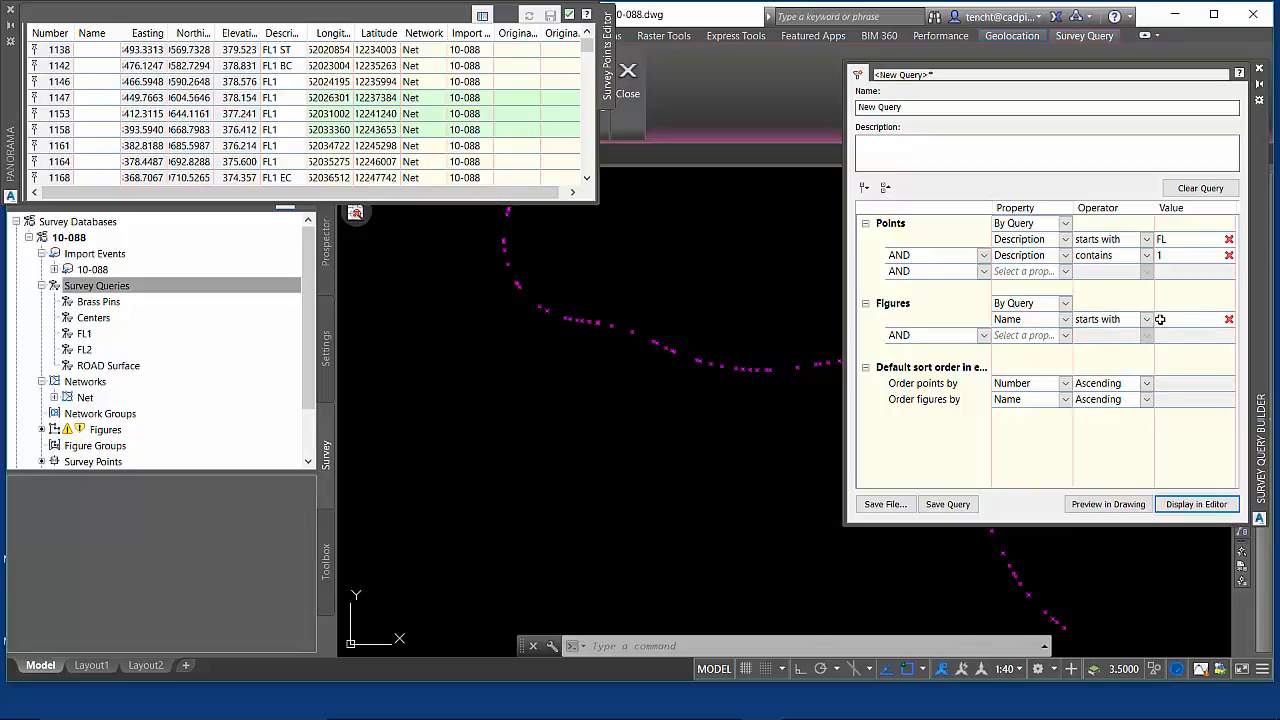
Enter TC1 as the figure name value and list the three TC1 figures in the editor
text(1)
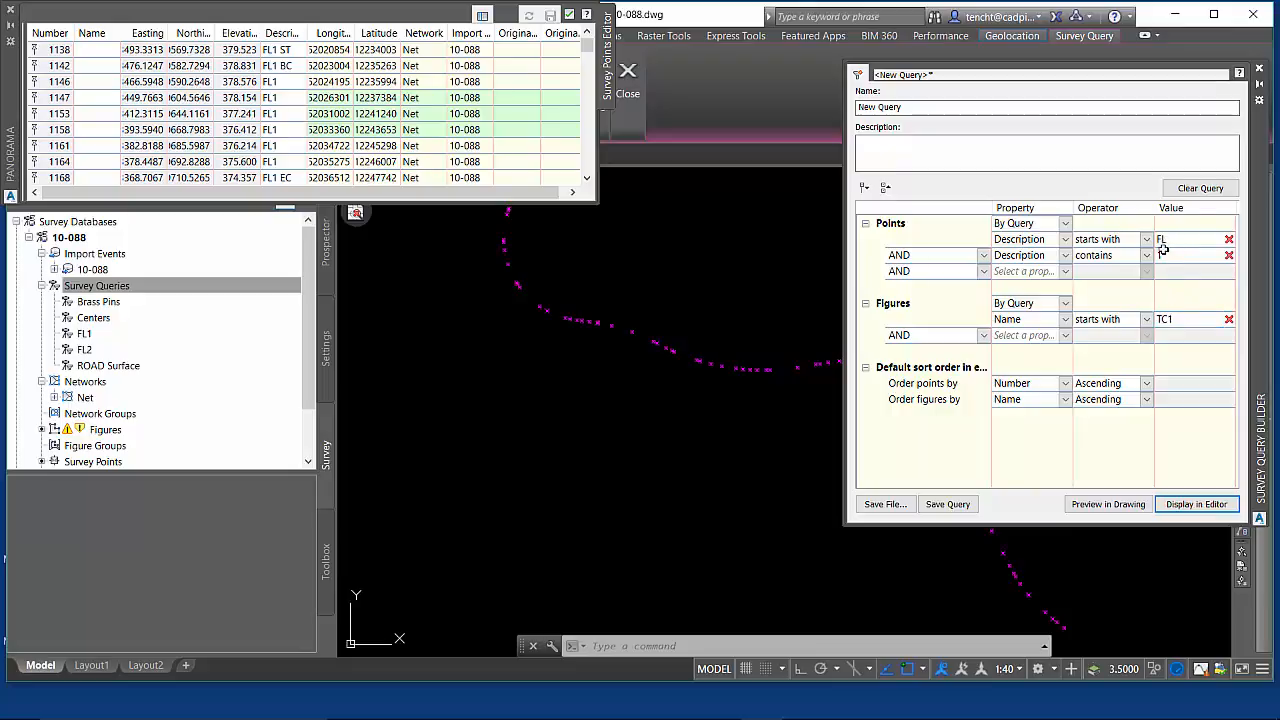
text(1)
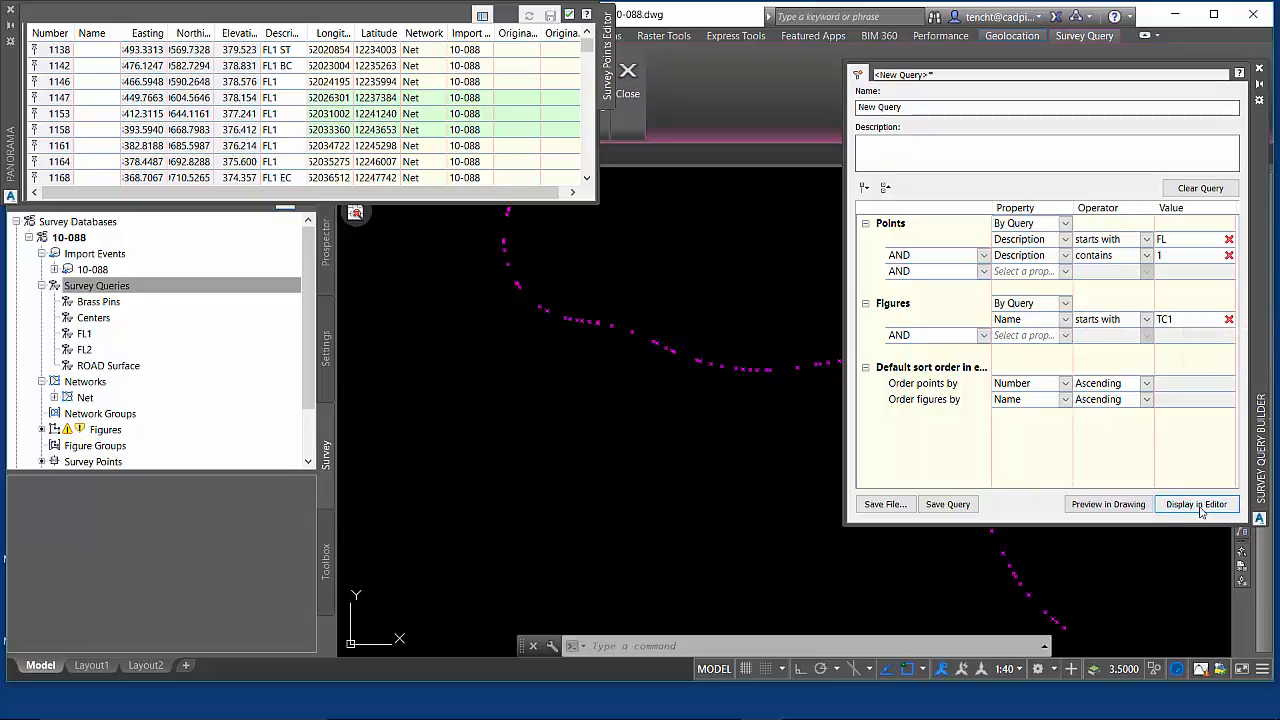
click(1196, 504)
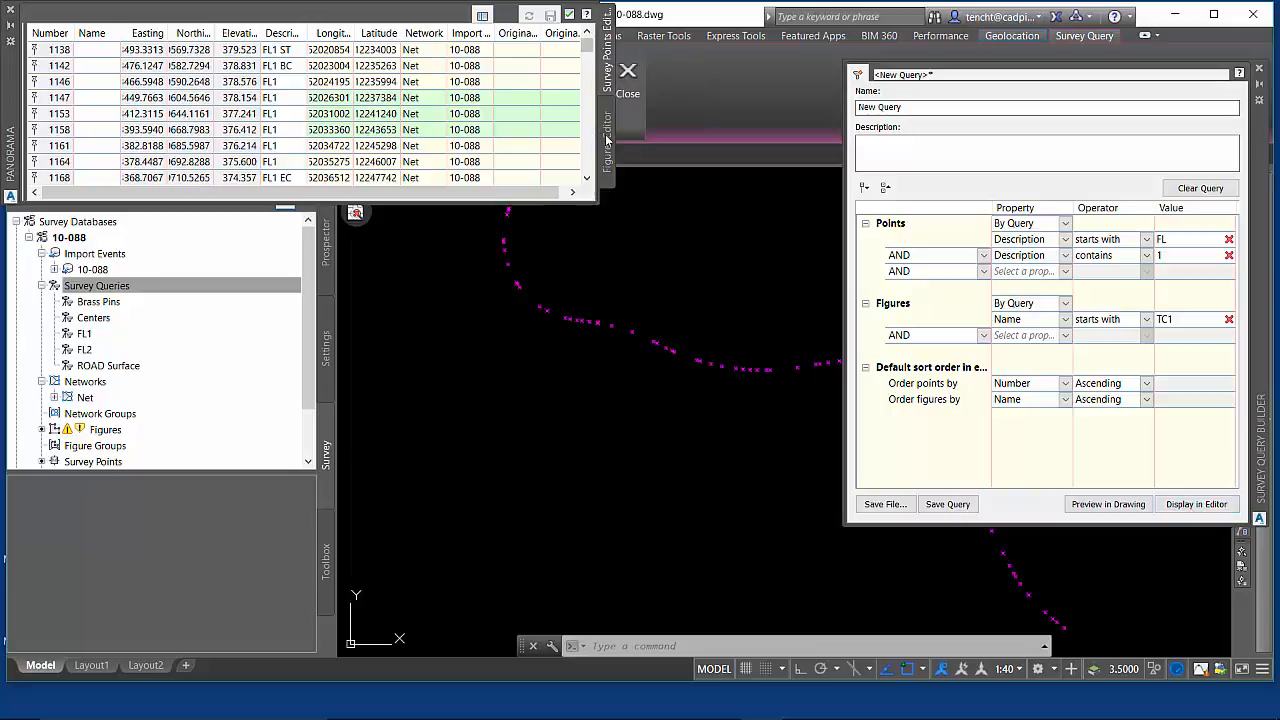
click(1108, 504)
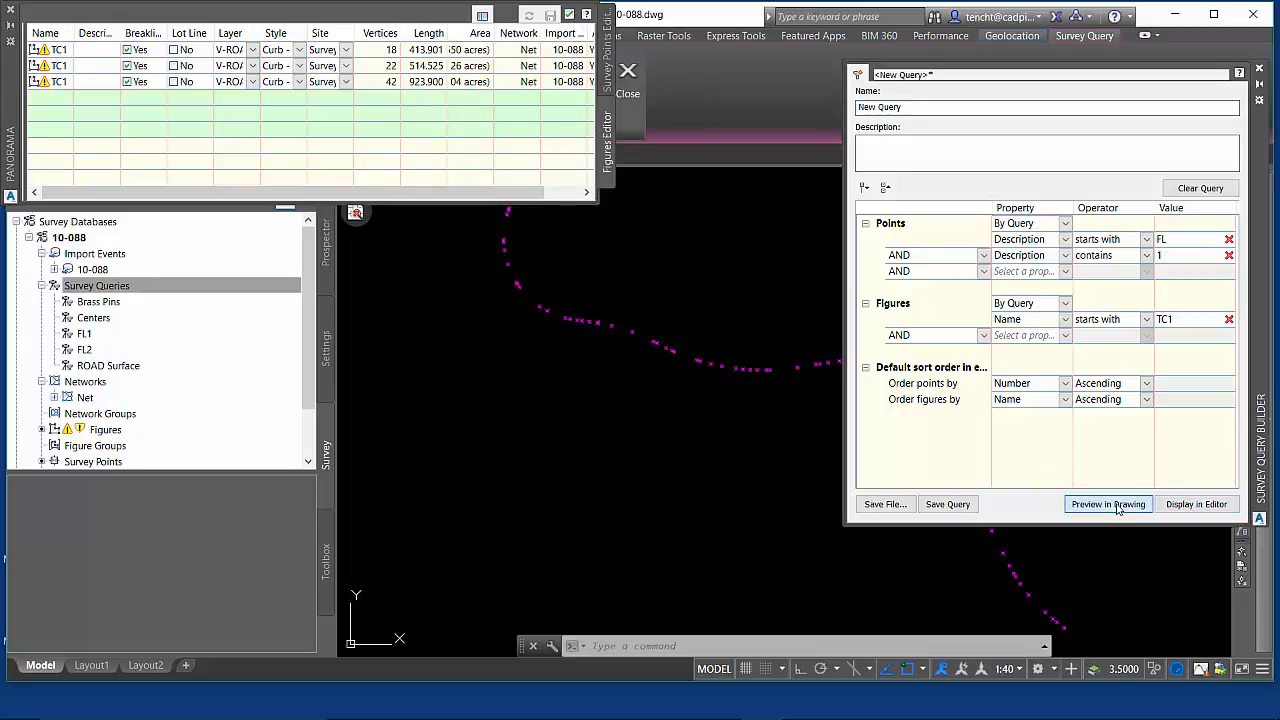
Preview the TC1 figures, then close the query builder without saving the query
click(1108, 504)
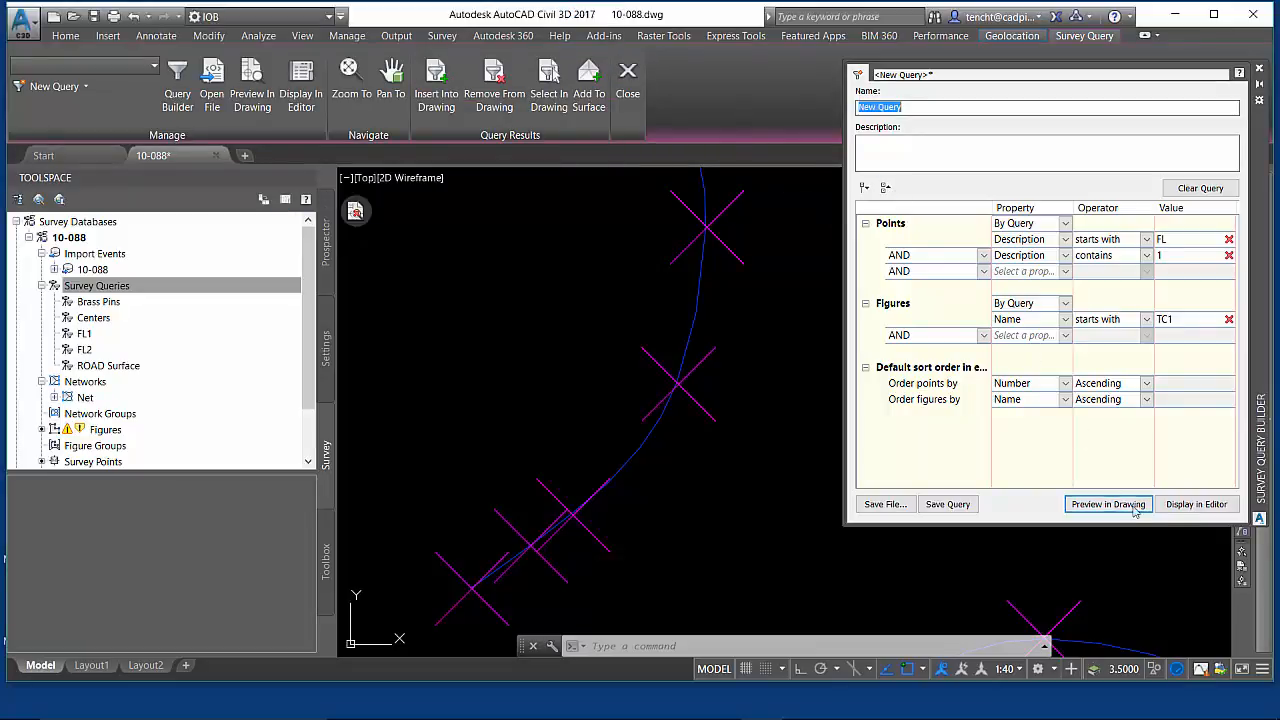
click(1108, 504)
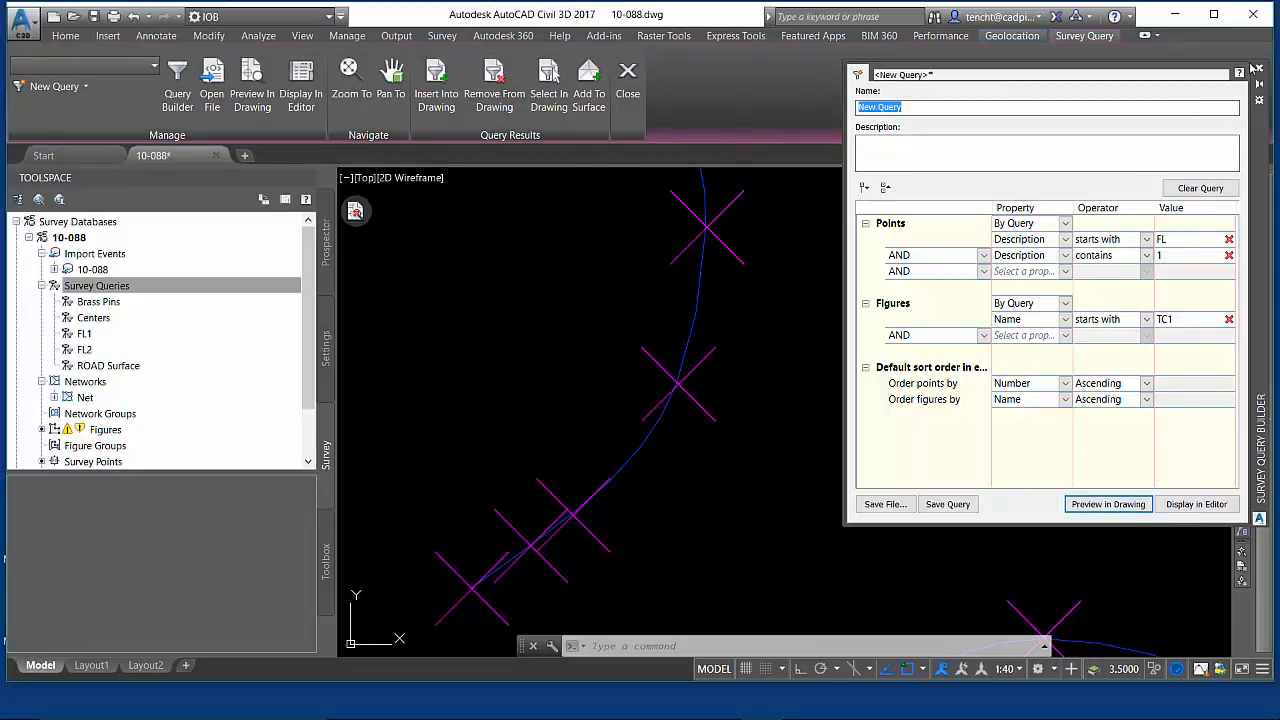
click(628, 80)
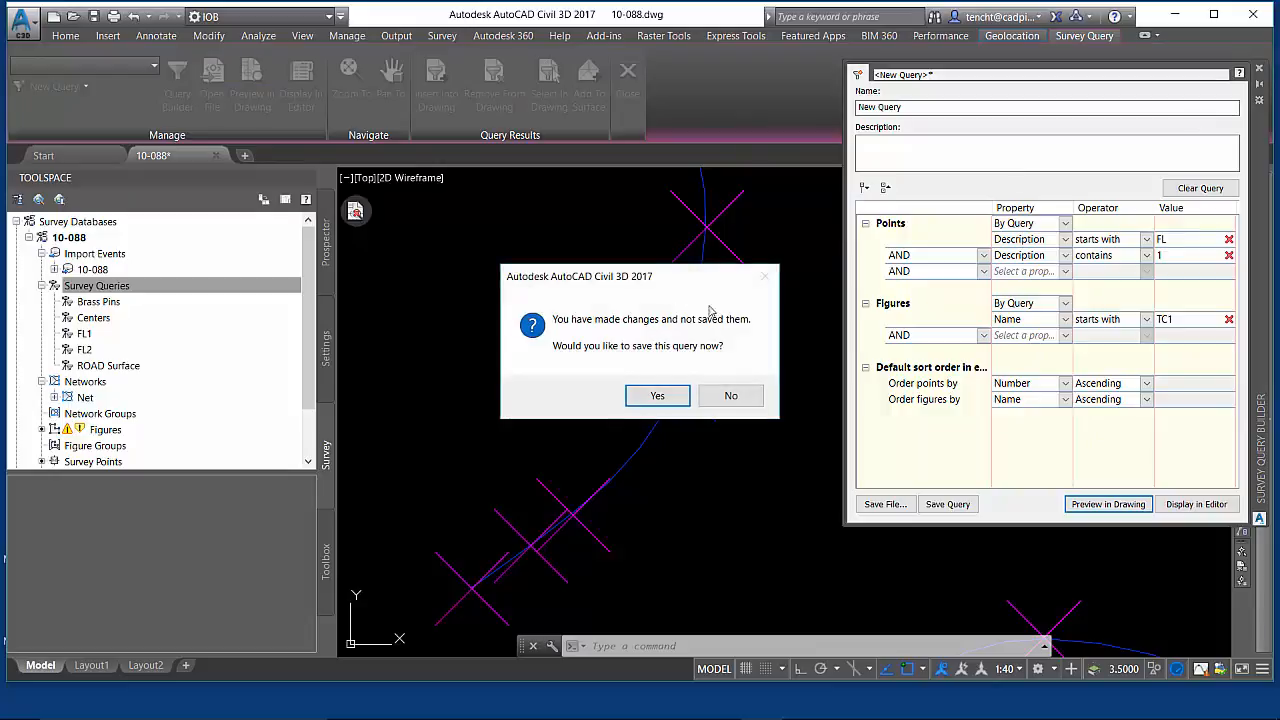
click(732, 396)
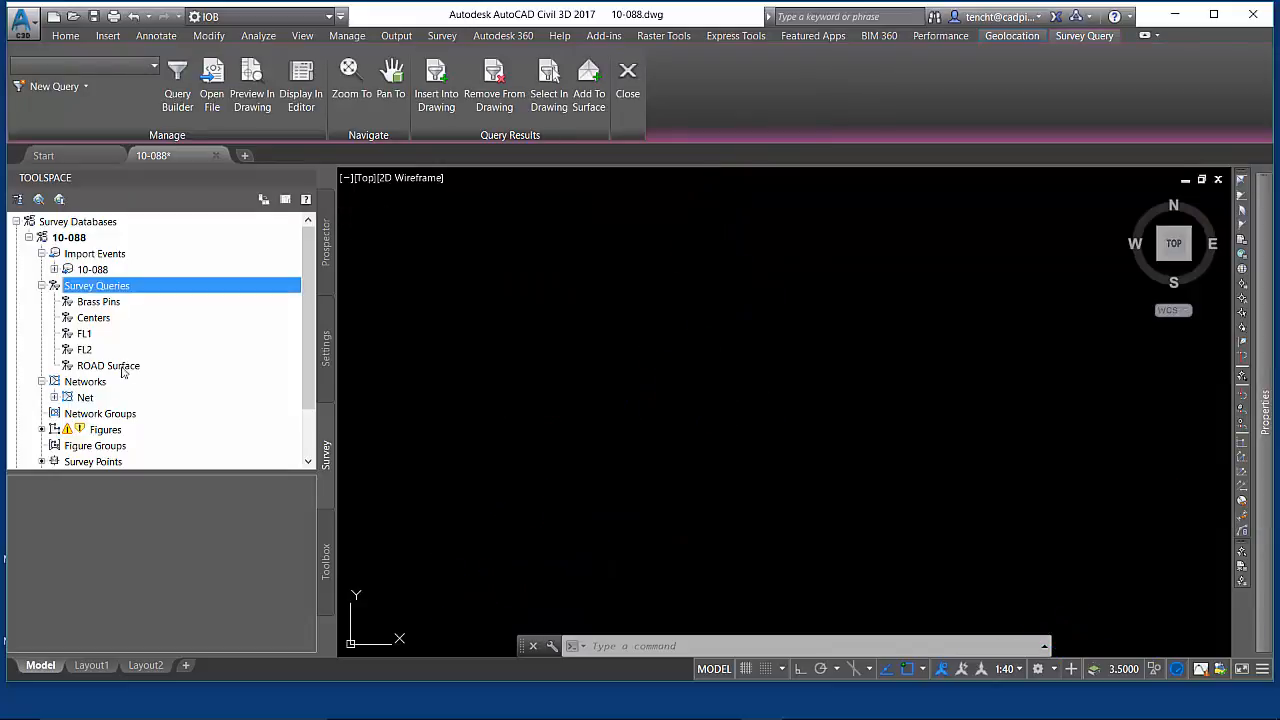
right_click(108, 364)
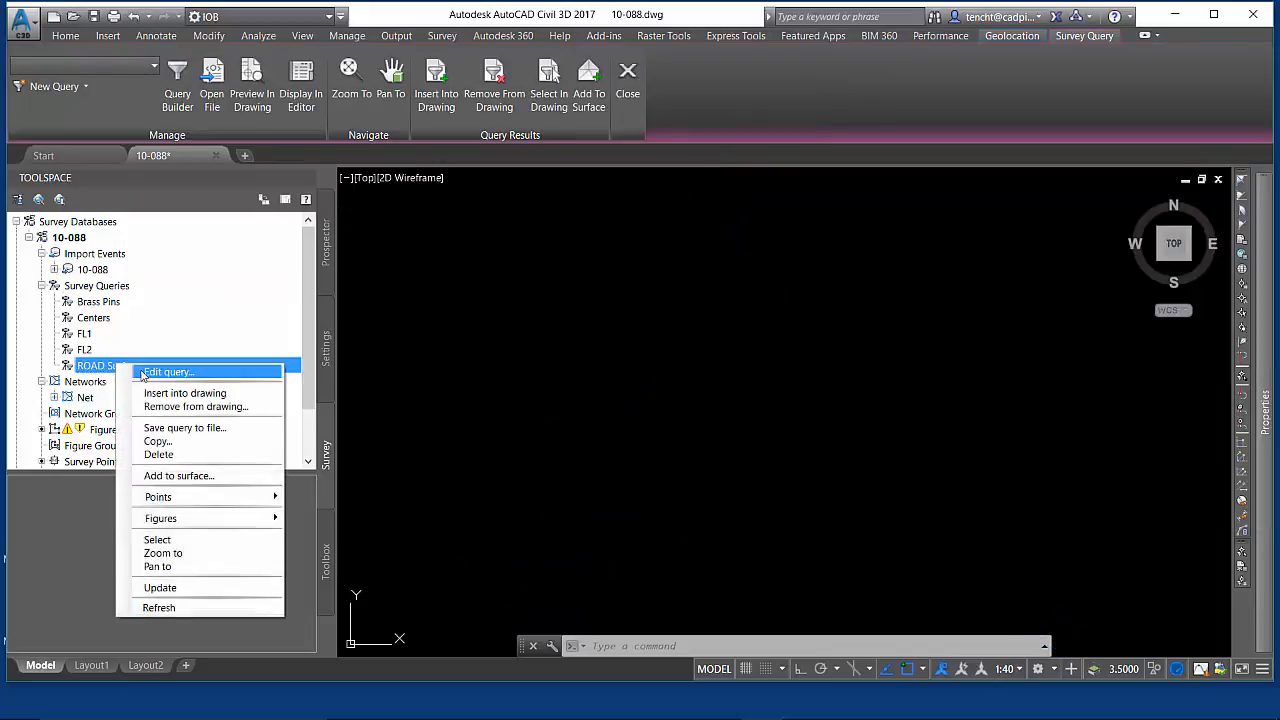
mouse_move(162, 552)
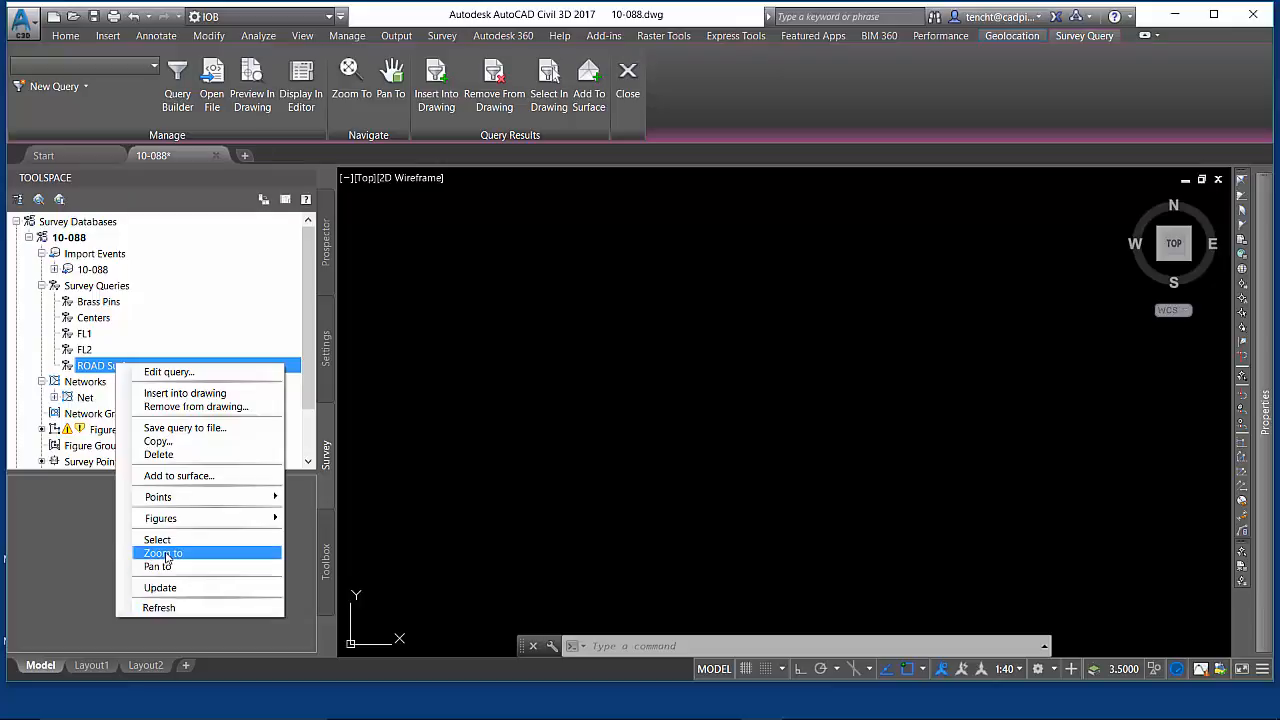
click(162, 552)
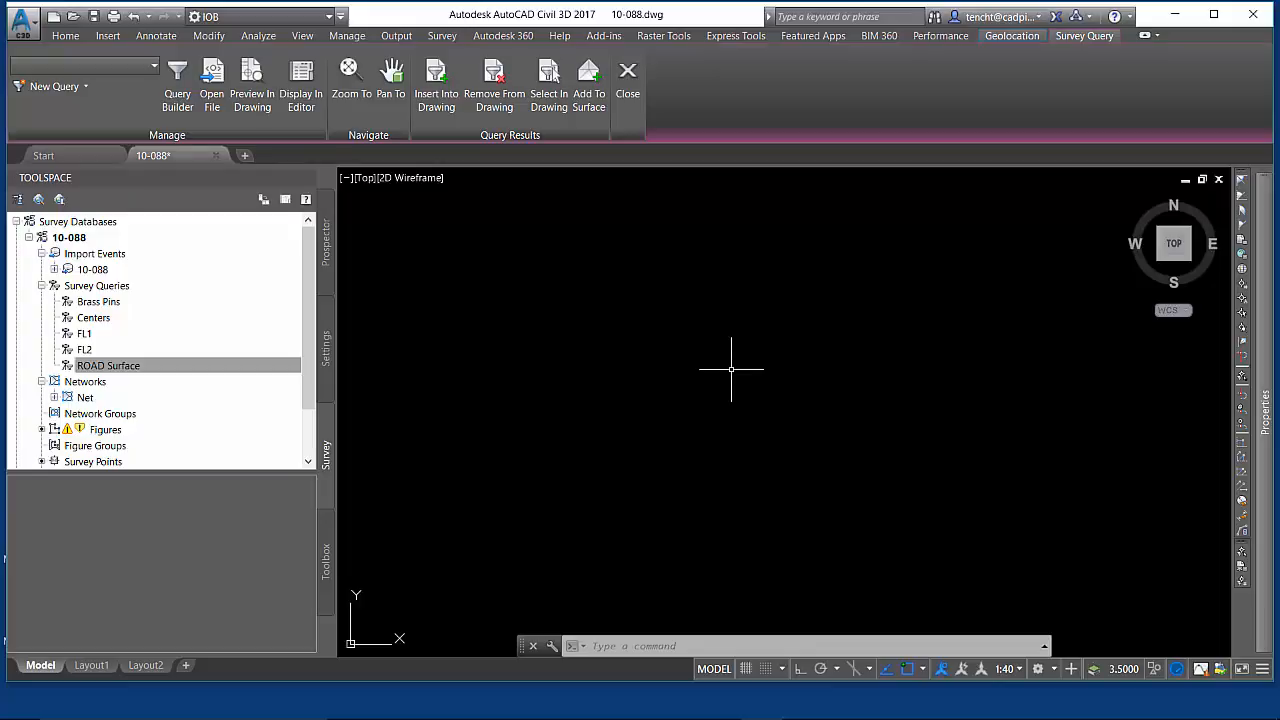
mouse_move(718, 332)
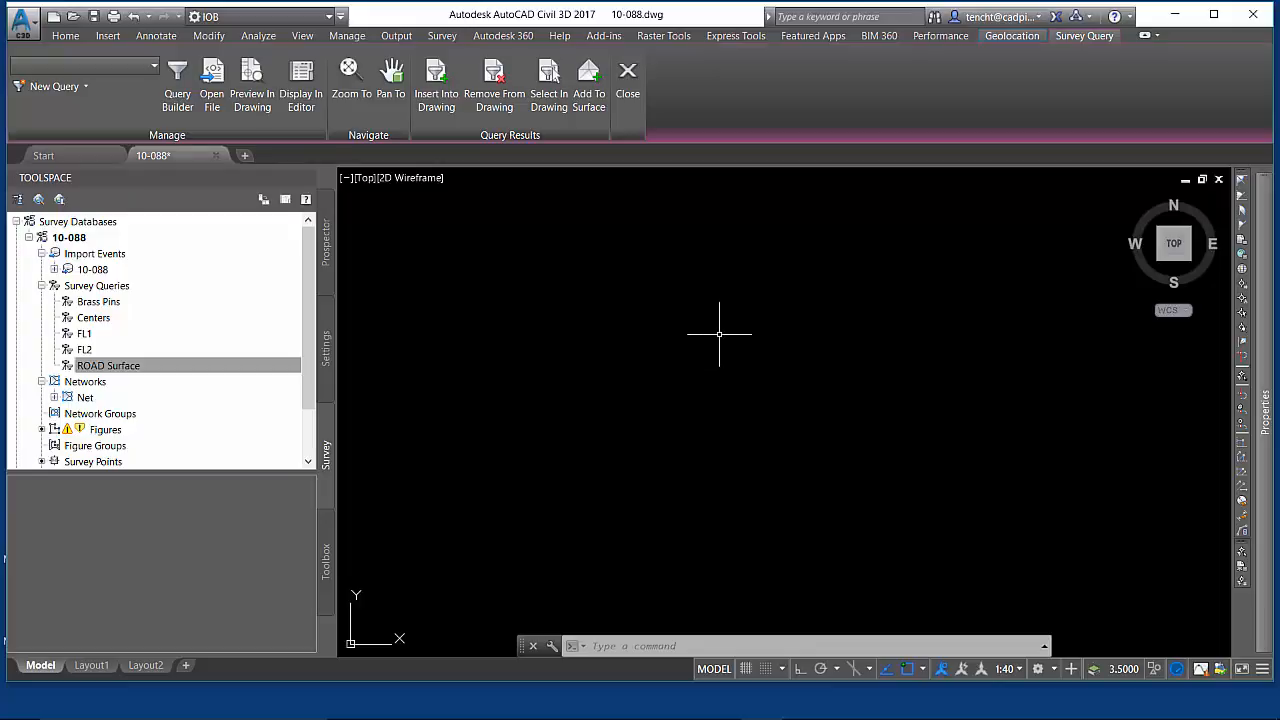
click(108, 364)
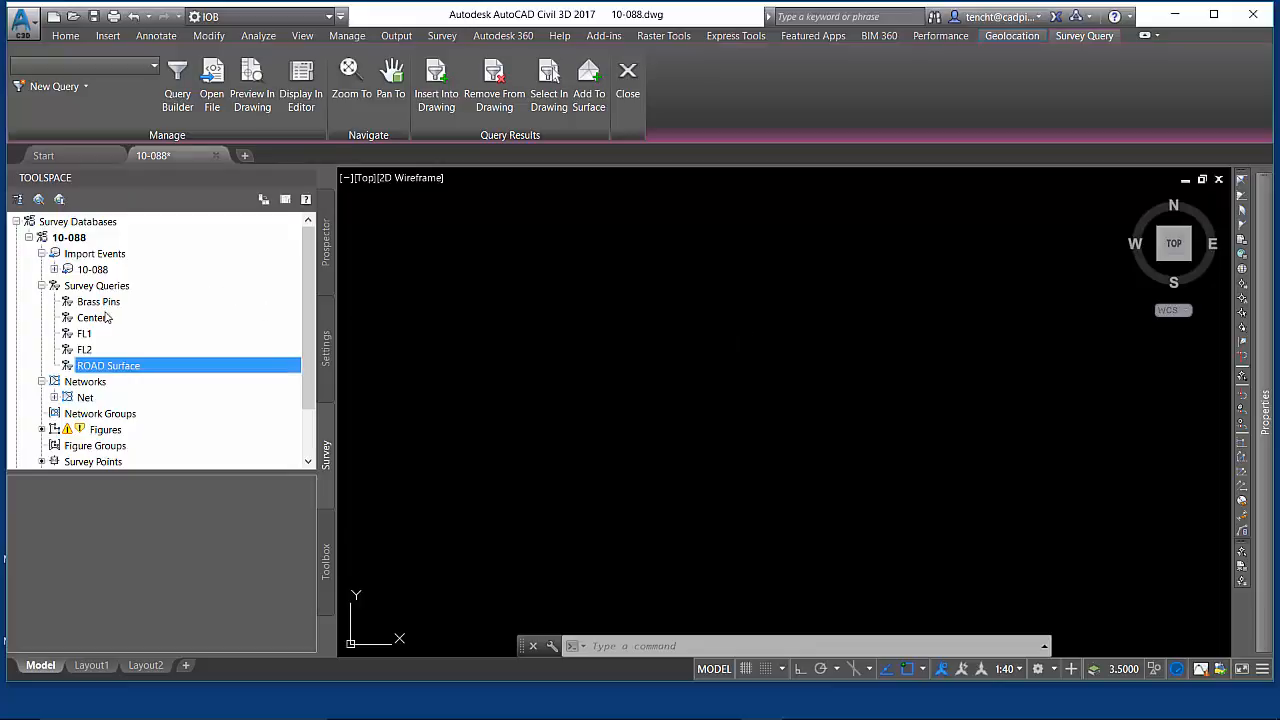
right_click(92, 316)
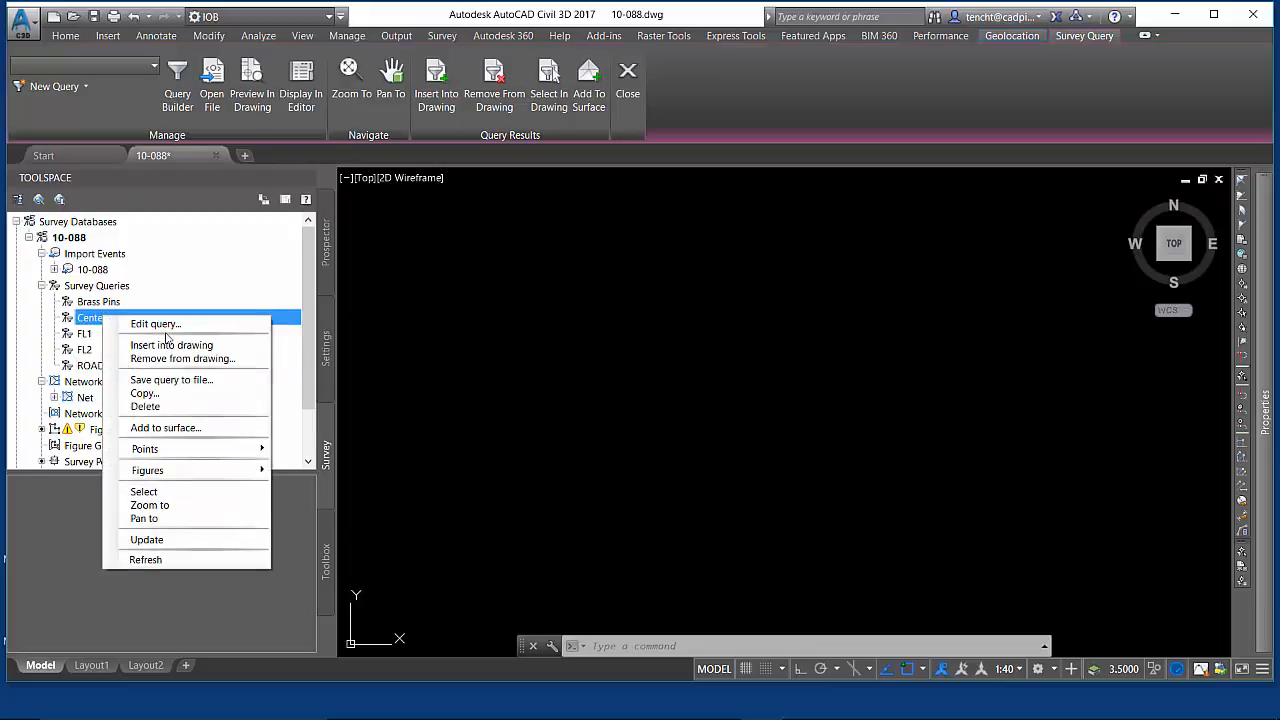
click(156, 324)
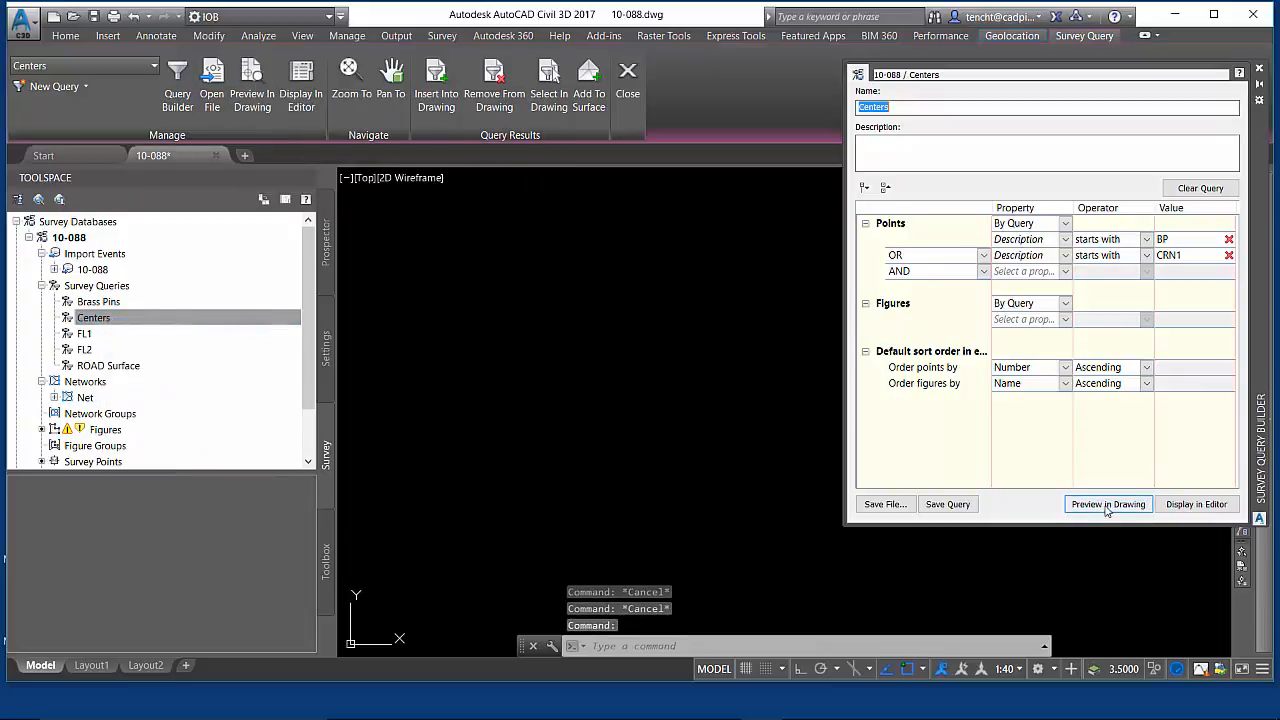
click(1108, 504)
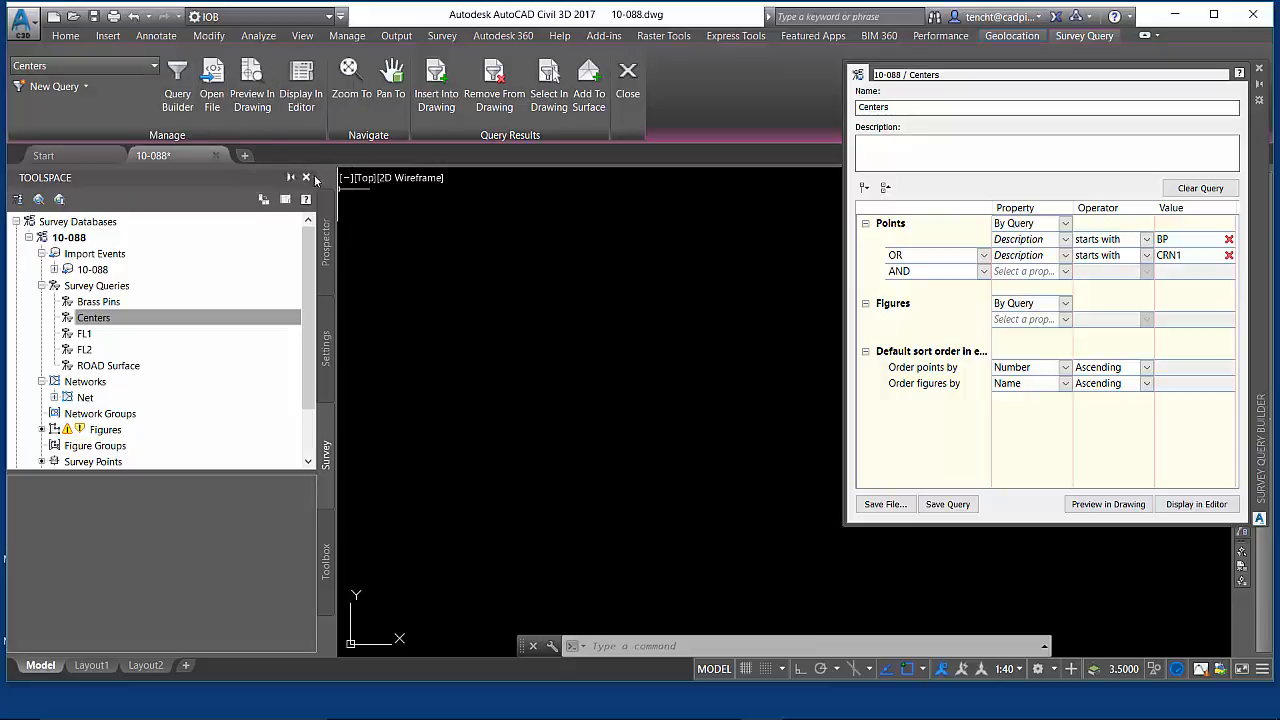
mouse_move(212, 80)
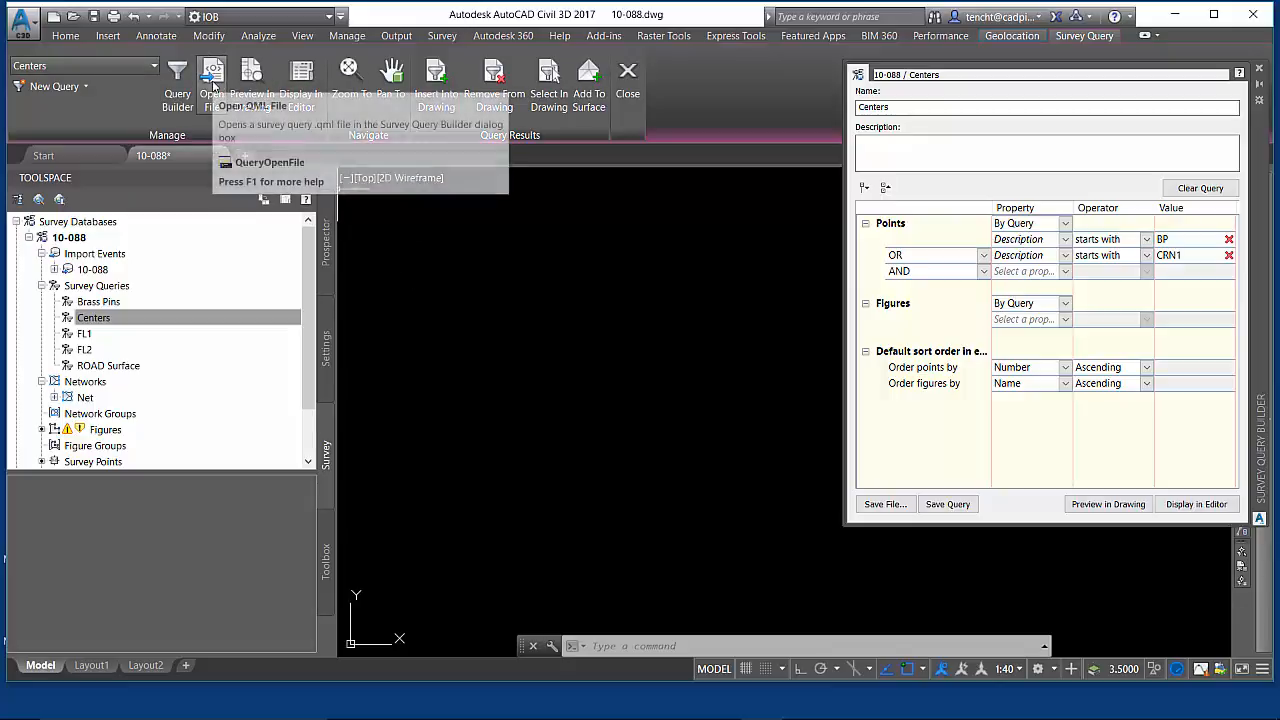
right_click(92, 316)
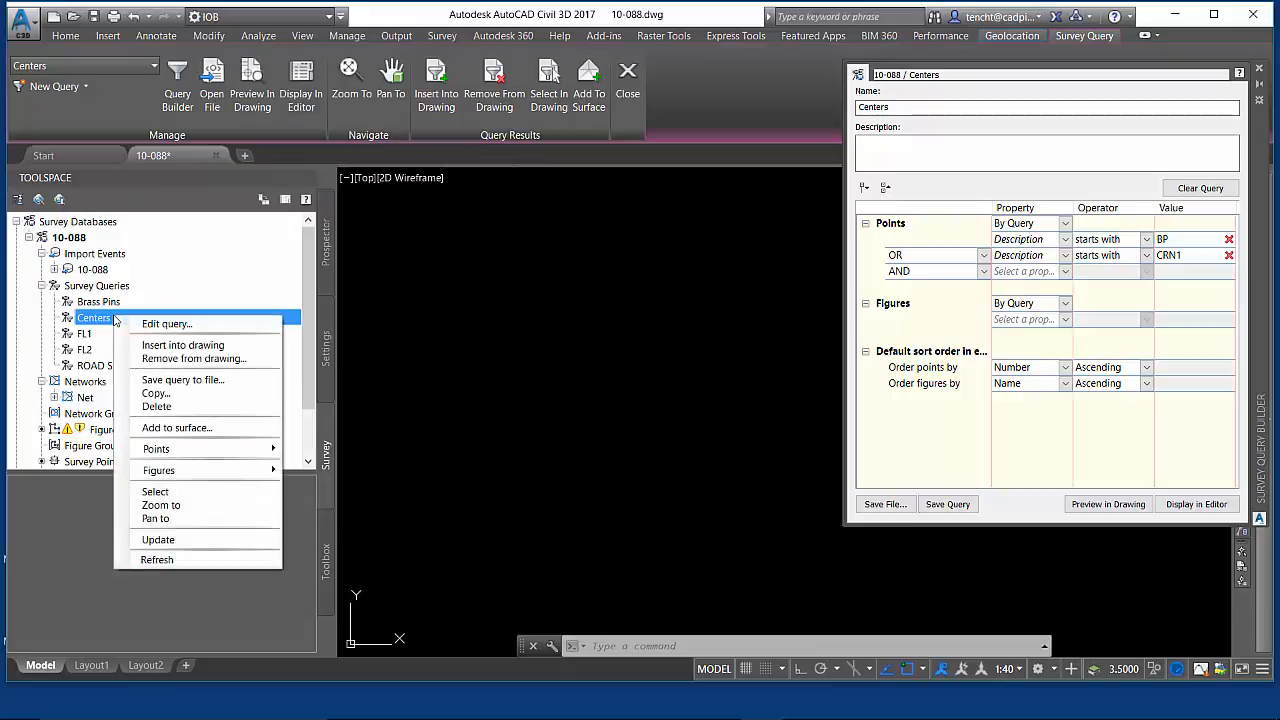
mouse_move(184, 380)
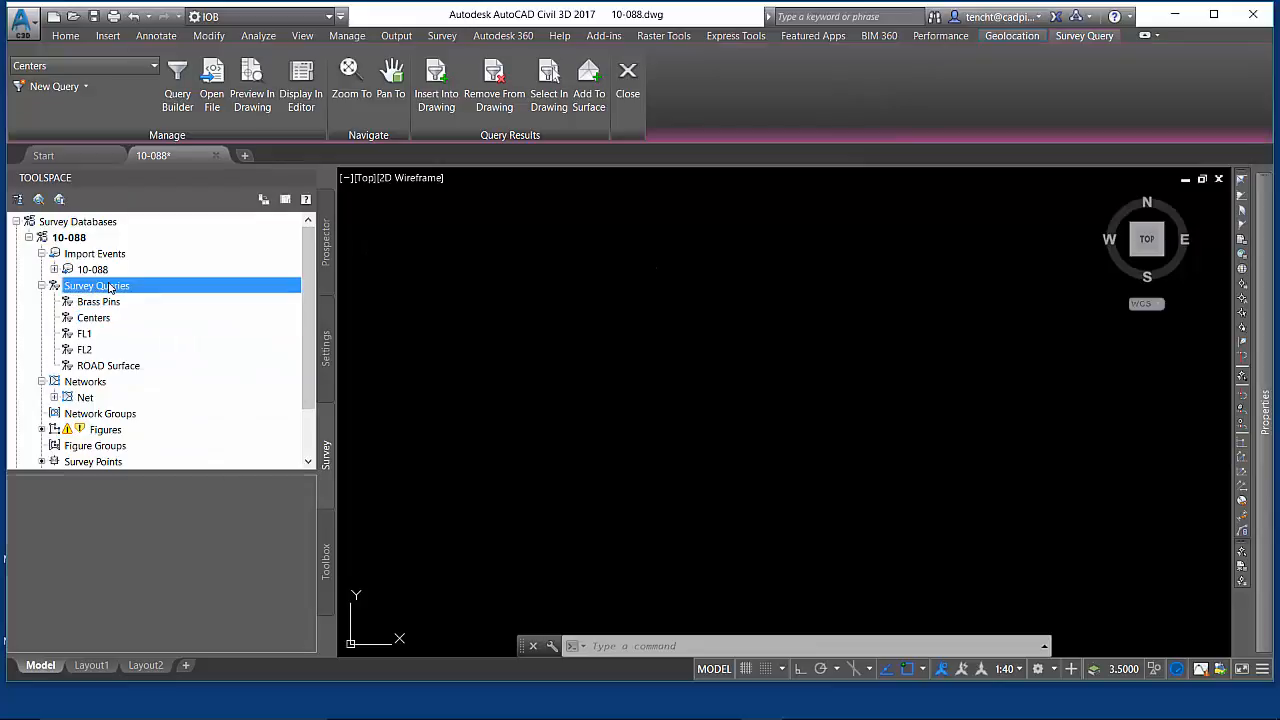
In the Open QML File dialog, browse to C:\CAD\C3D2017\Queries
click(212, 84)
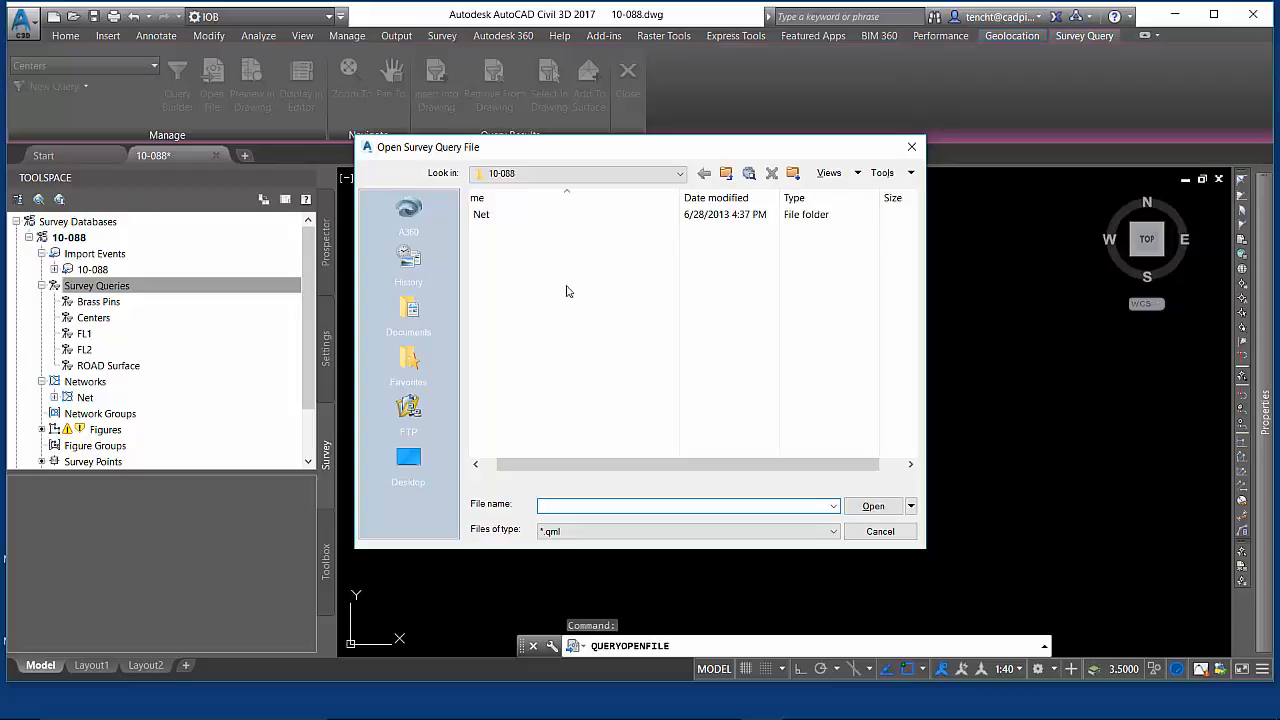
click(680, 172)
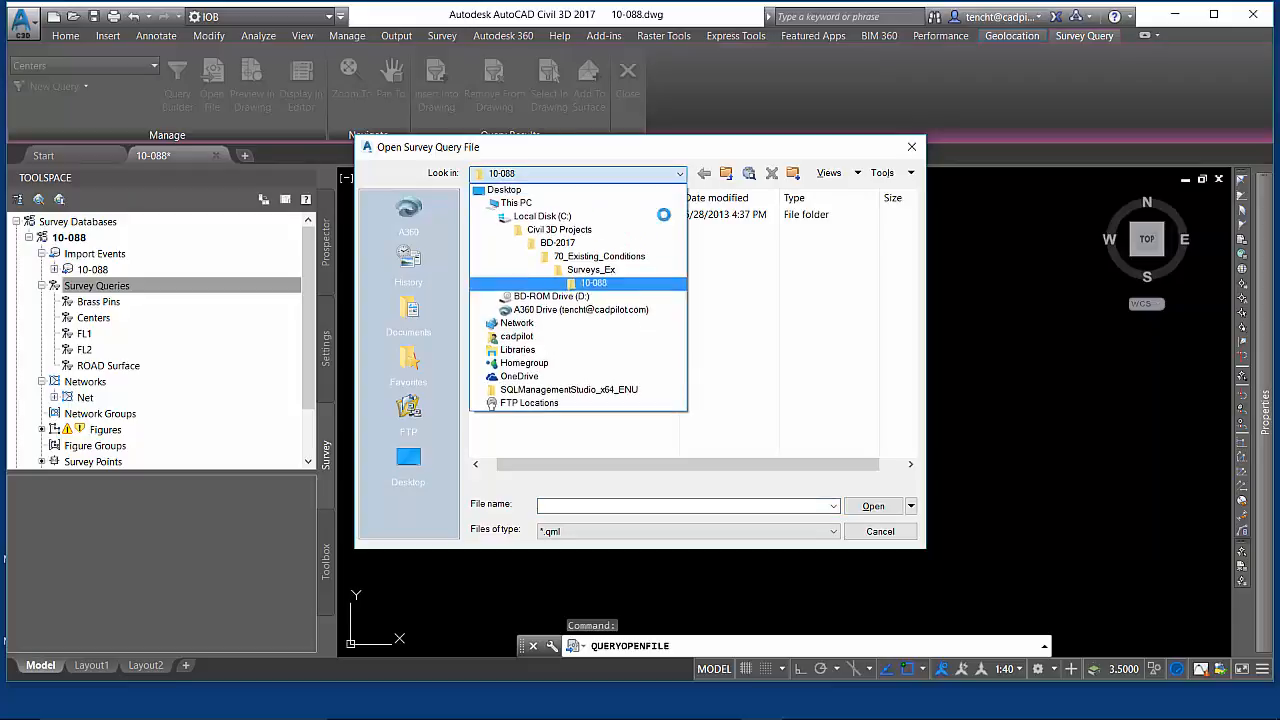
click(544, 216)
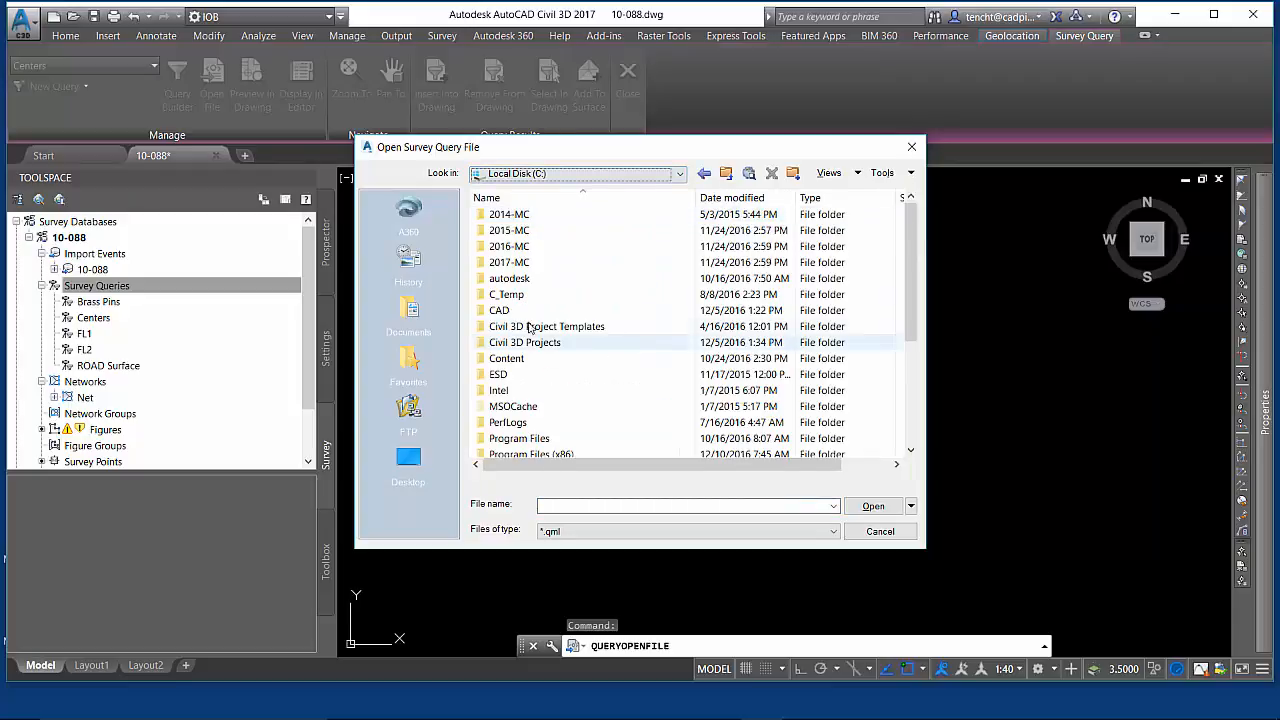
double_click(500, 310)
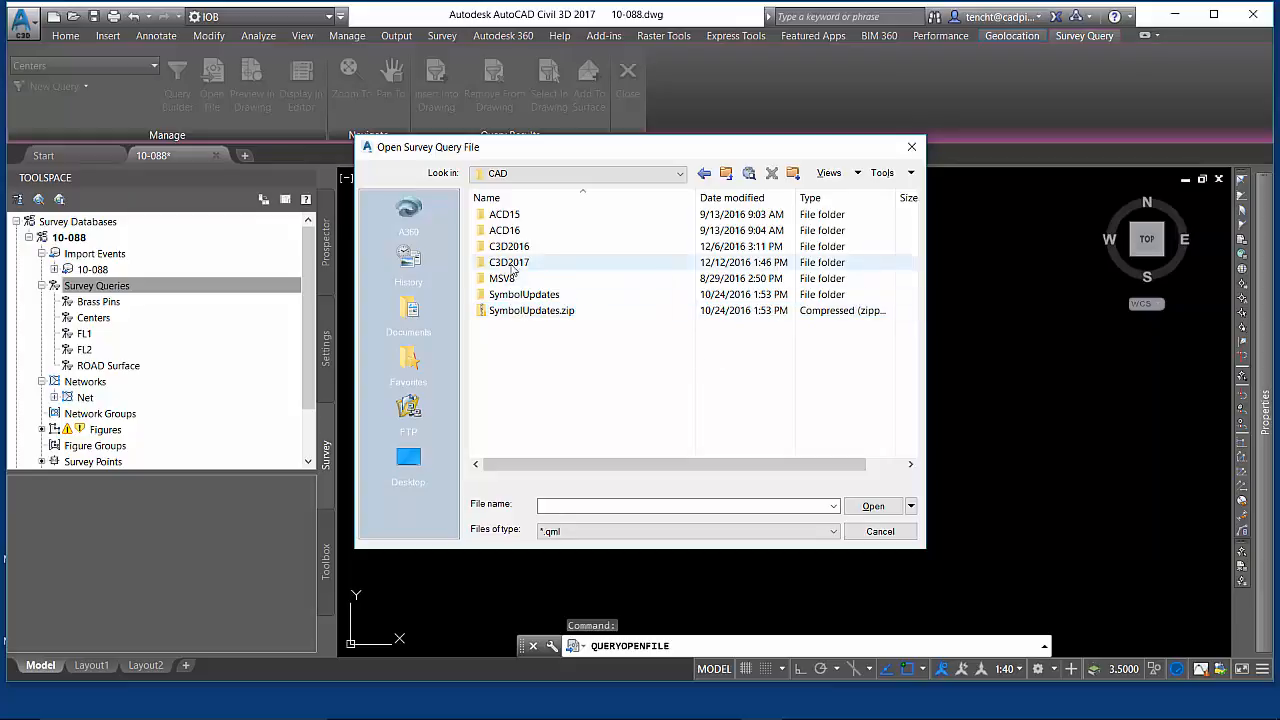
double_click(508, 262)
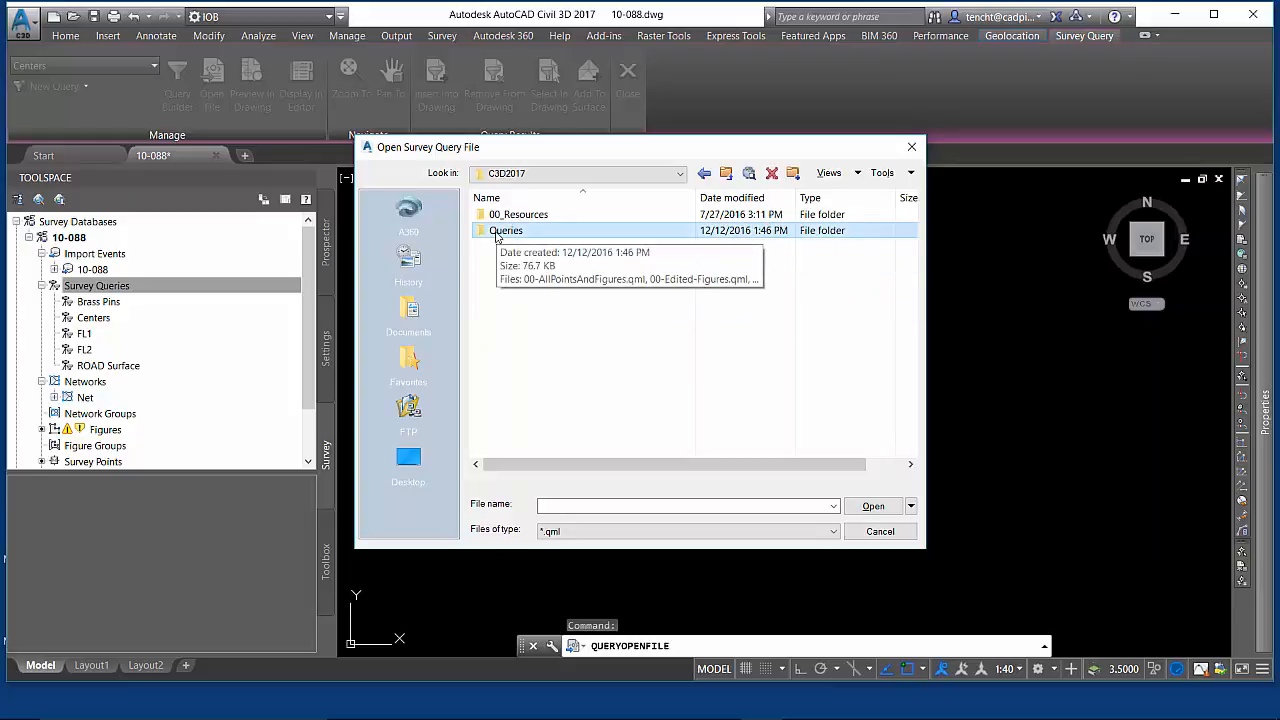
double_click(506, 230)
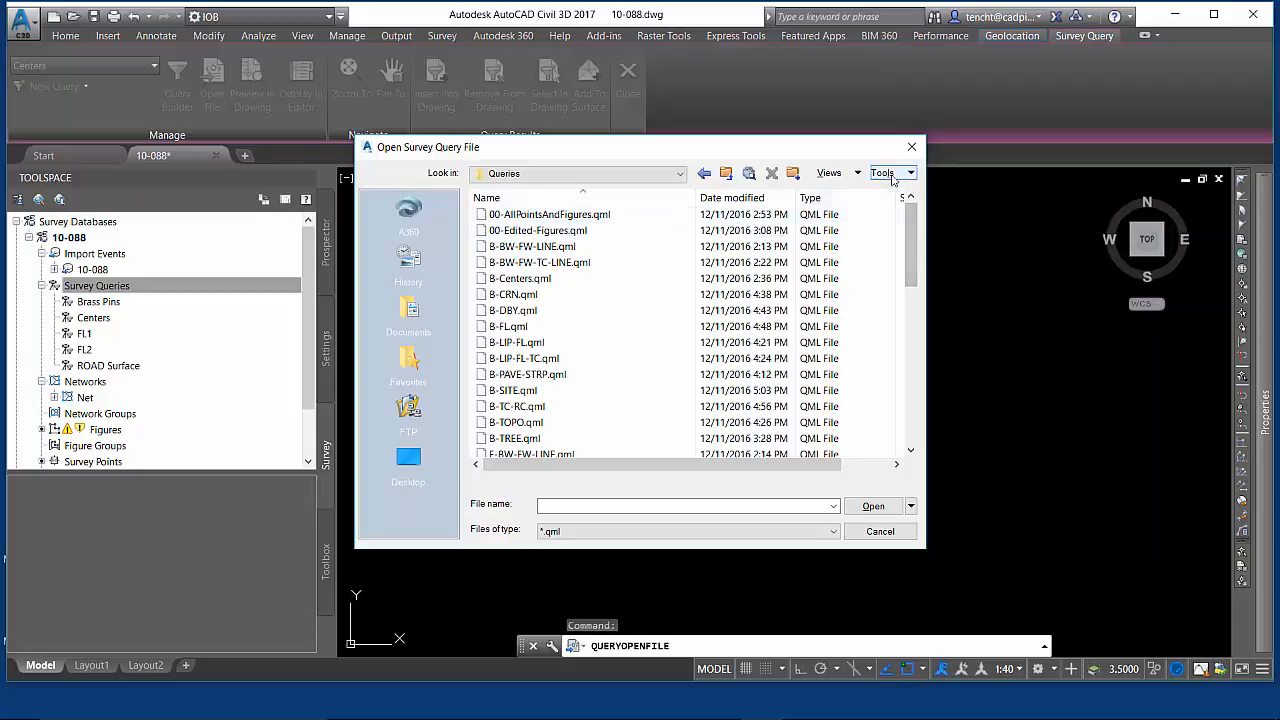
Add the Queries folder to Places via Tools, cancel, and save the Places list
click(884, 172)
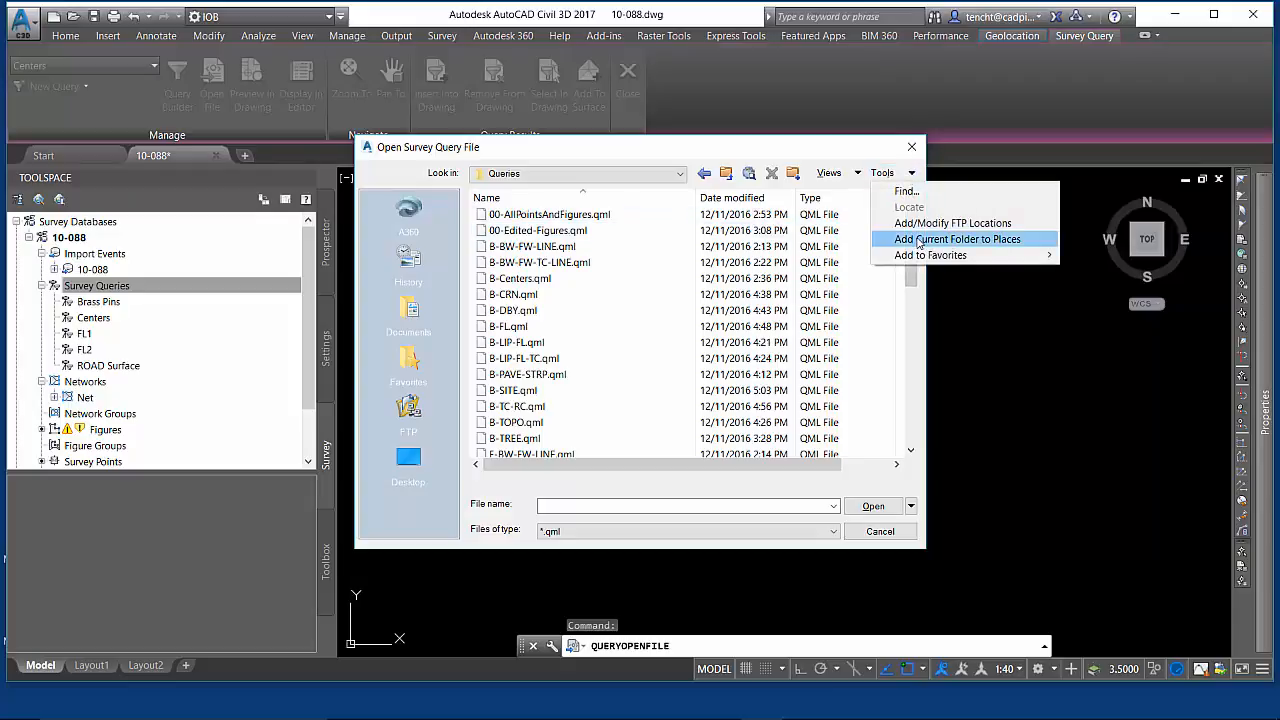
mouse_move(996, 244)
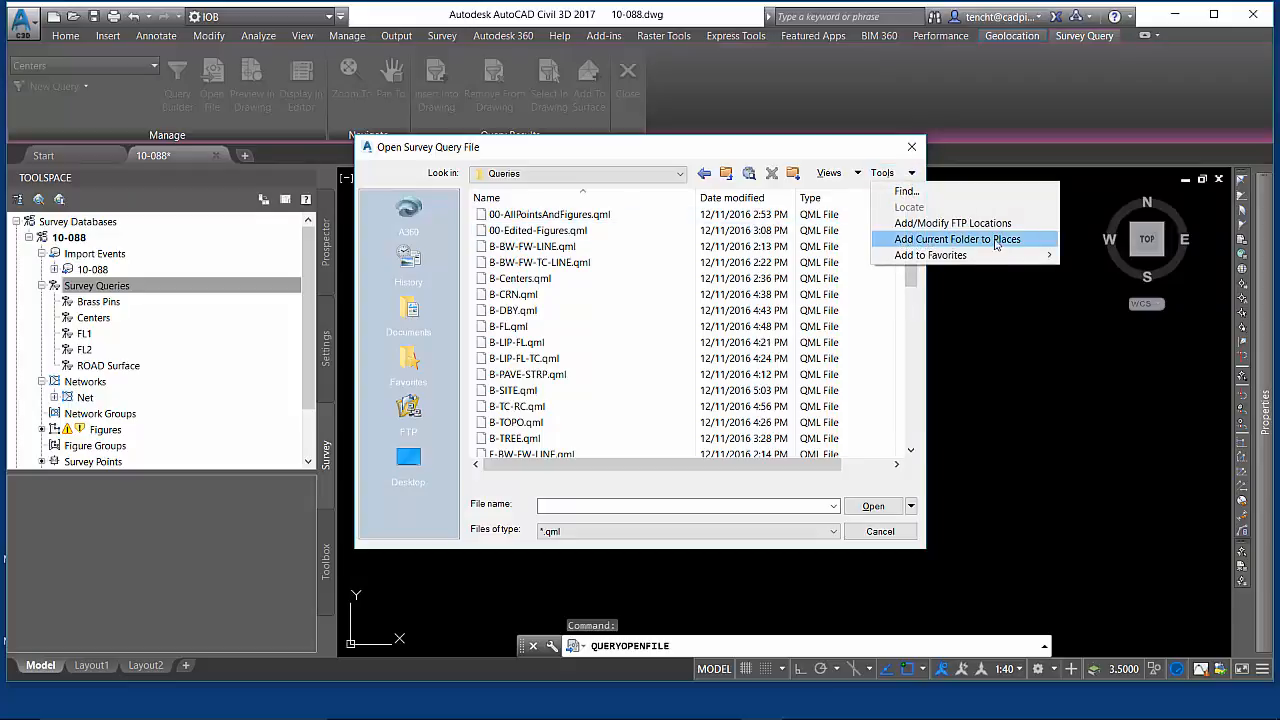
mouse_move(348, 318)
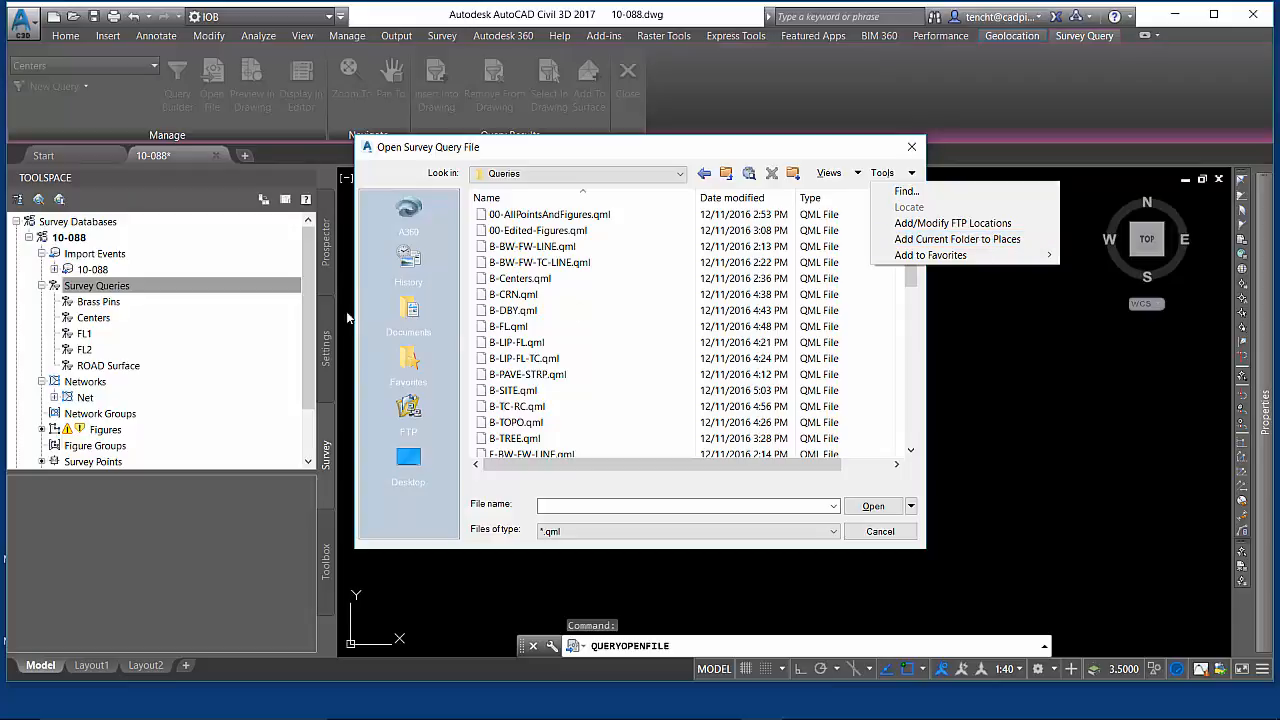
mouse_move(930, 256)
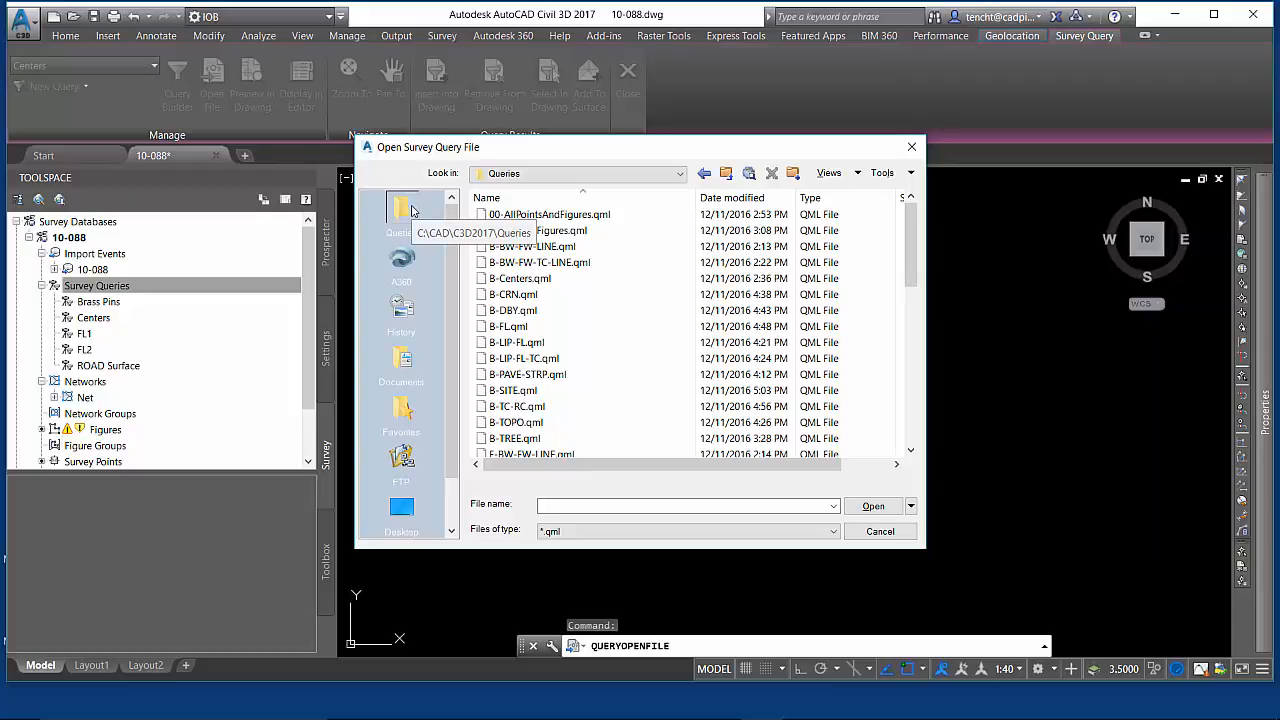
mouse_move(880, 532)
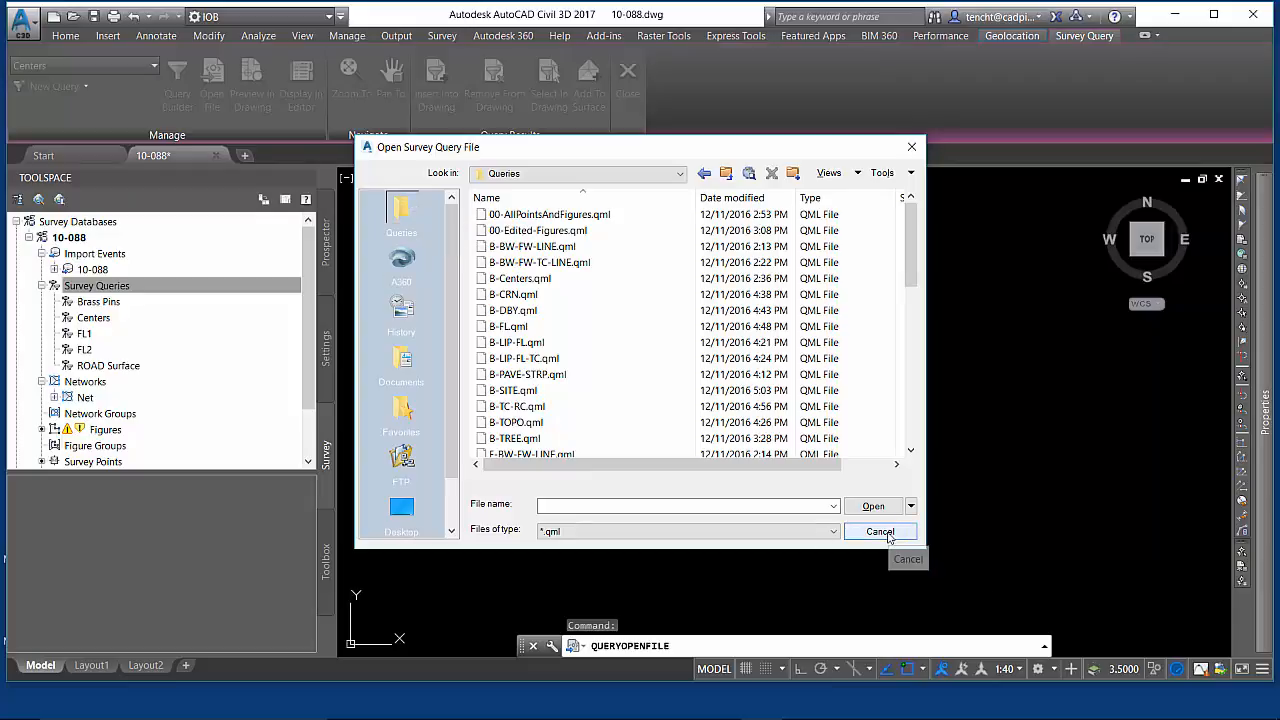
click(880, 532)
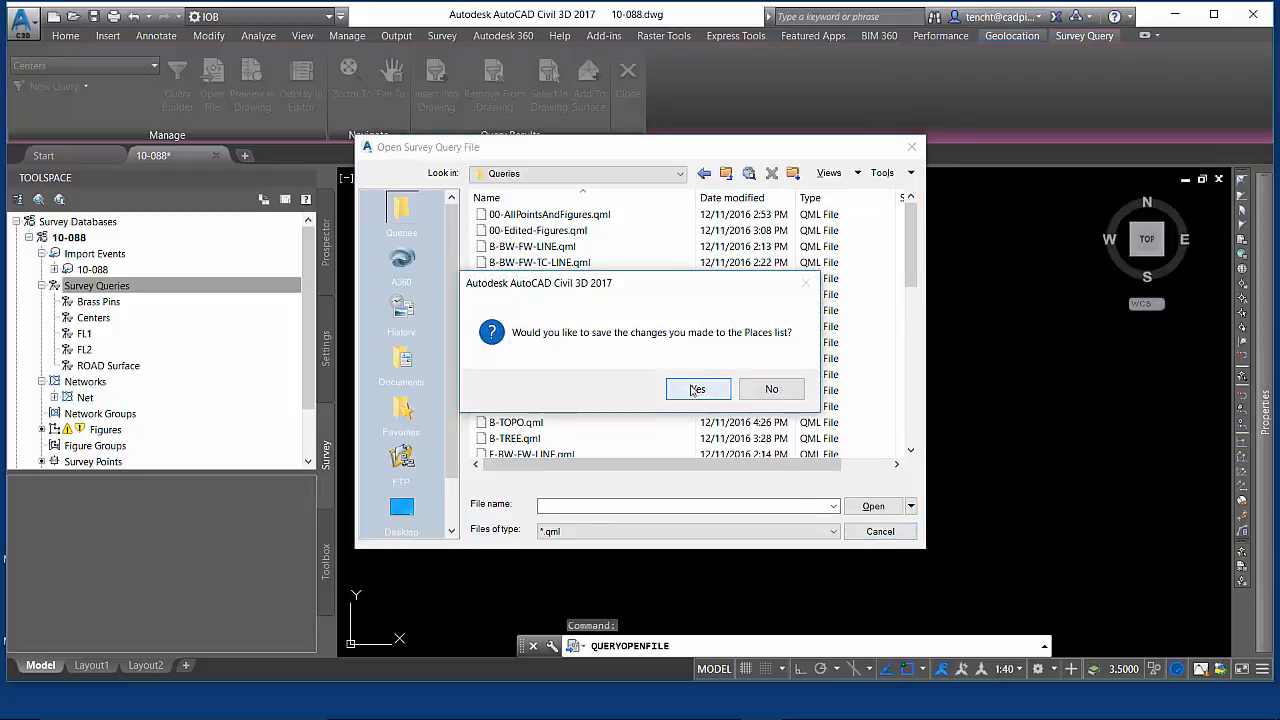
click(696, 388)
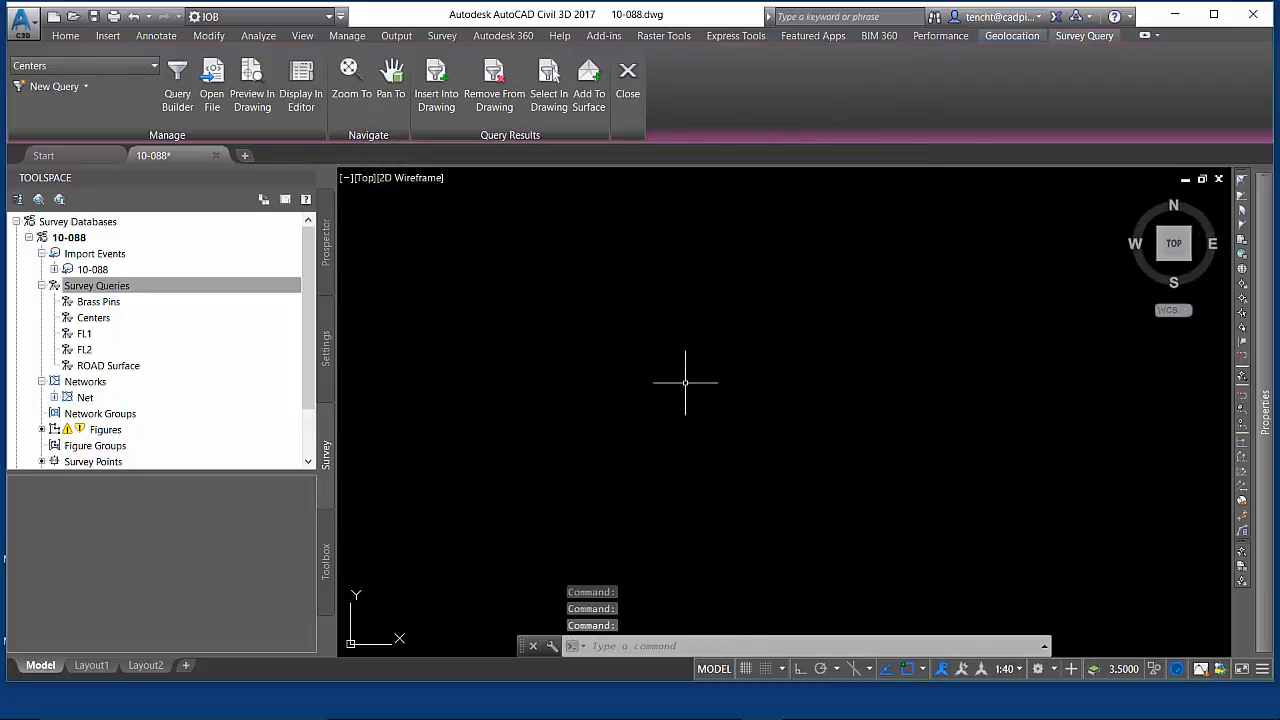
Open 00-AllPointsAndFigures.qml from the Survey Queries Open from file command
right_click(96, 284)
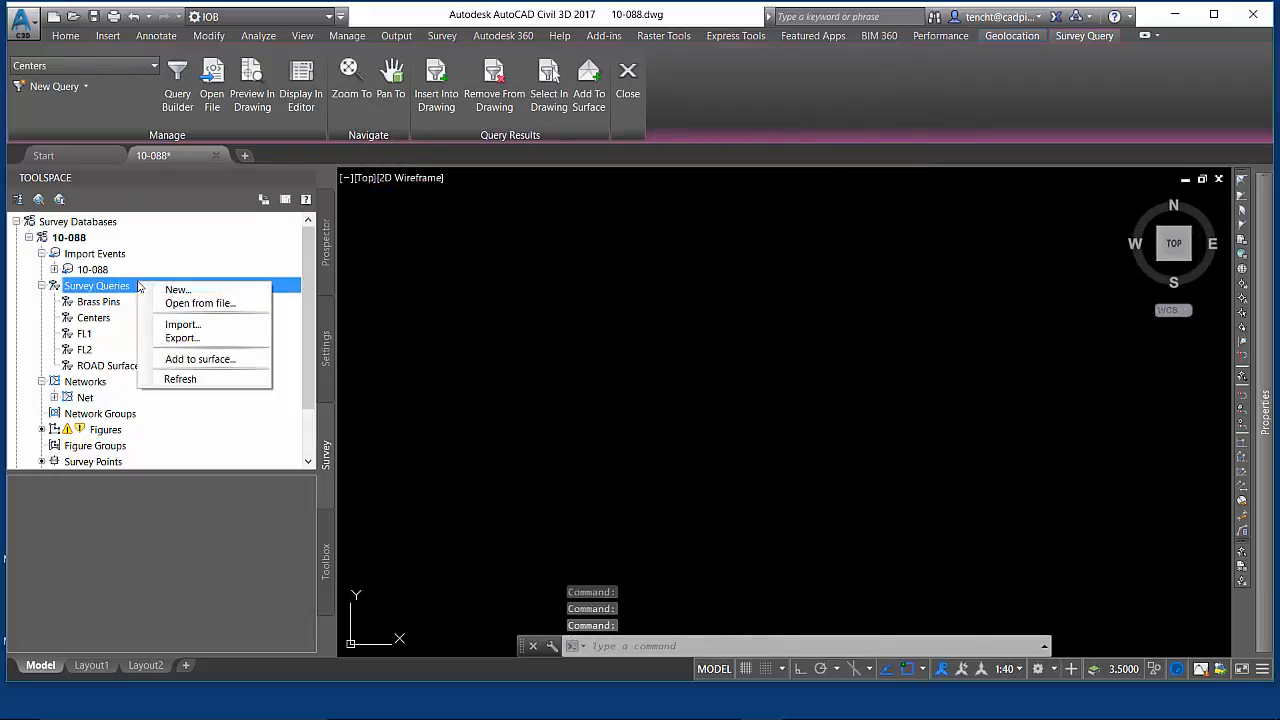
click(200, 304)
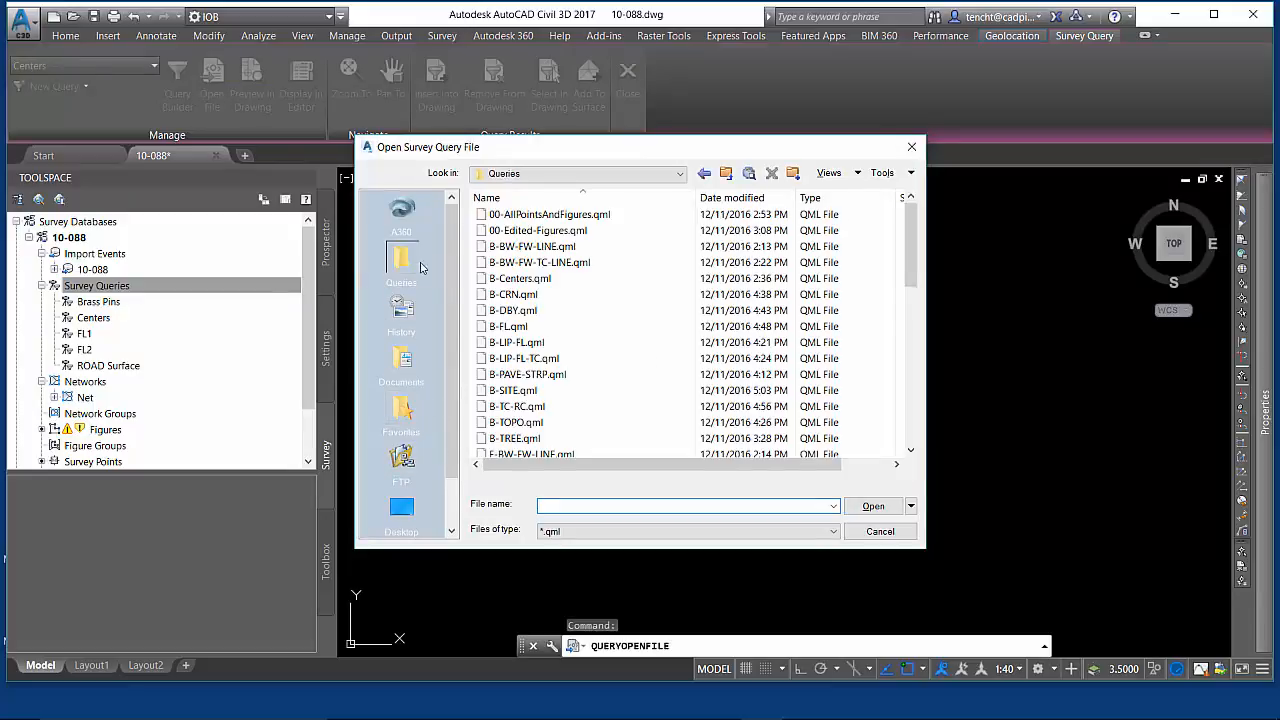
click(532, 246)
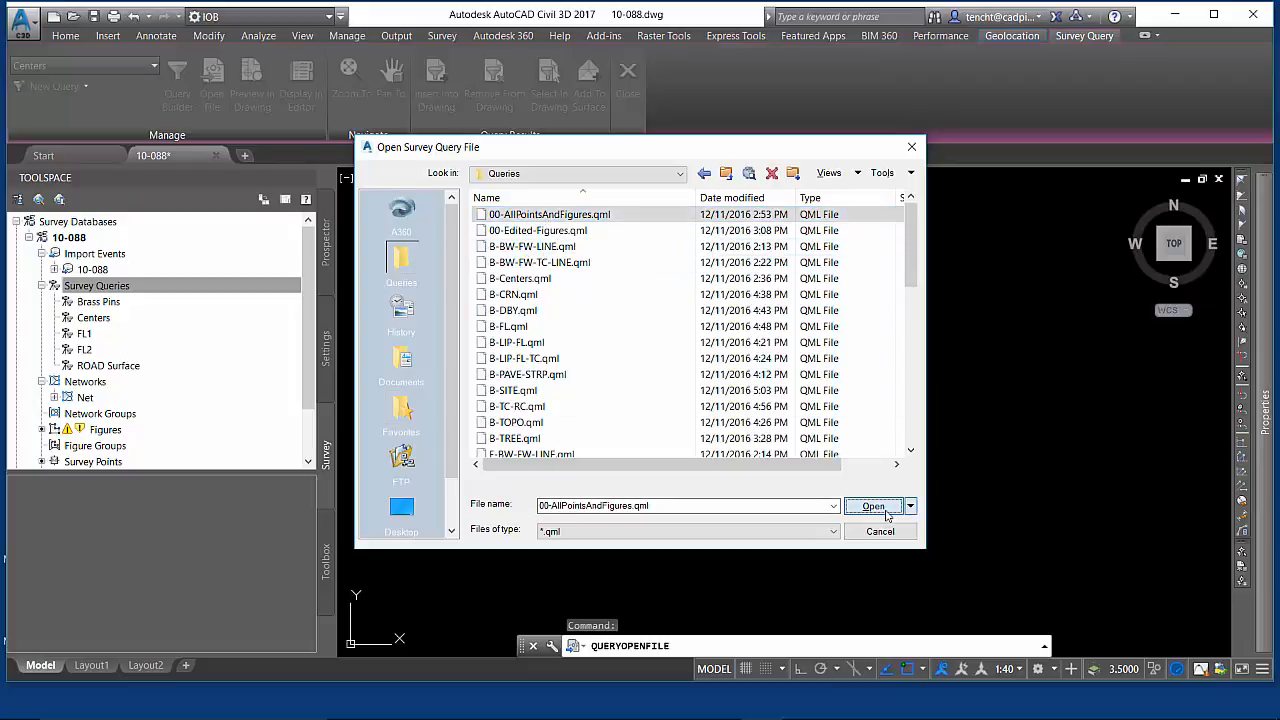
click(872, 506)
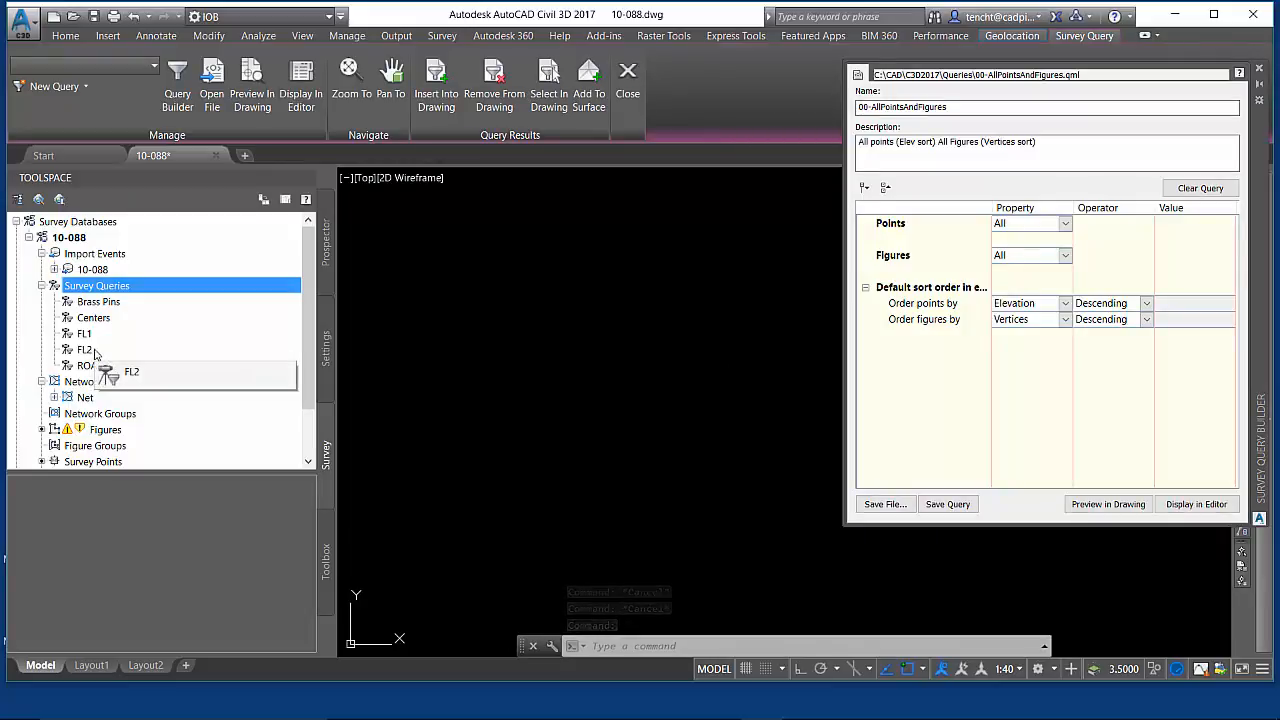
click(1108, 504)
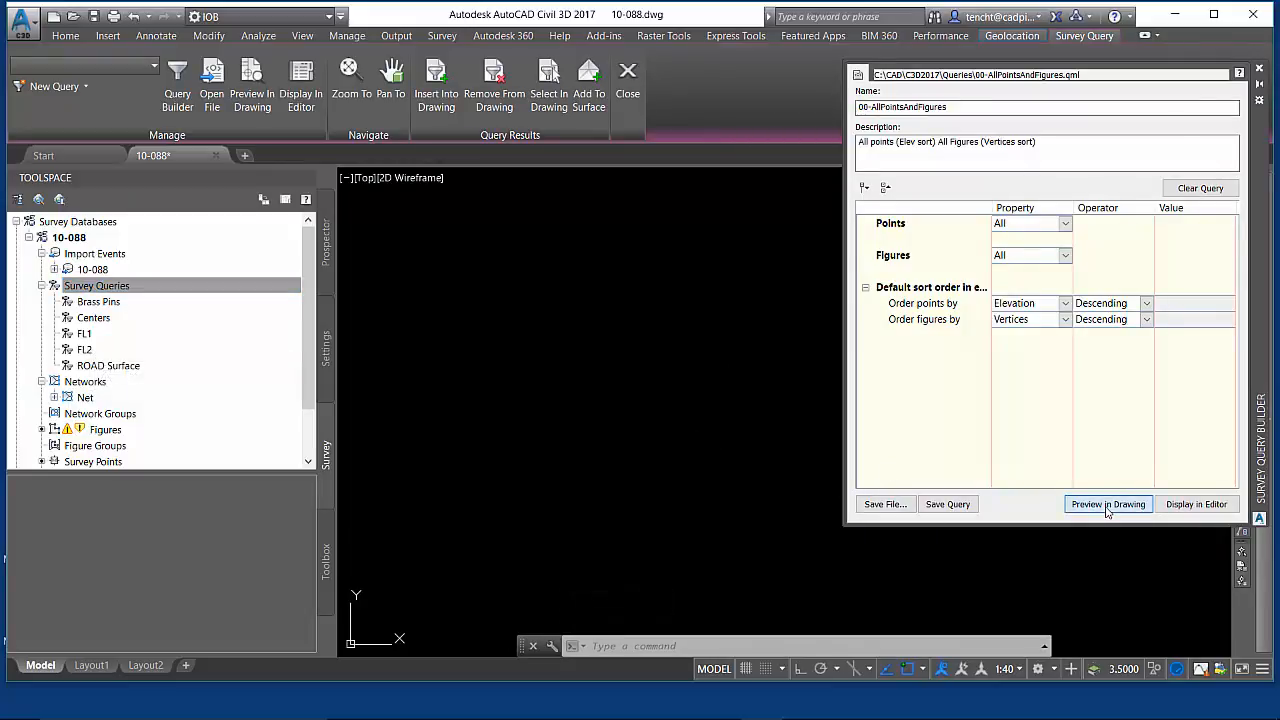
Preview the 00-AllPointsAndFigures query in the drawing and close the query builder
click(1108, 504)
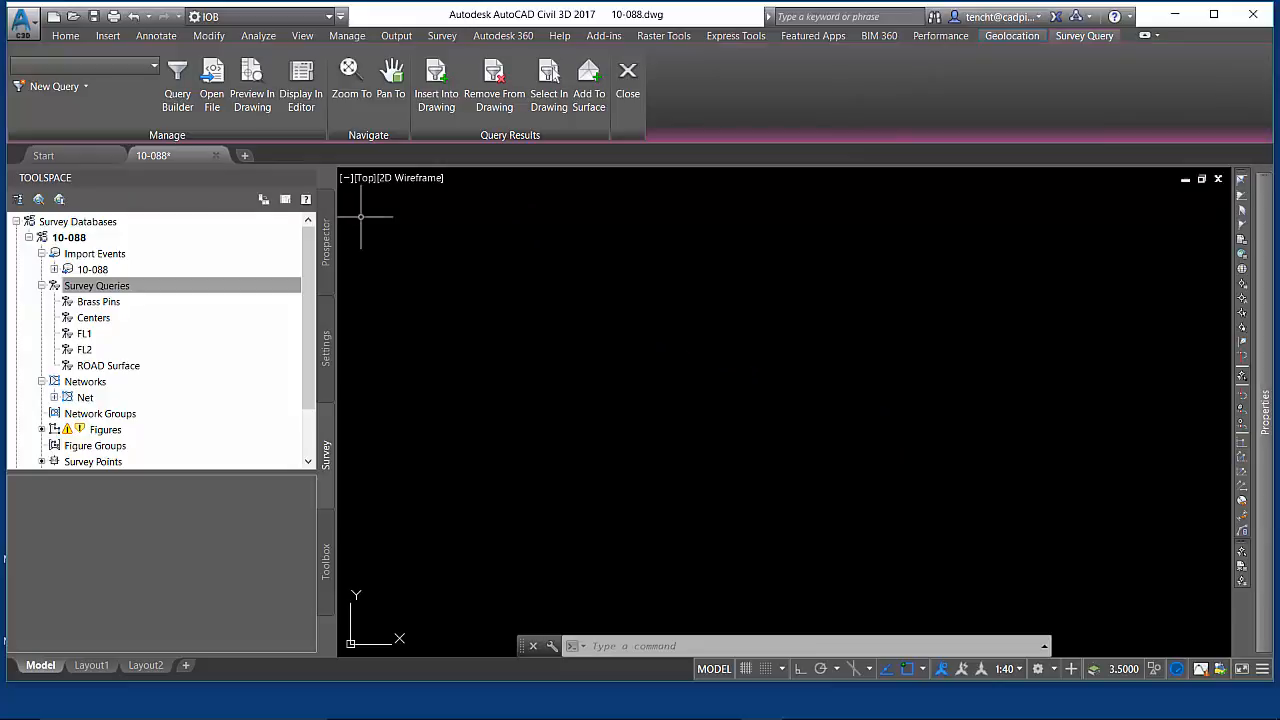
mouse_move(552, 300)
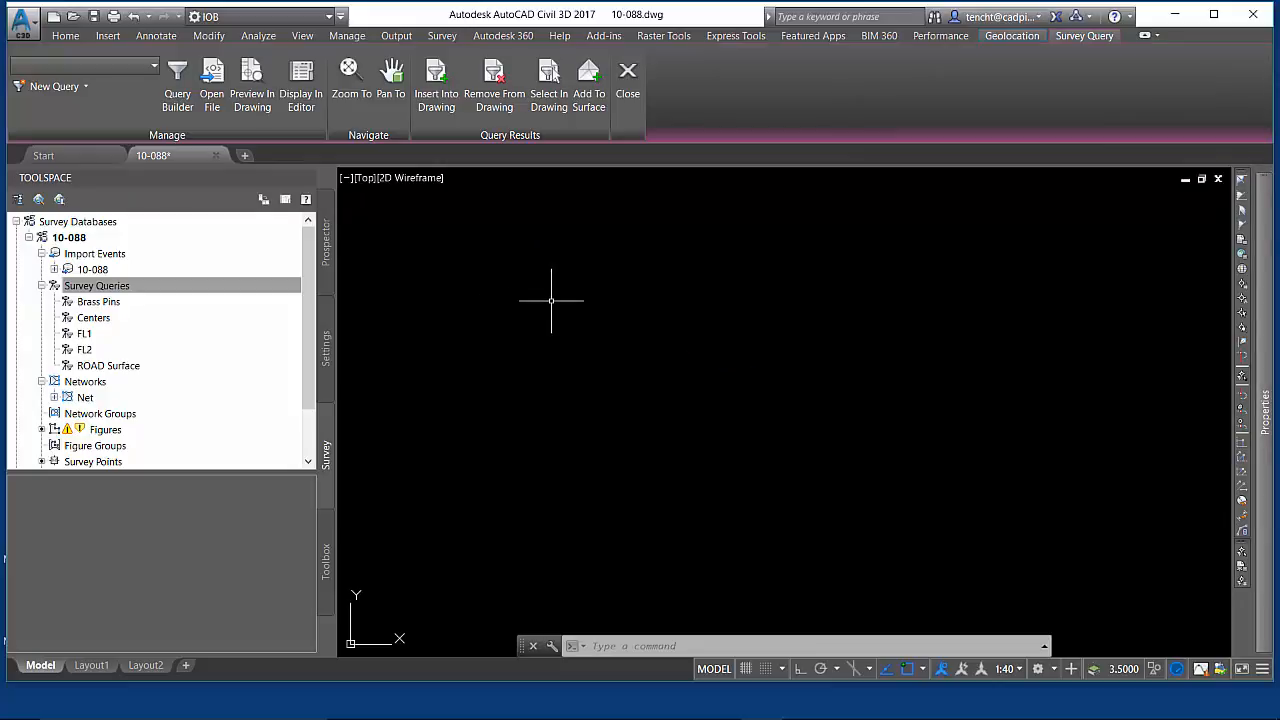
mouse_move(548, 300)
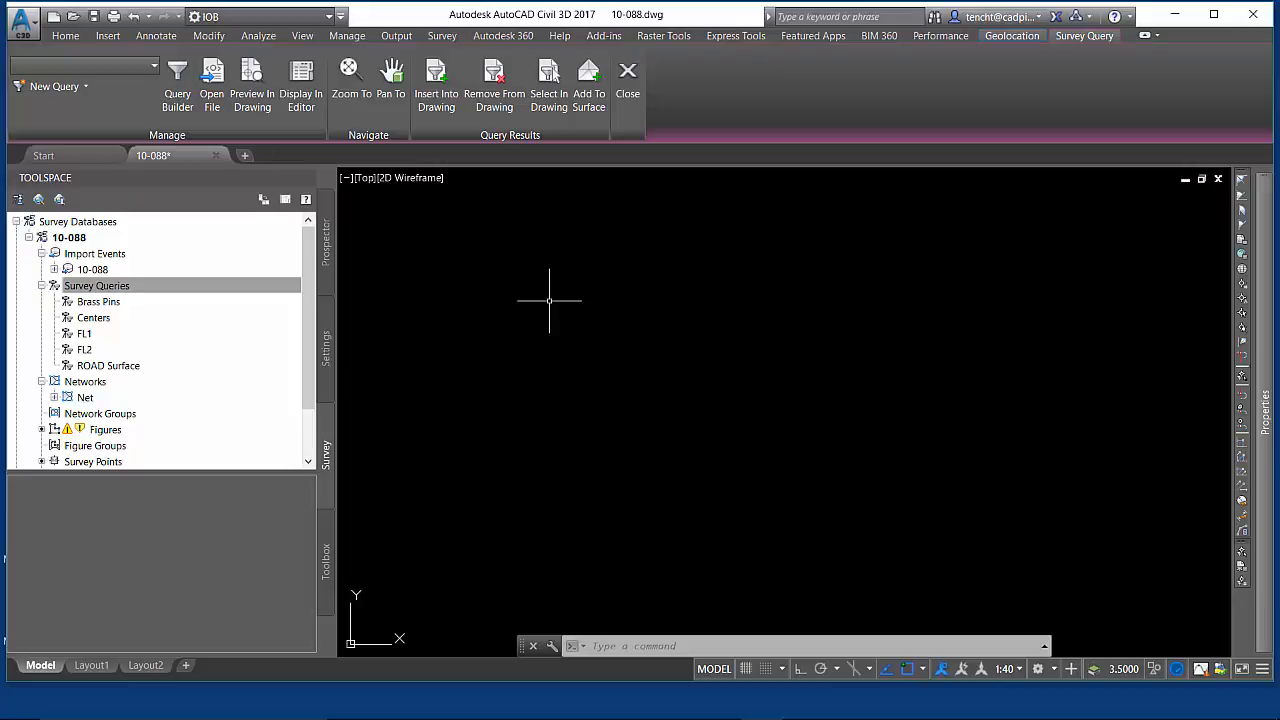
mouse_move(548, 280)
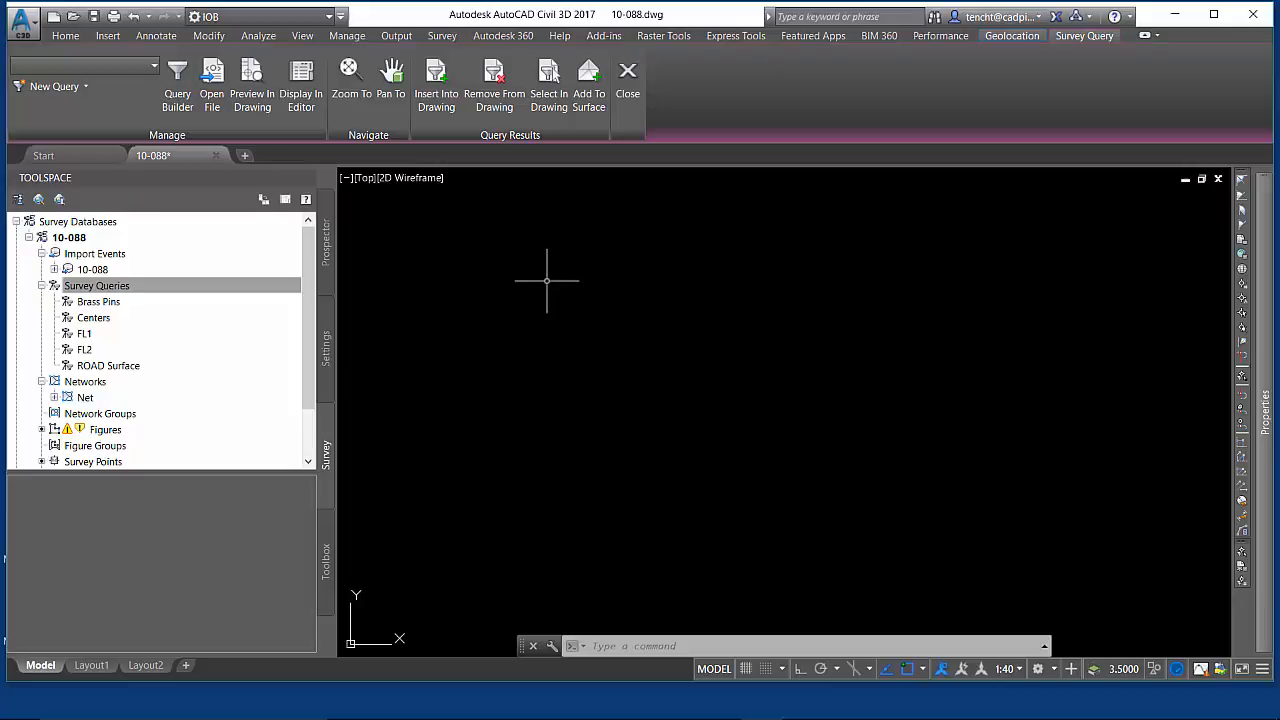